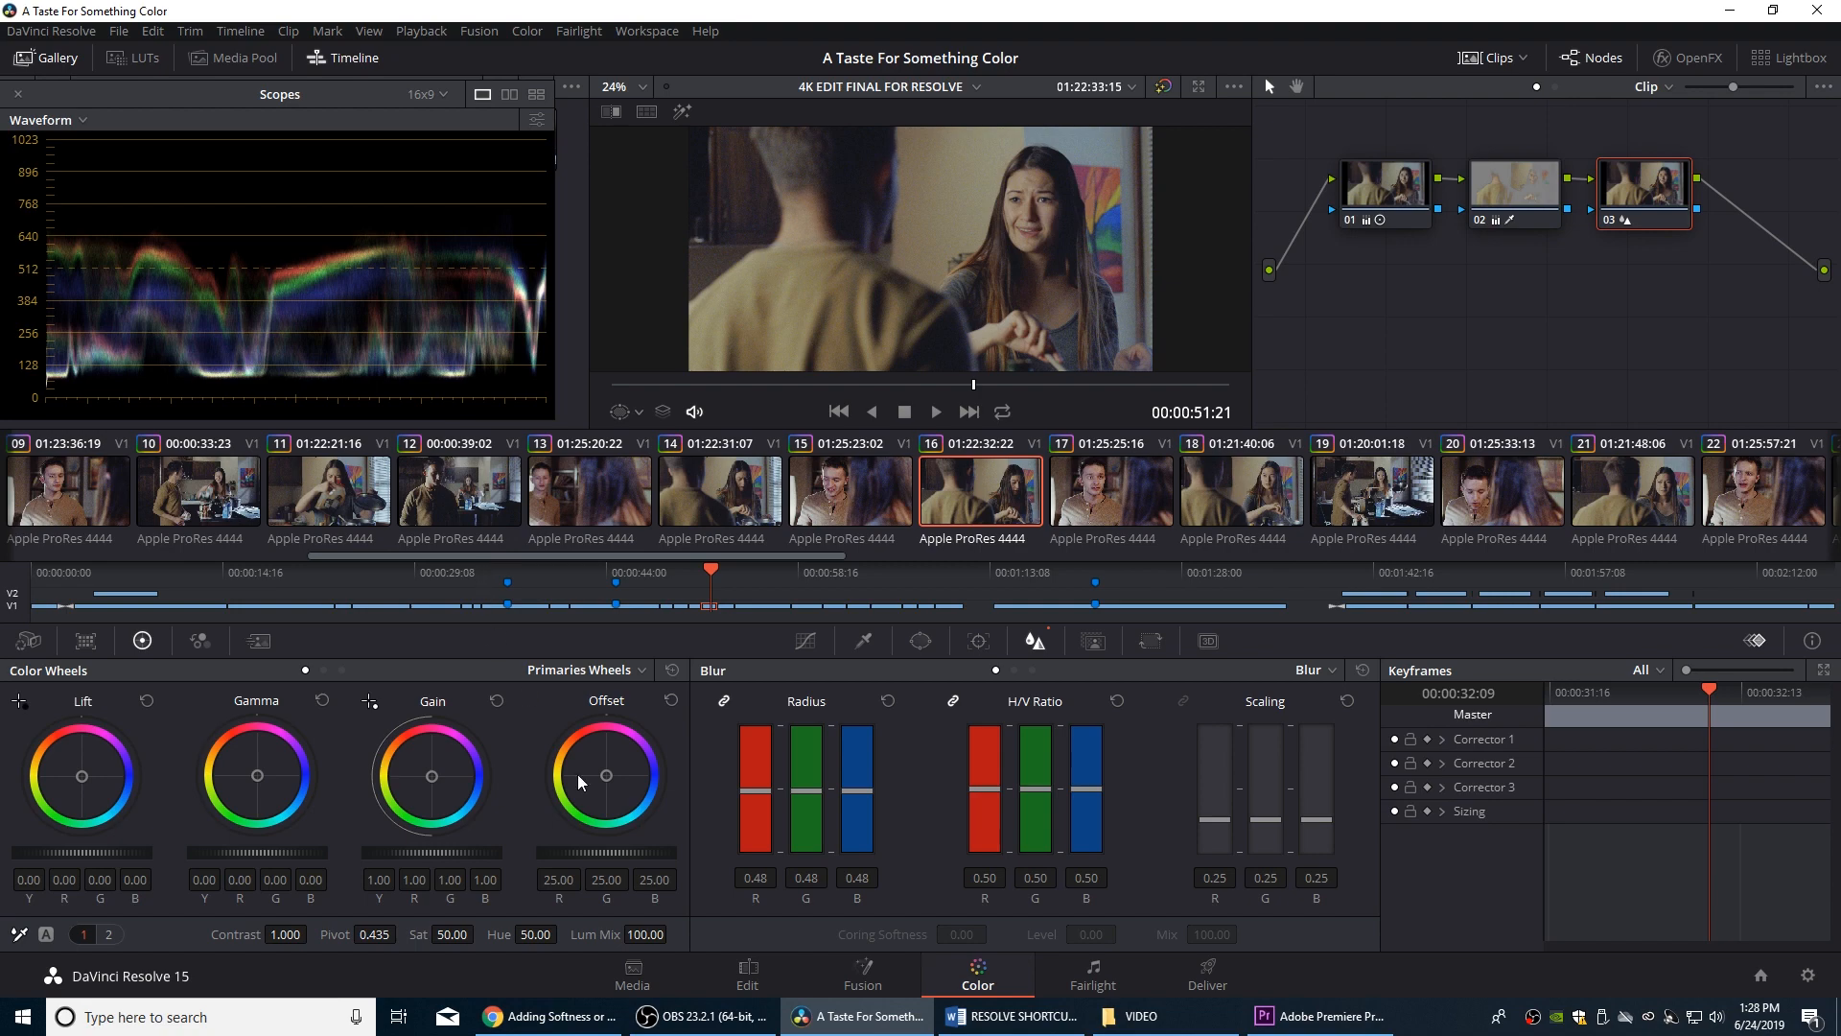
Leave the Color page for the Deliver page of the 4K EDIT FINAL FOR RESOLVE timeline
click(1206, 972)
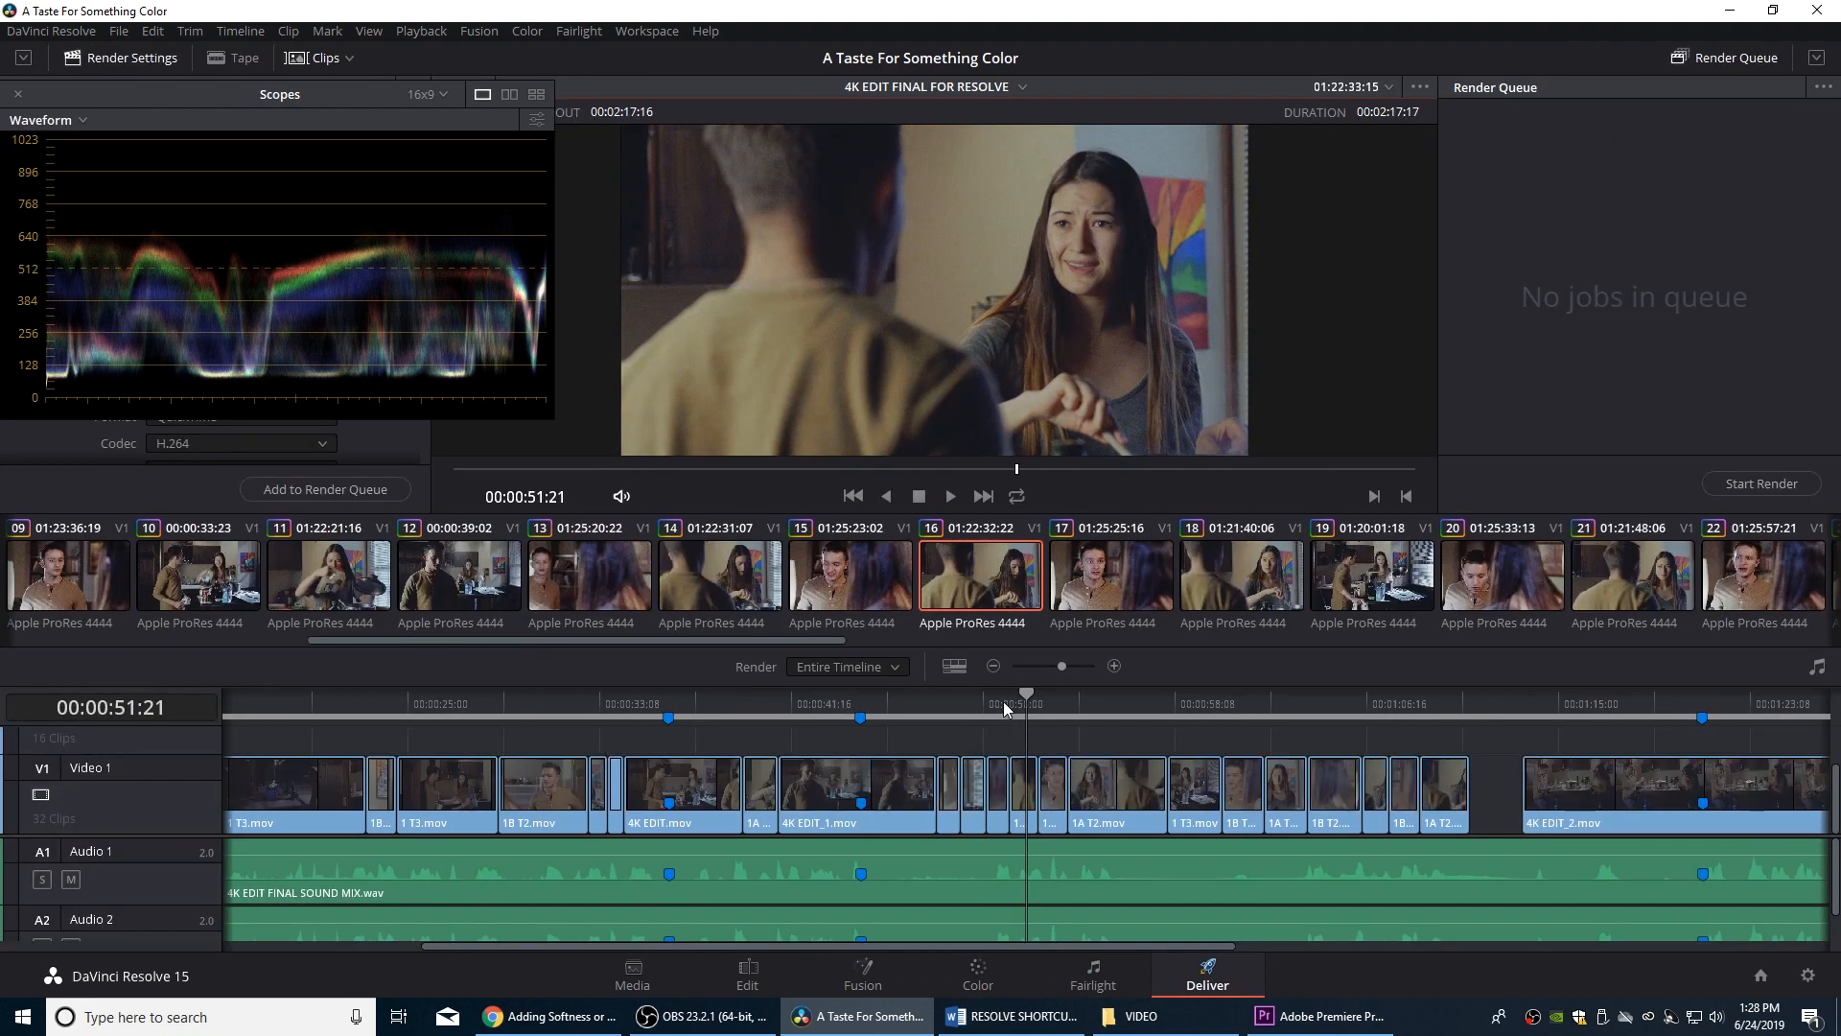
mouse_move(998, 707)
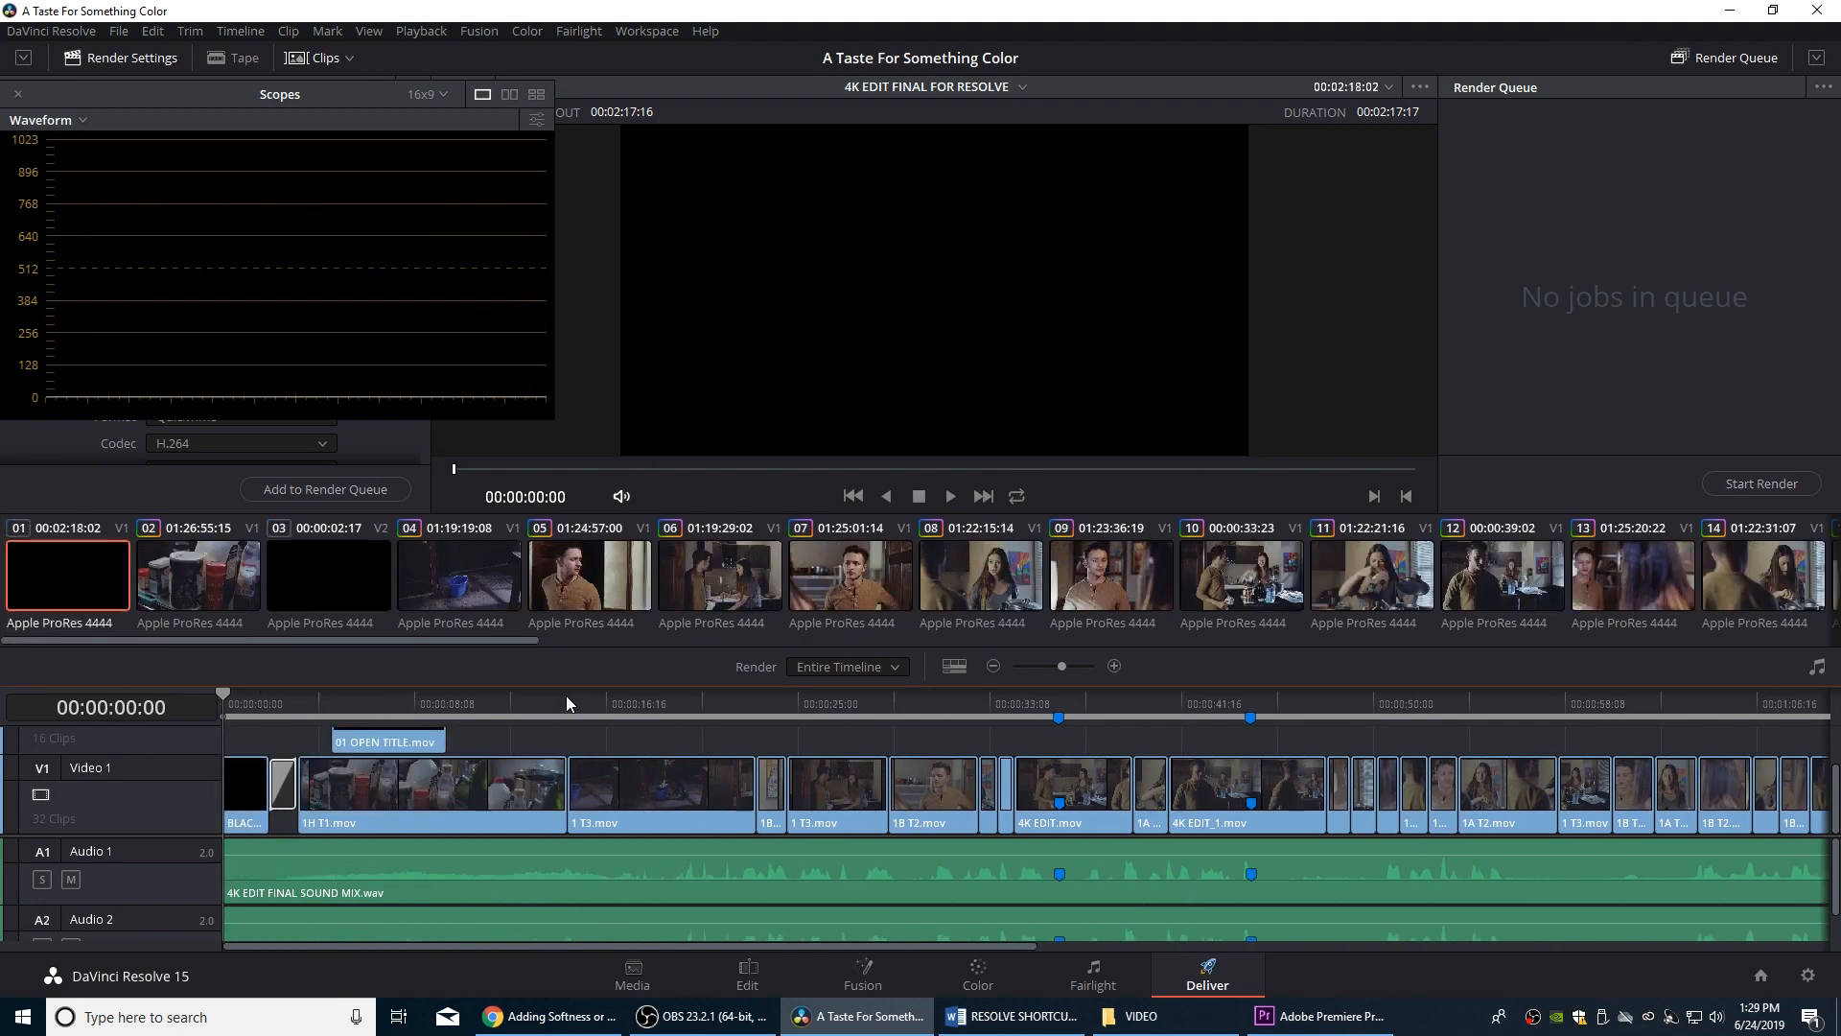
mouse_move(193, 333)
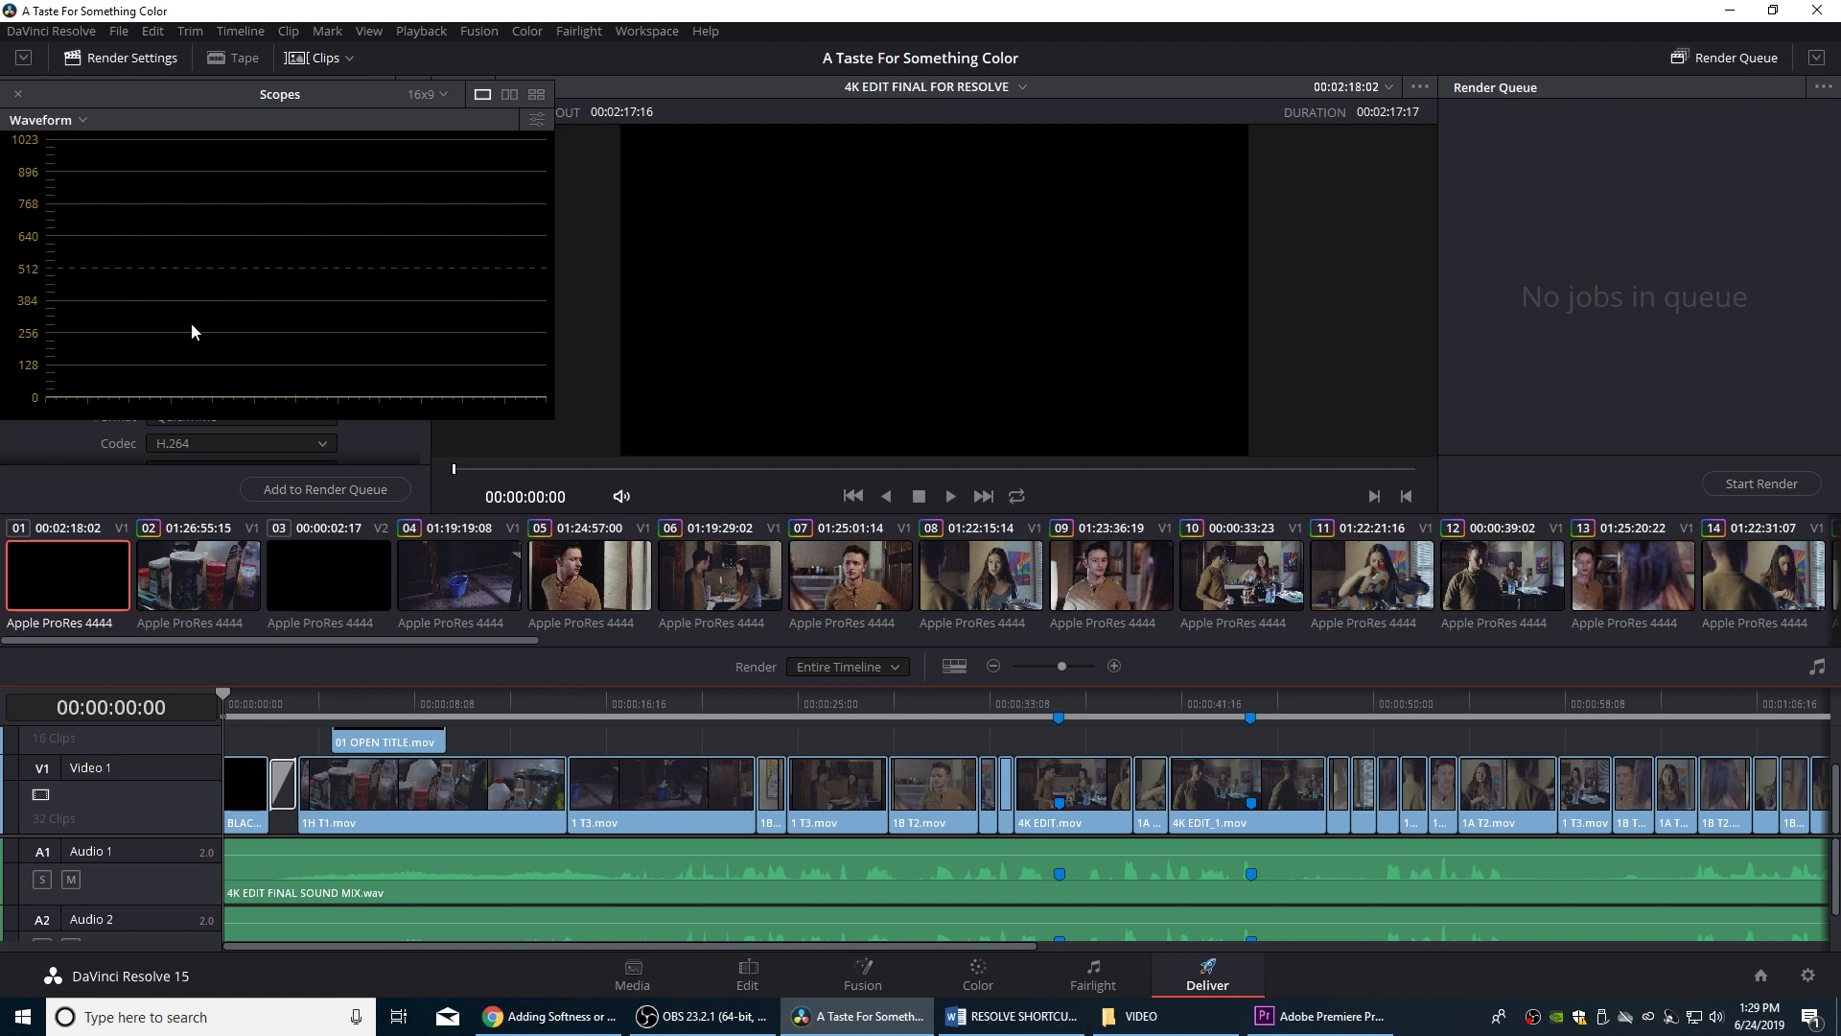
mouse_move(430, 261)
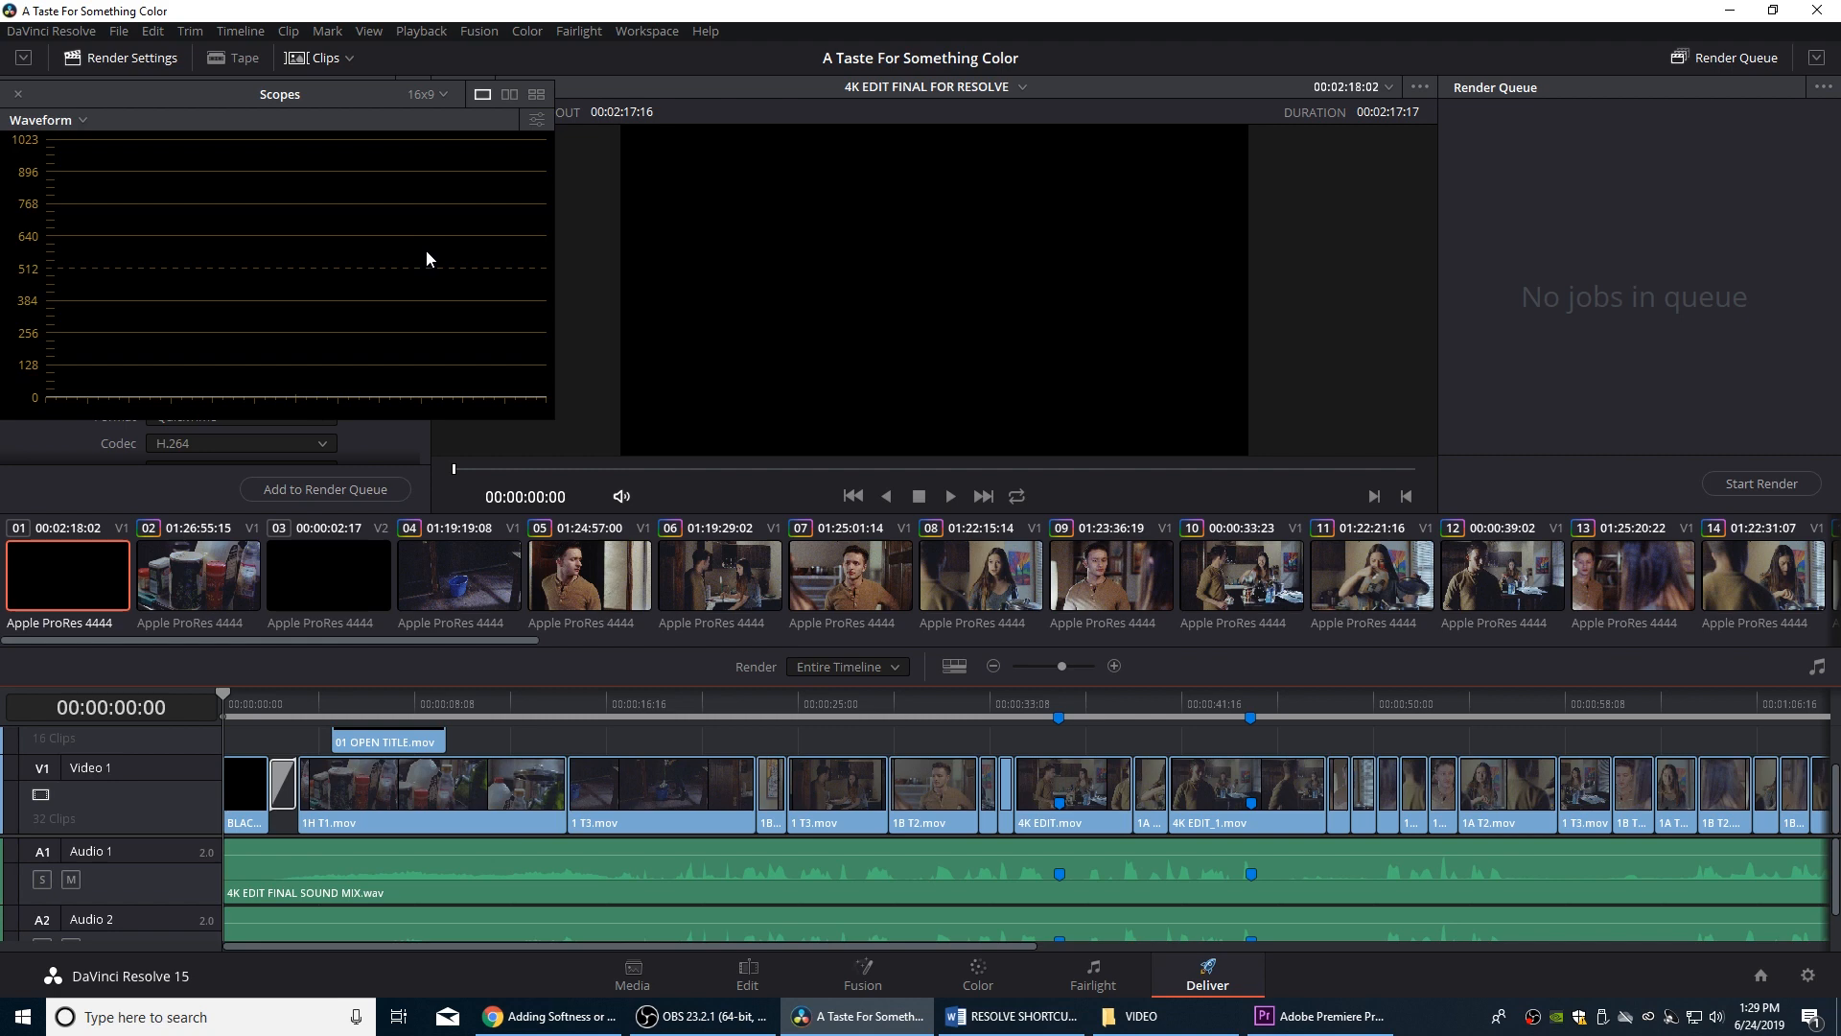
mouse_move(444, 257)
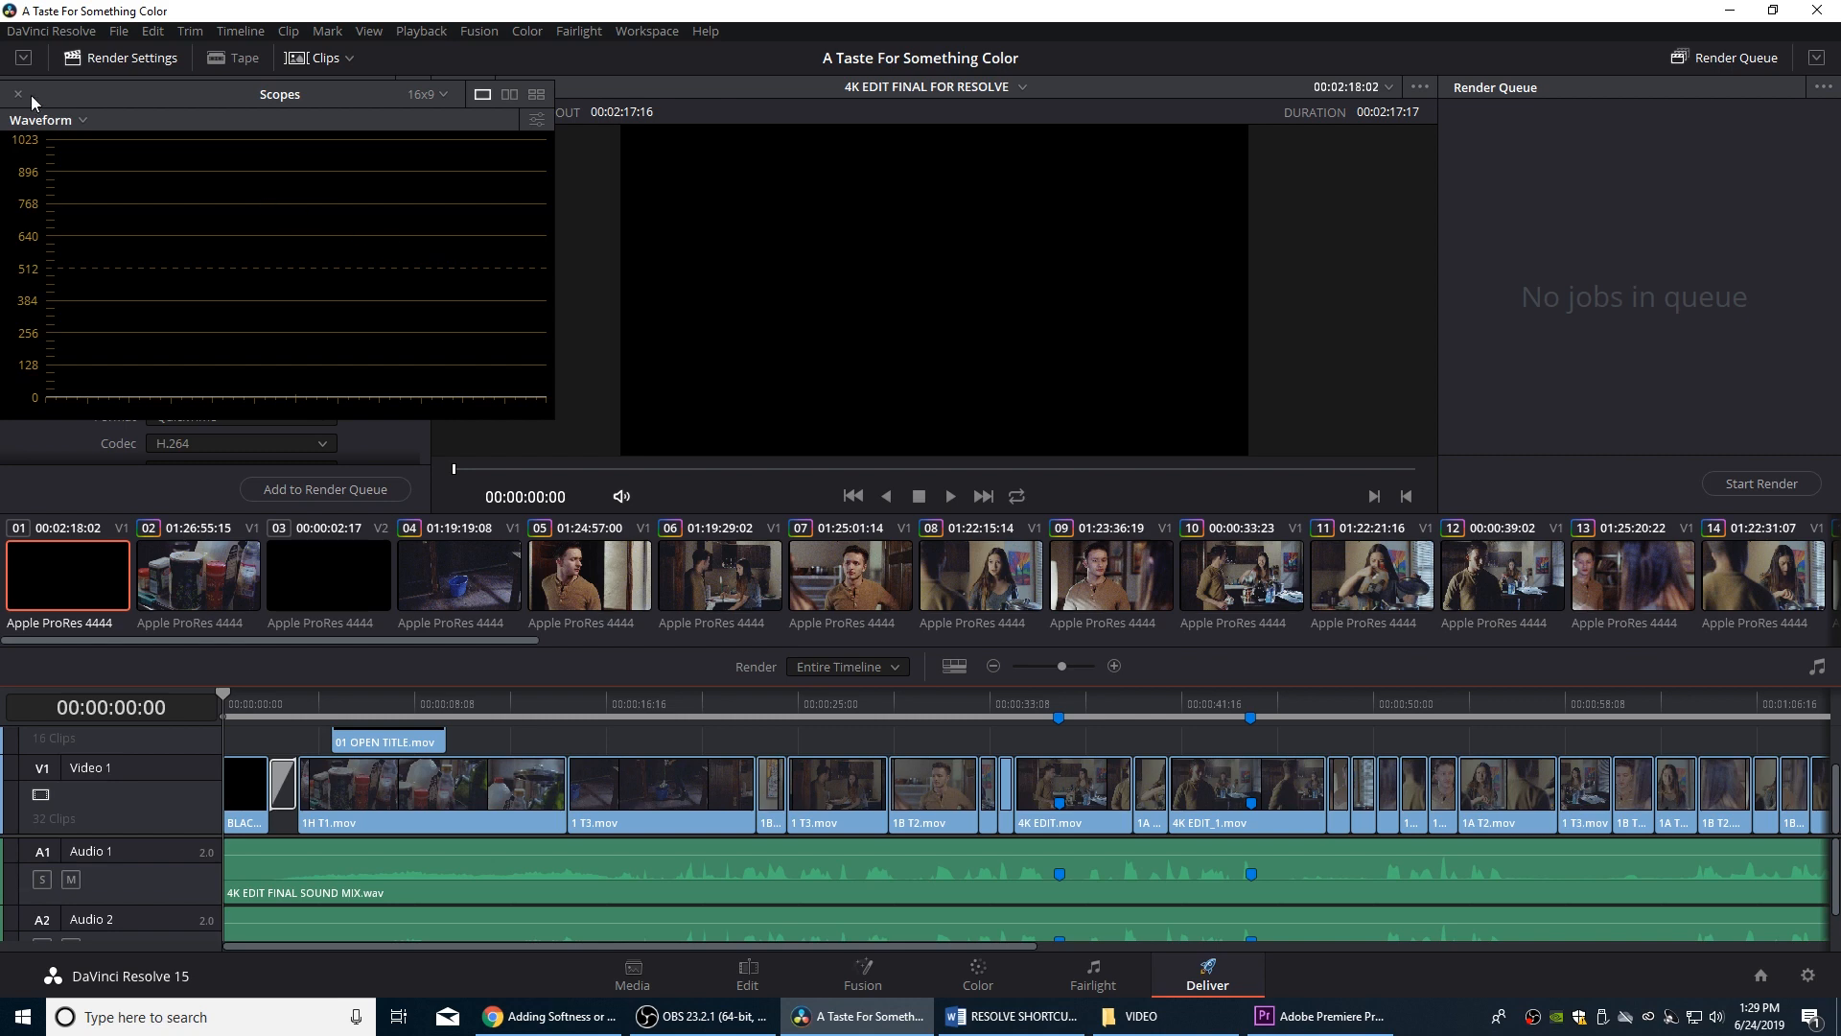
Return to the Color page, then reopen the Deliver page
click(976, 972)
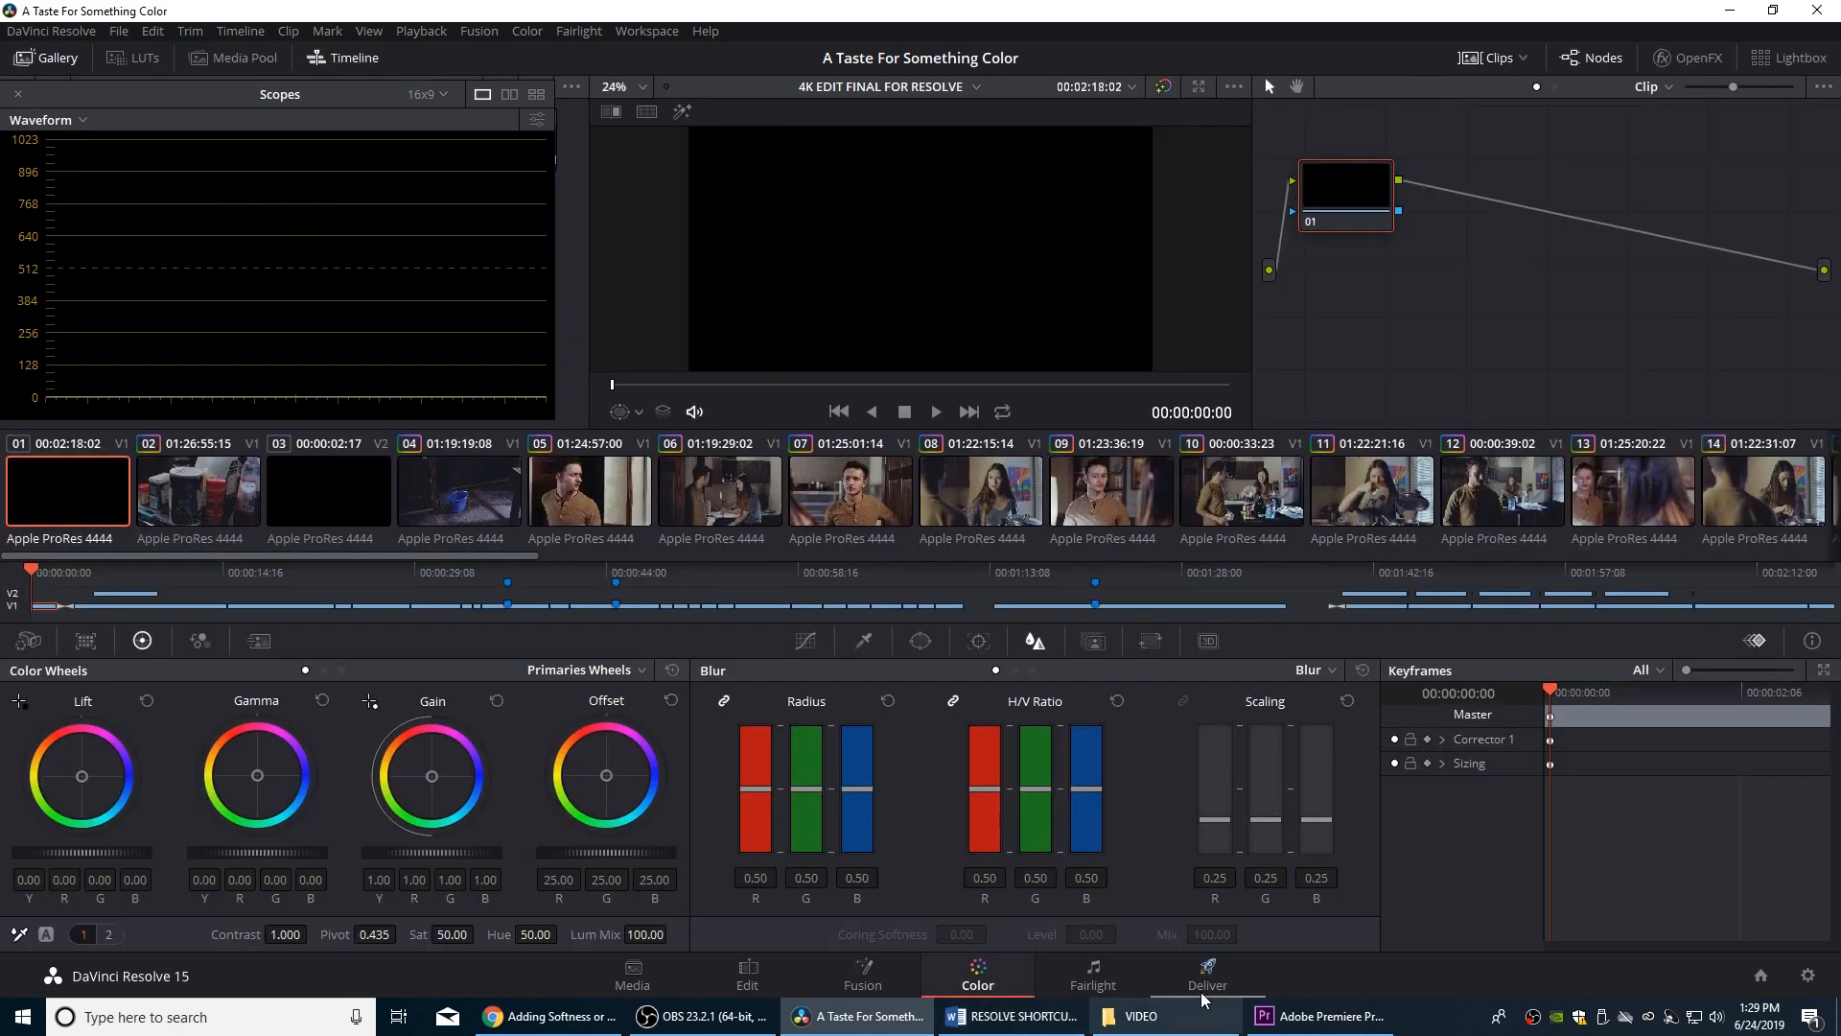
click(1206, 976)
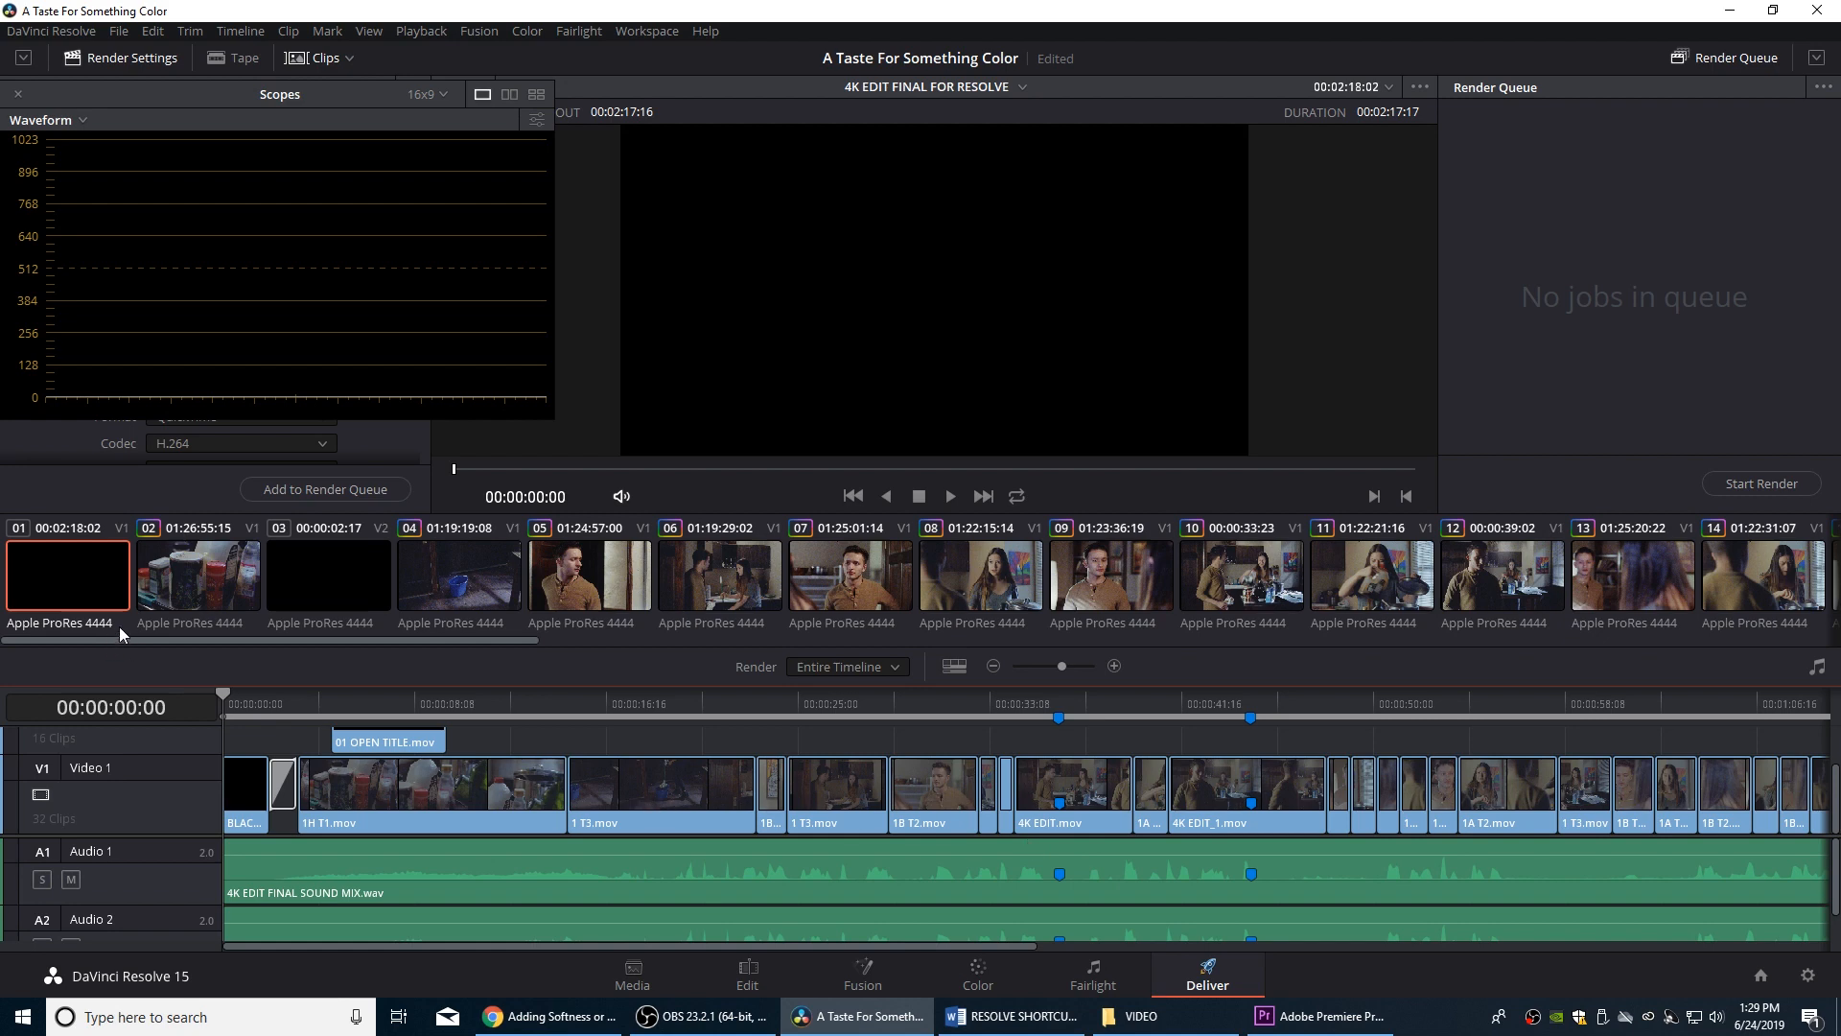
mouse_move(774, 549)
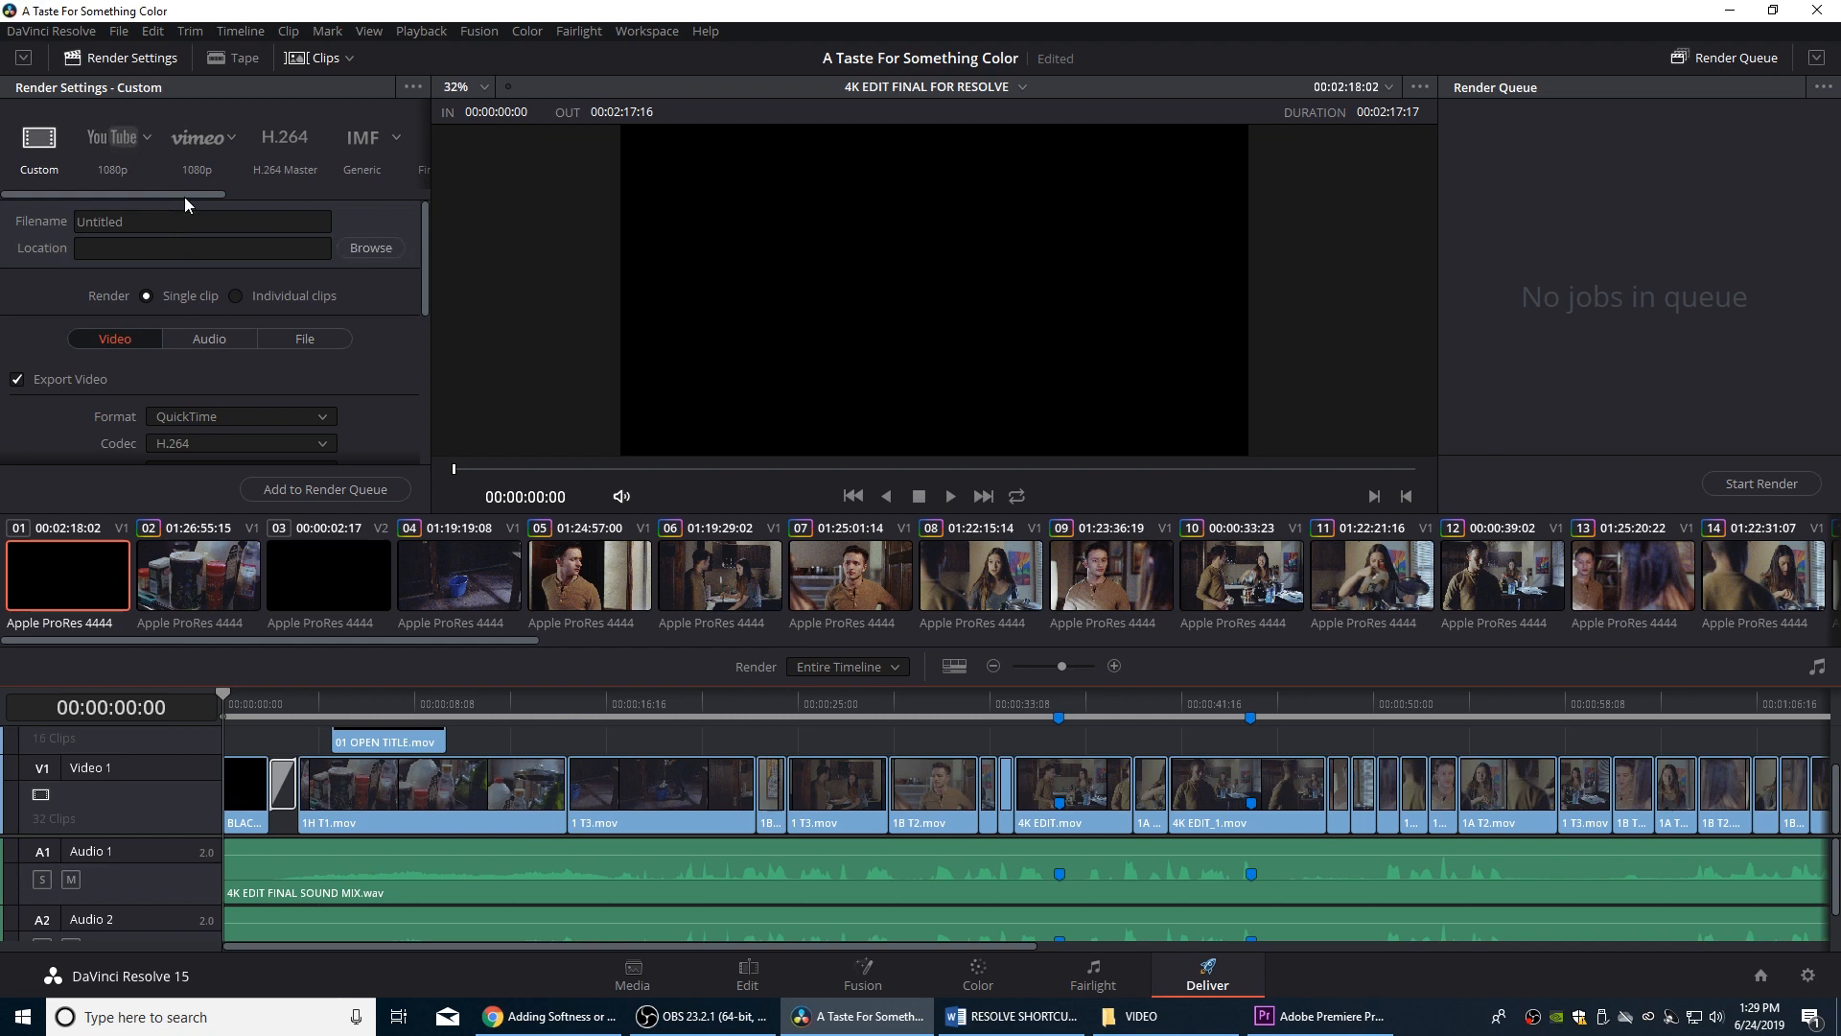
mouse_move(278, 420)
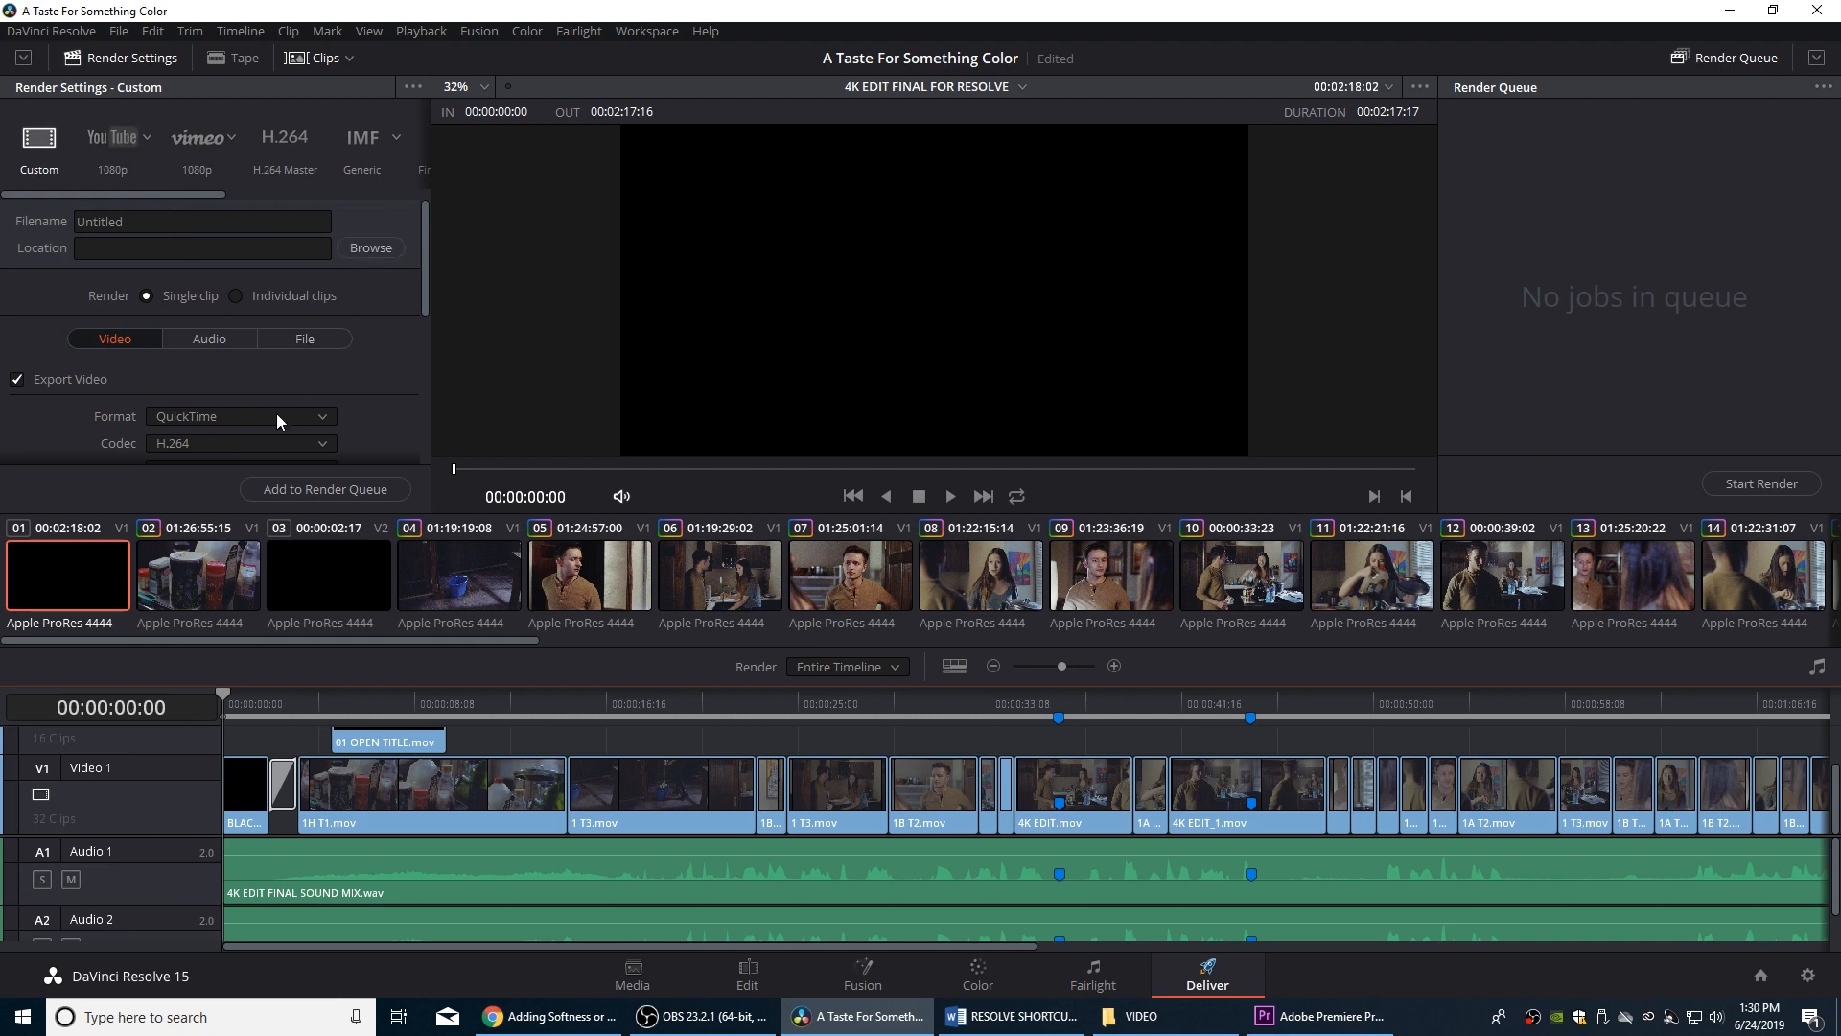
mouse_move(413, 262)
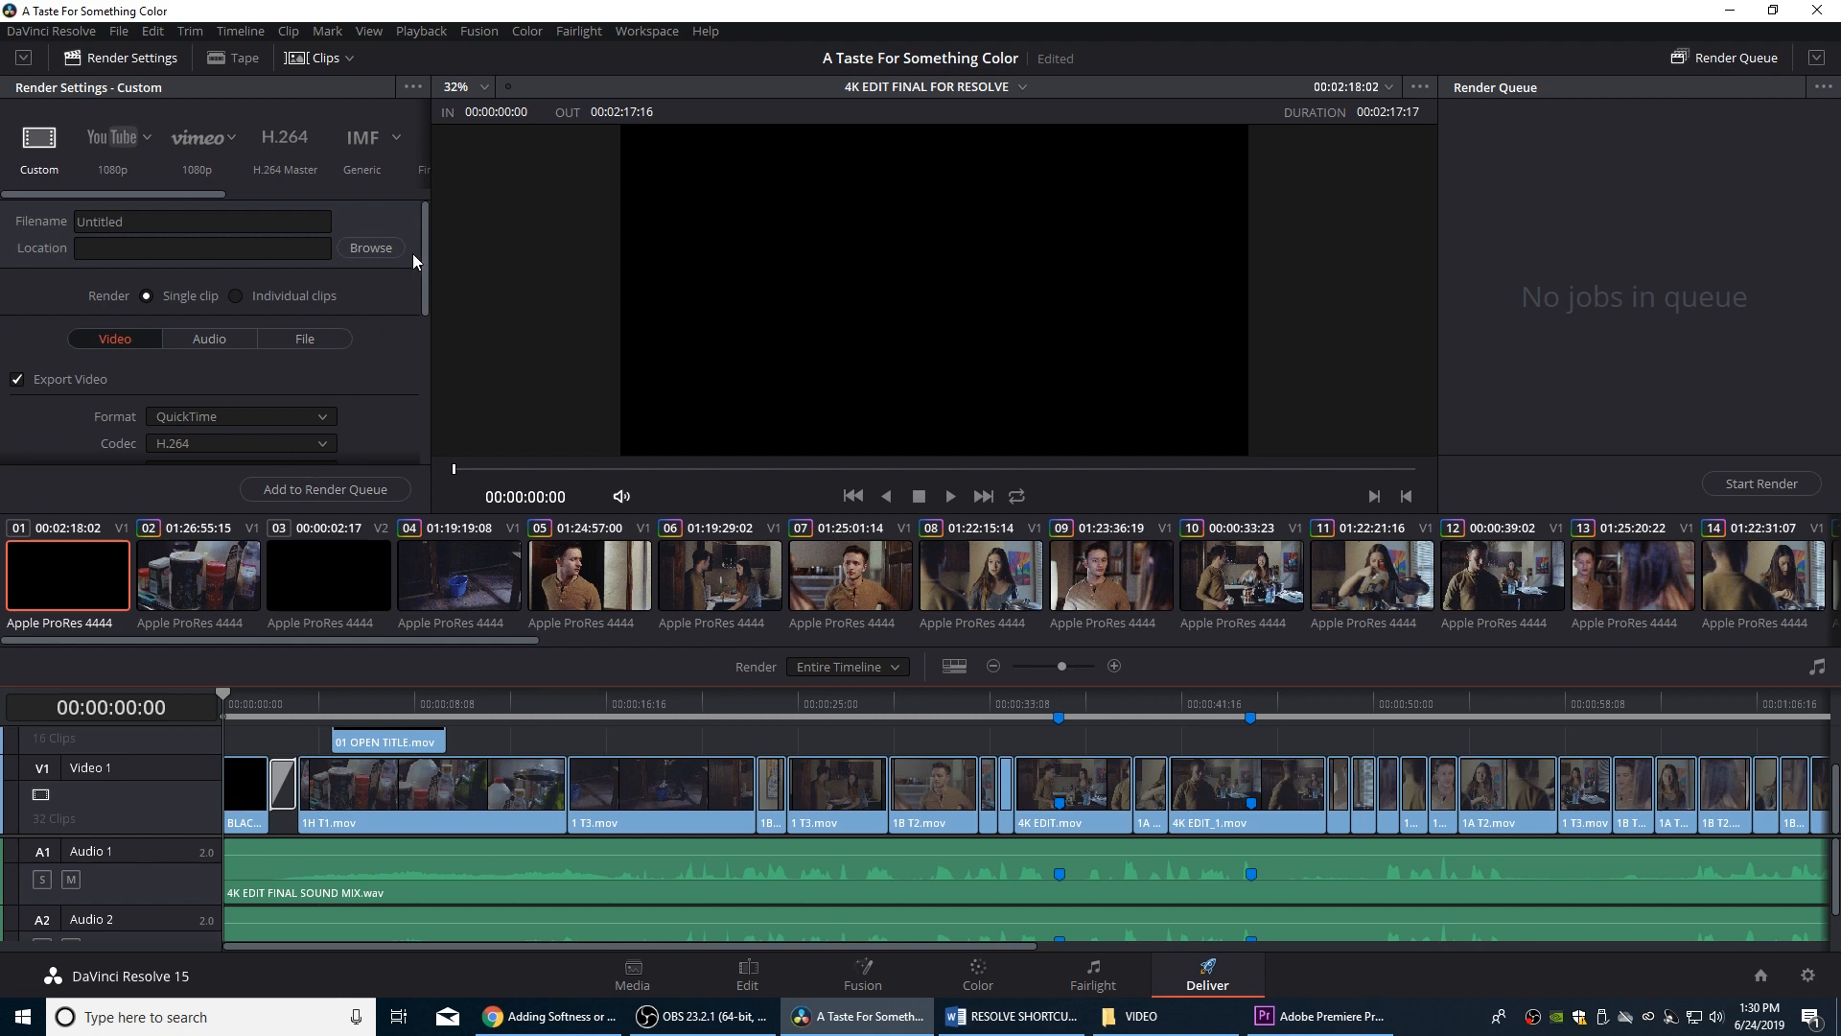
mouse_move(397, 350)
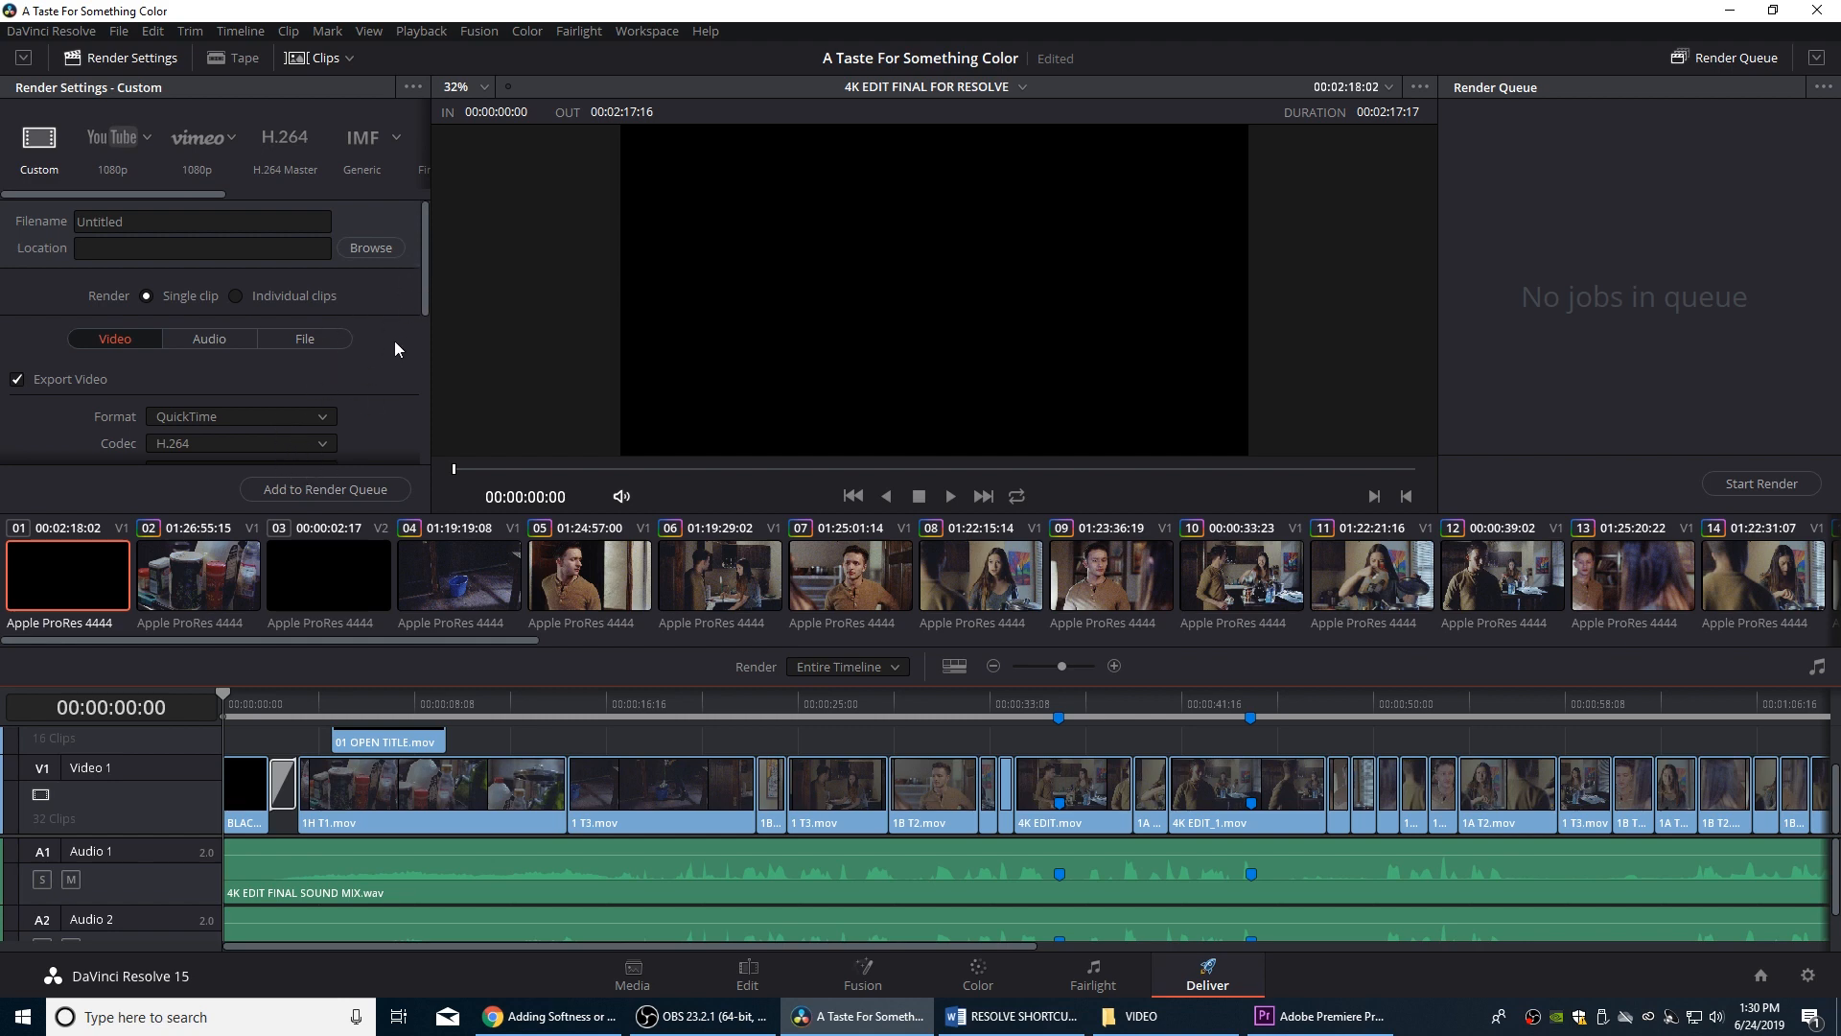
mouse_move(266, 209)
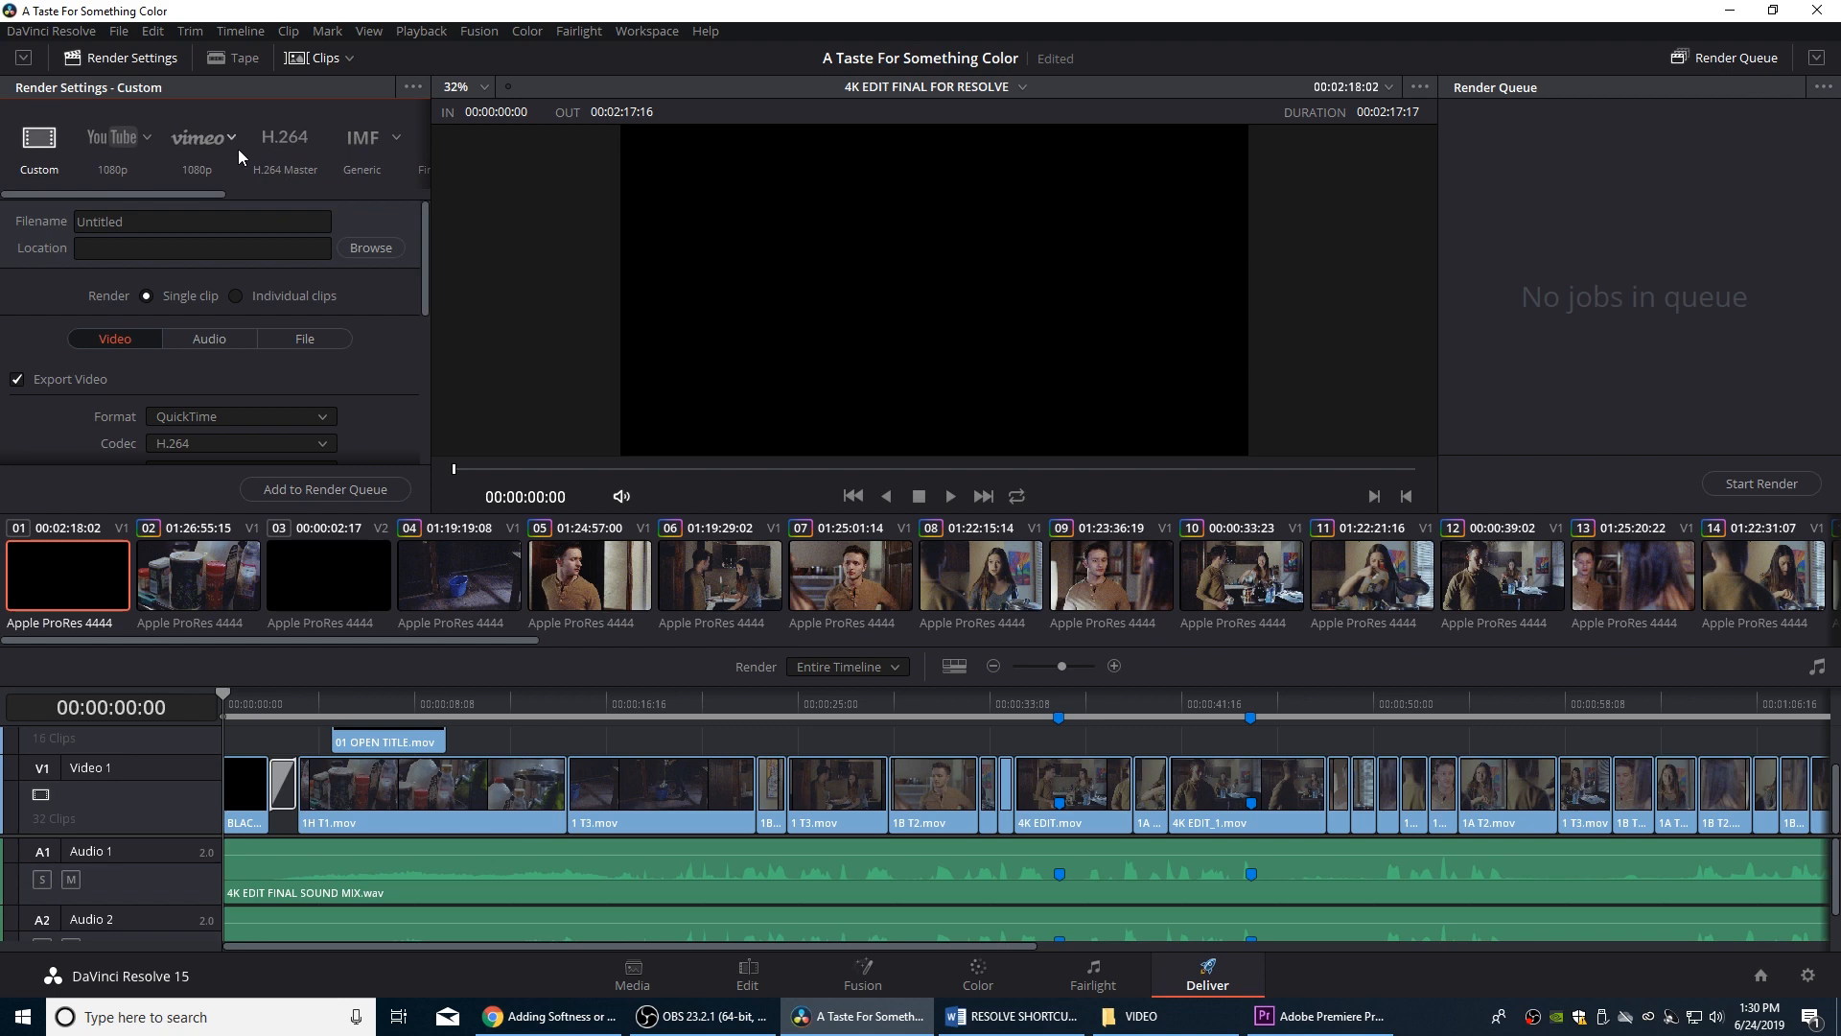
Select the Vimeo 1080p render preset and review its format, codec and resolution
click(197, 138)
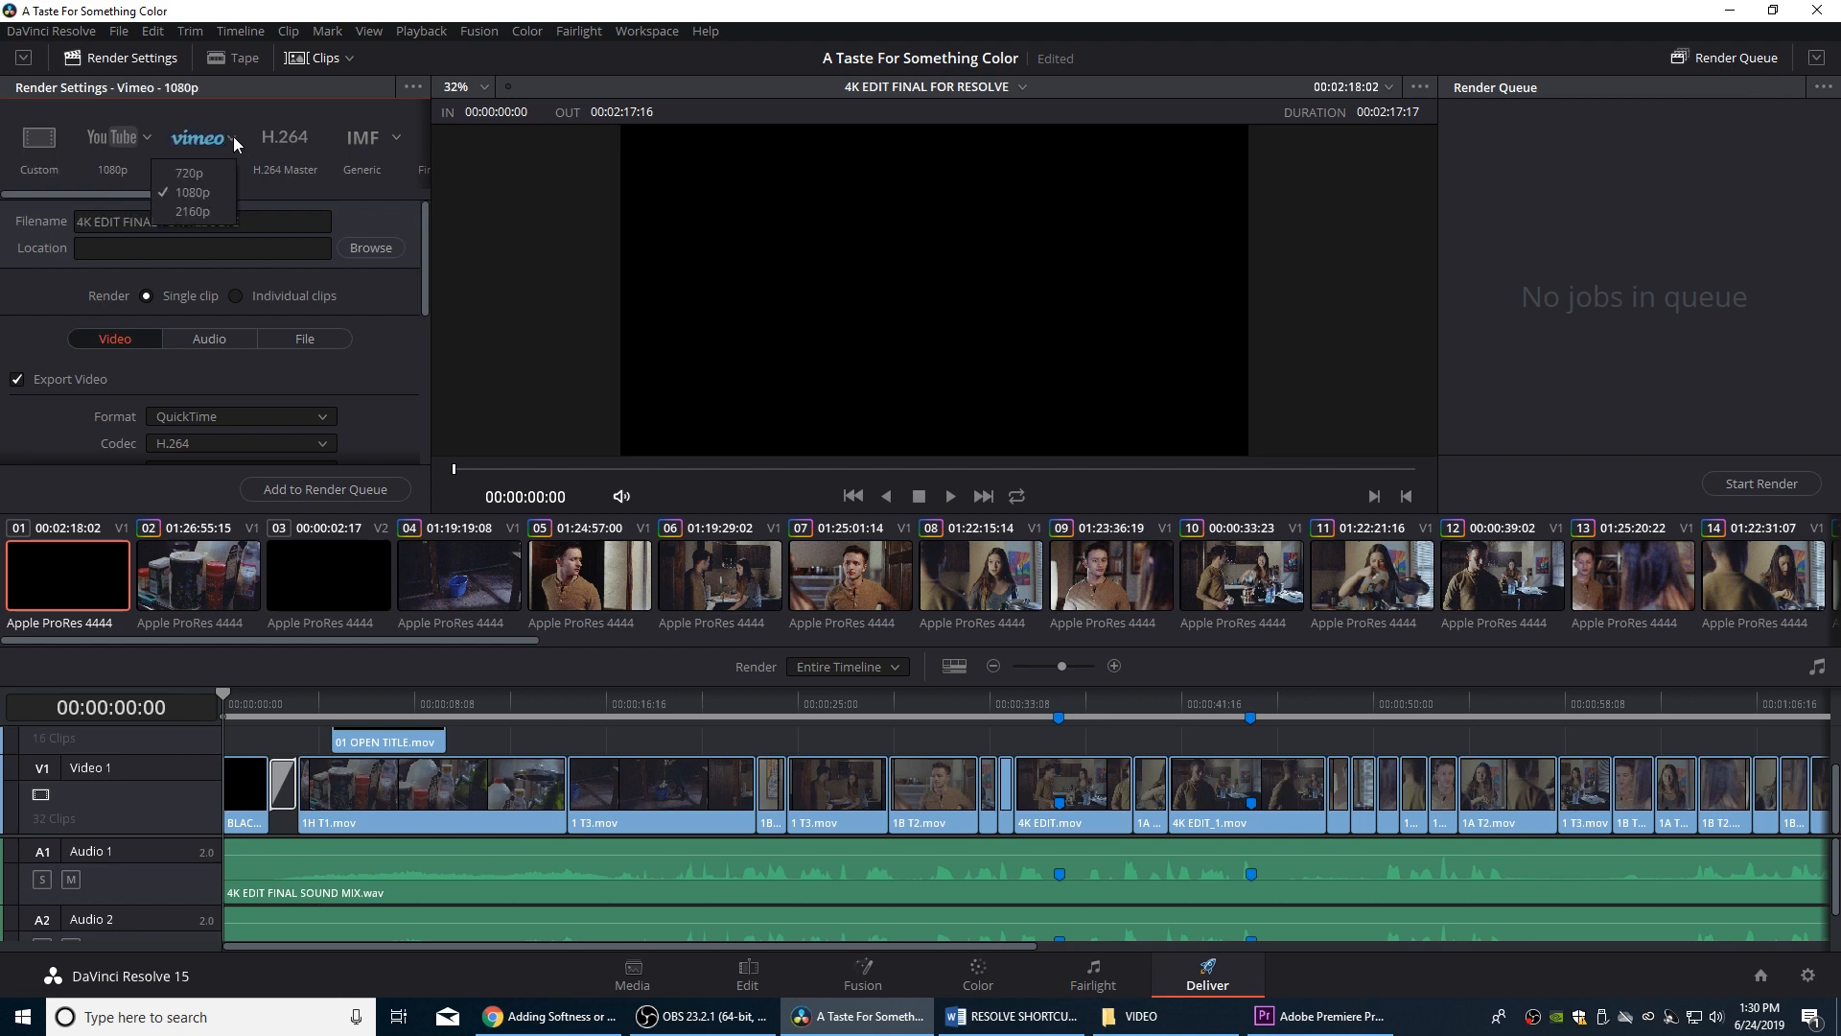
click(191, 192)
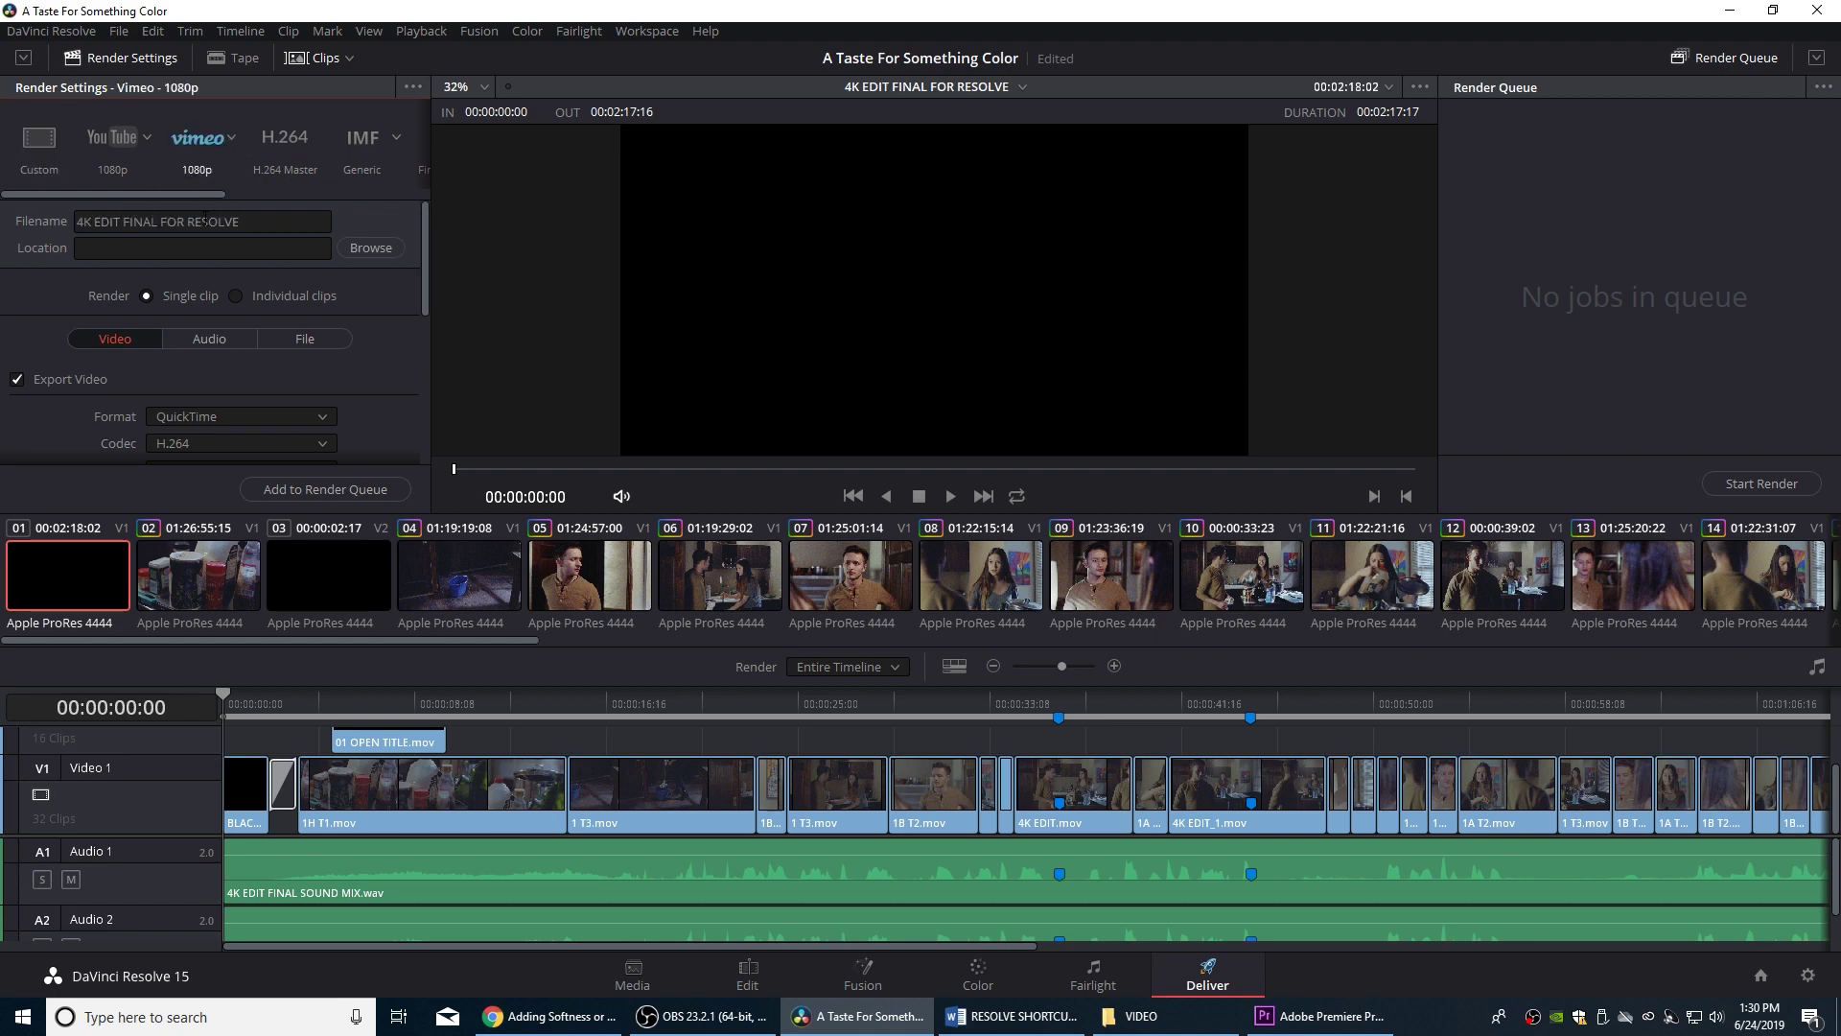
click(245, 221)
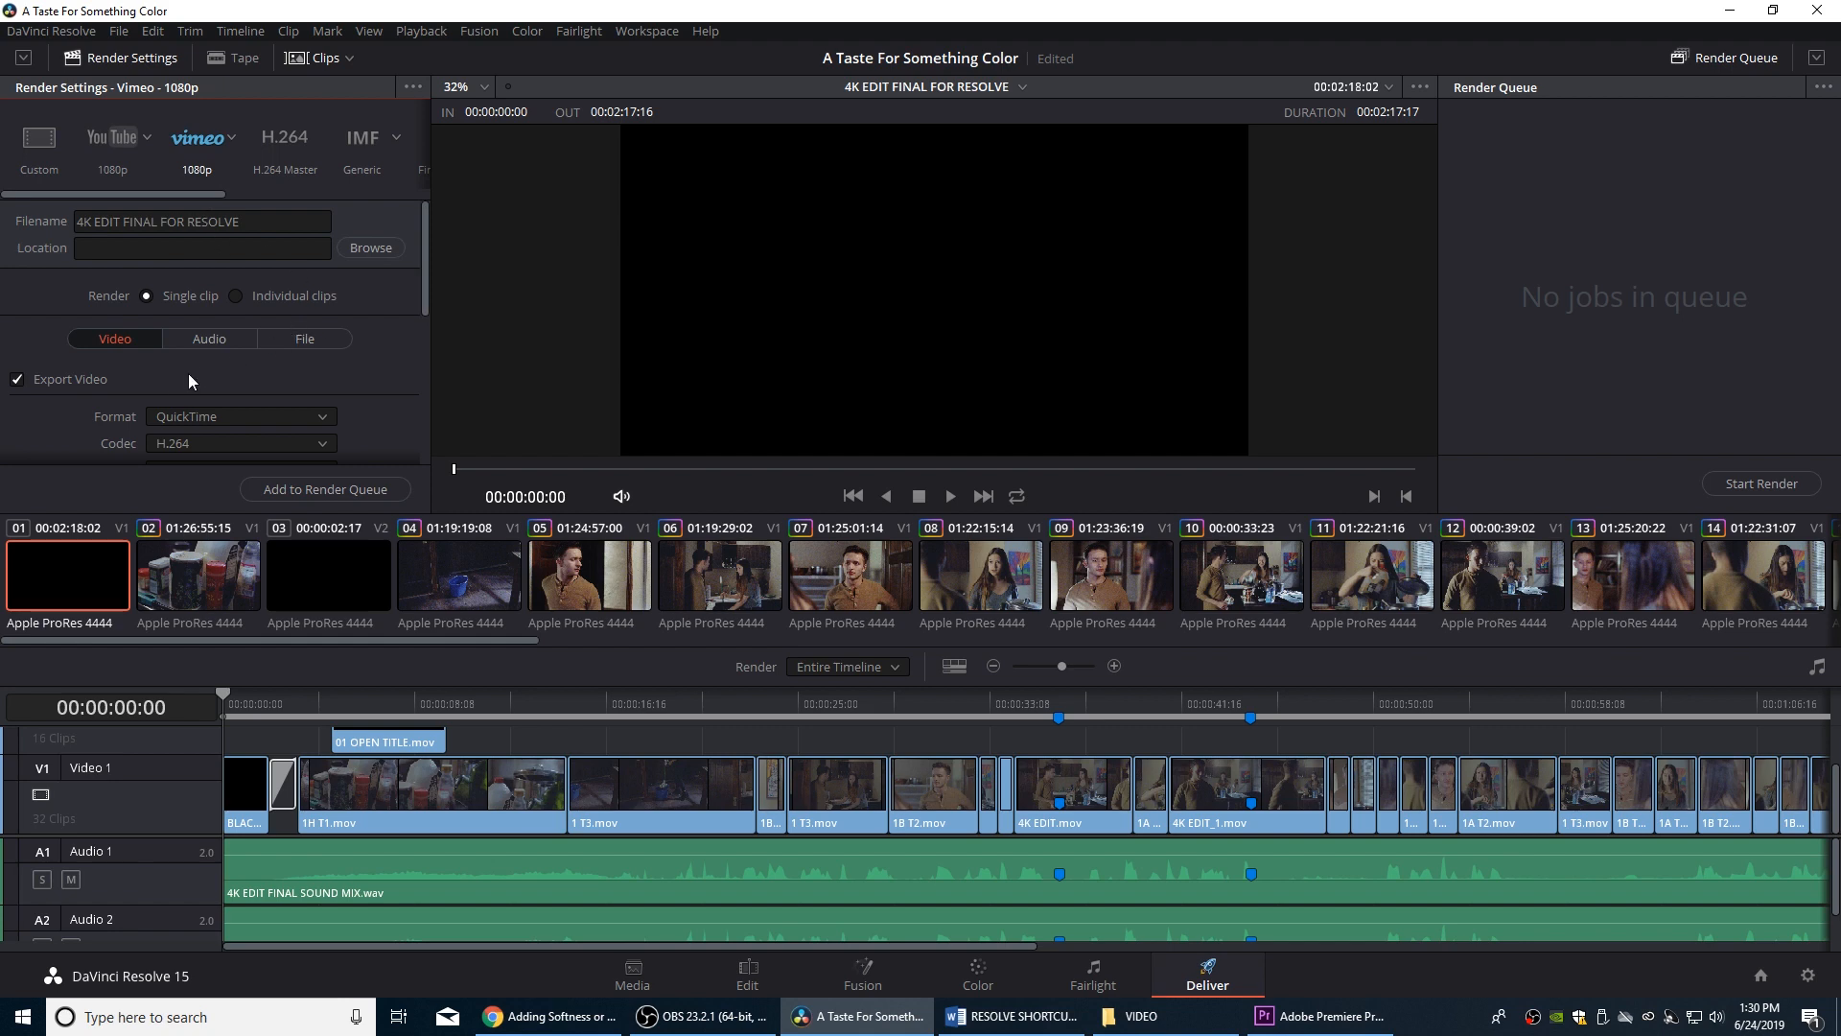
mouse_move(258, 304)
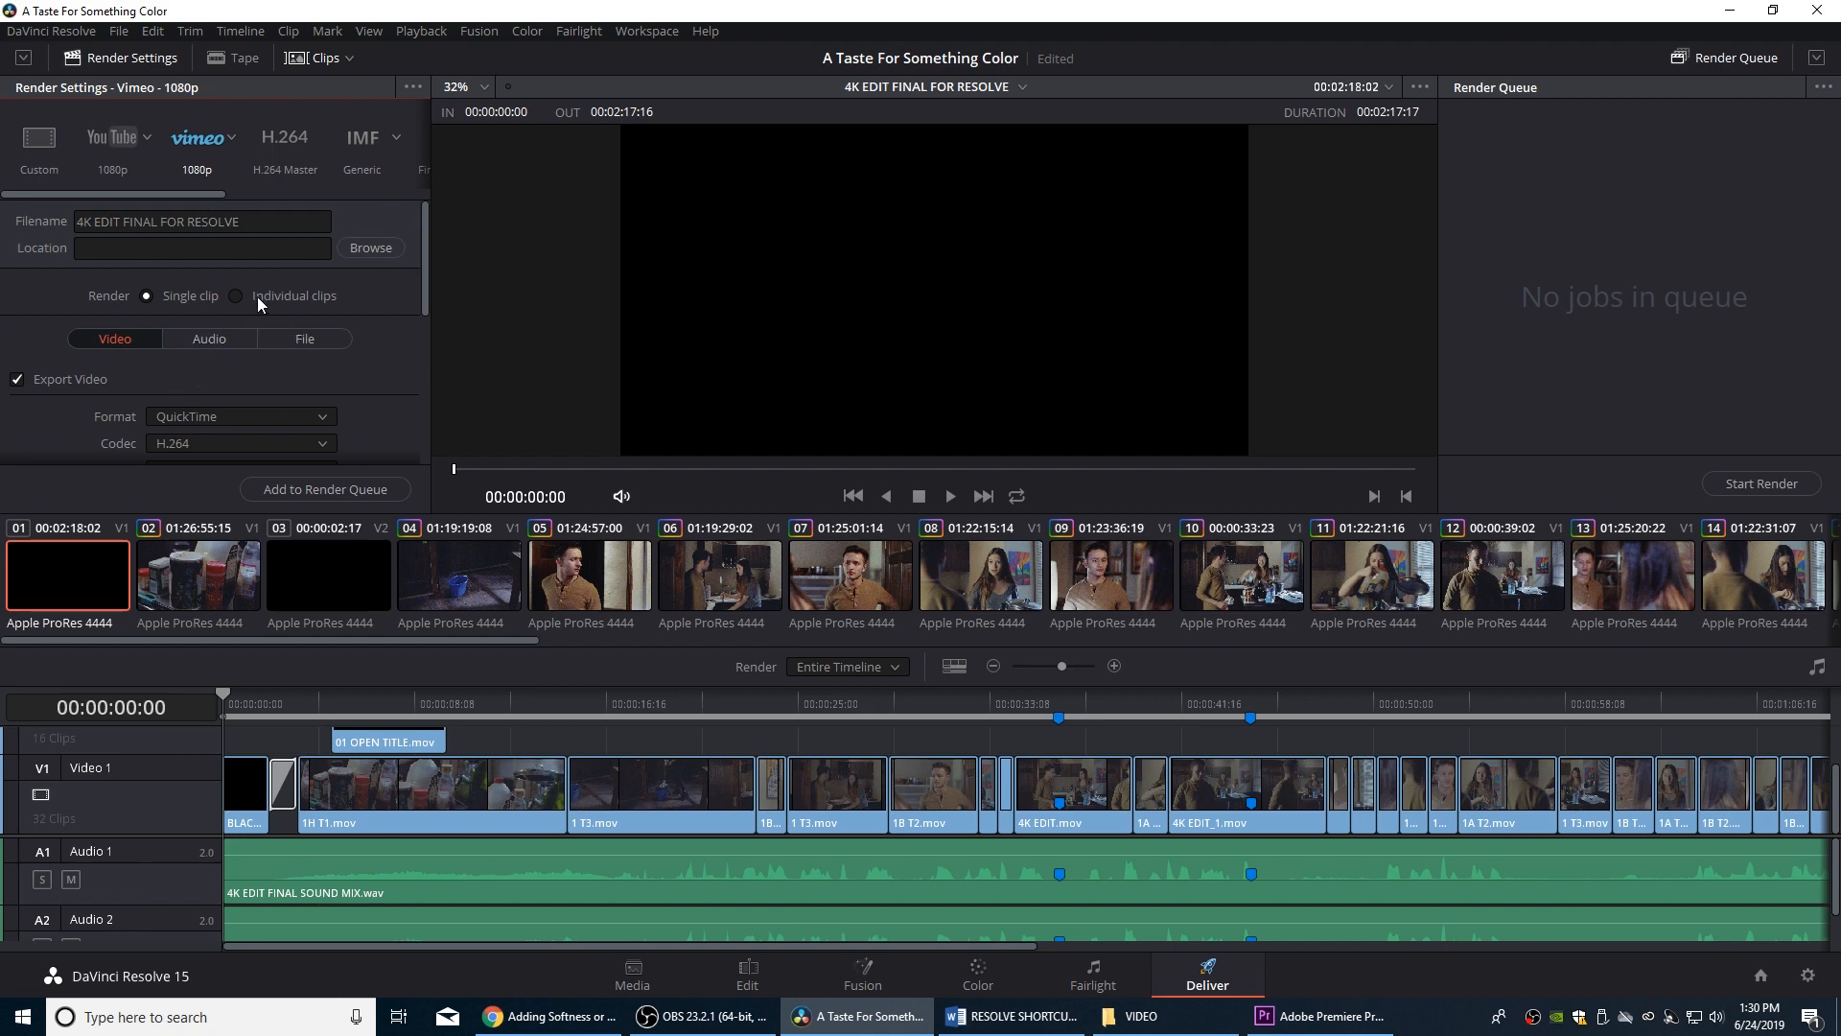
mouse_move(428, 314)
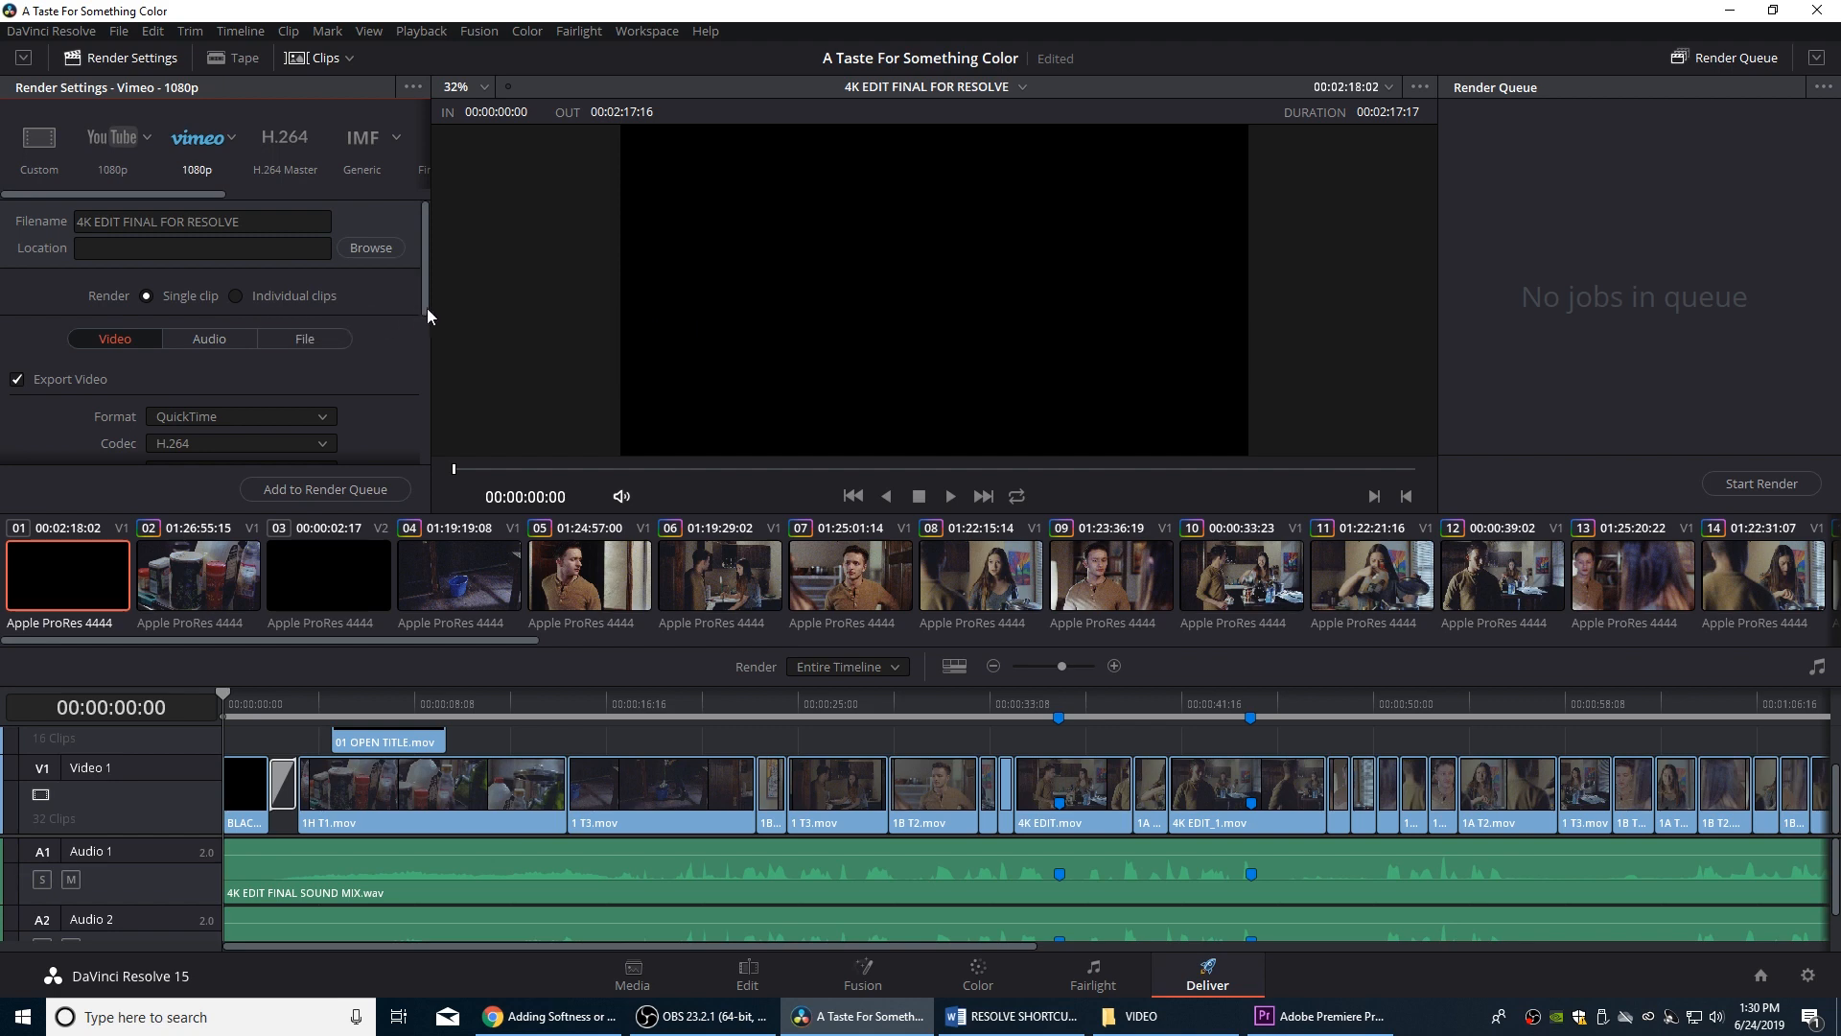
scroll(down, 3)
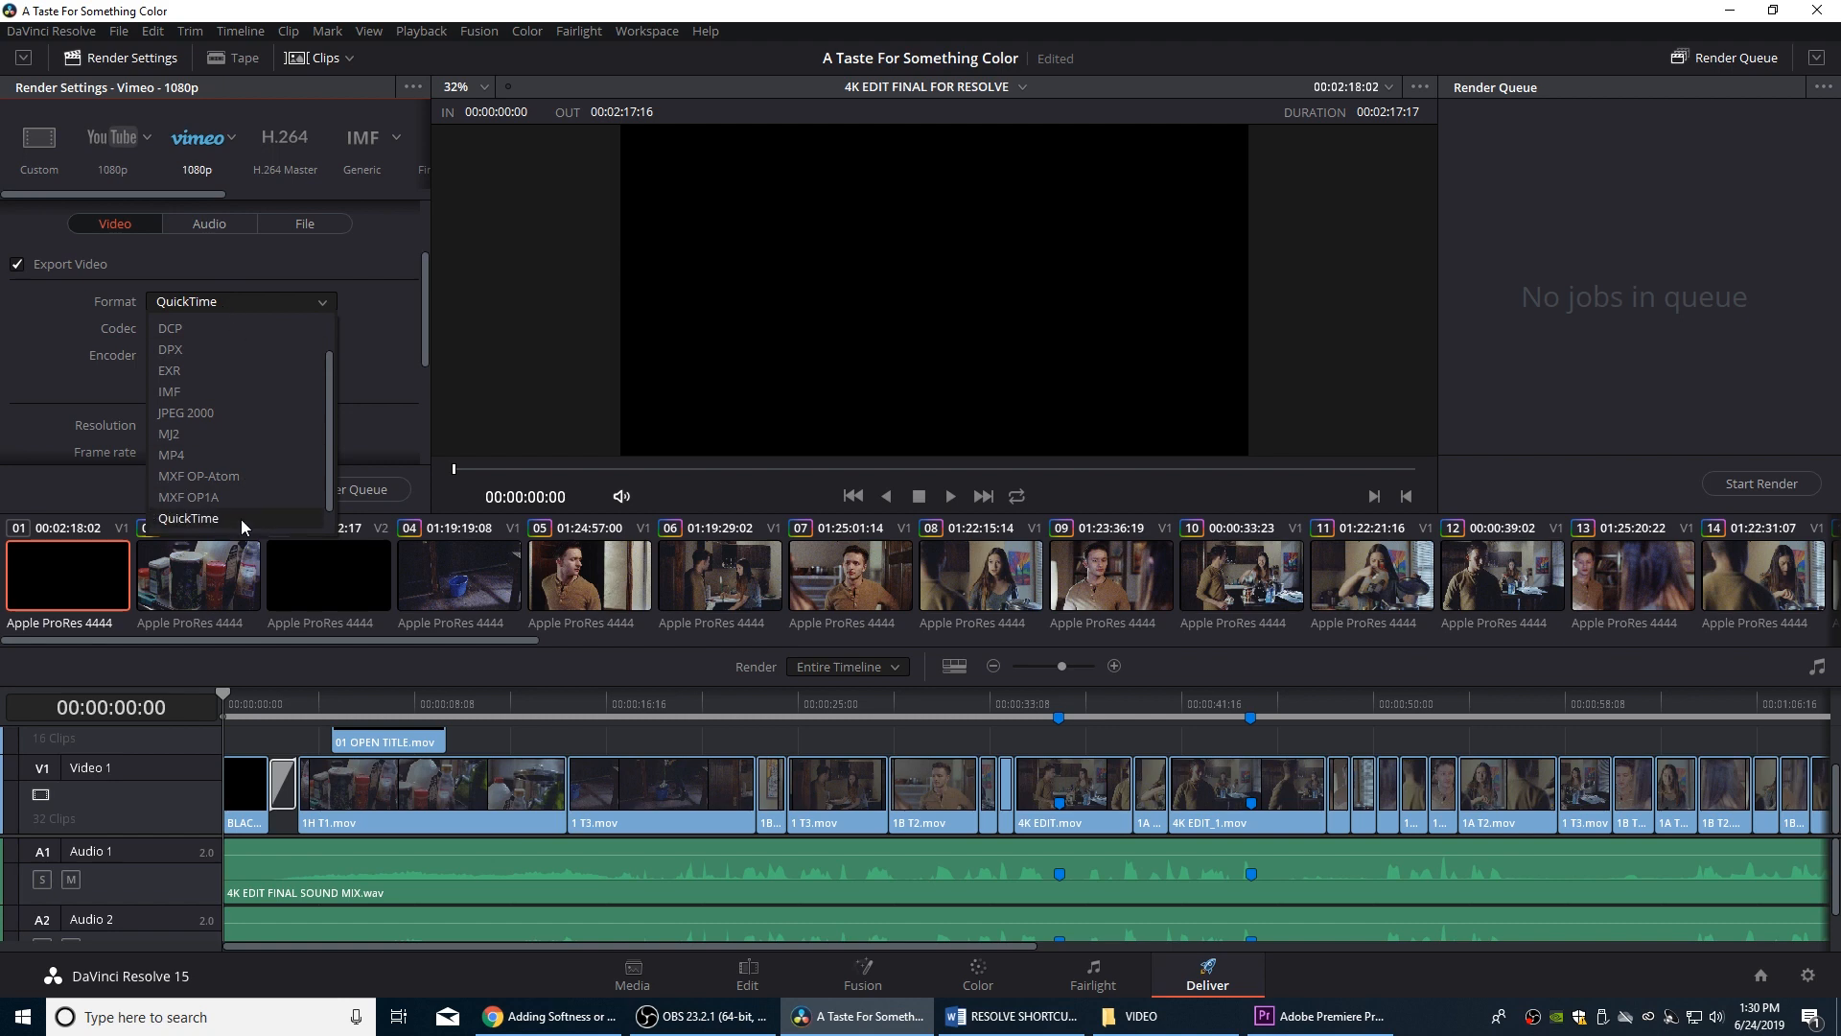
mouse_move(239, 496)
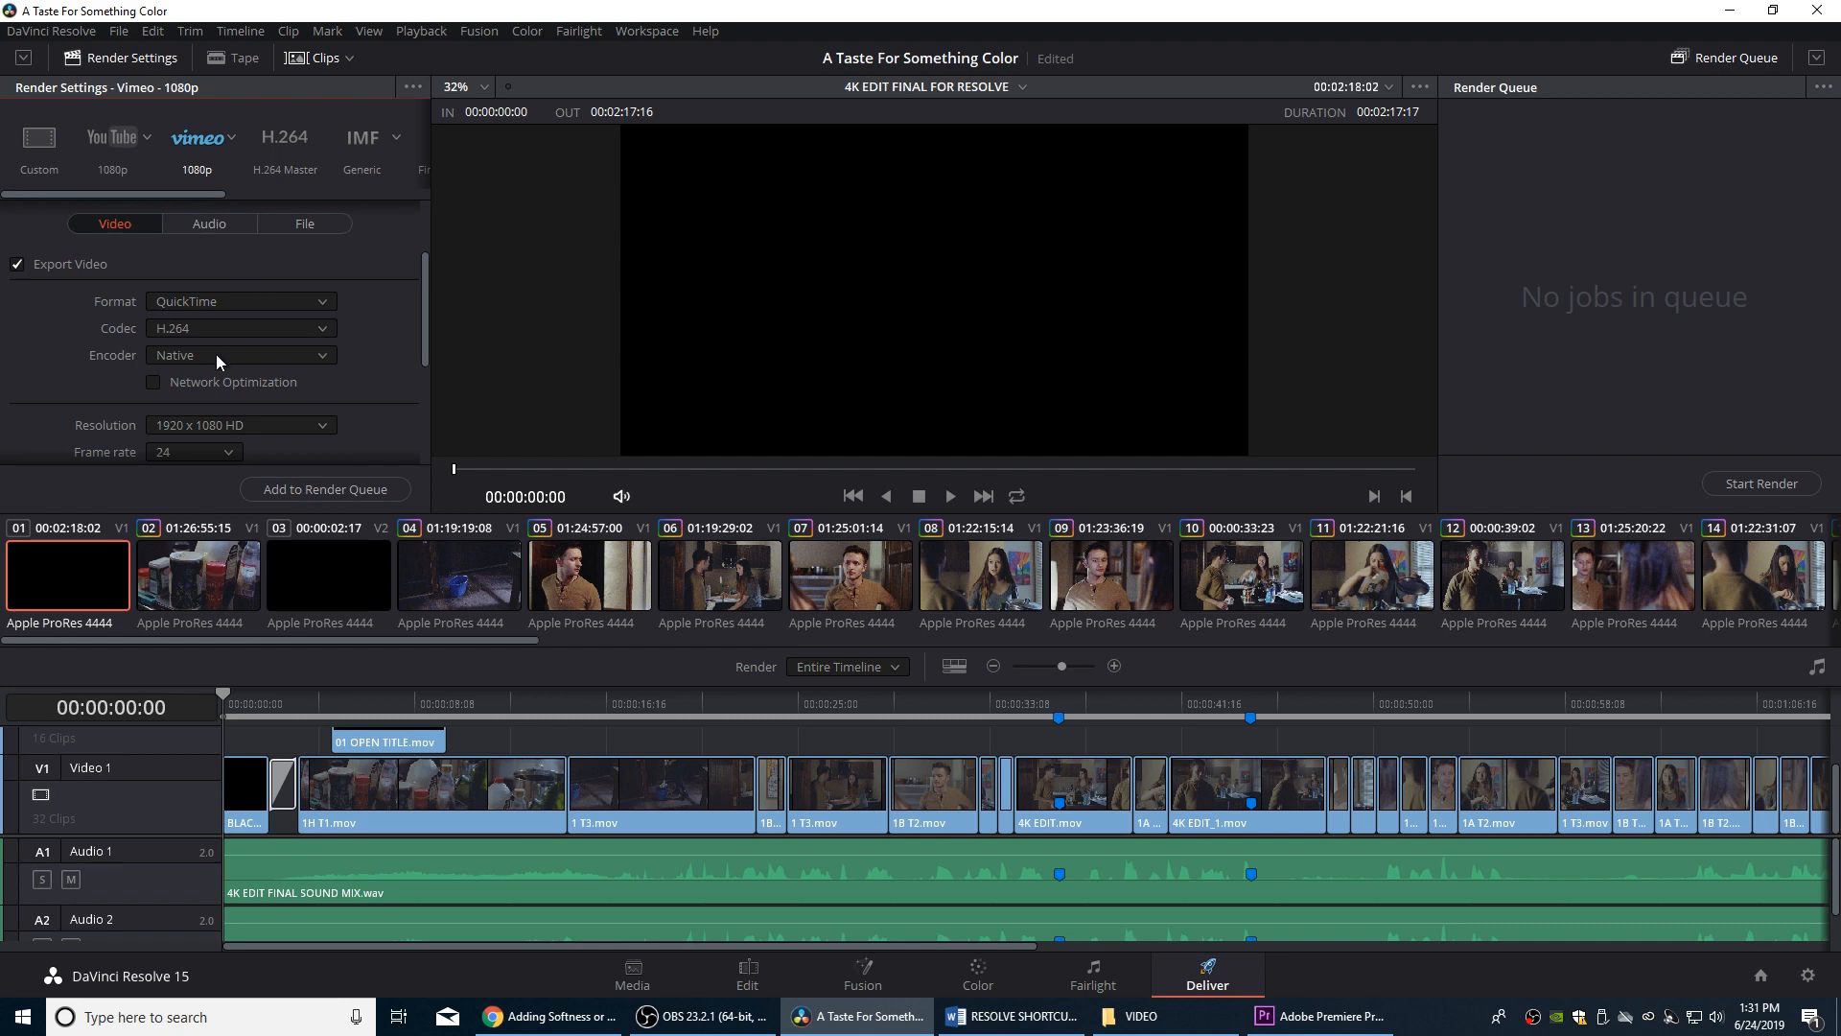
Restrict the Vimeo video quality to 20000 Kb/s and scroll toward the audio settings
scroll(down, 3)
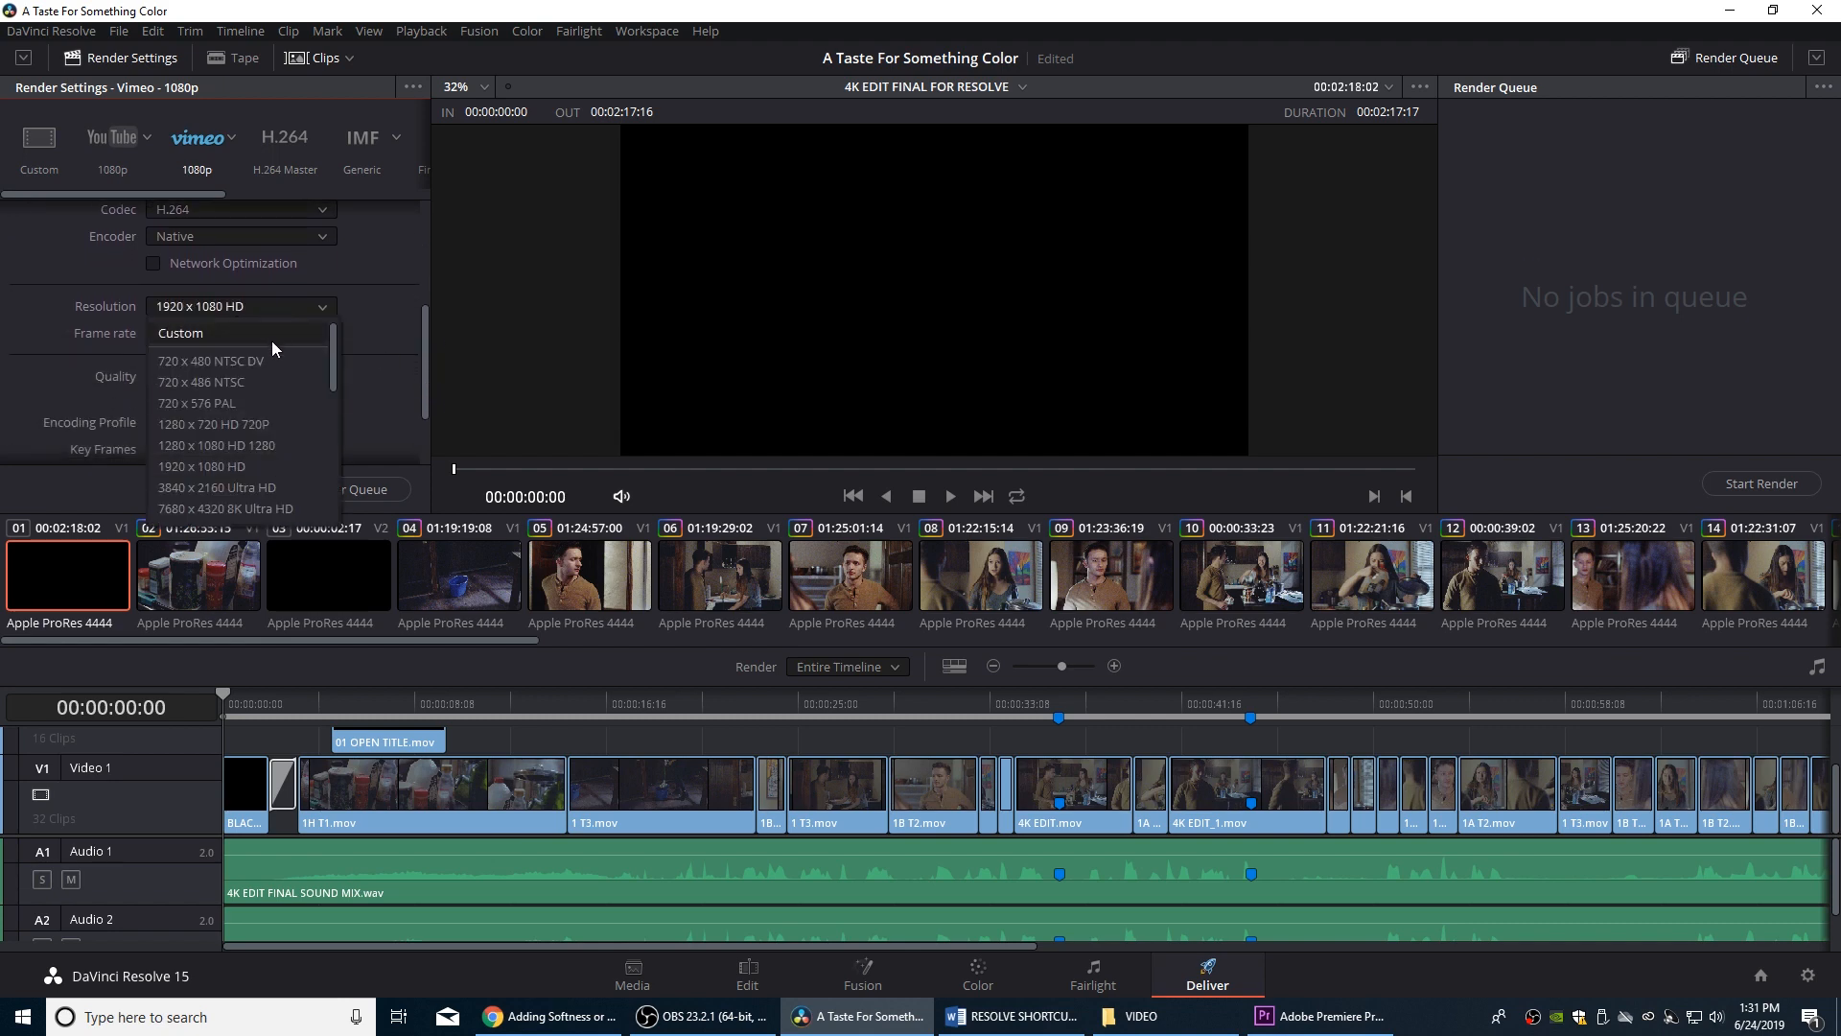
mouse_move(203, 466)
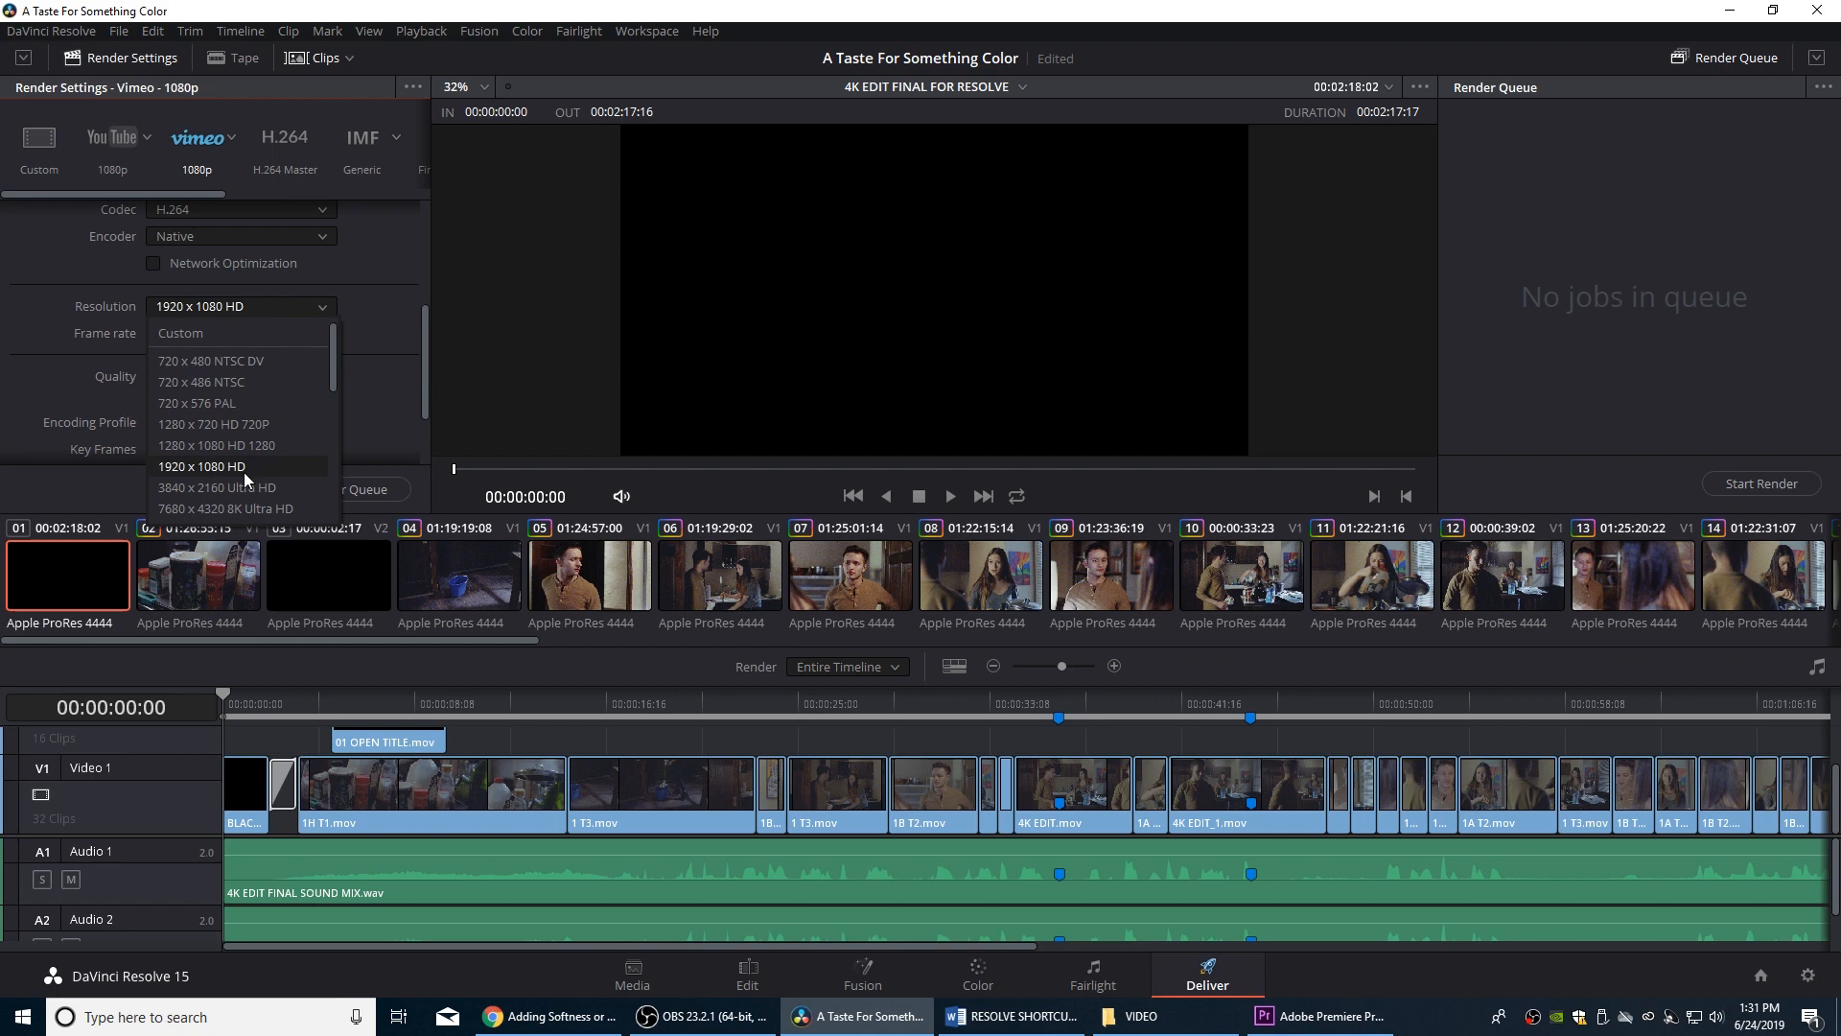
mouse_move(243, 482)
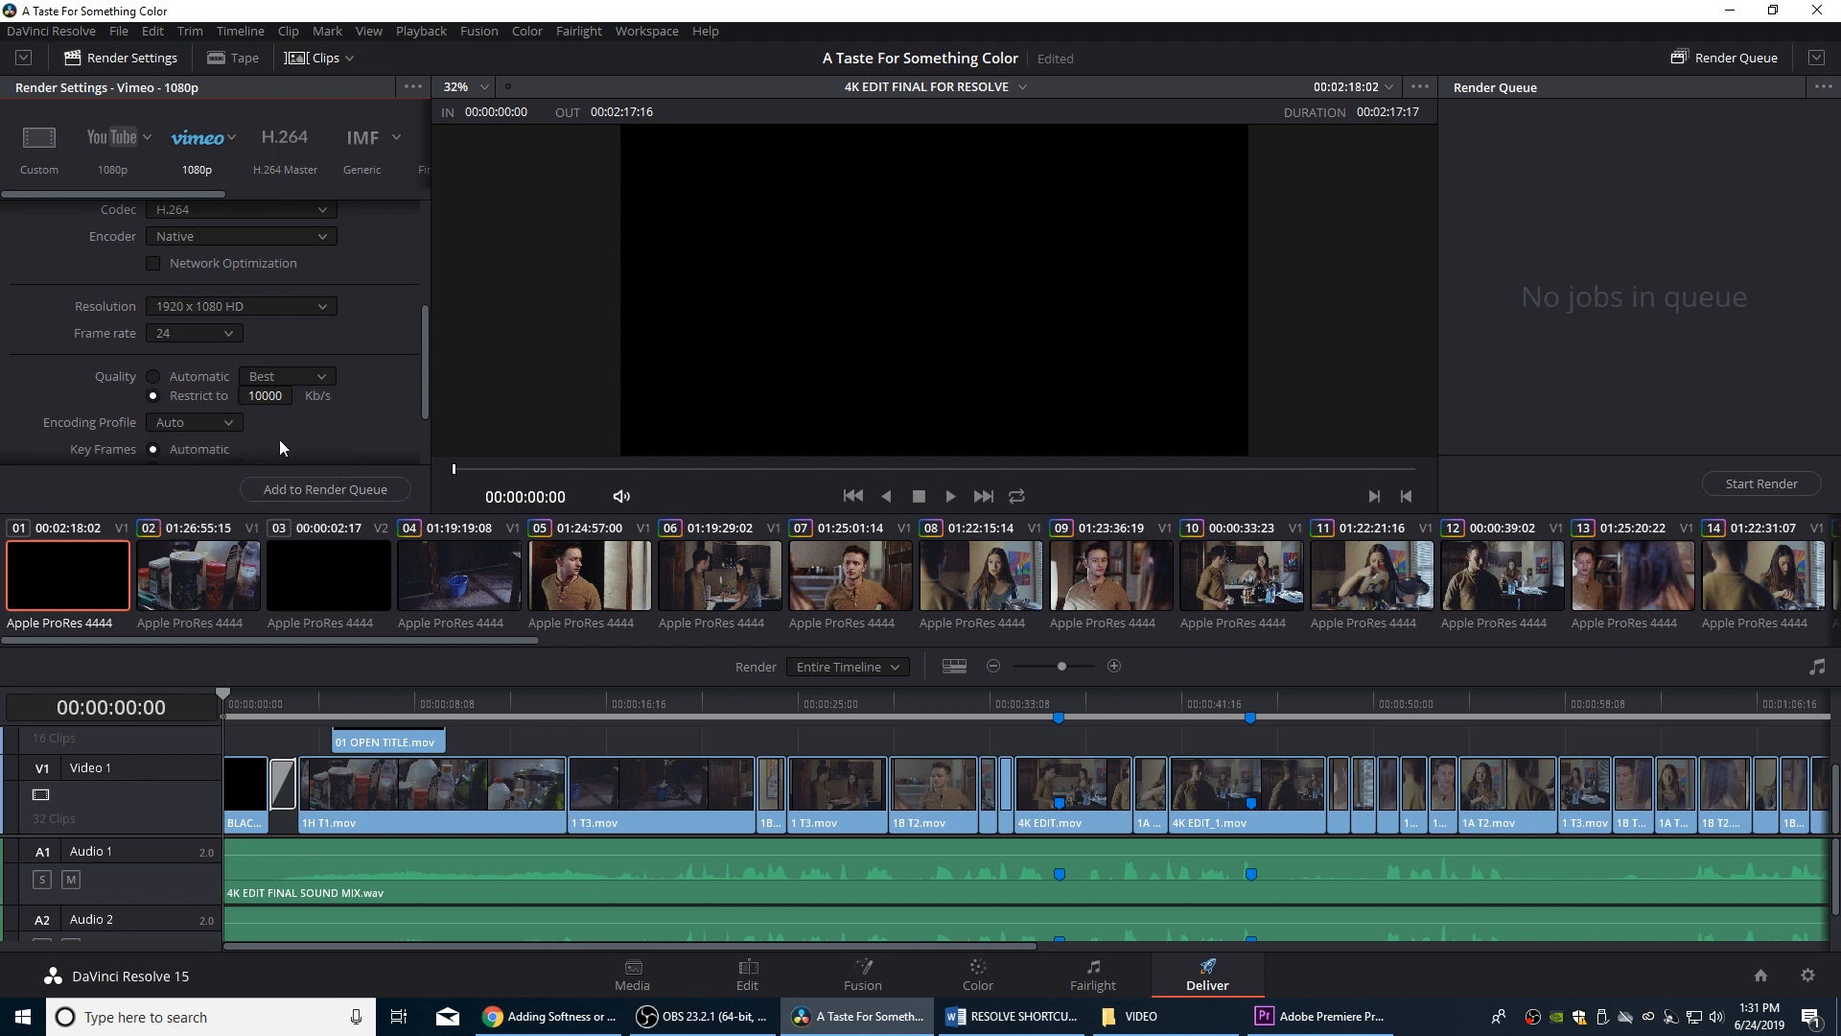
mouse_move(261, 411)
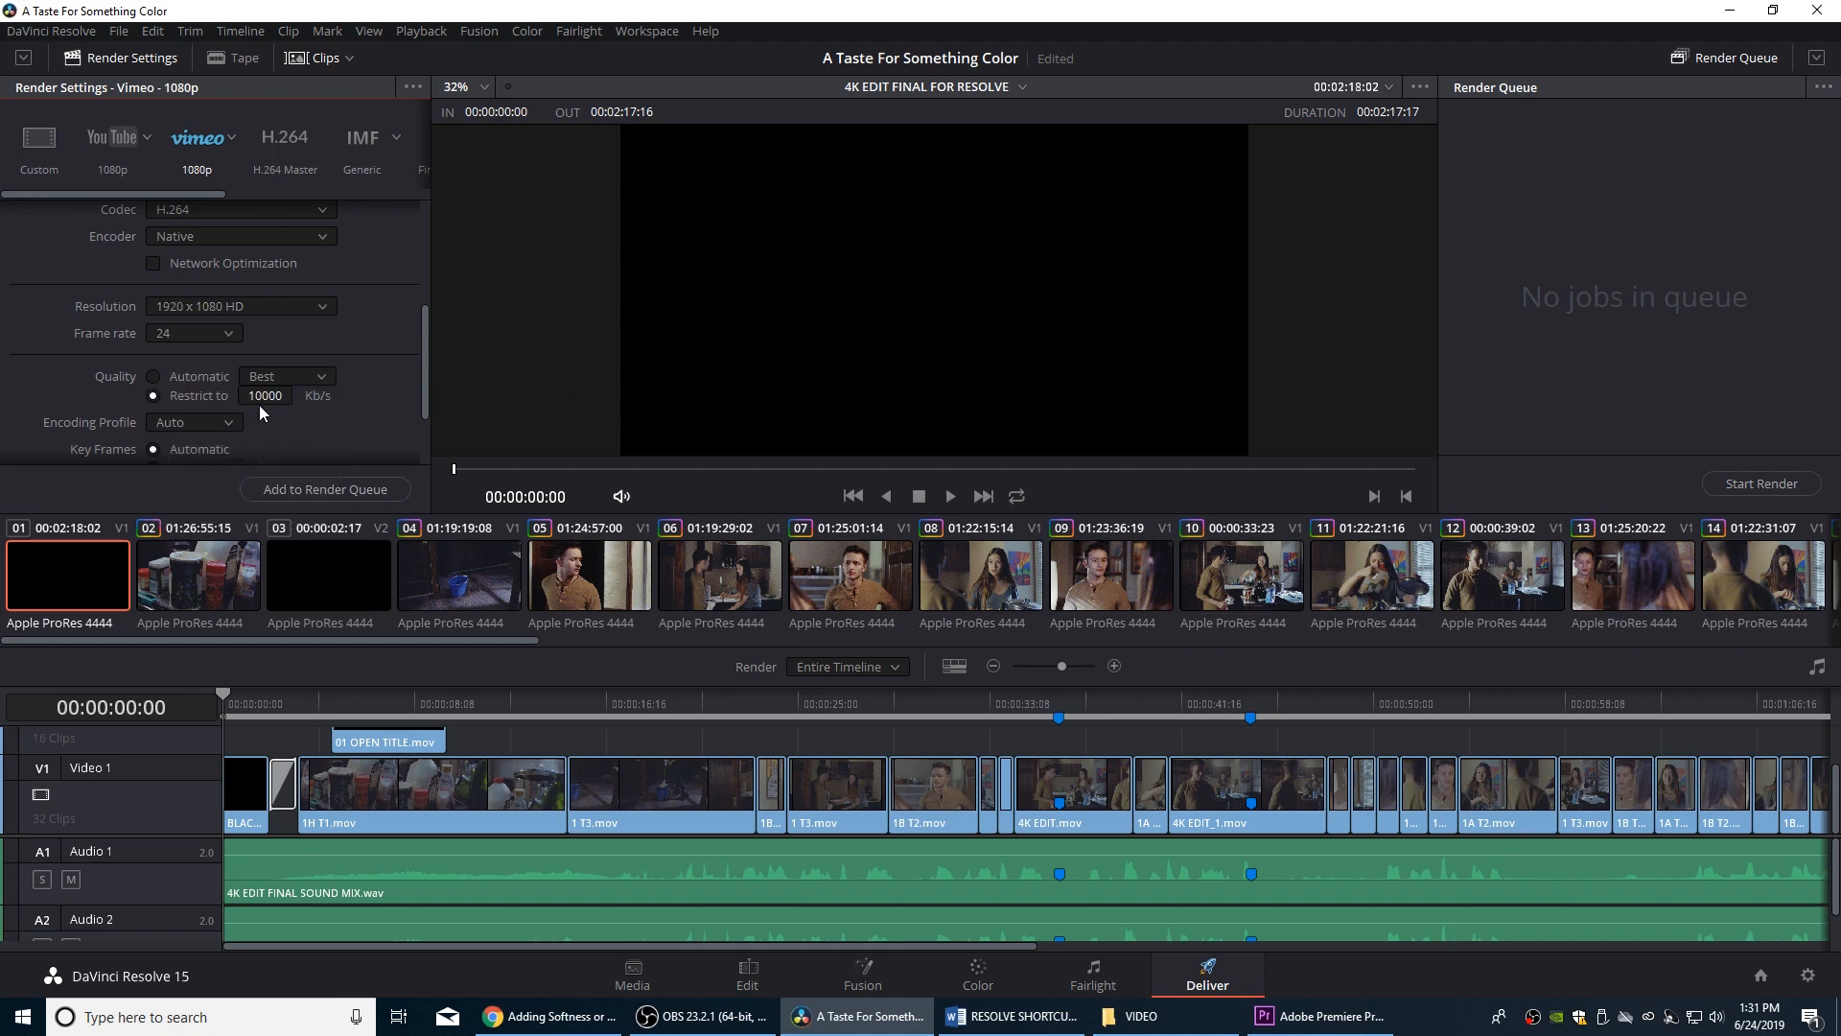
click(285, 375)
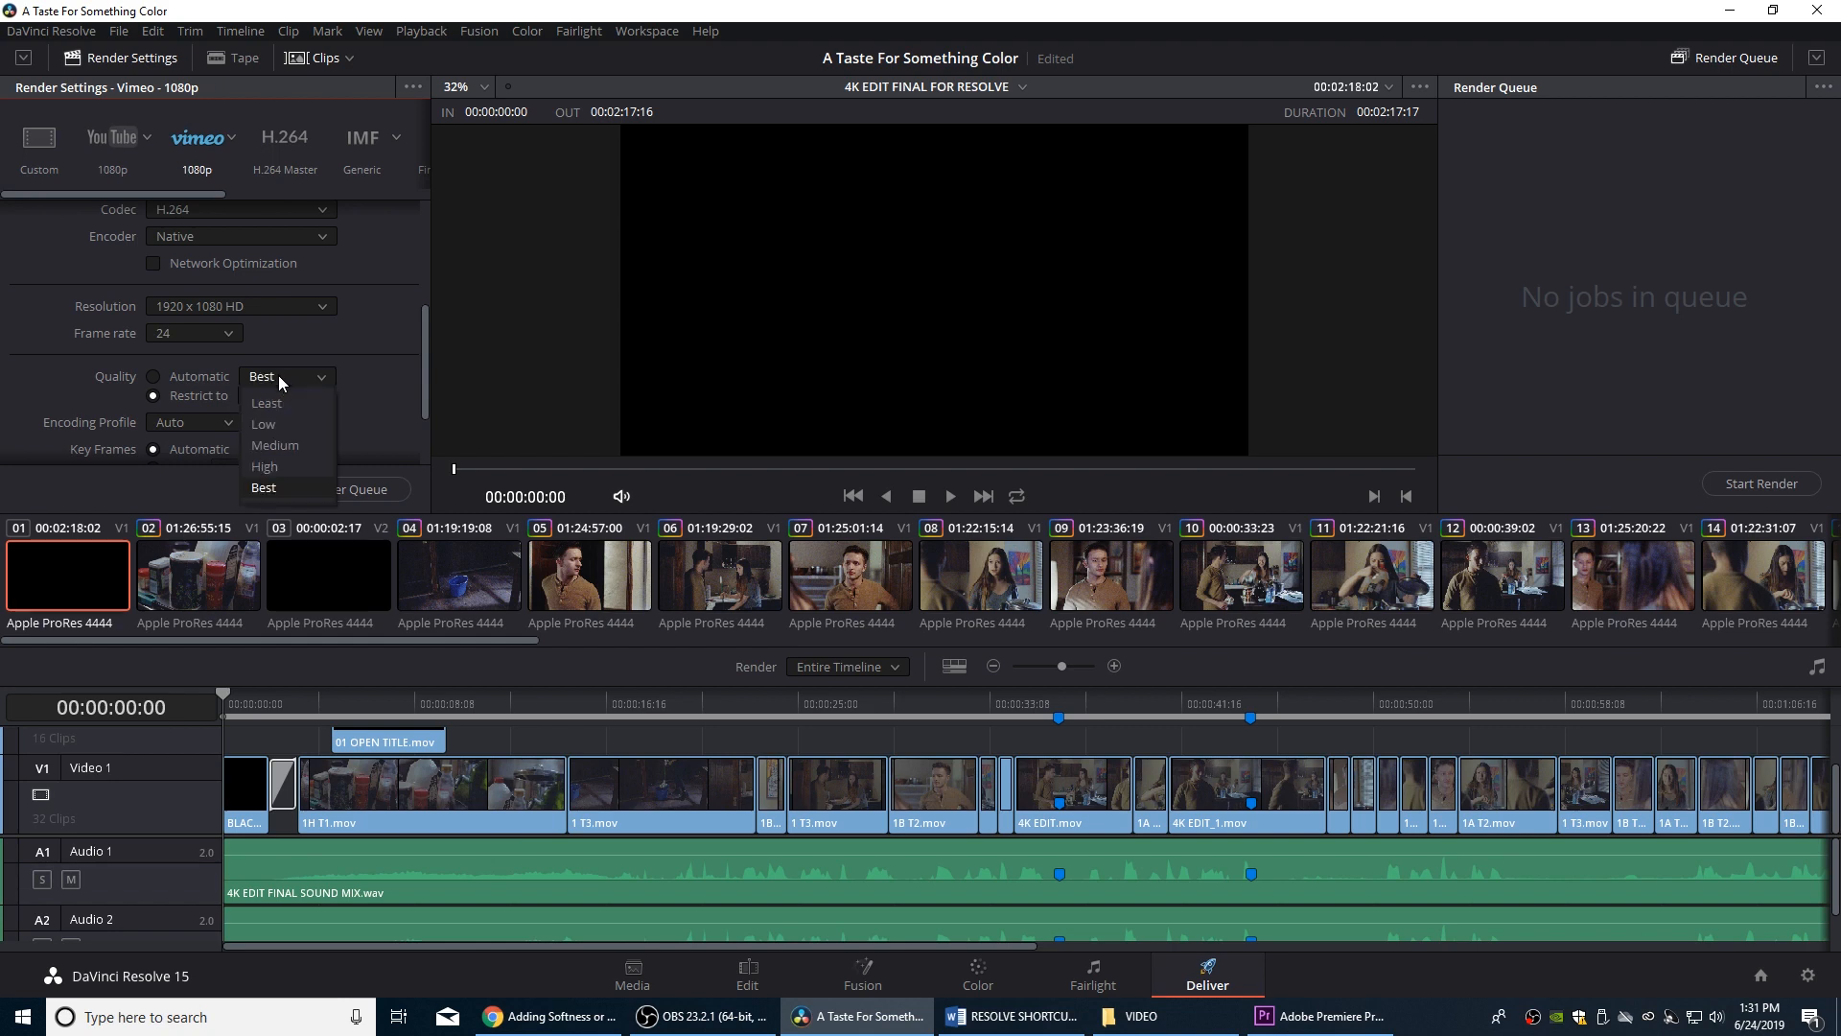
click(262, 487)
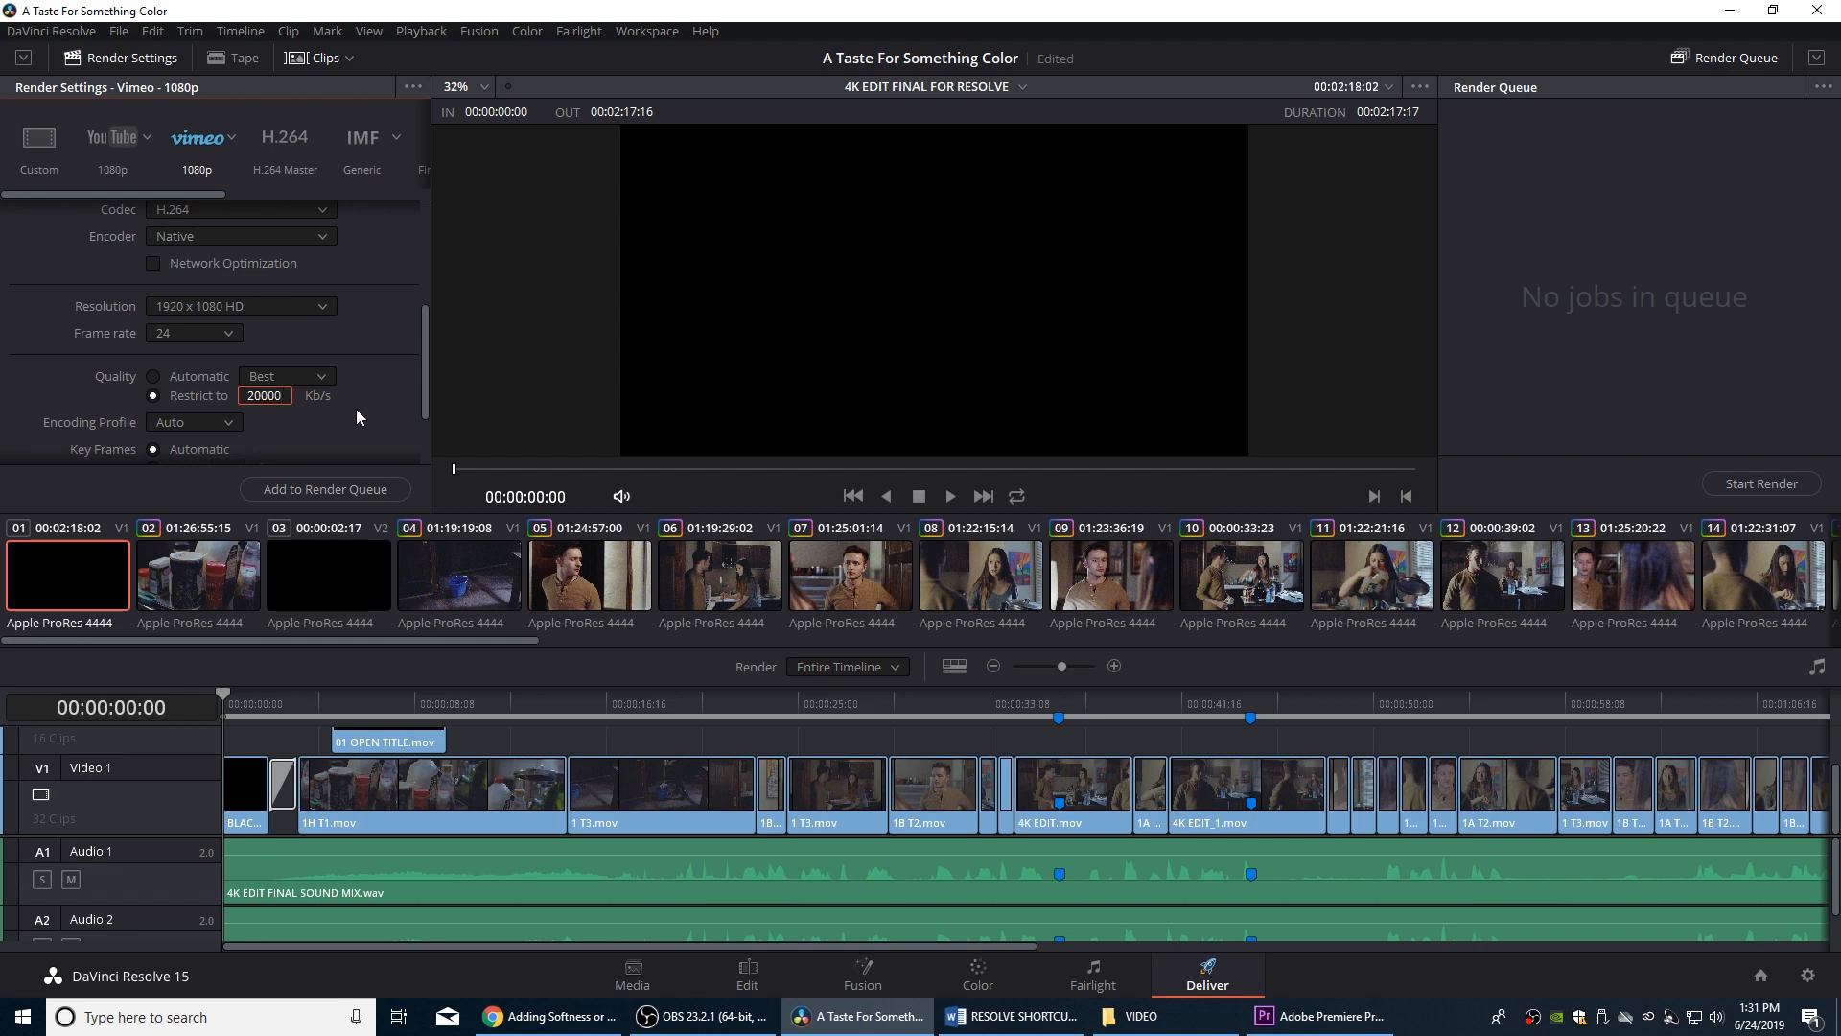
mouse_move(420, 380)
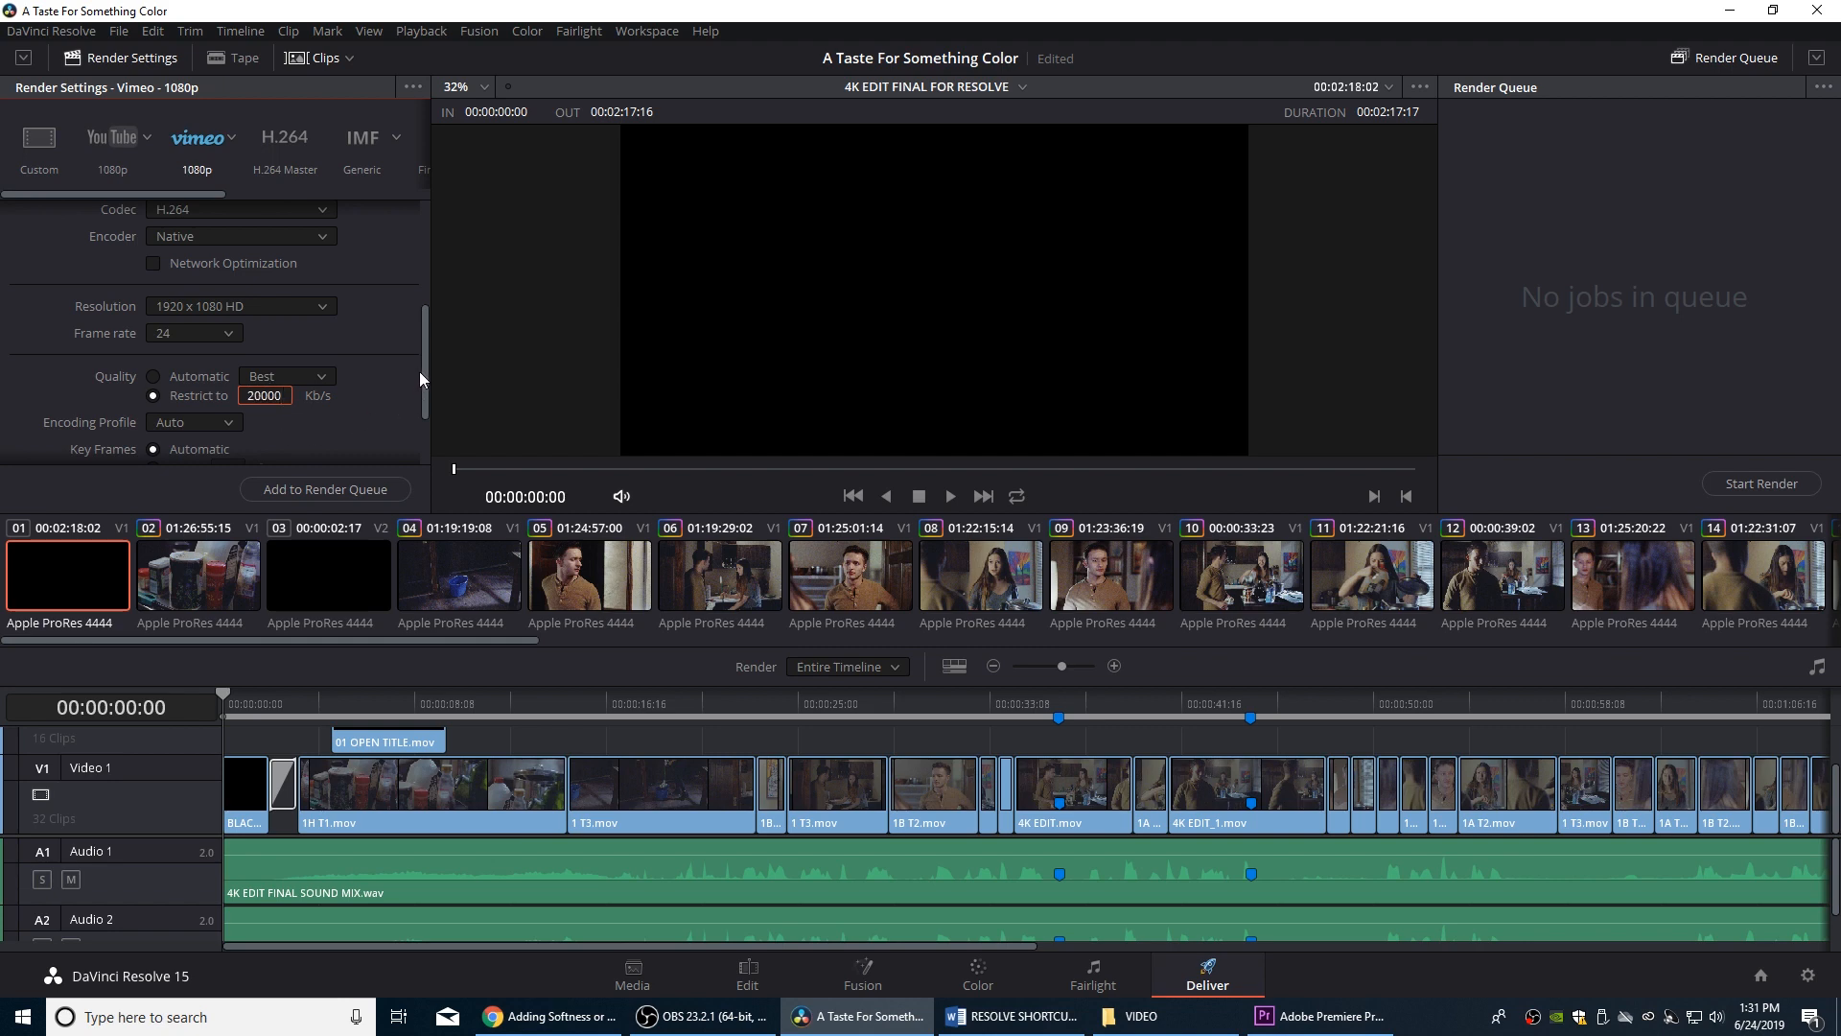
scroll(down, 3)
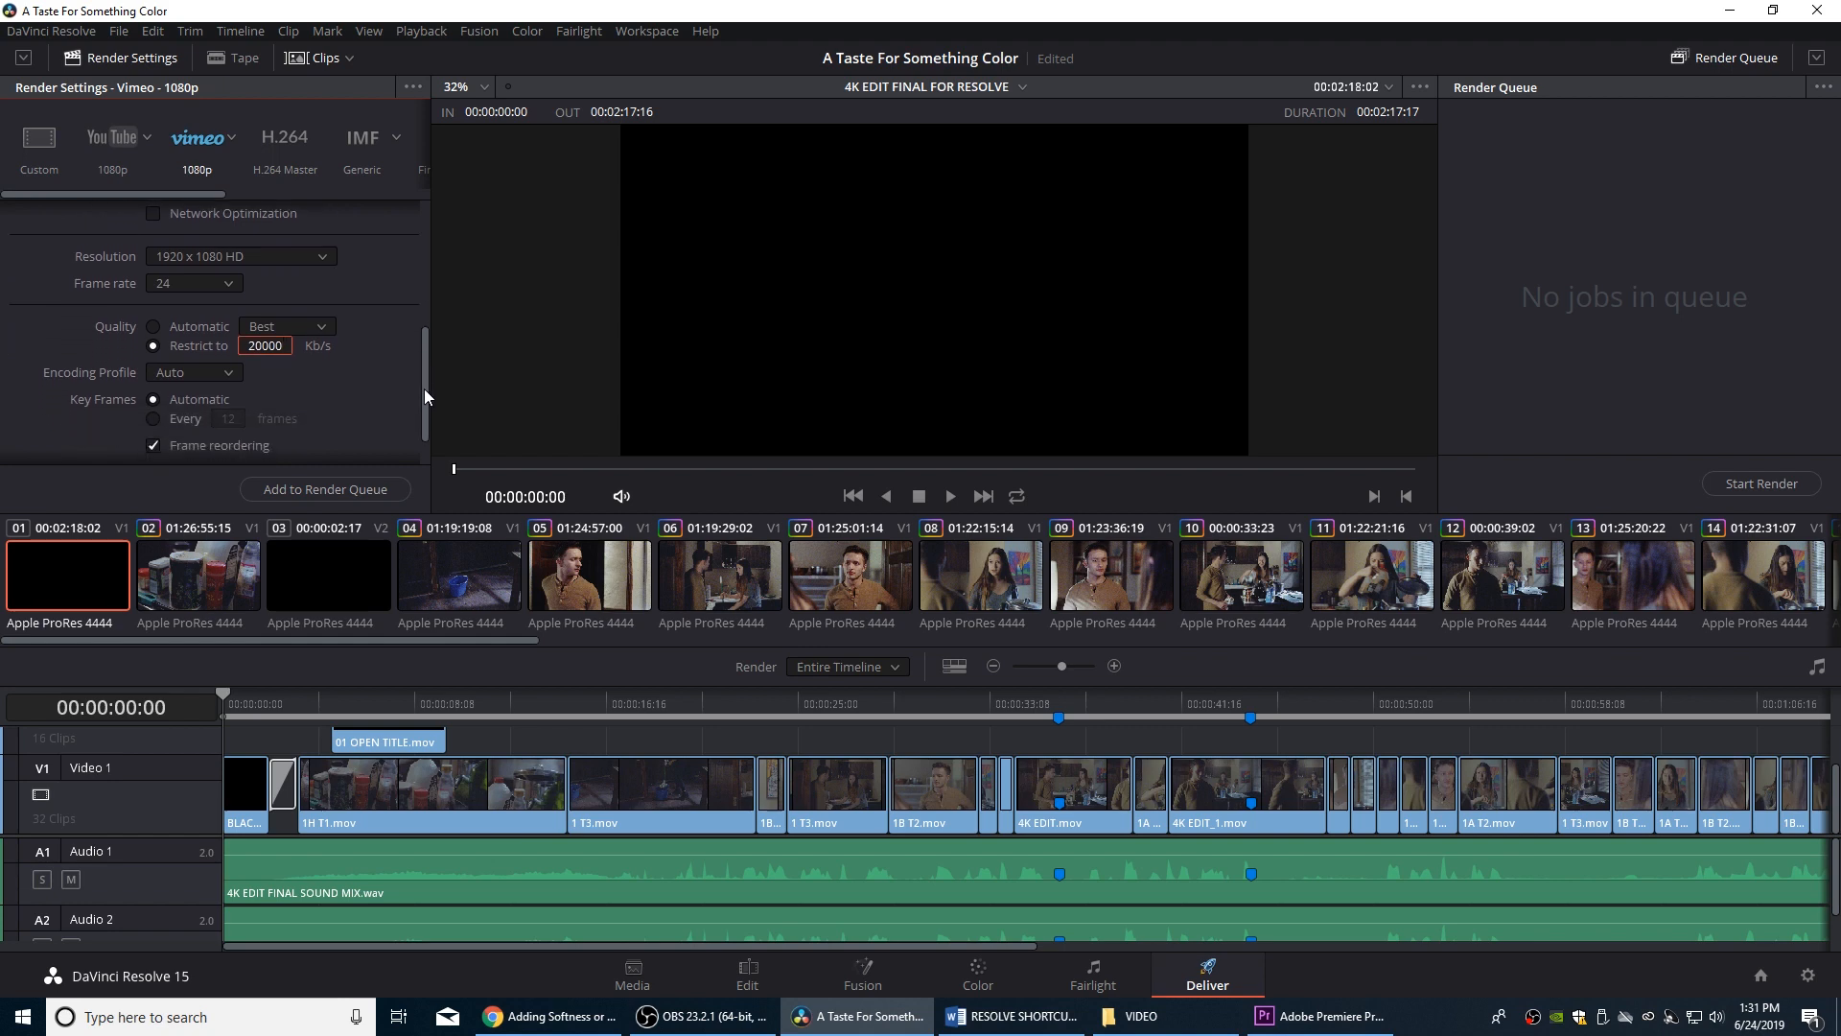
scroll(down, 3)
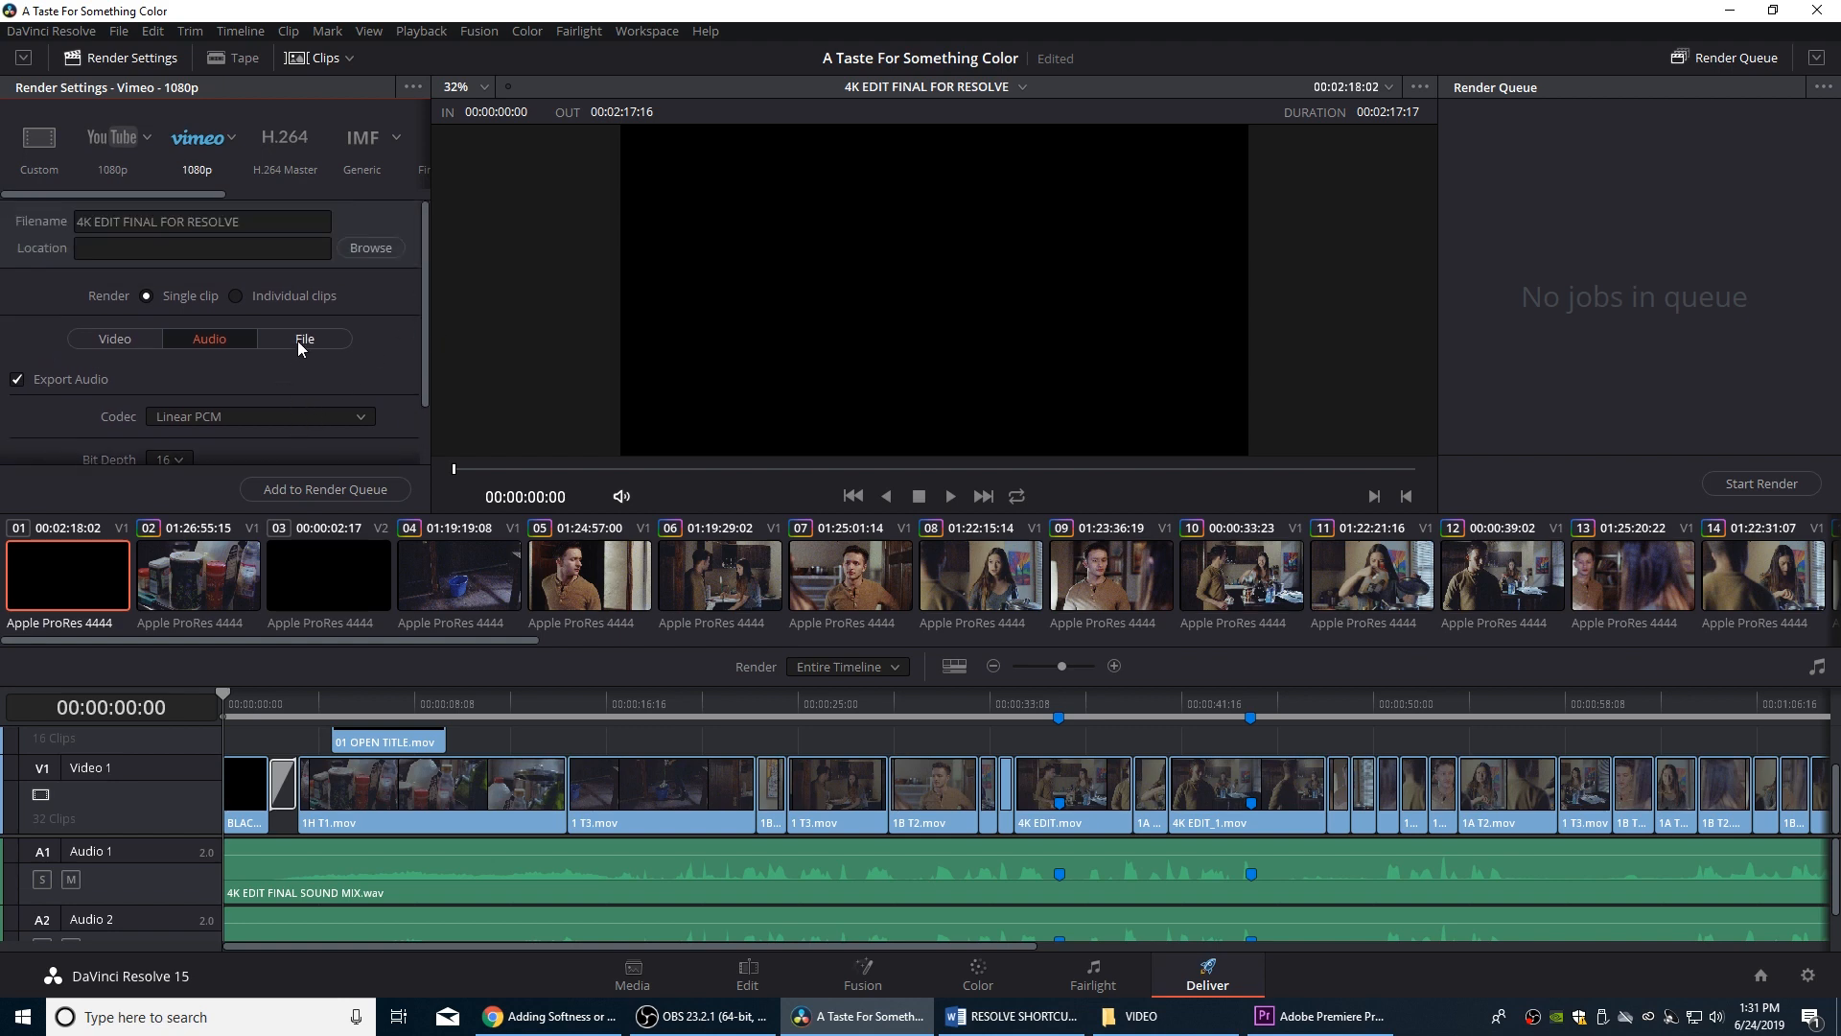
Enter '4K EDIT FINAL FOR VIMEO' as the custom output filename
click(304, 341)
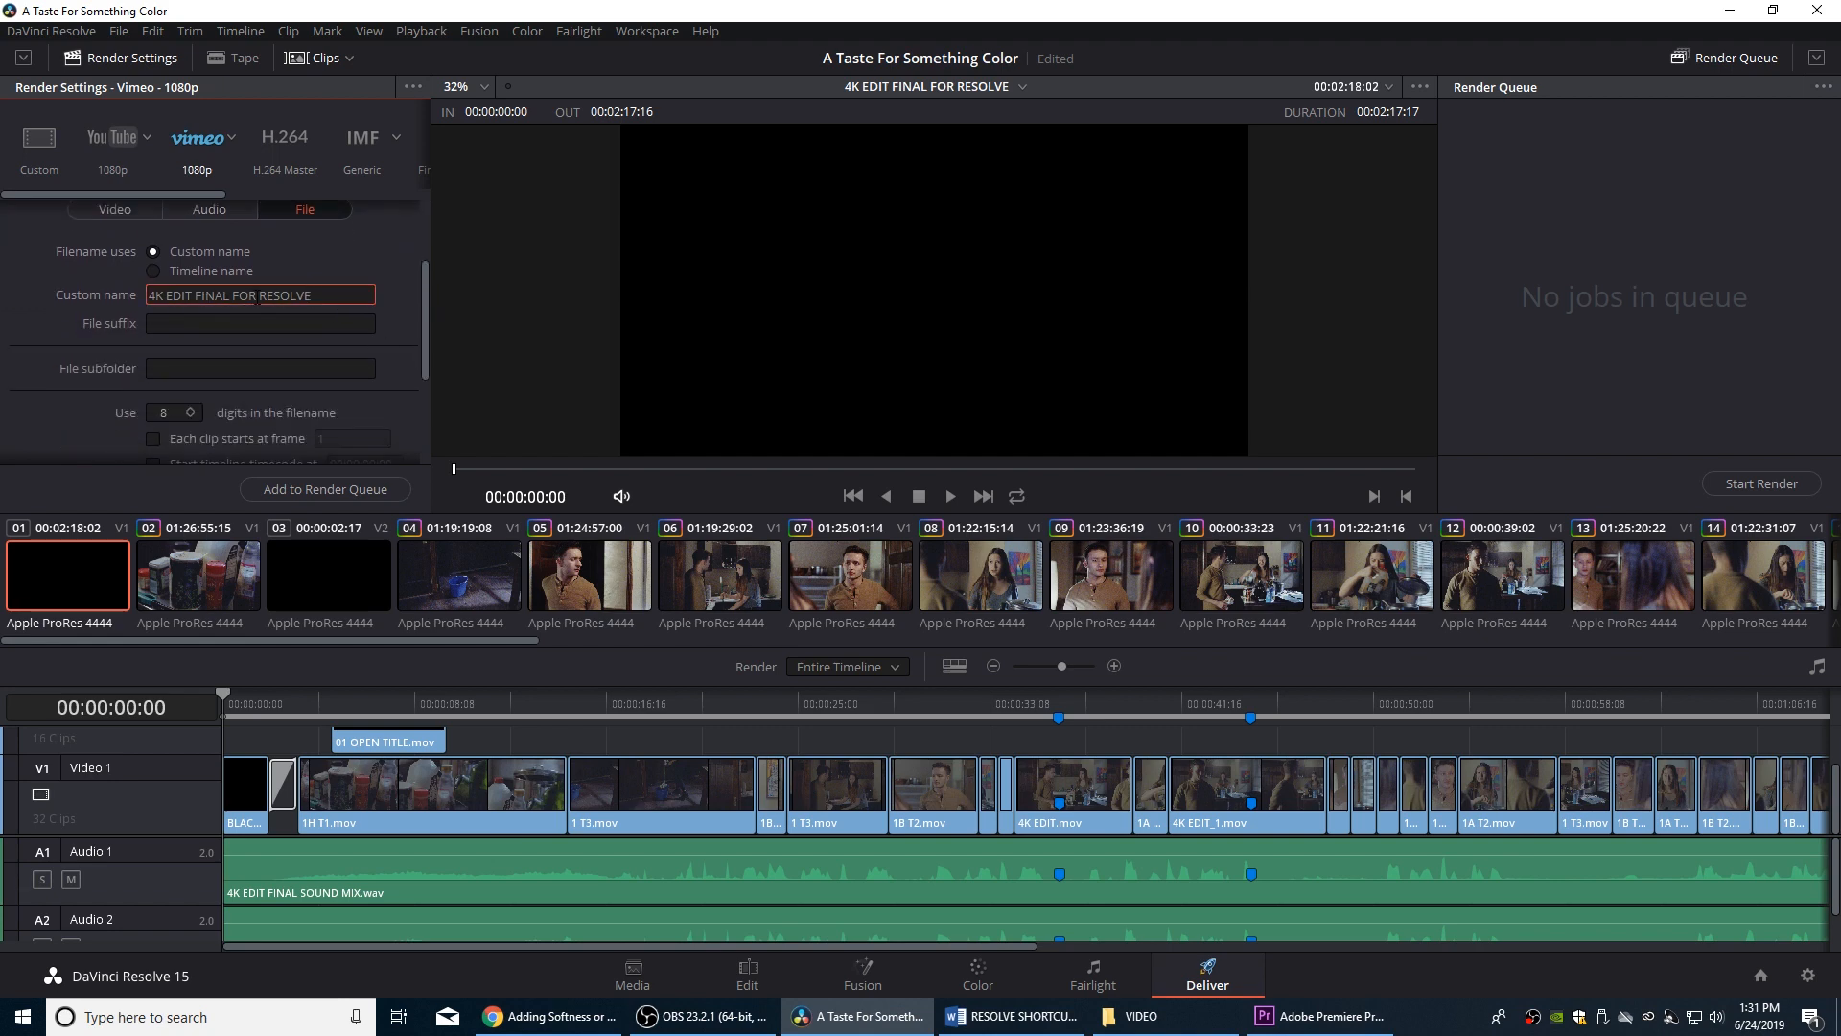
text(4K EDIT FINAL FOR VIME)
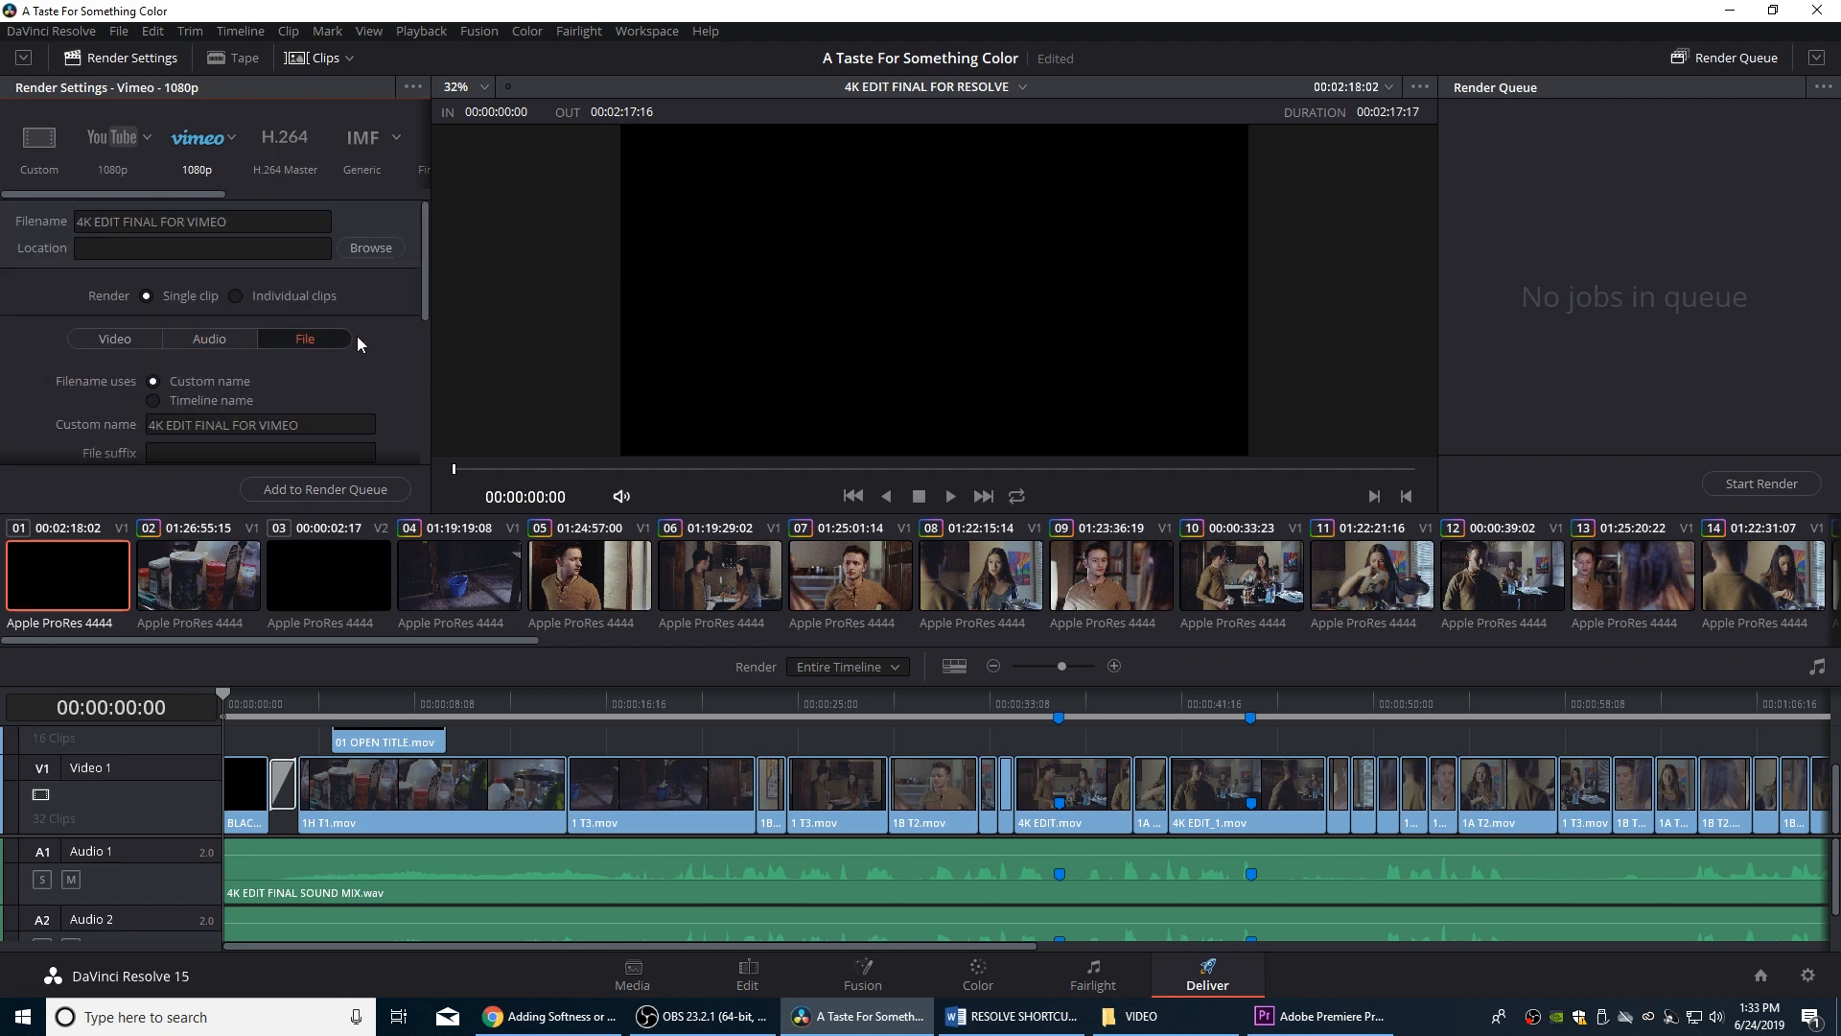
scroll(down, 3)
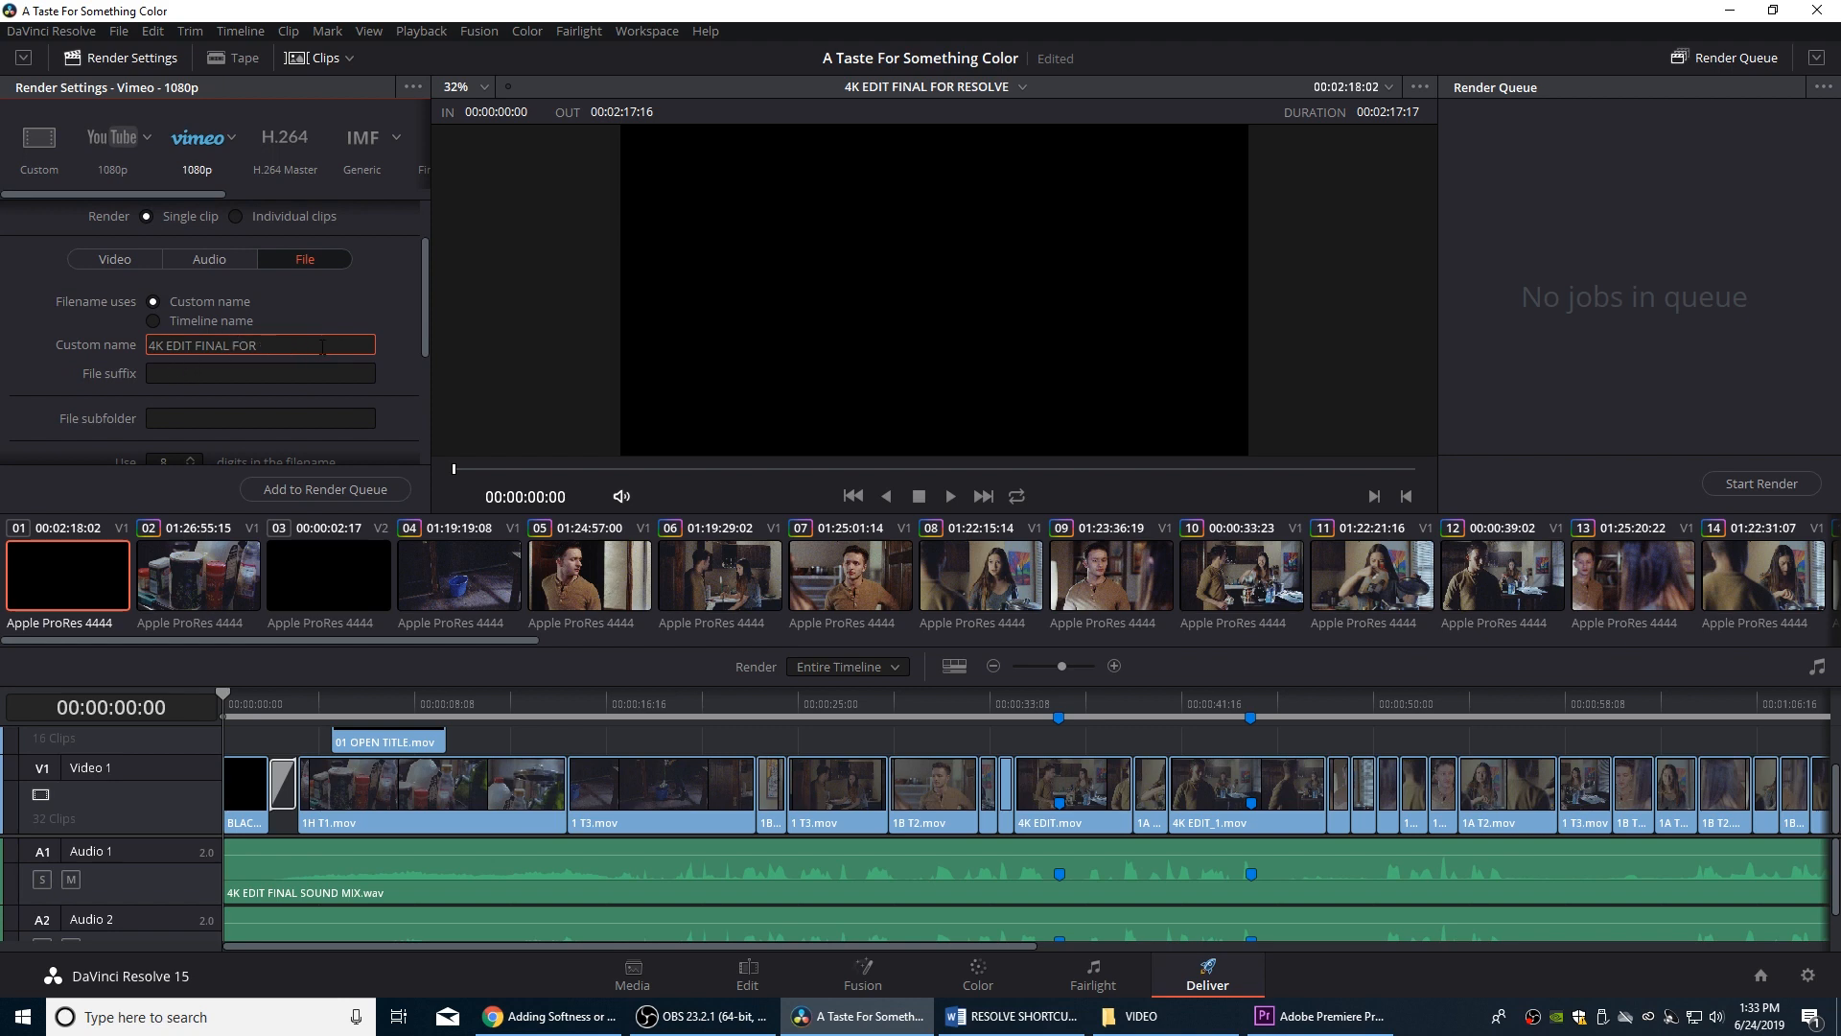
text(vimeO)
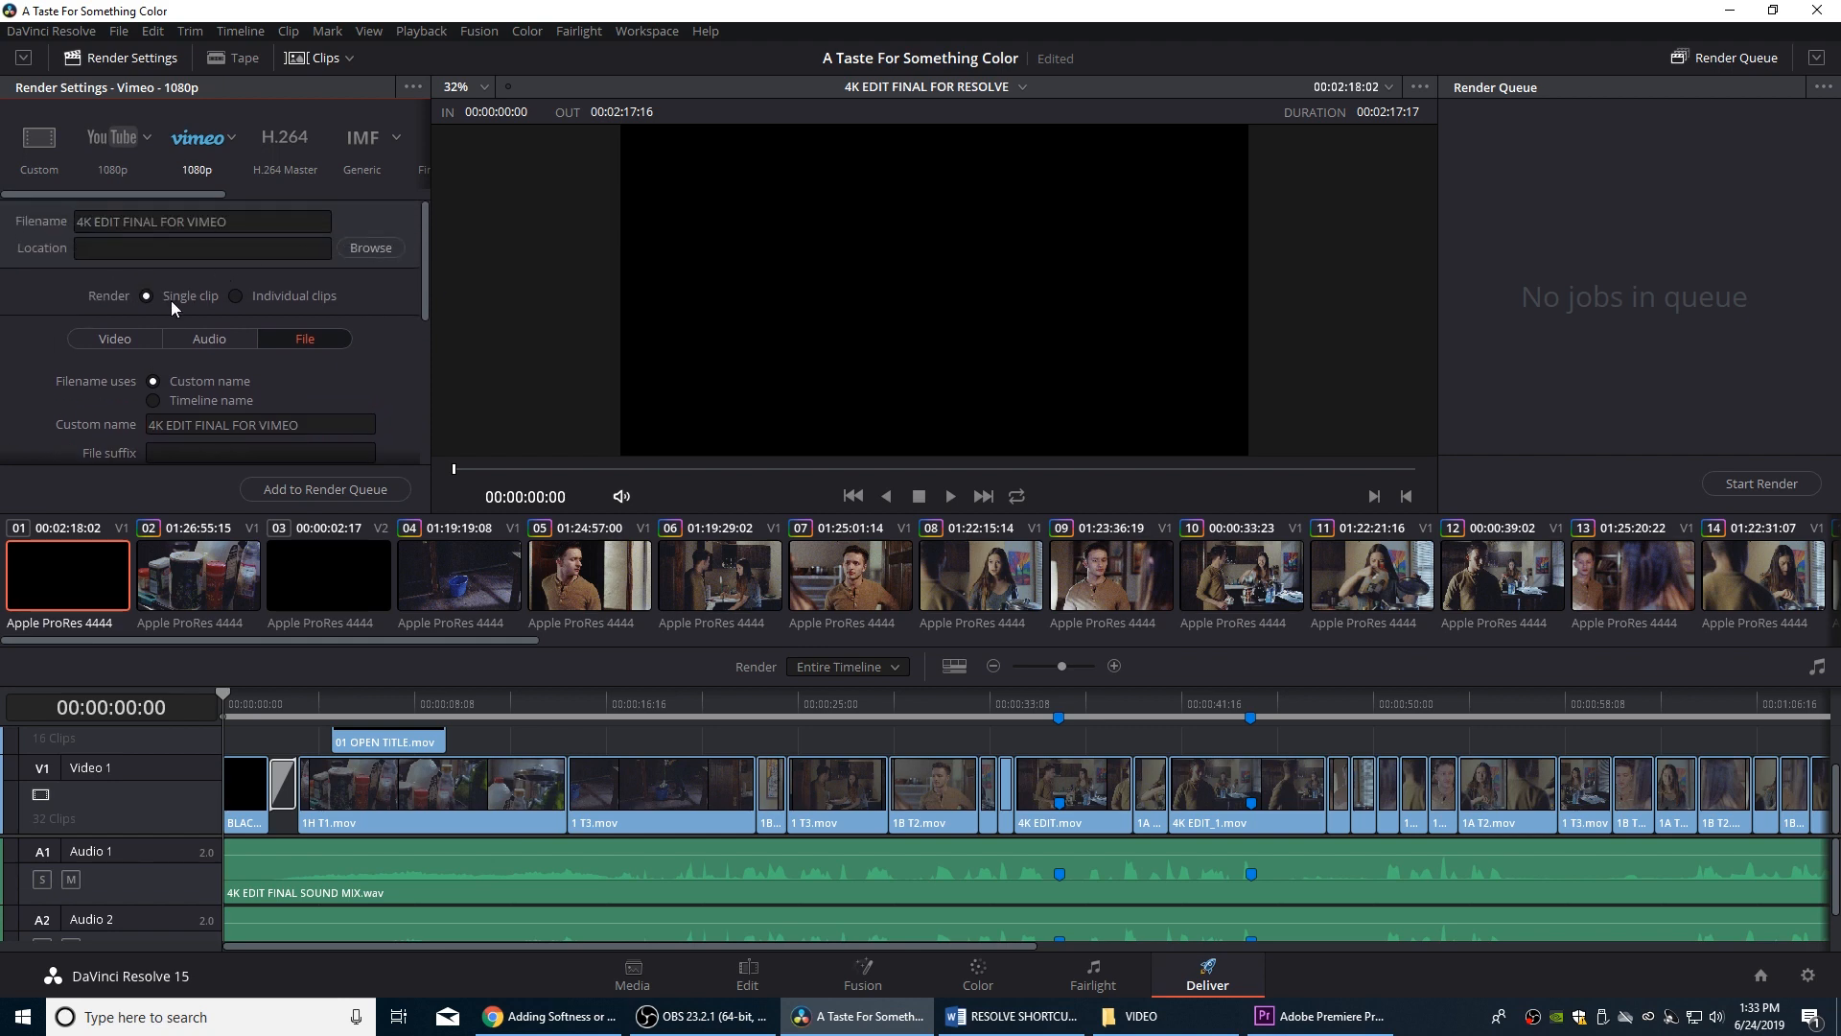
mouse_move(263, 323)
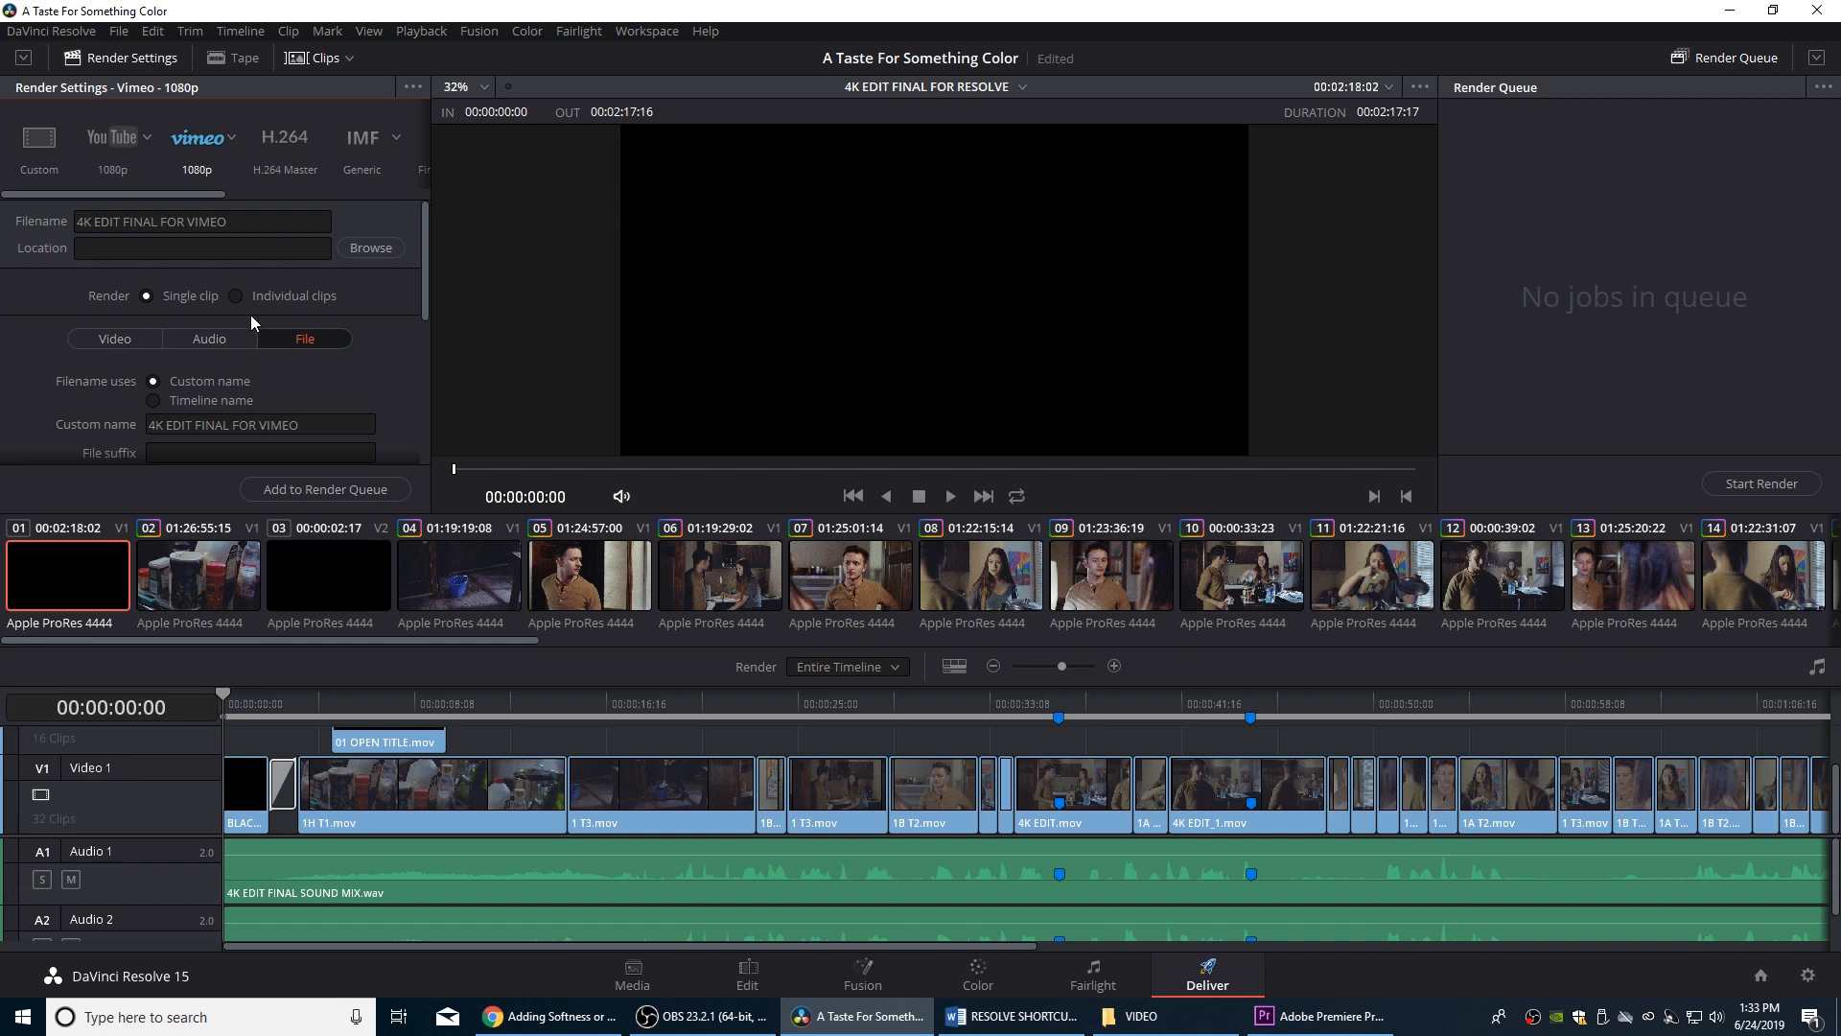
mouse_move(199, 357)
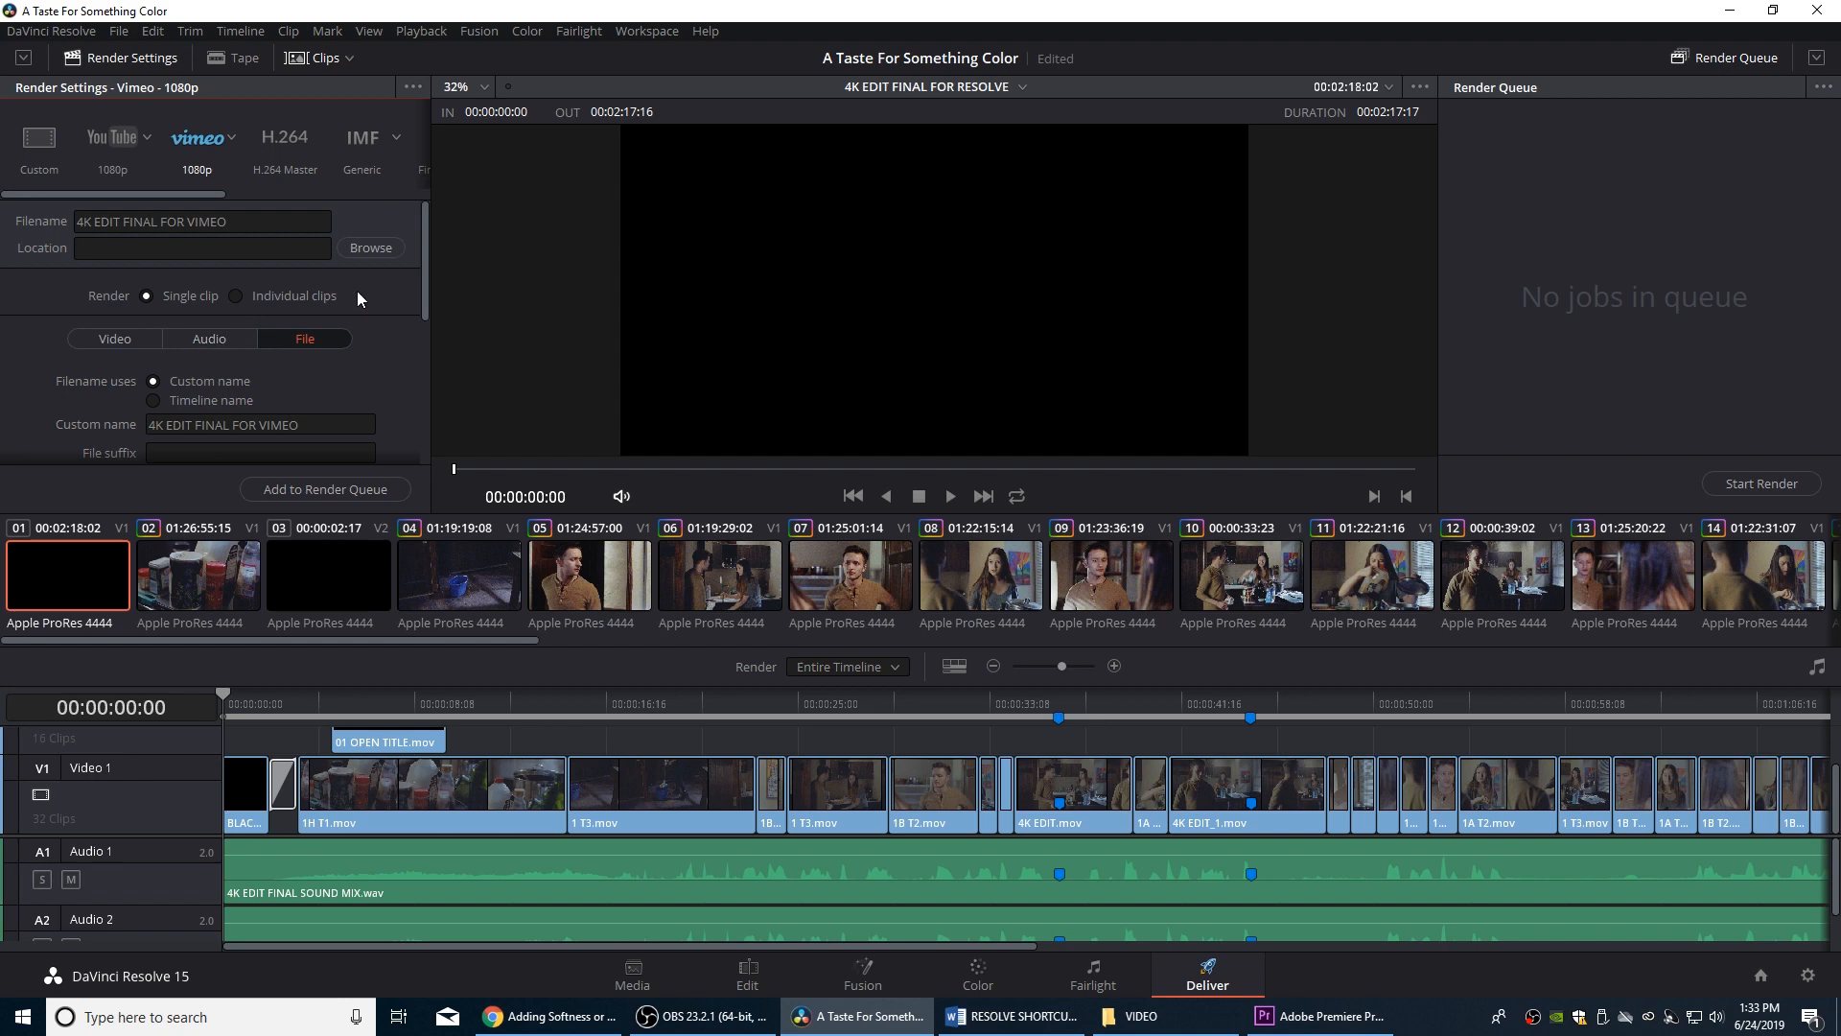
Set the render location to the Desktop and queue the Vimeo export as Job 1
click(370, 248)
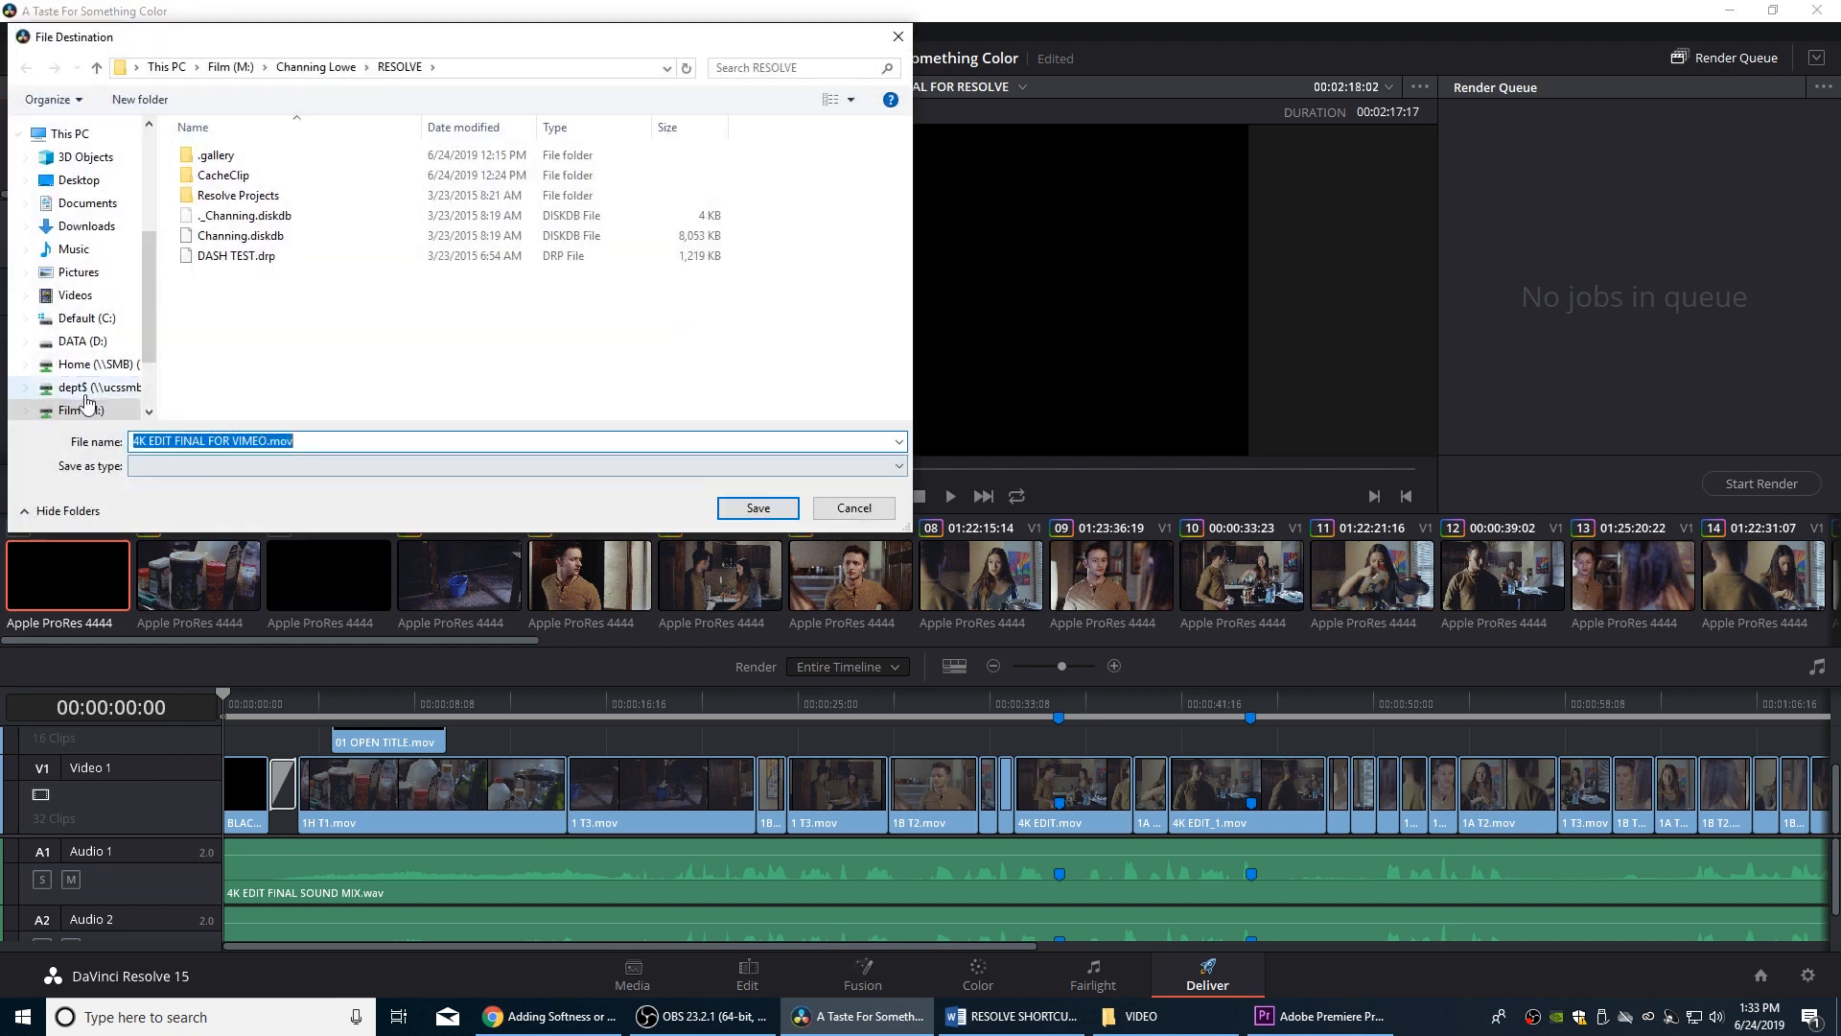
click(79, 179)
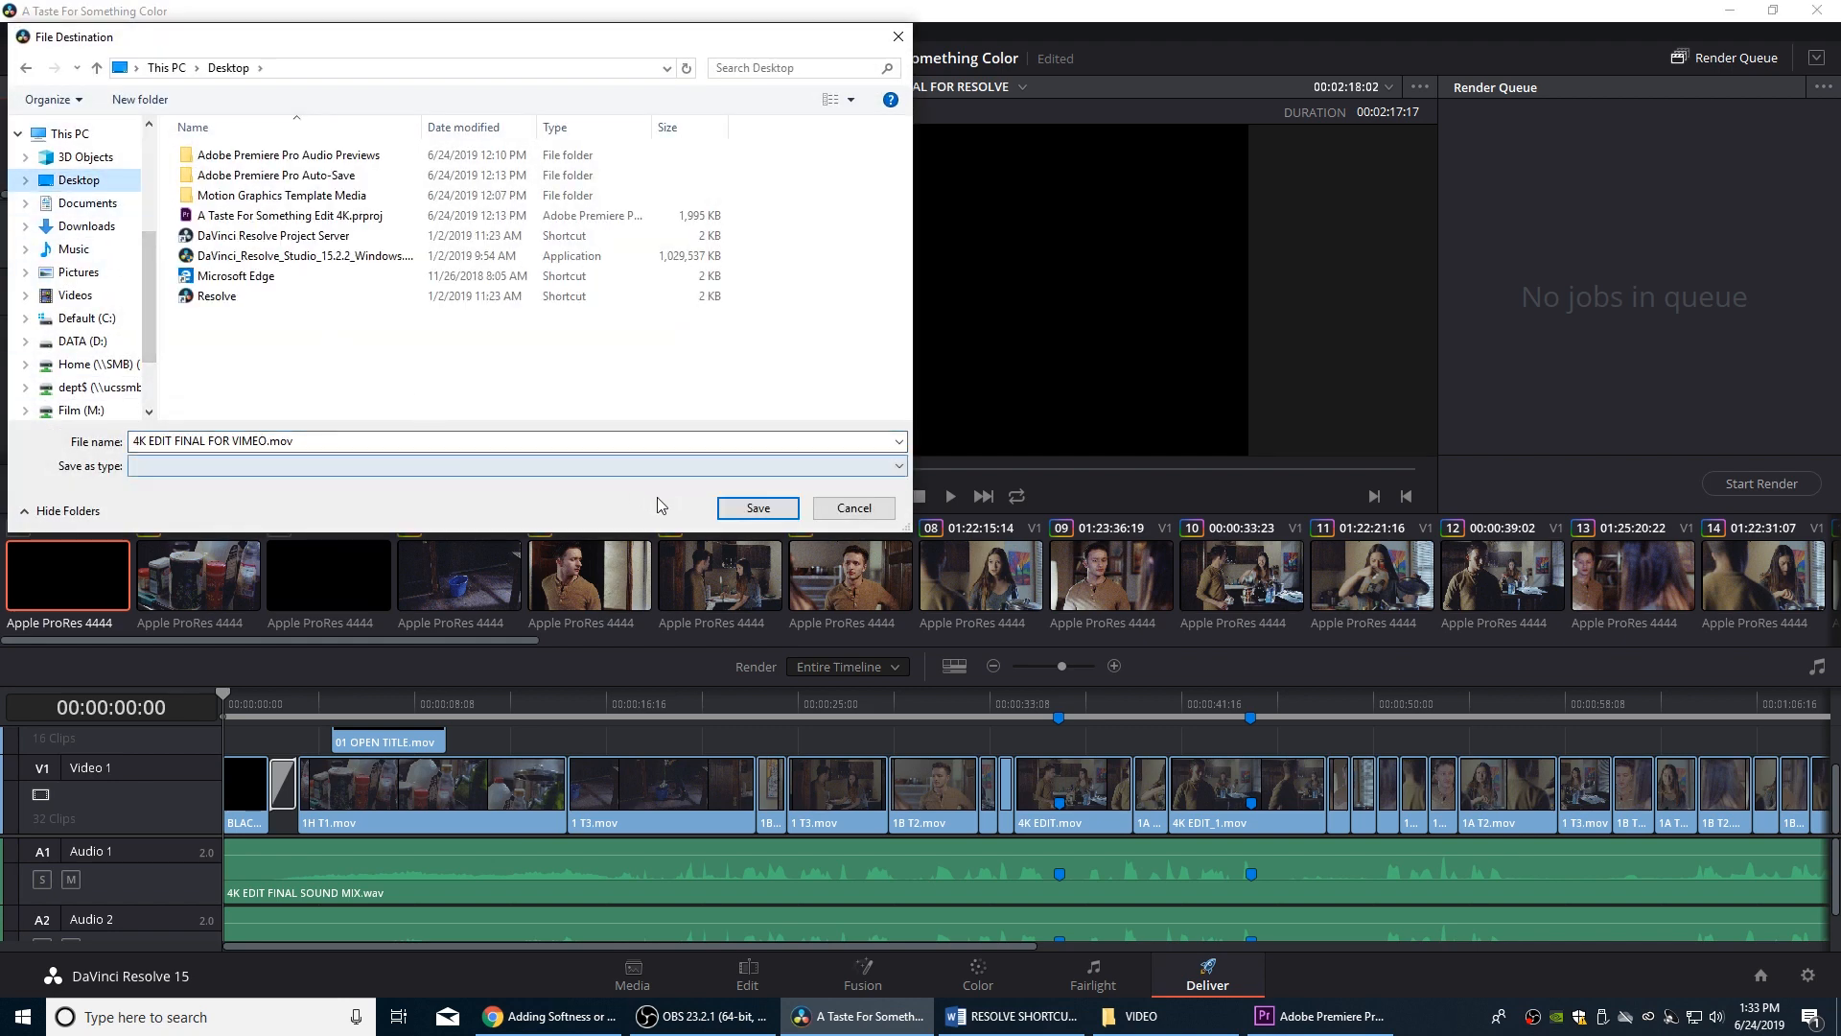
click(757, 507)
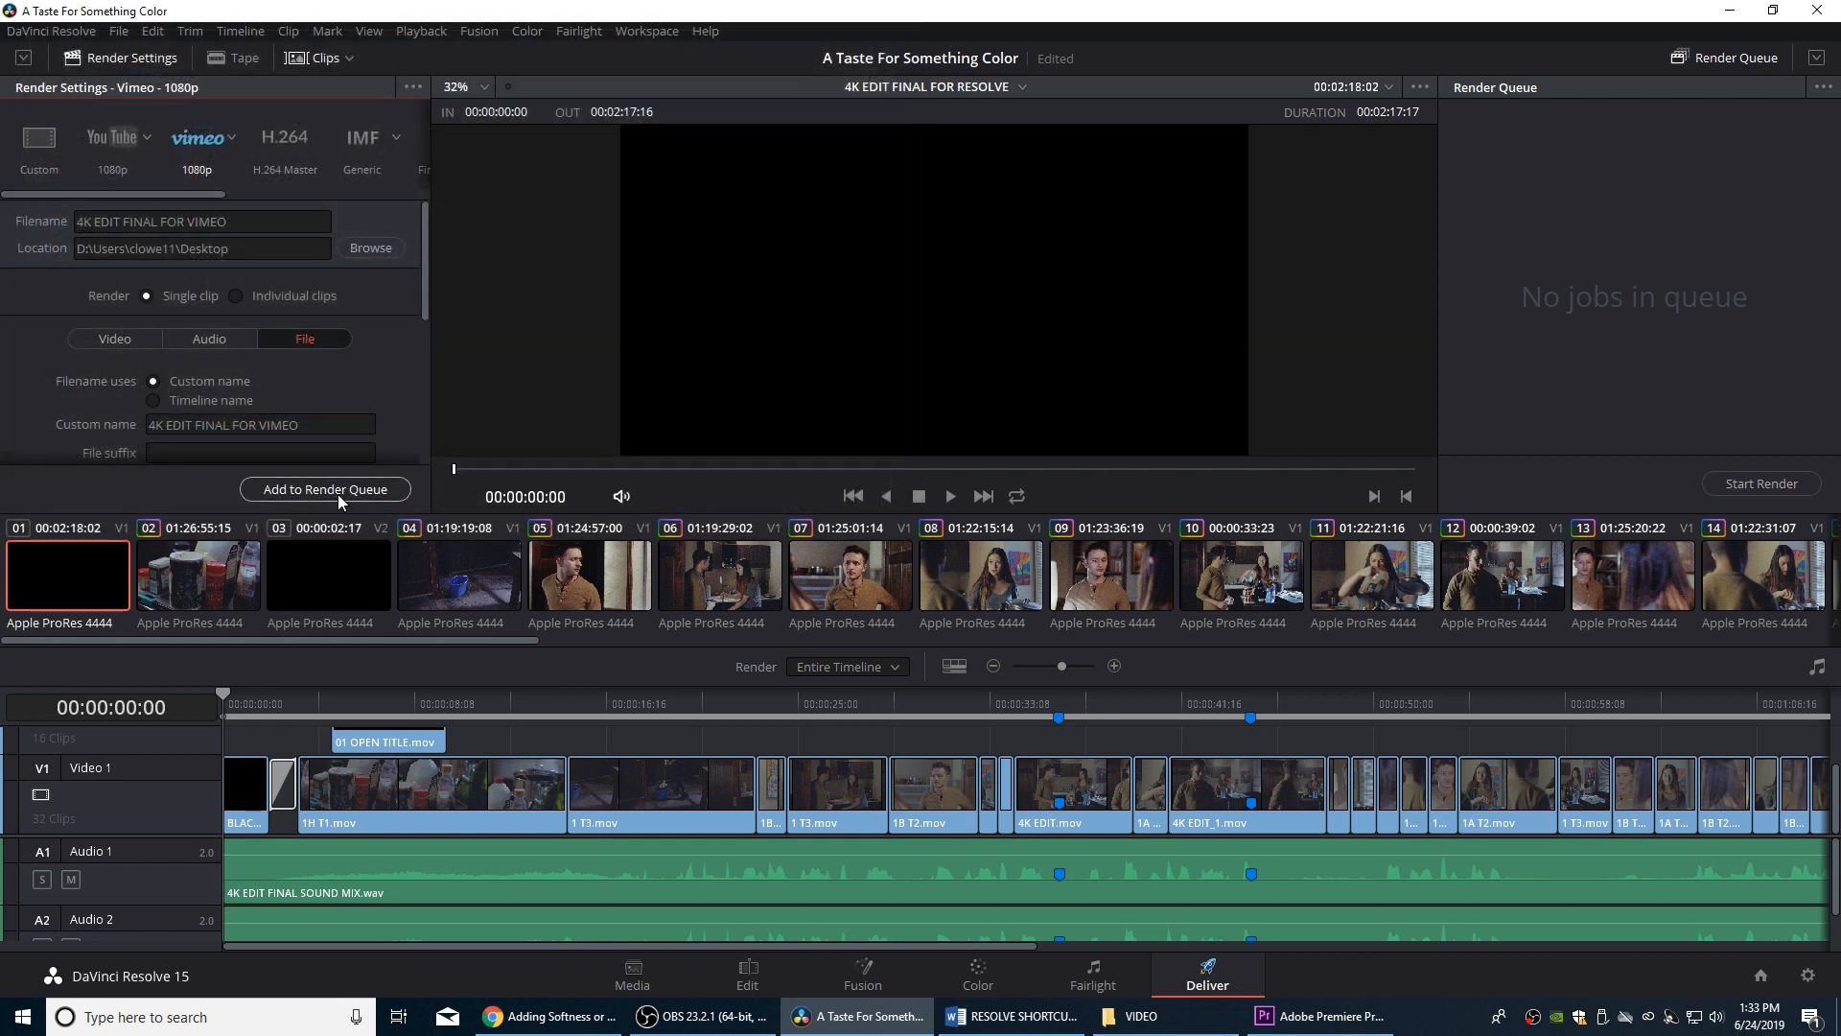
click(325, 488)
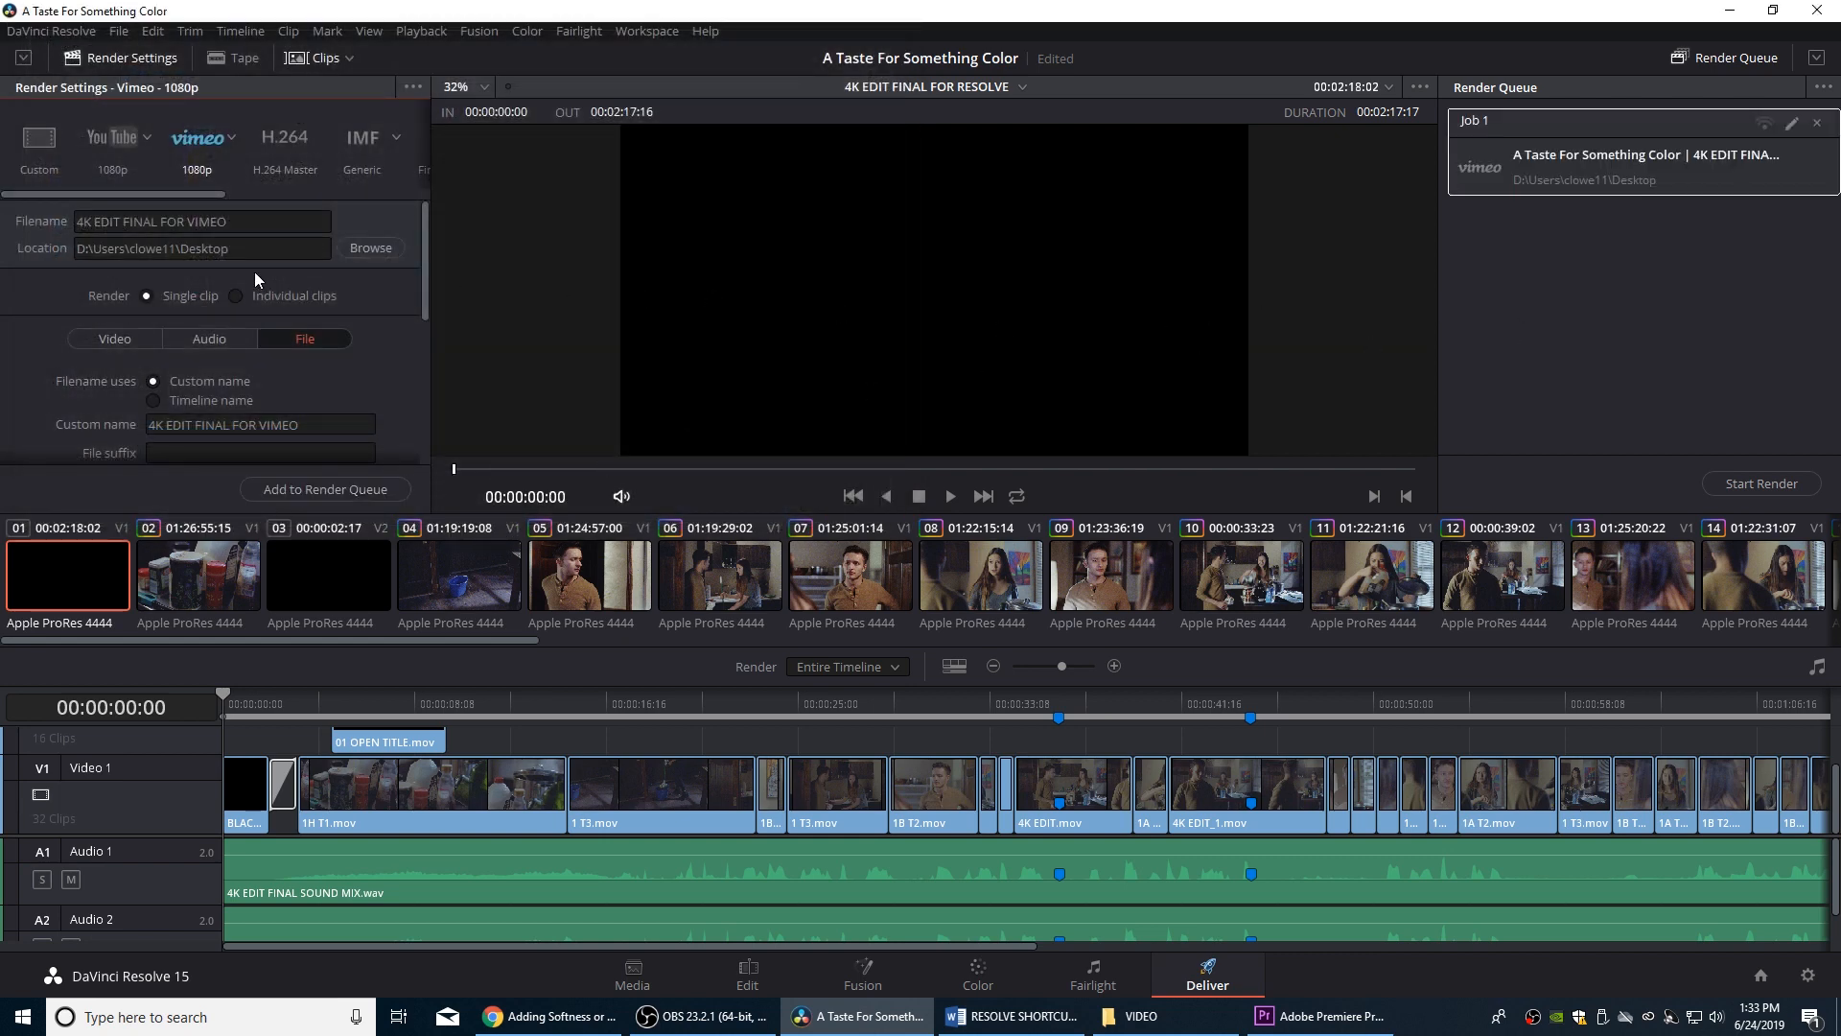
mouse_move(339, 297)
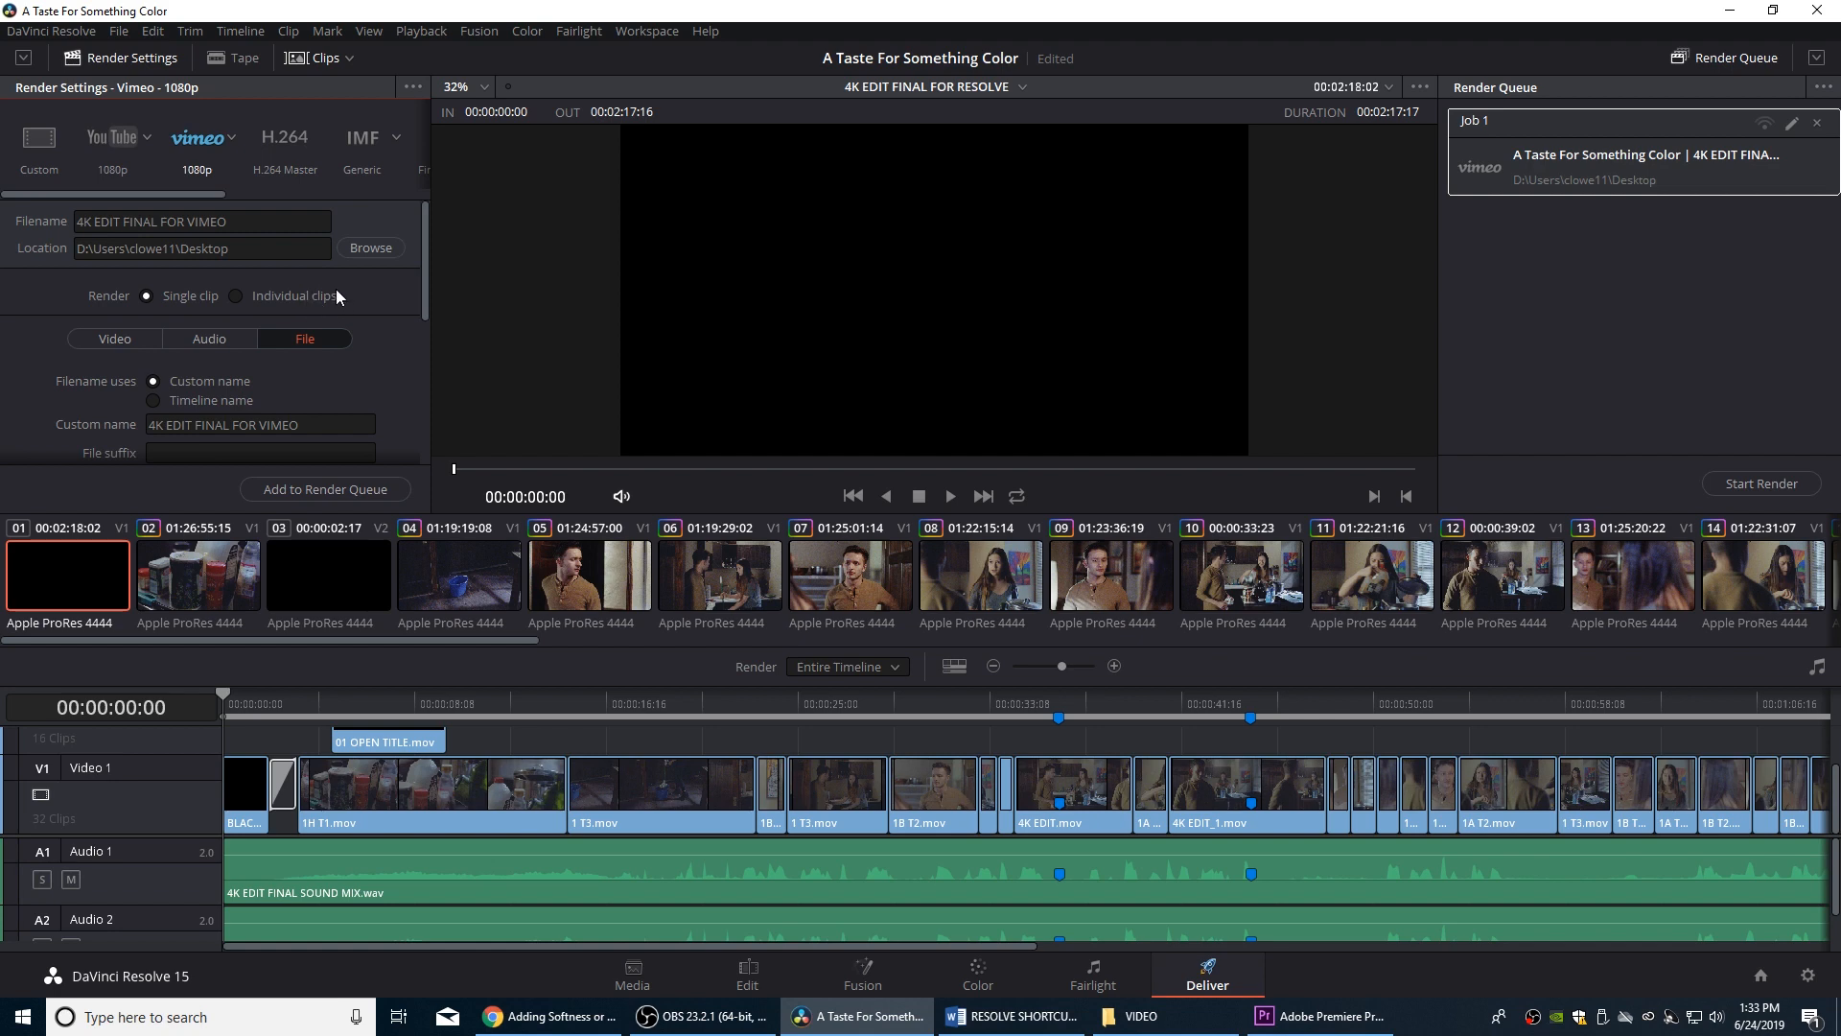
mouse_move(320, 318)
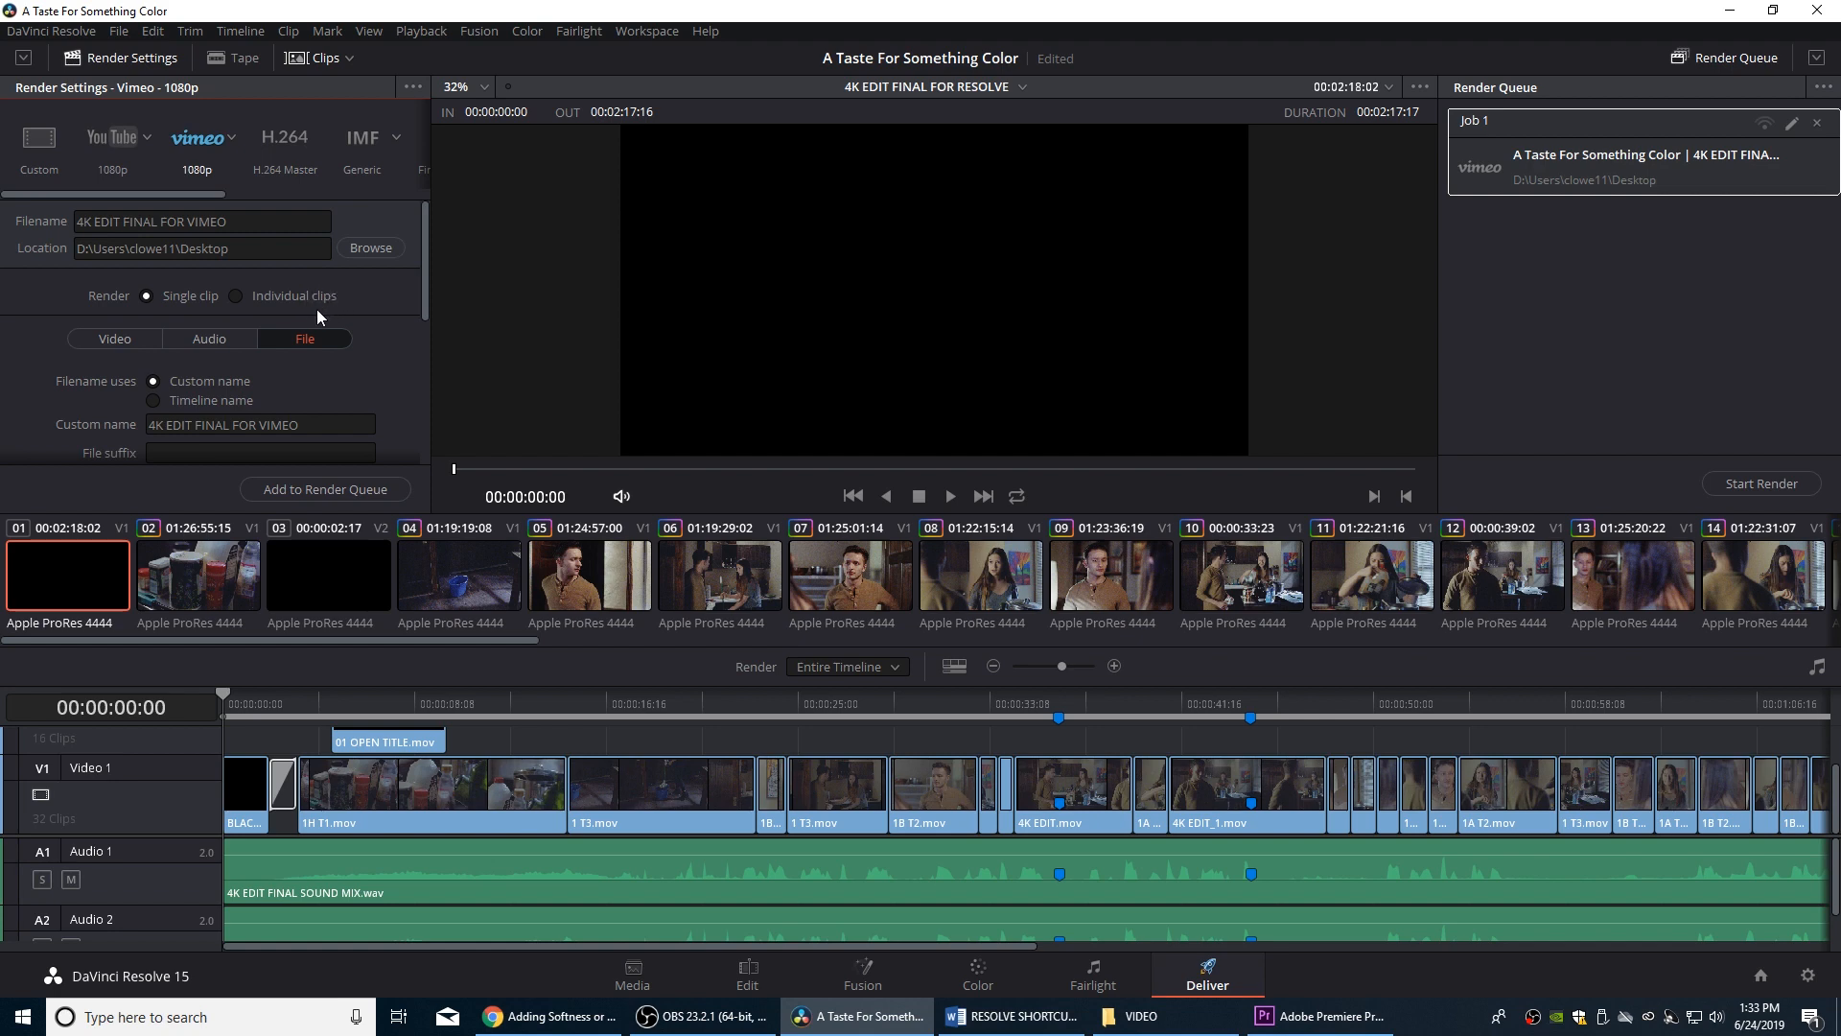
mouse_move(318, 294)
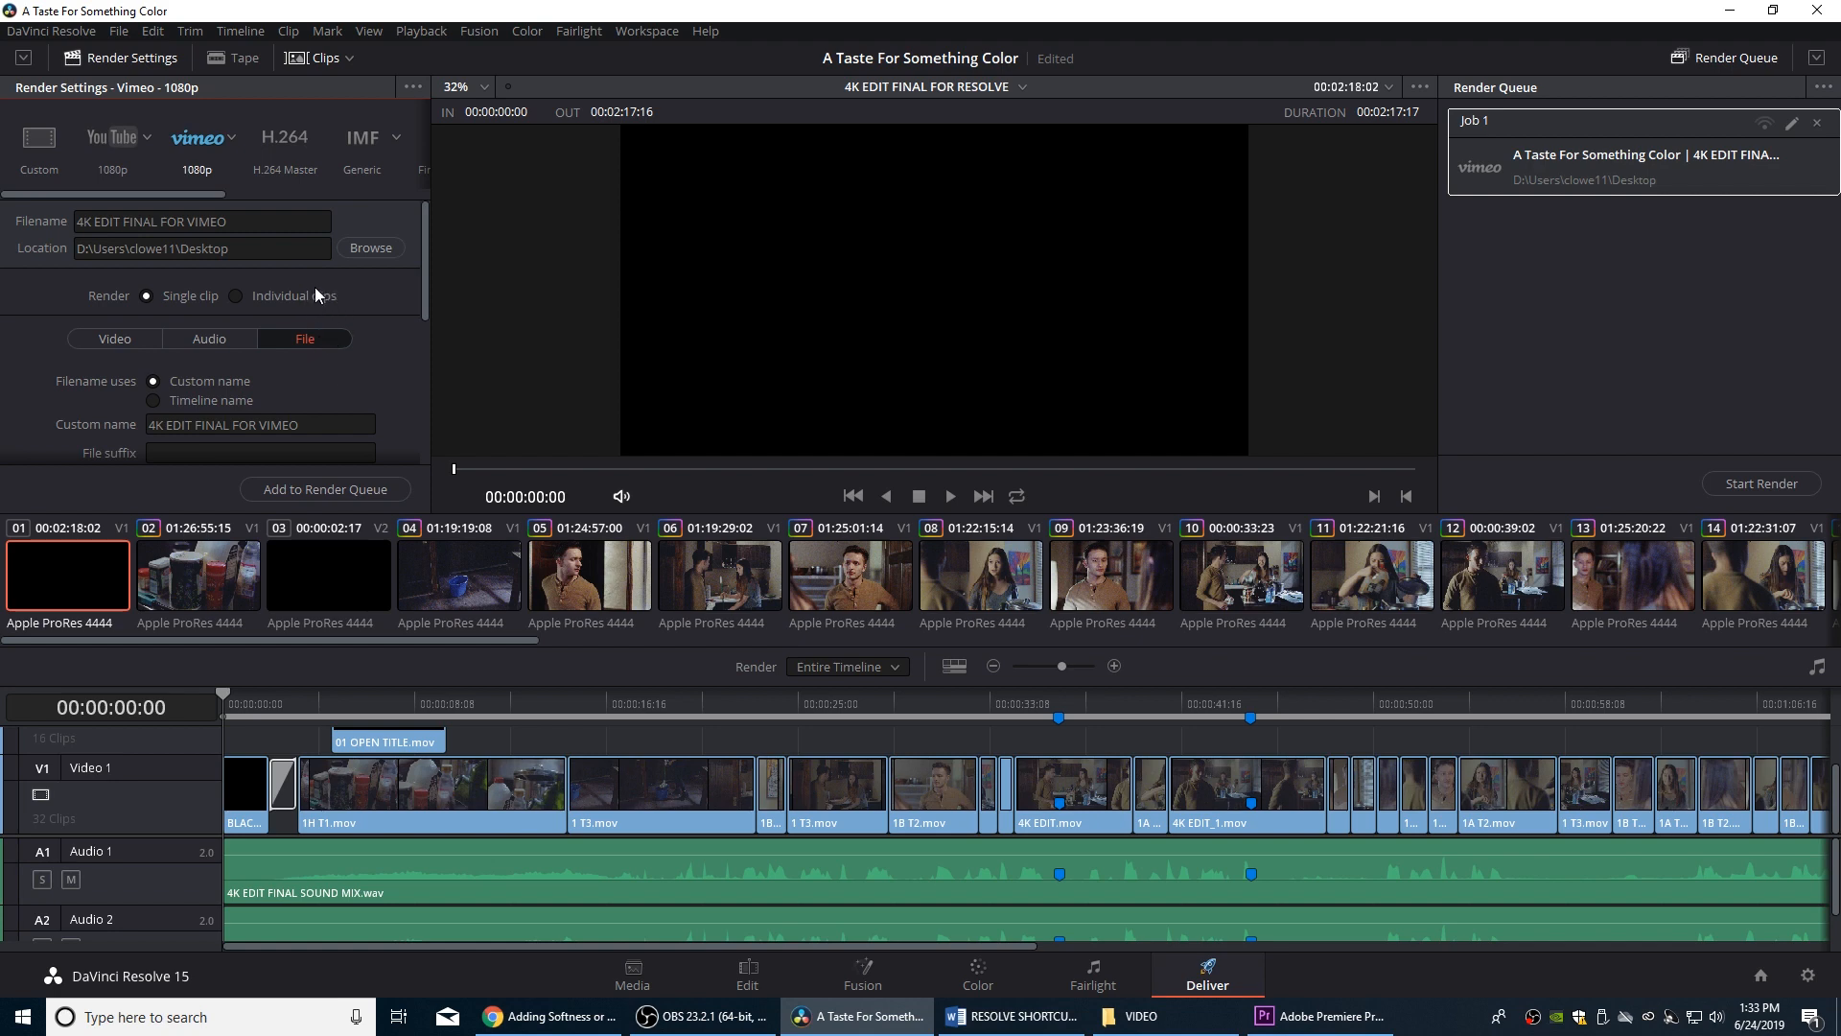
mouse_move(309, 290)
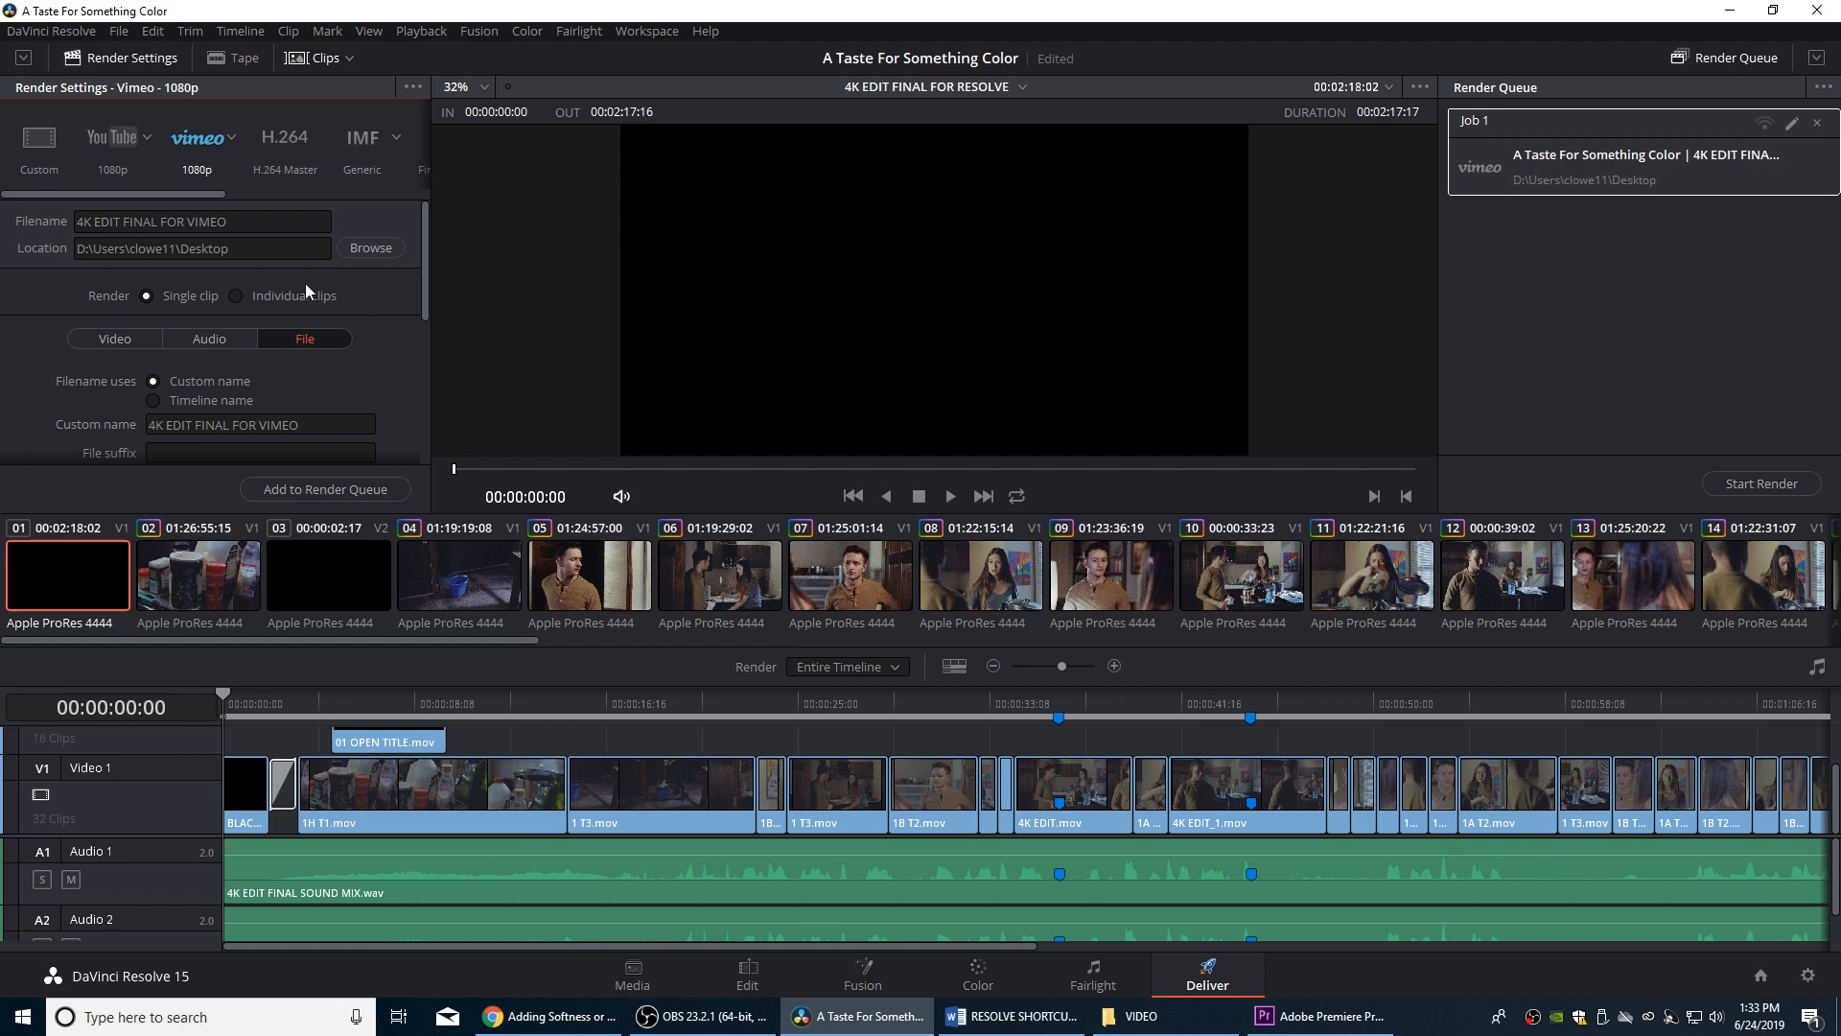
mouse_move(423, 269)
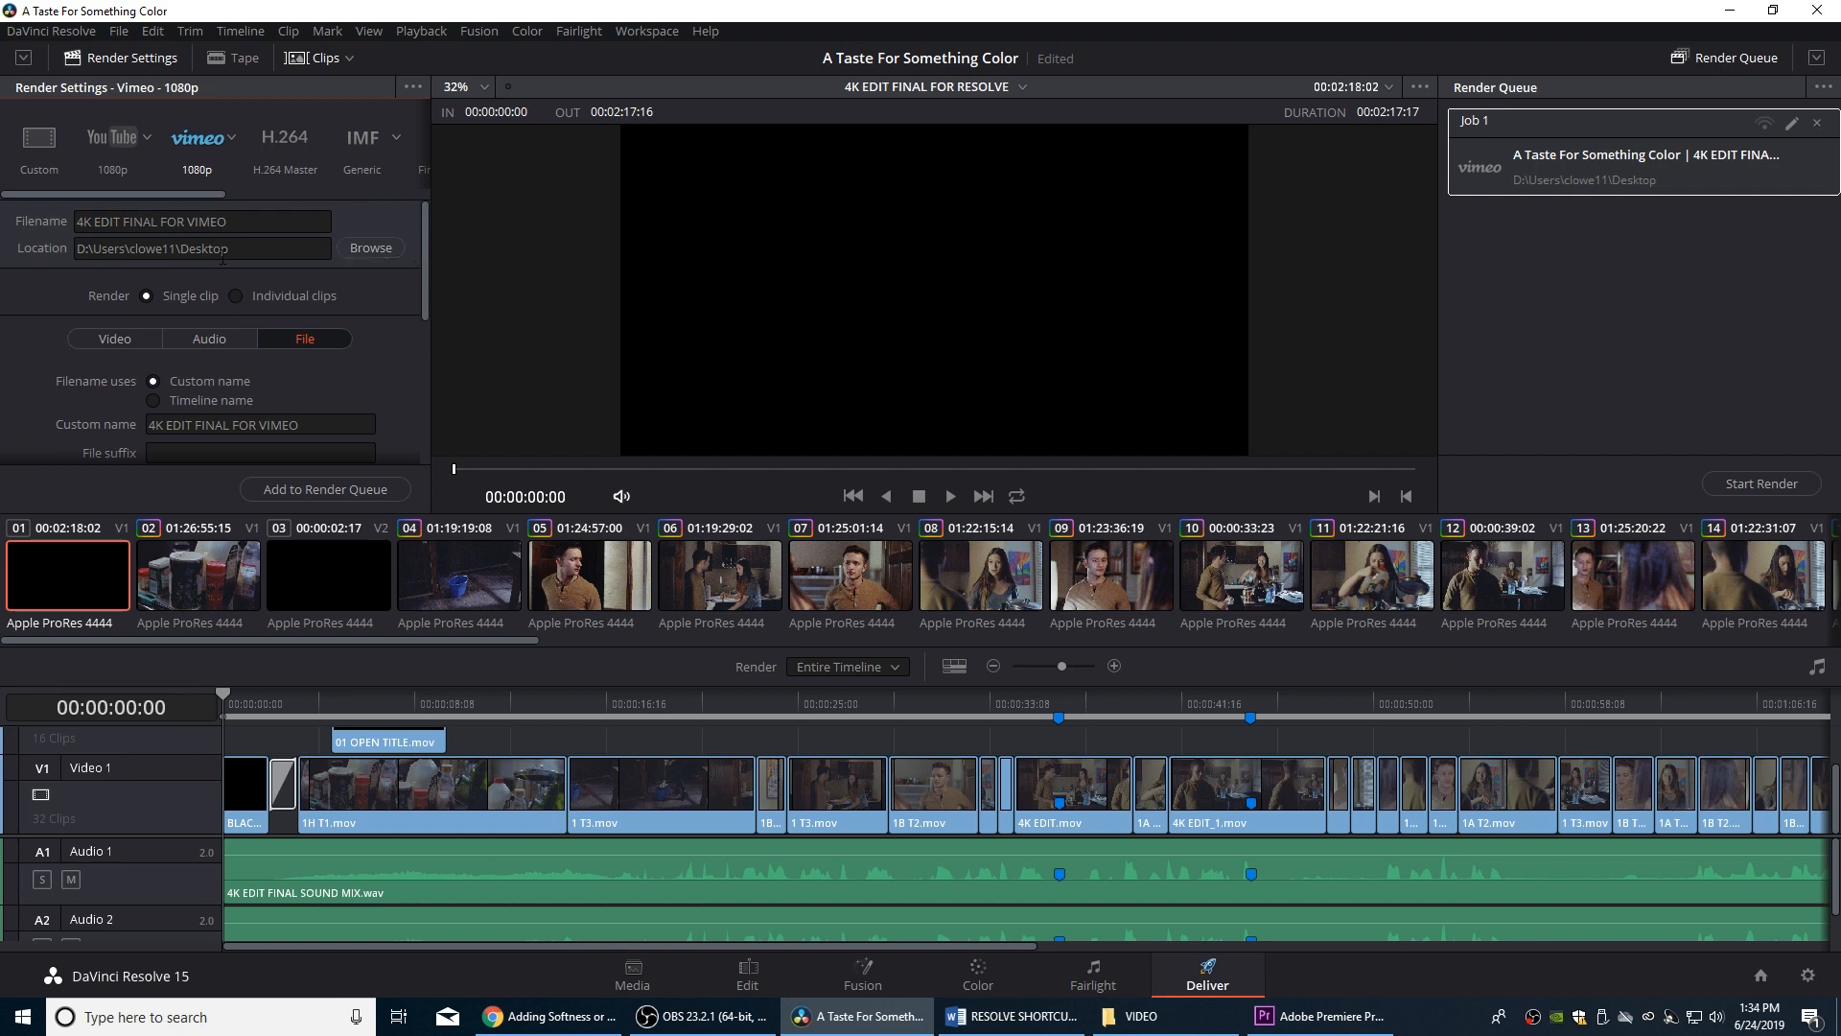
mouse_move(114, 339)
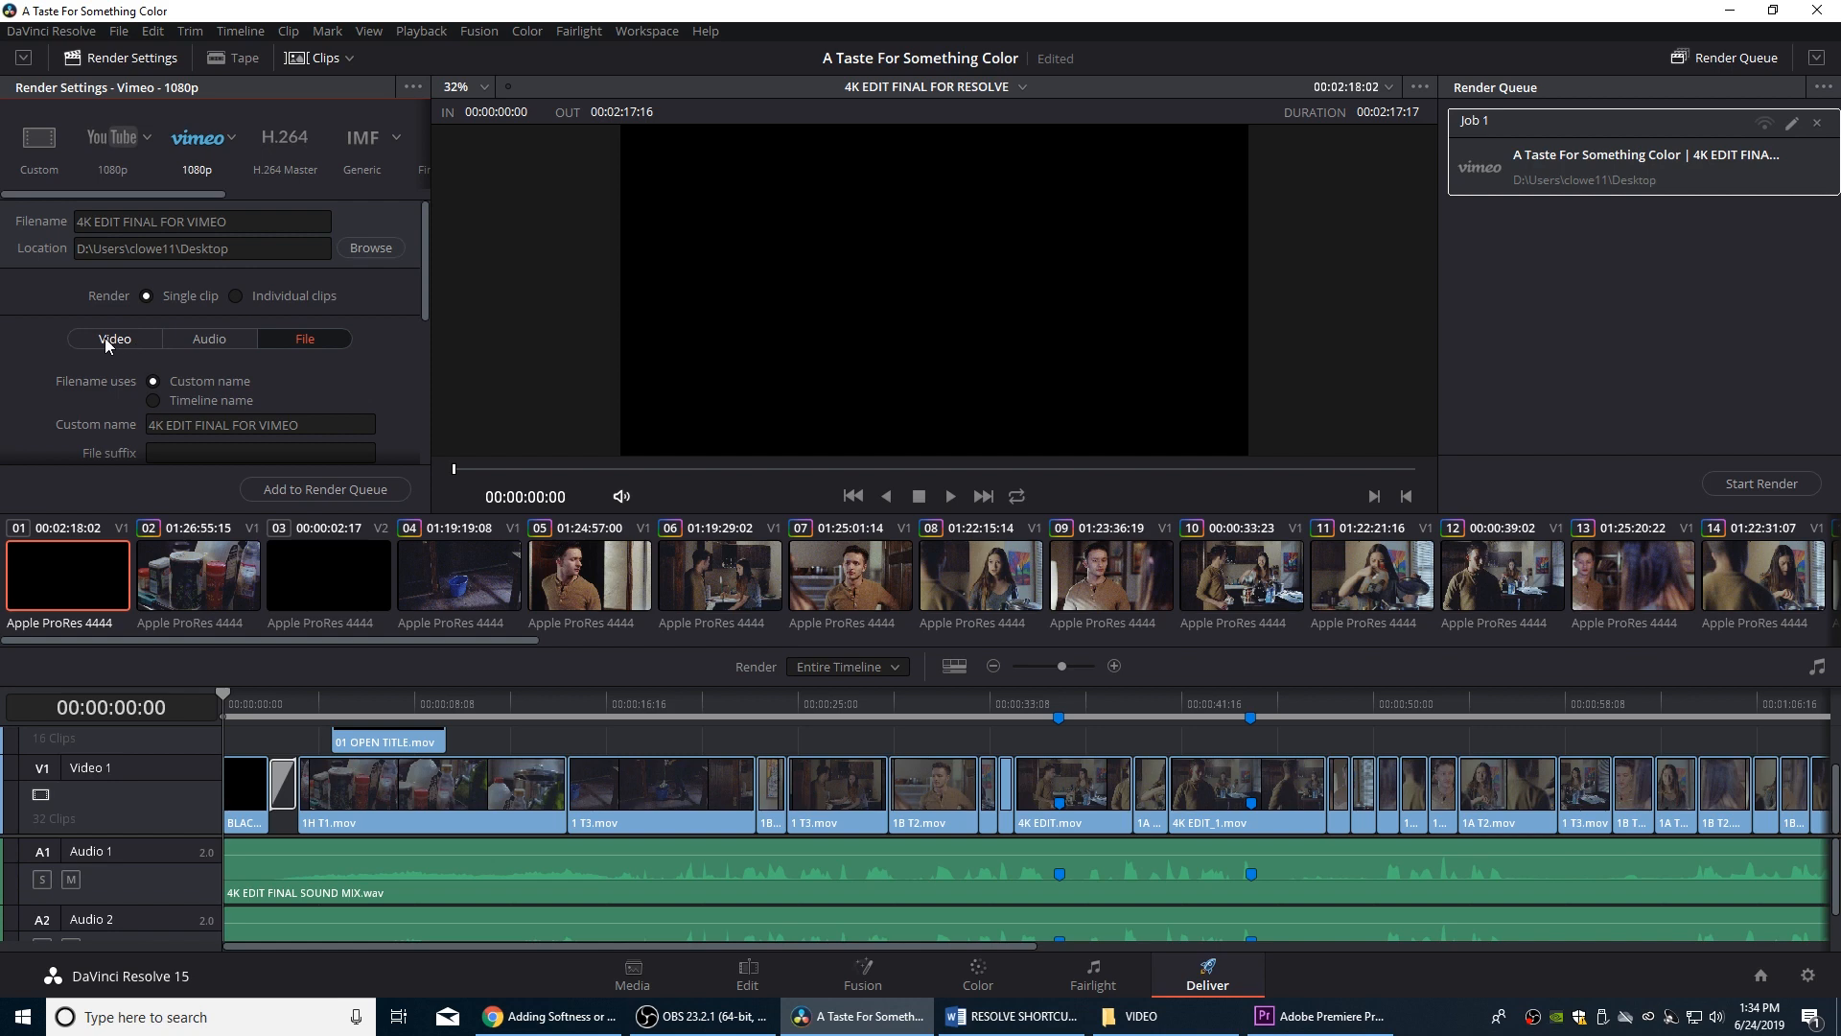
Switch the new render's codec to DNxHD and its container format to MXF OP1A
click(114, 339)
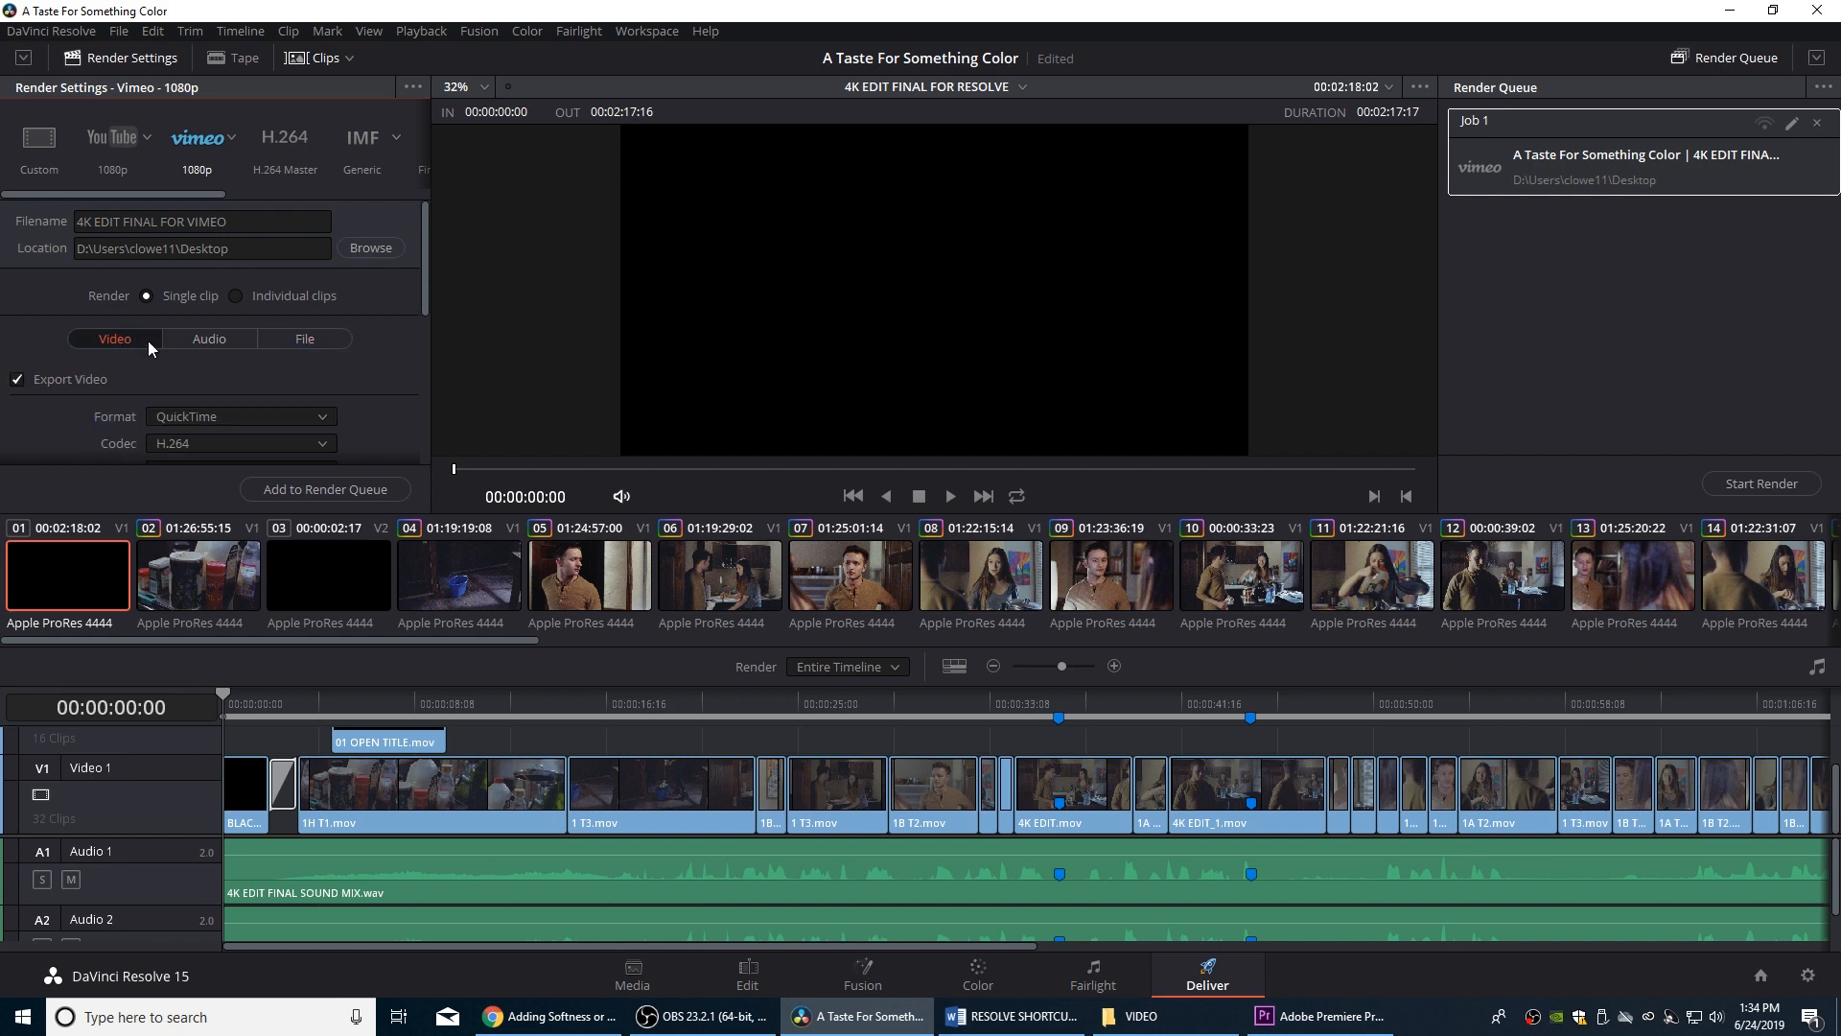
scroll(down, 3)
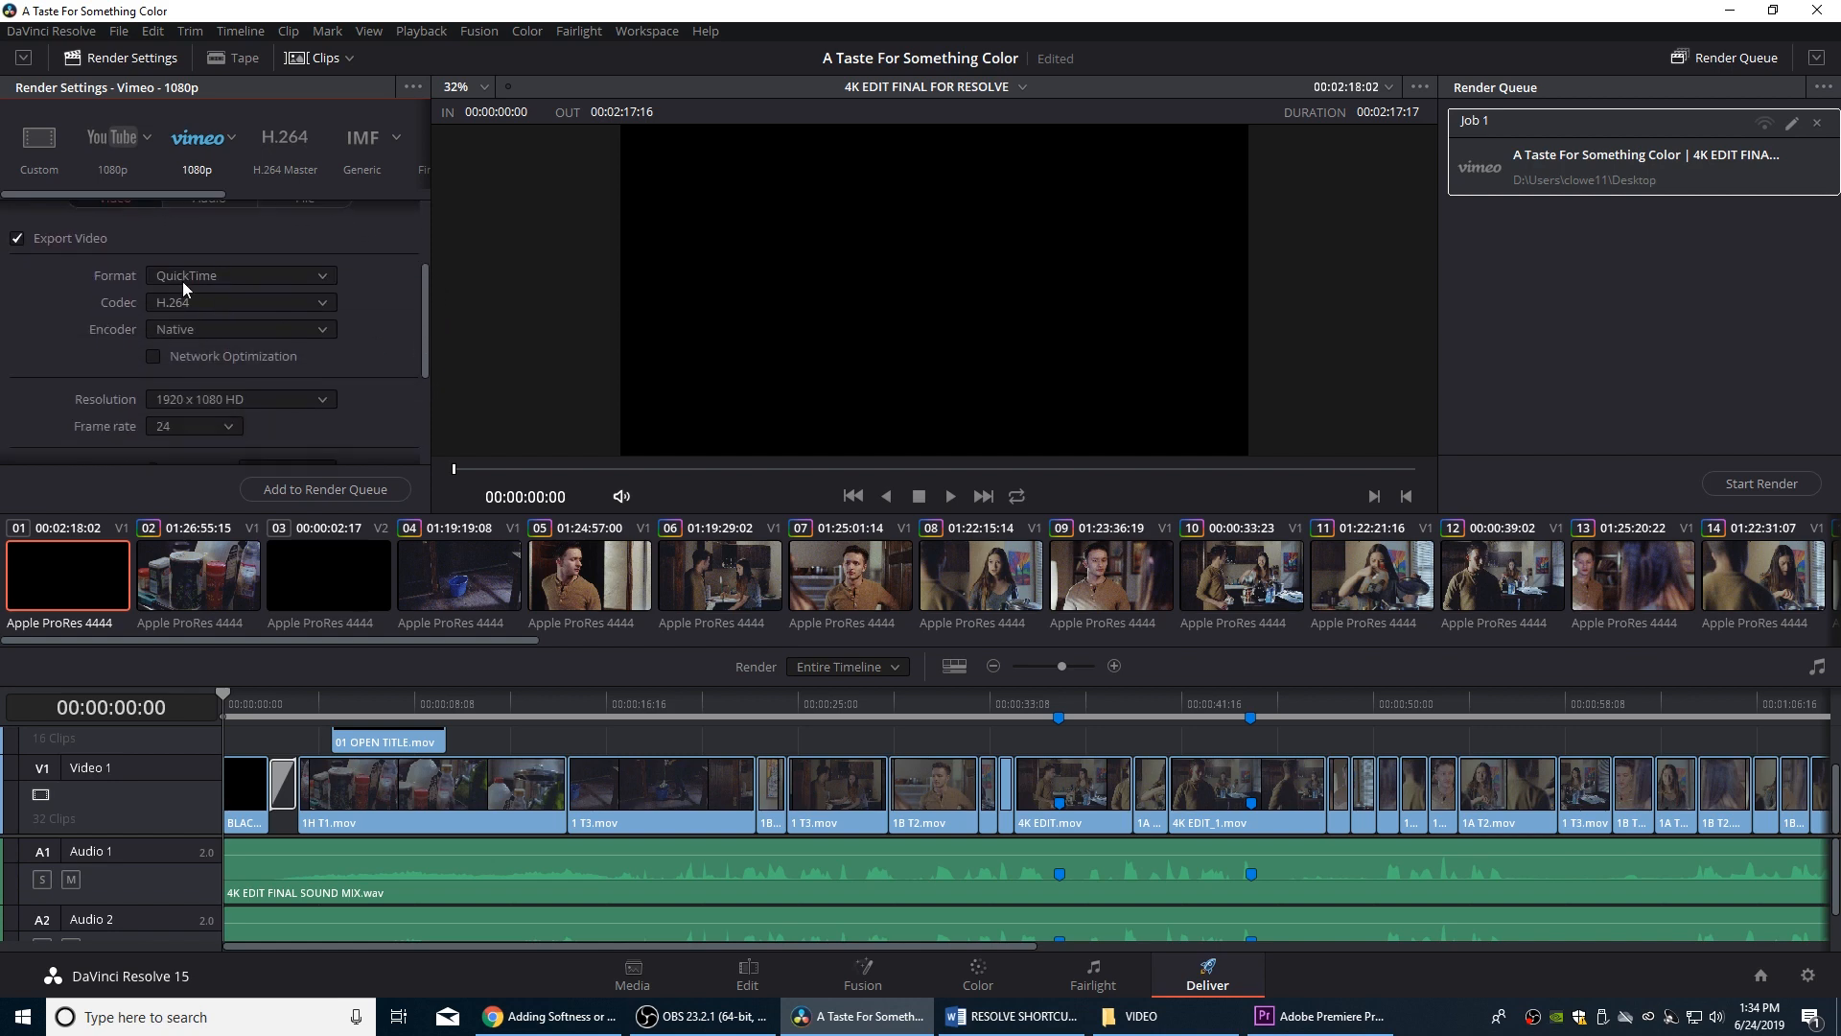
click(241, 302)
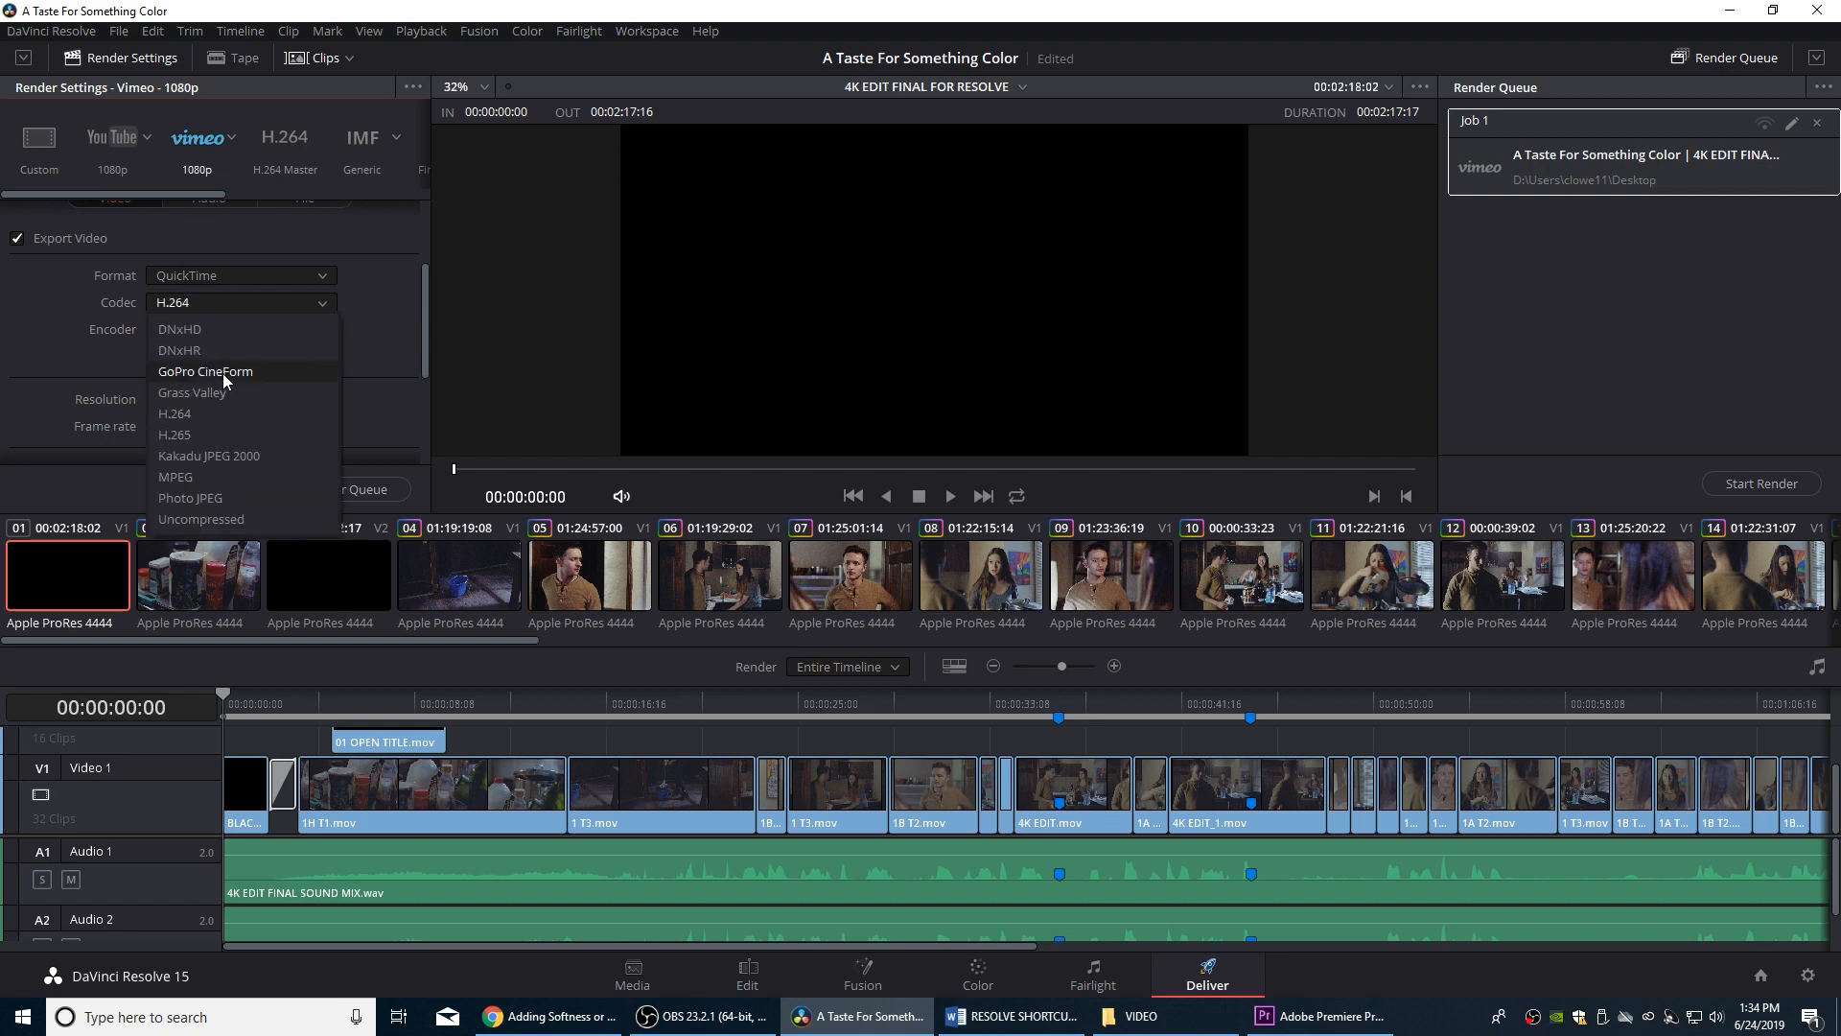
mouse_move(235, 341)
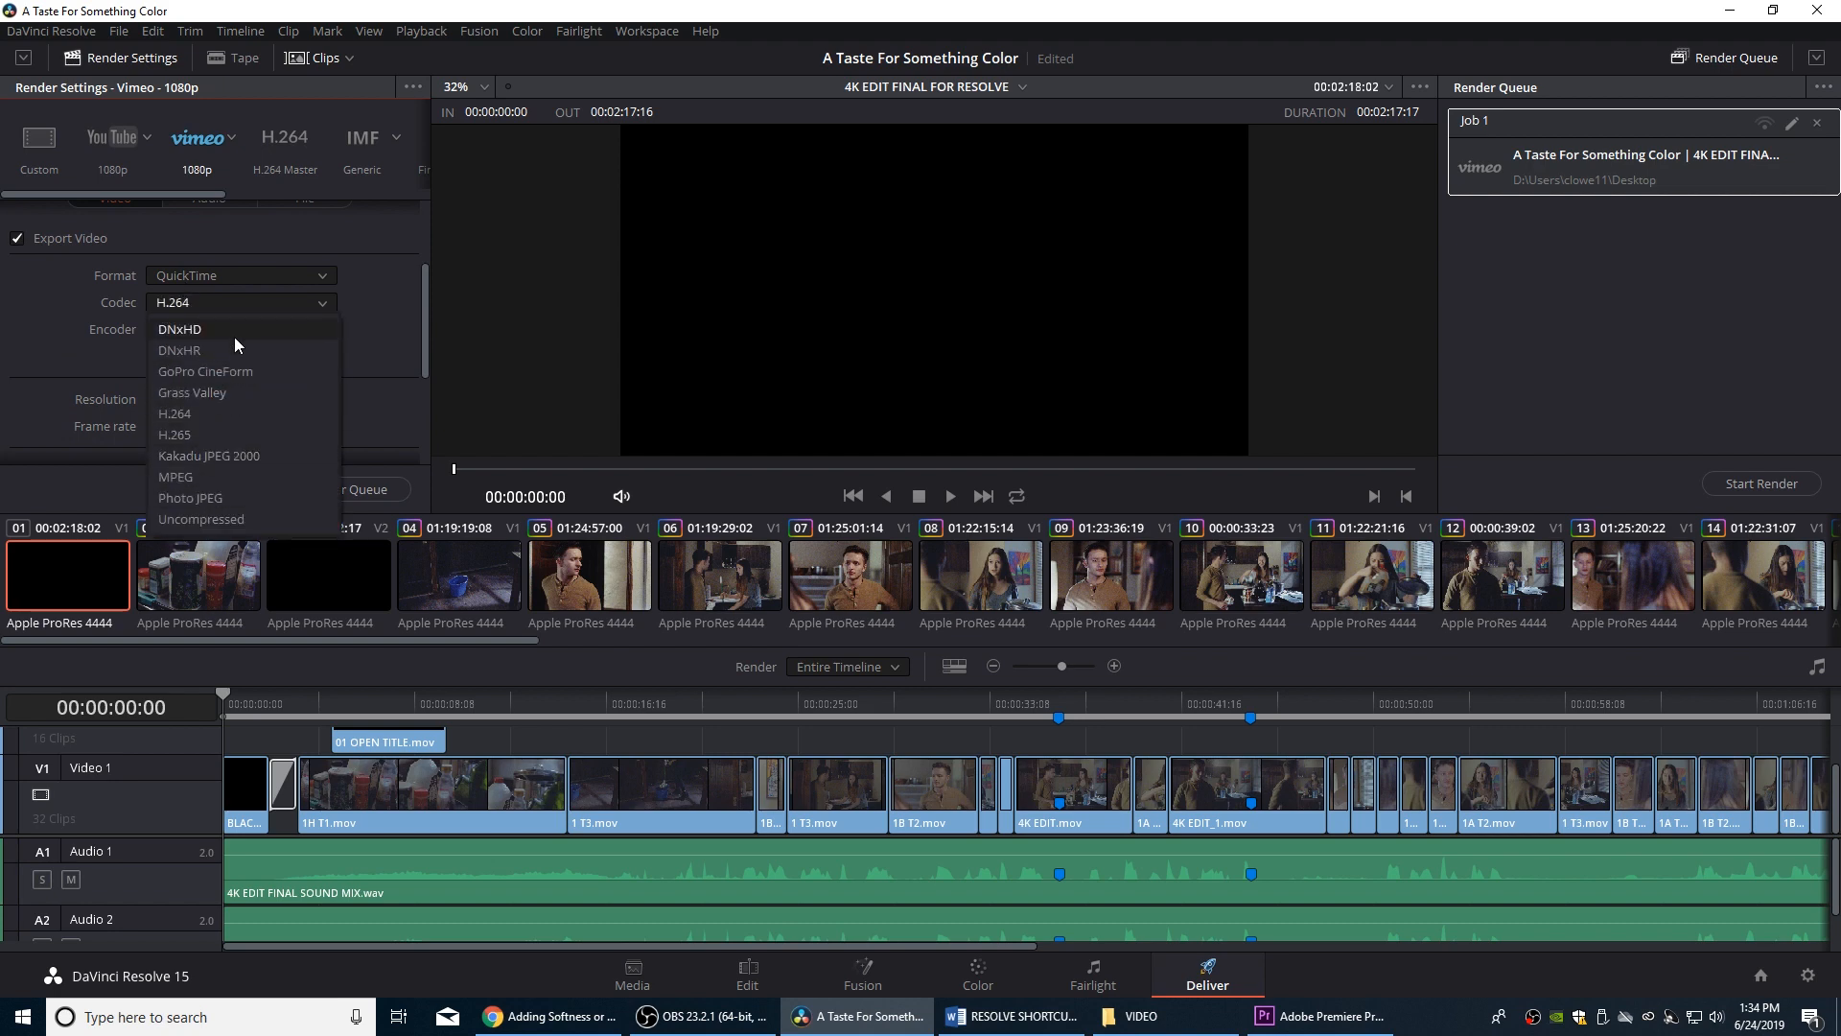
click(181, 329)
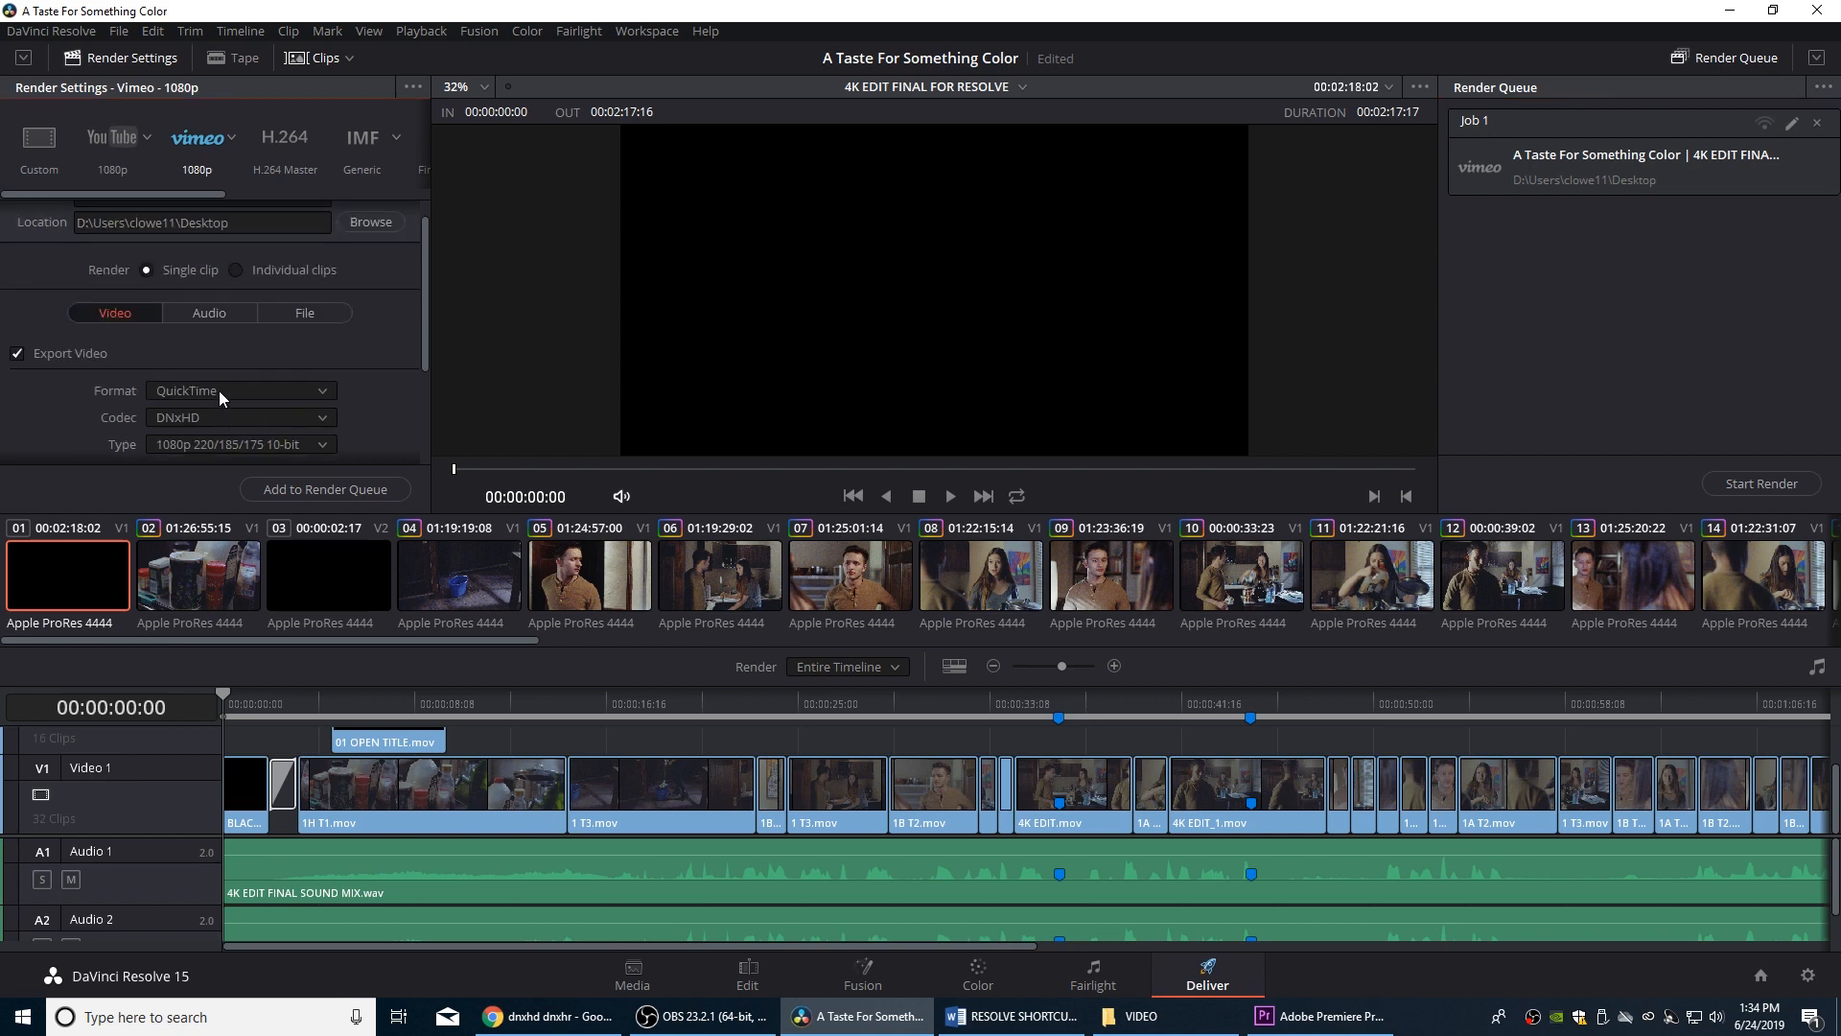
click(241, 391)
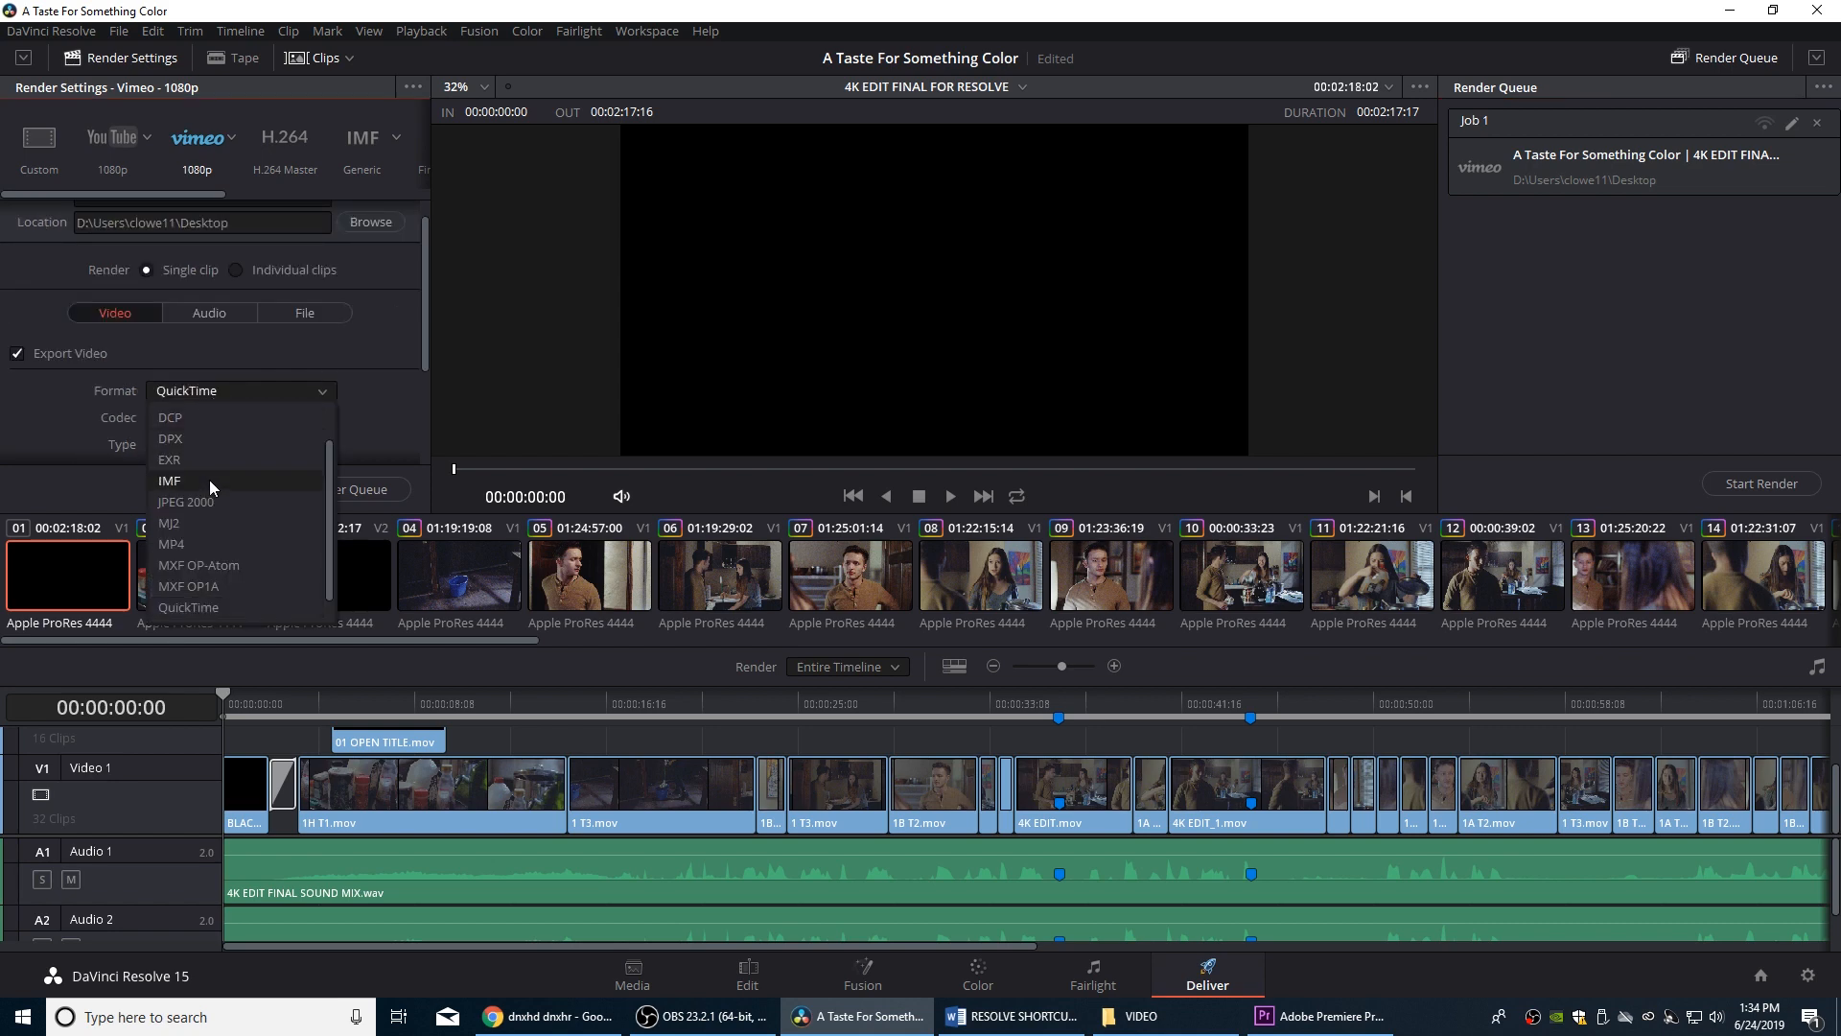
mouse_move(223, 586)
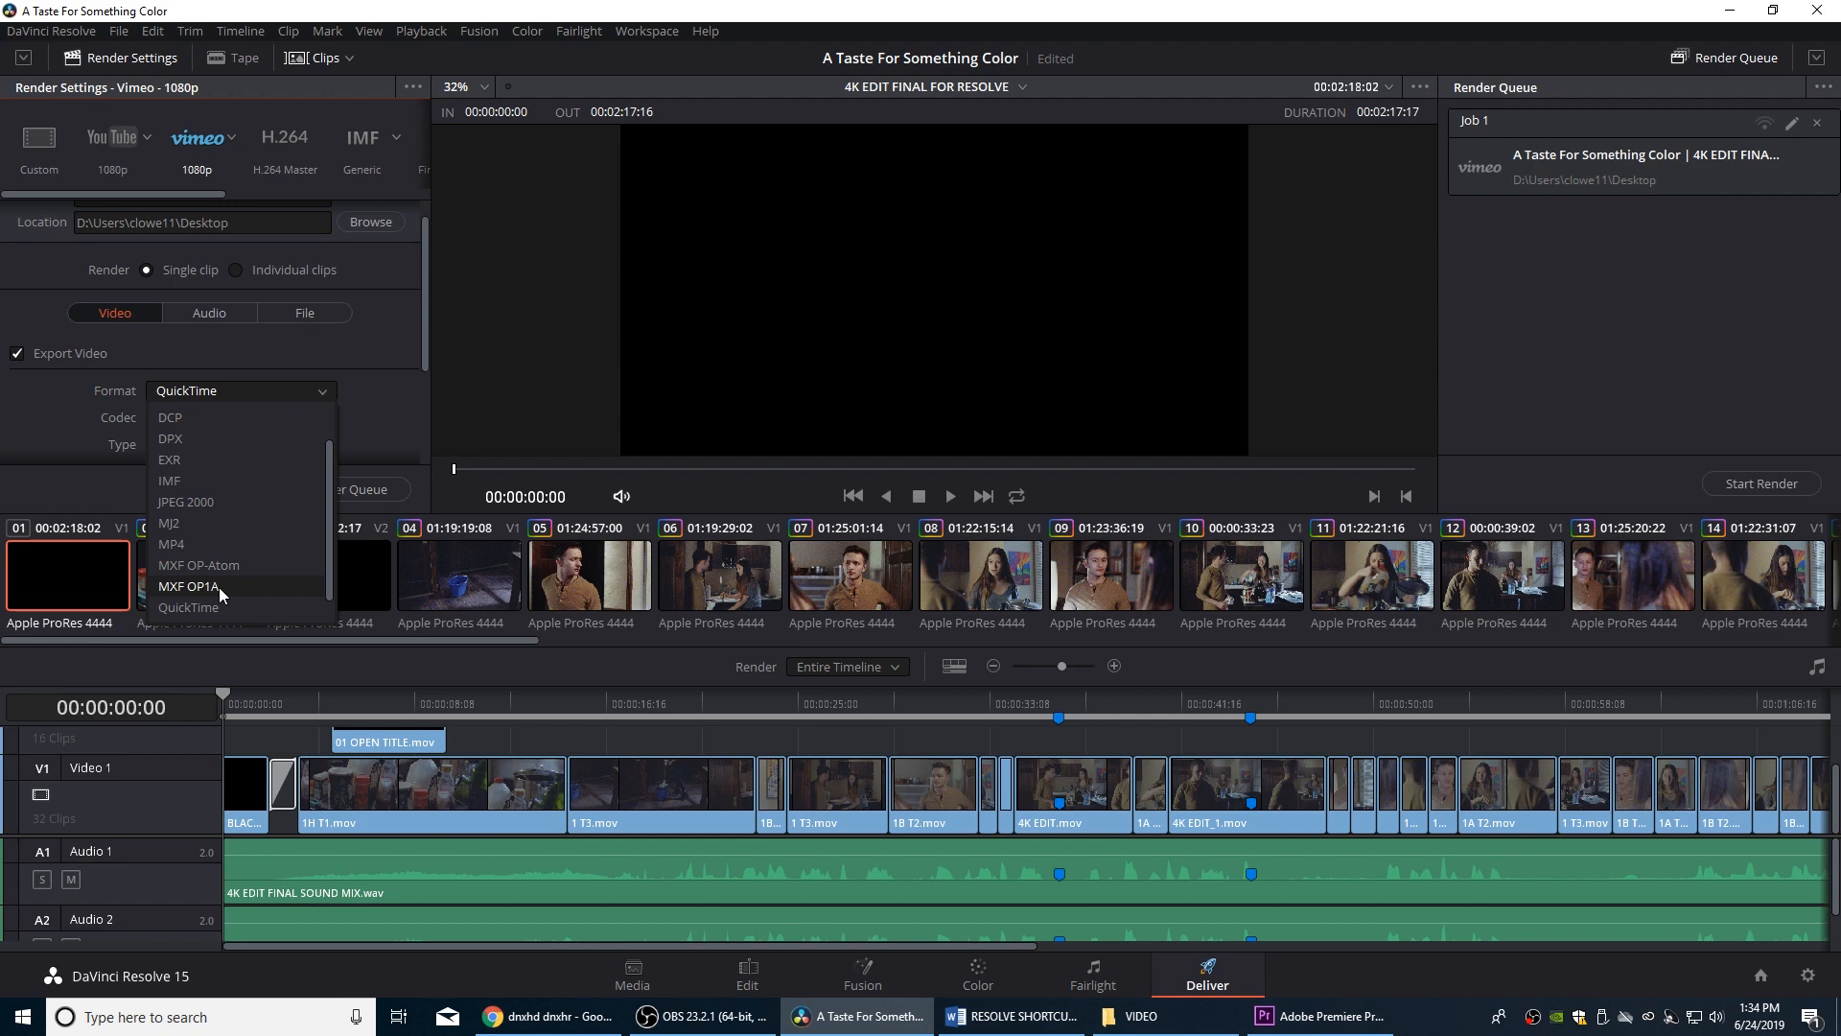
click(192, 586)
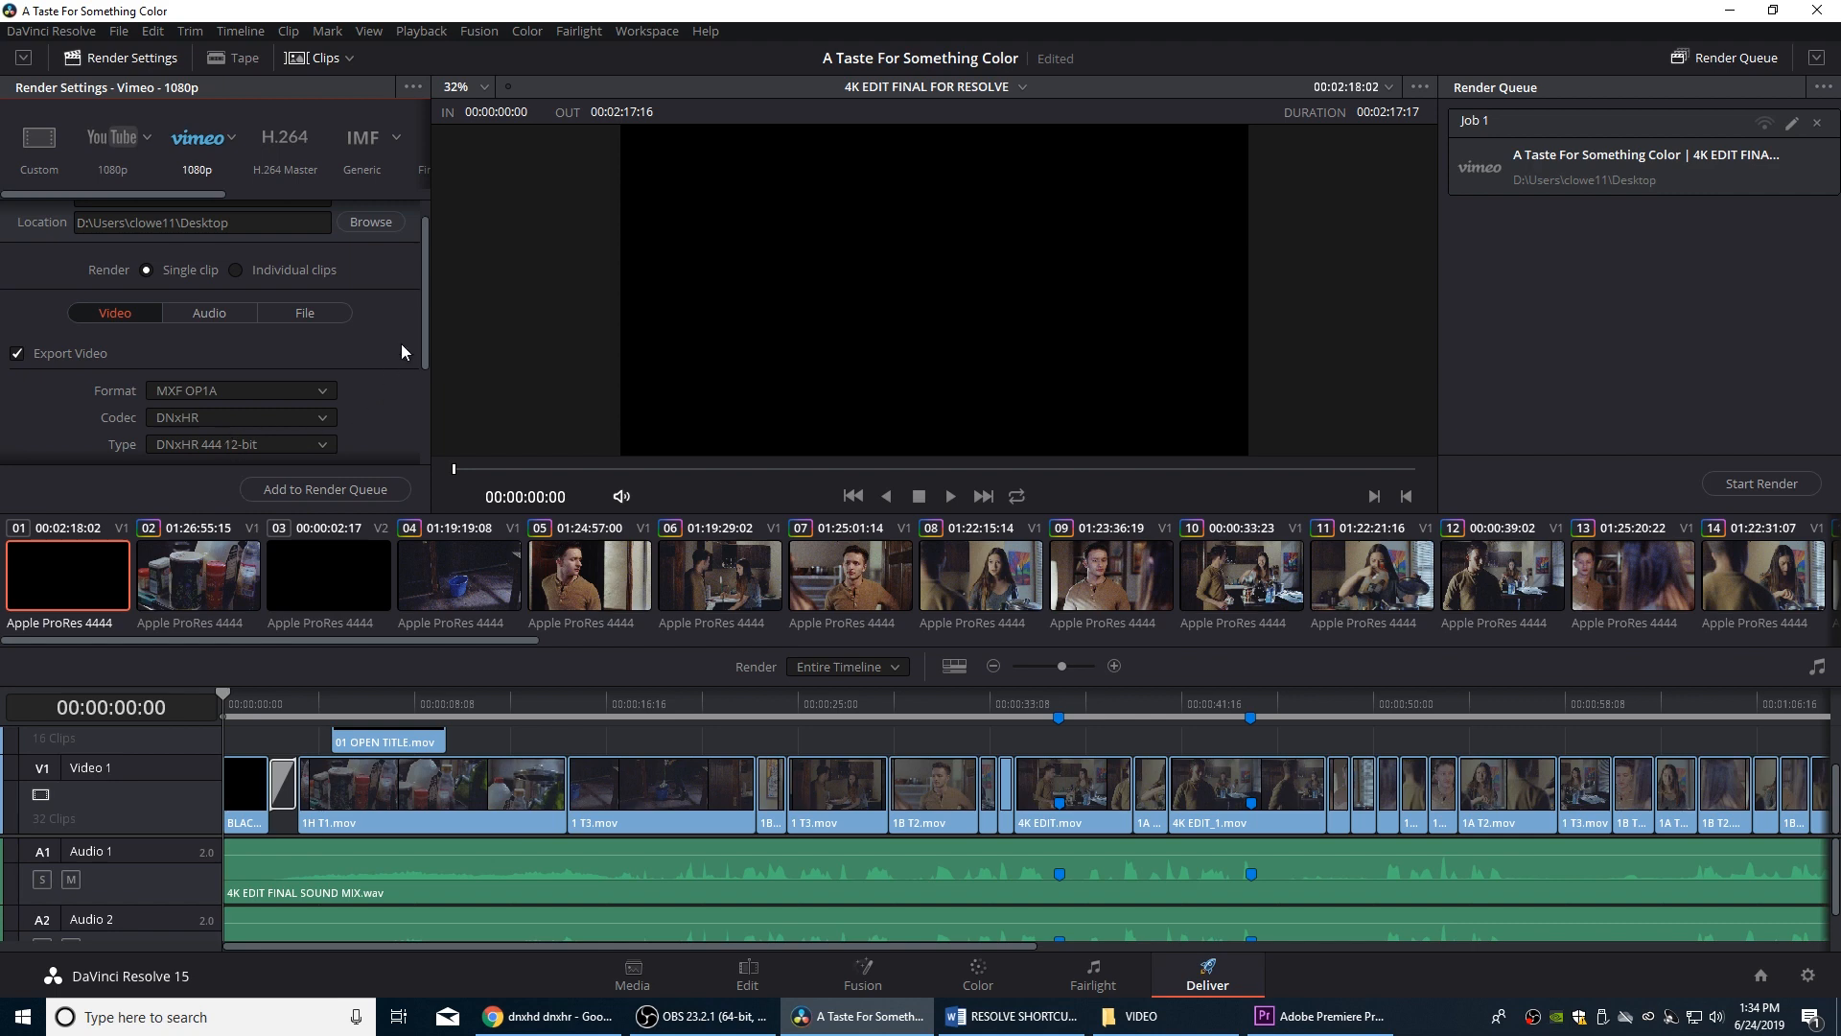
Pick DNxHR codec with DNxHR 444 12-bit type and 2048 x 1080 DCI resolution
scroll(down, 3)
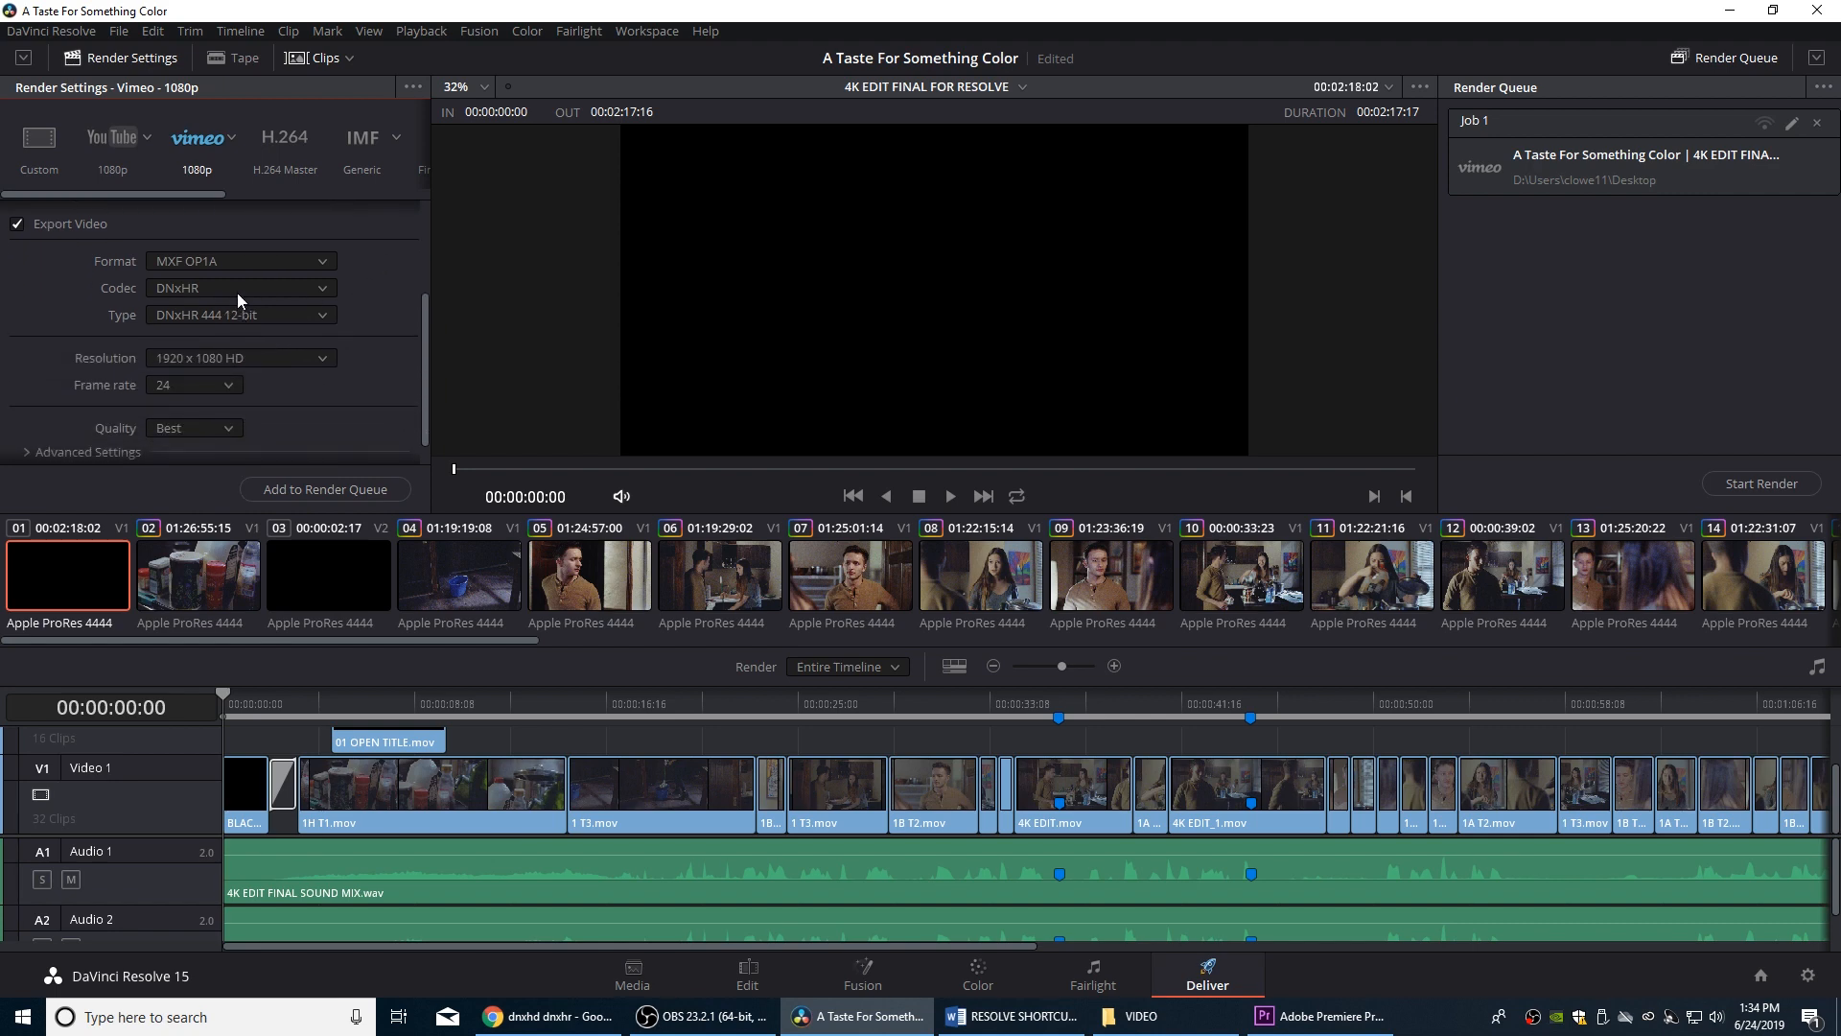
click(241, 288)
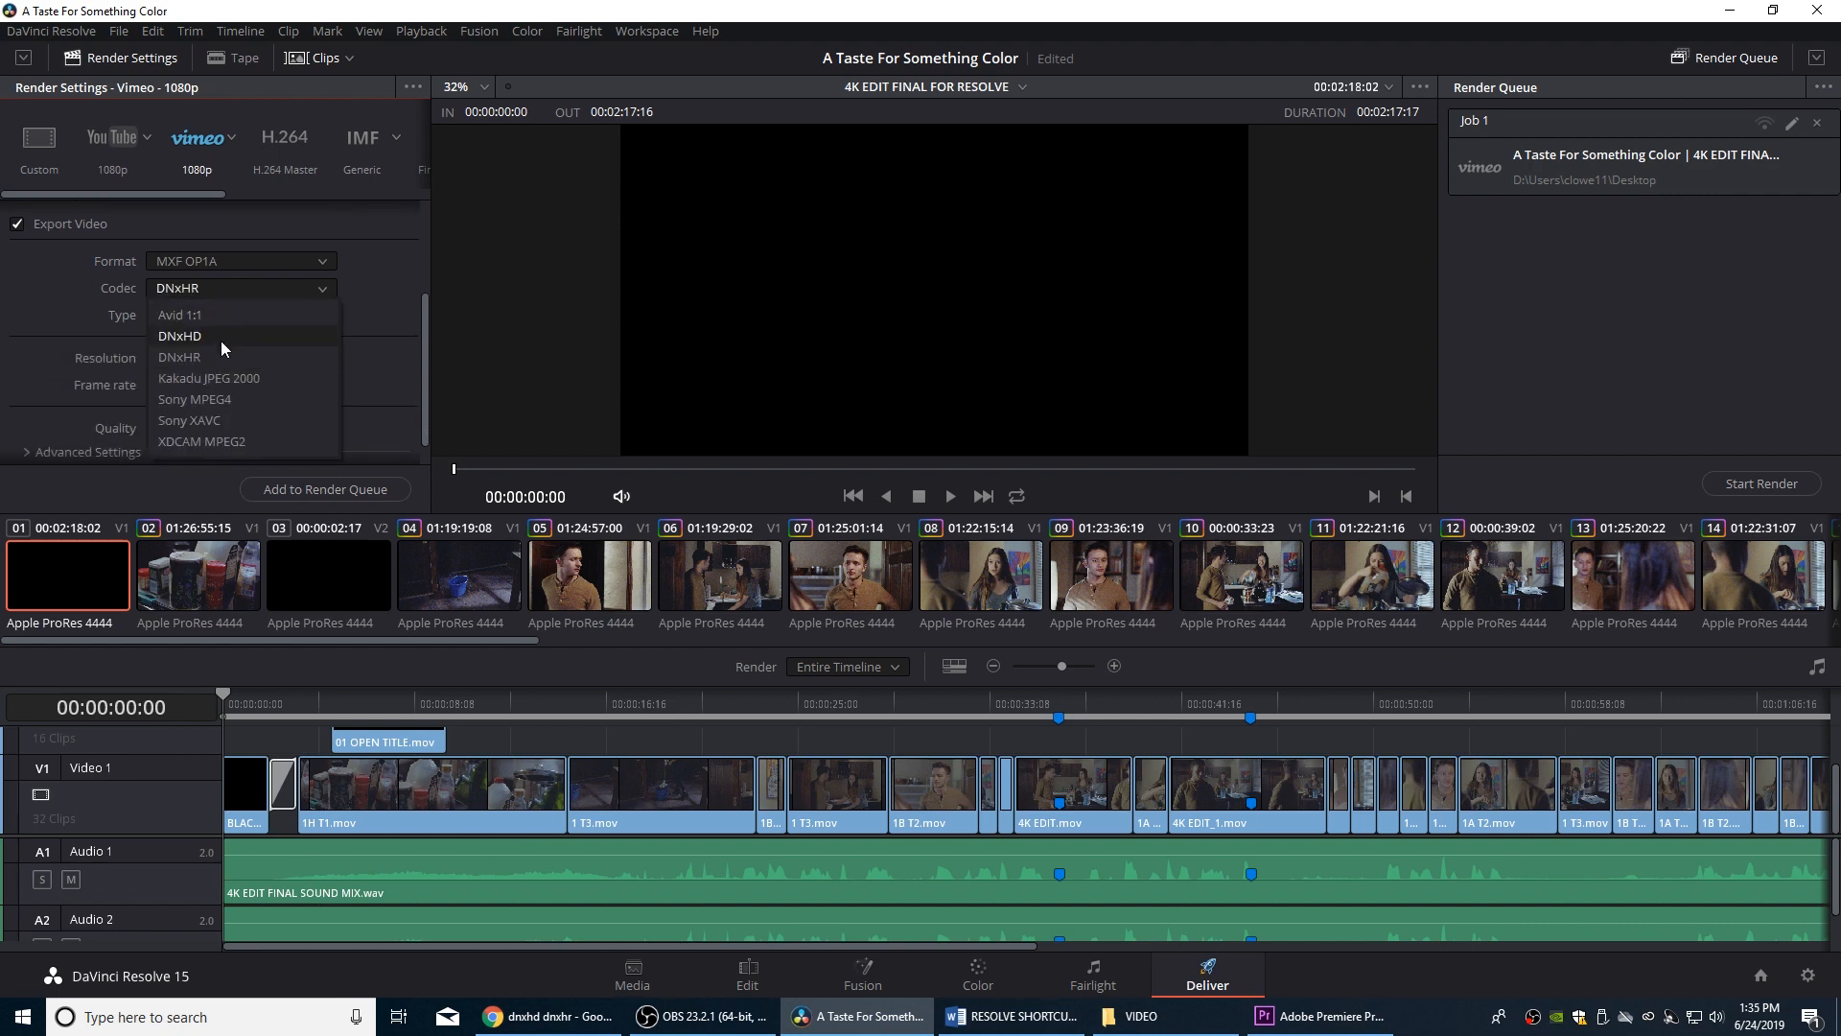
click(178, 355)
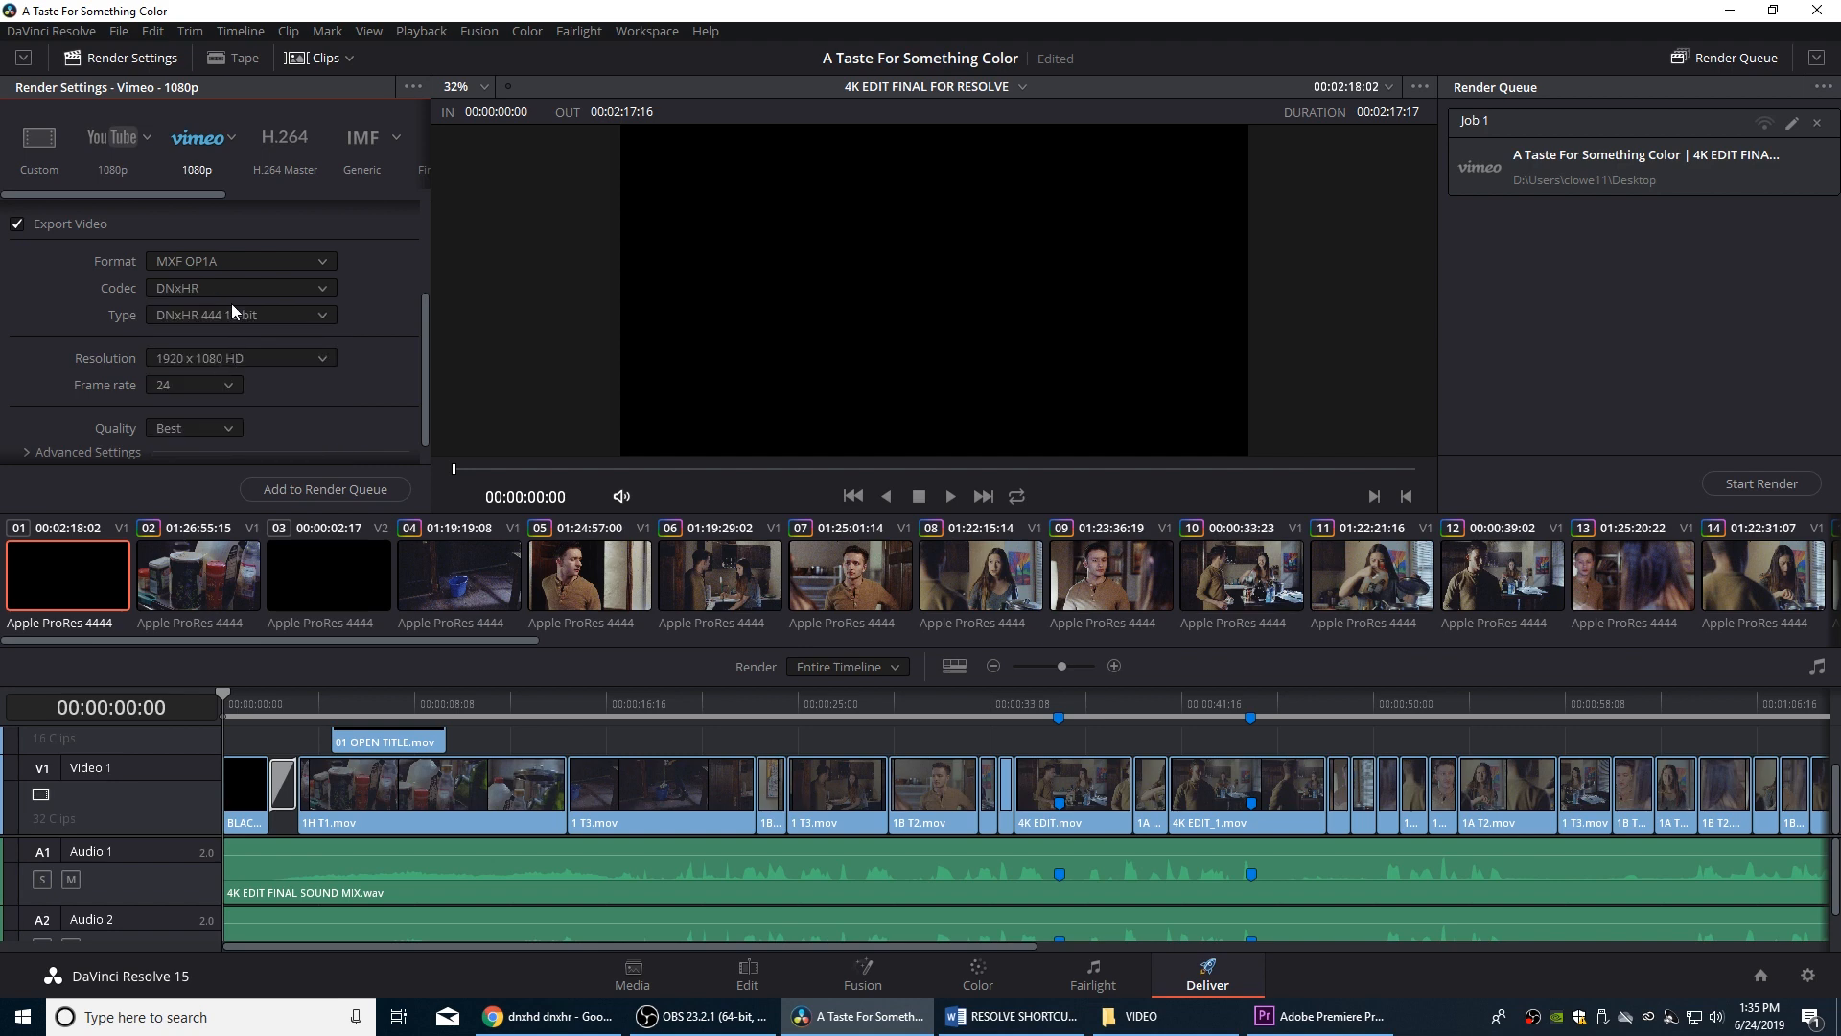
click(241, 313)
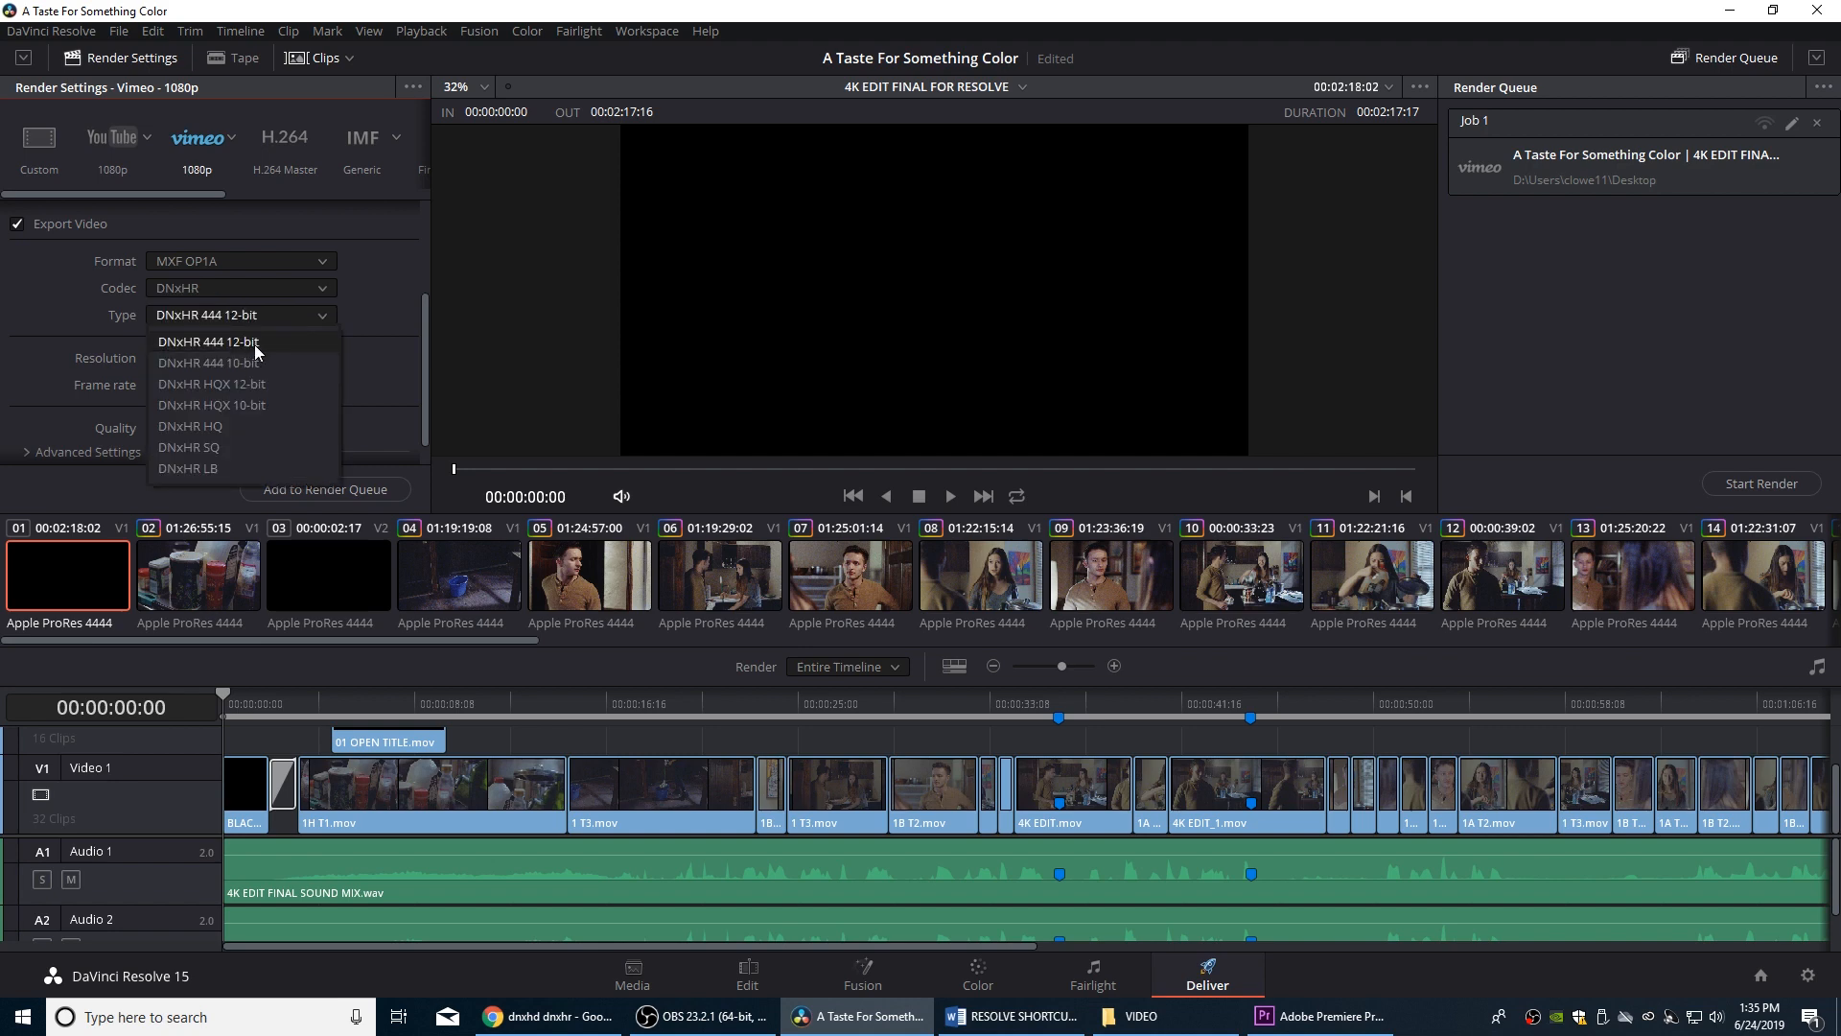
click(208, 341)
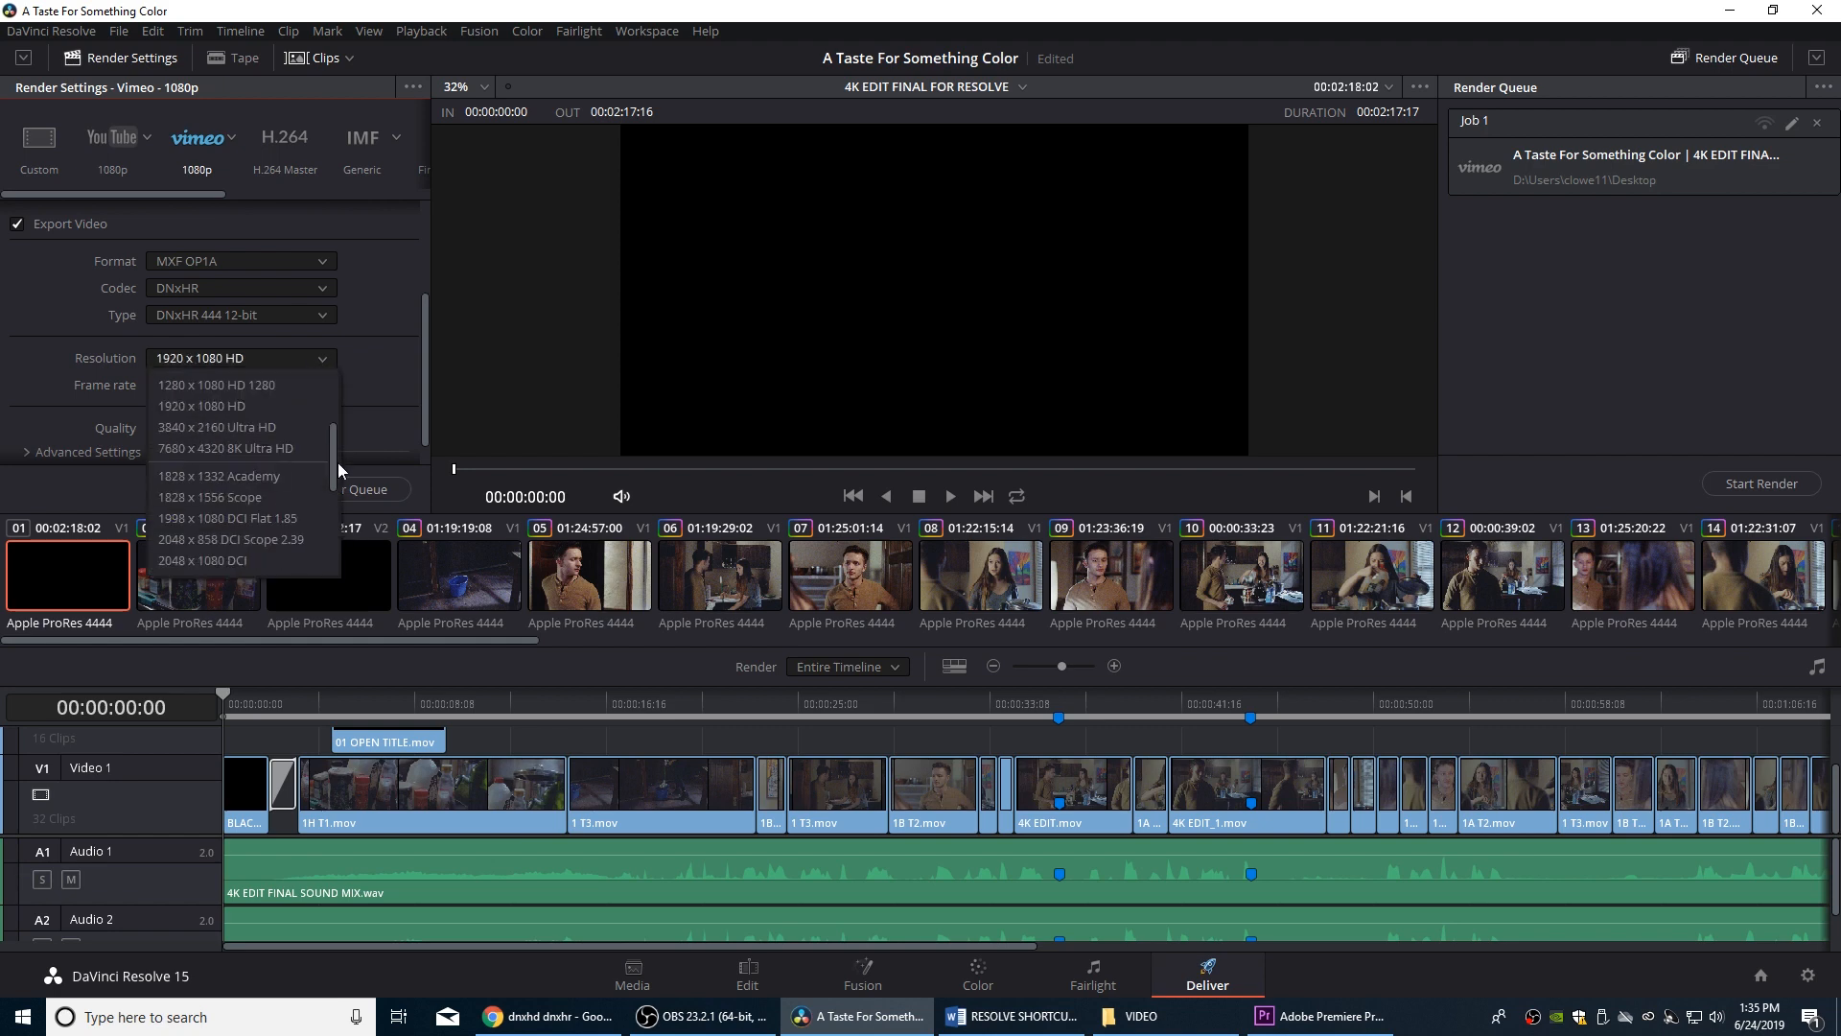
scroll(down, 3)
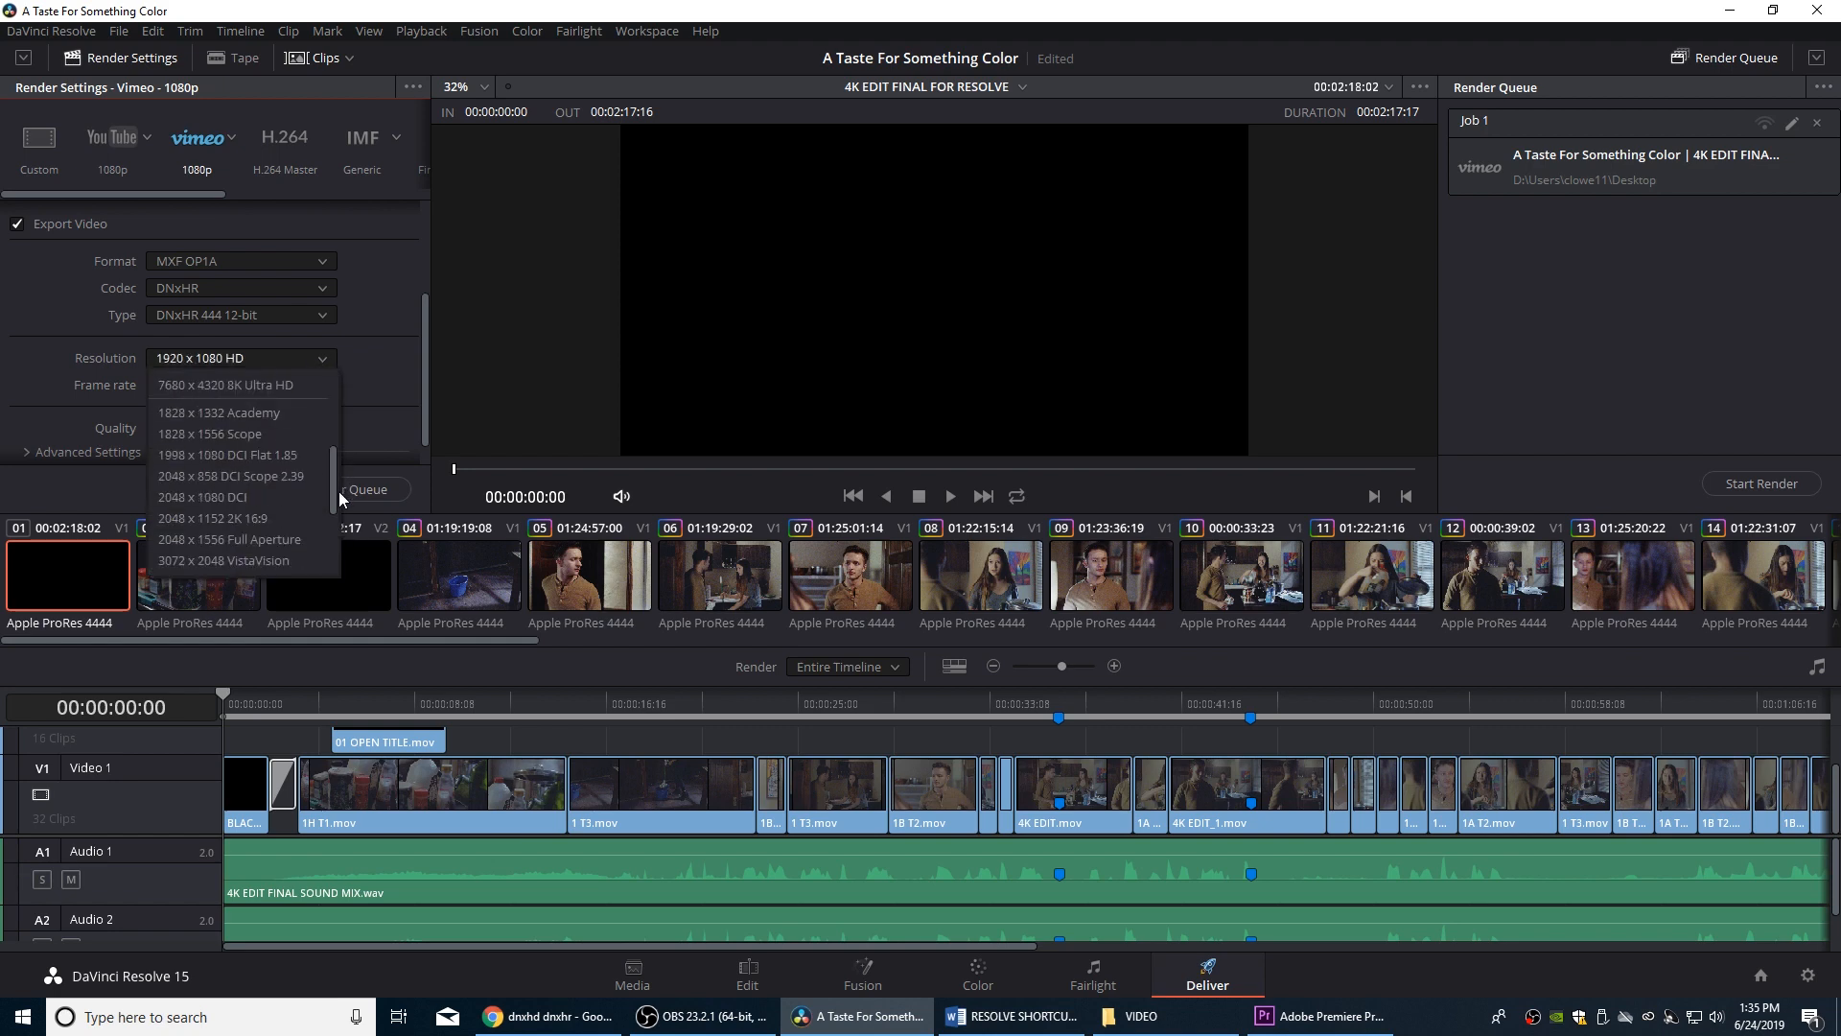
mouse_move(206, 497)
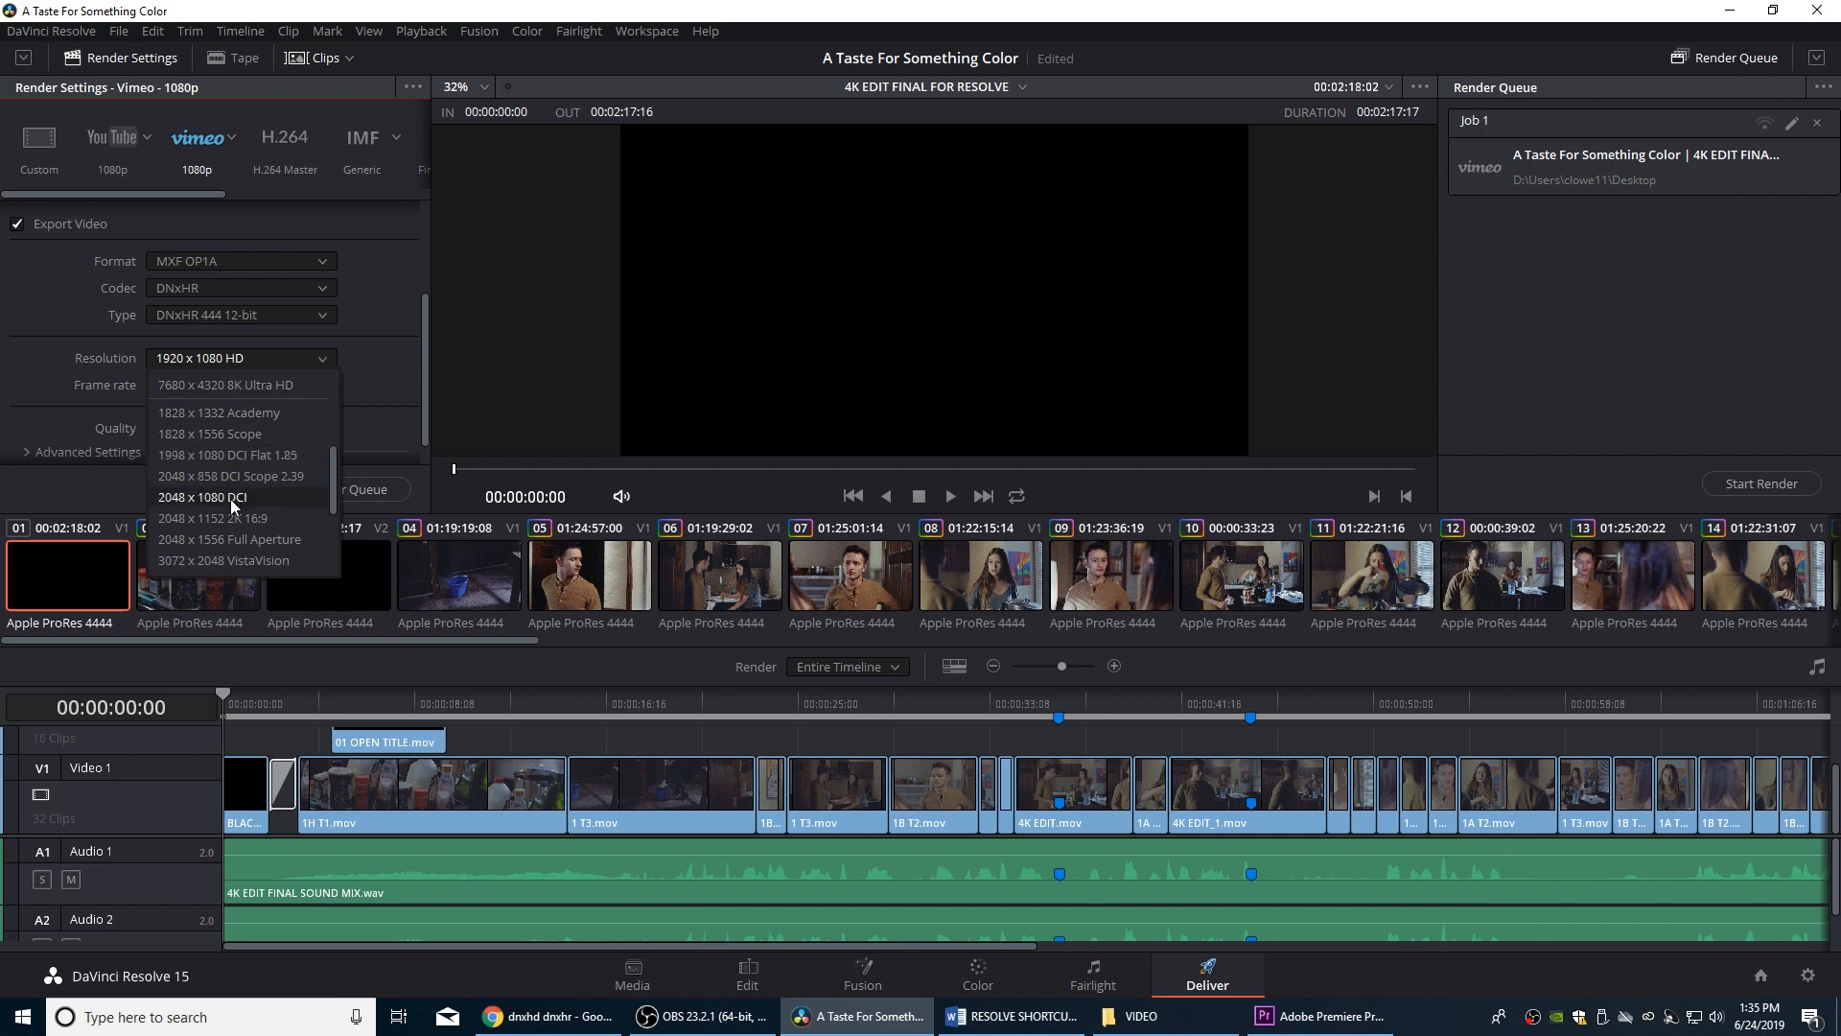
click(202, 497)
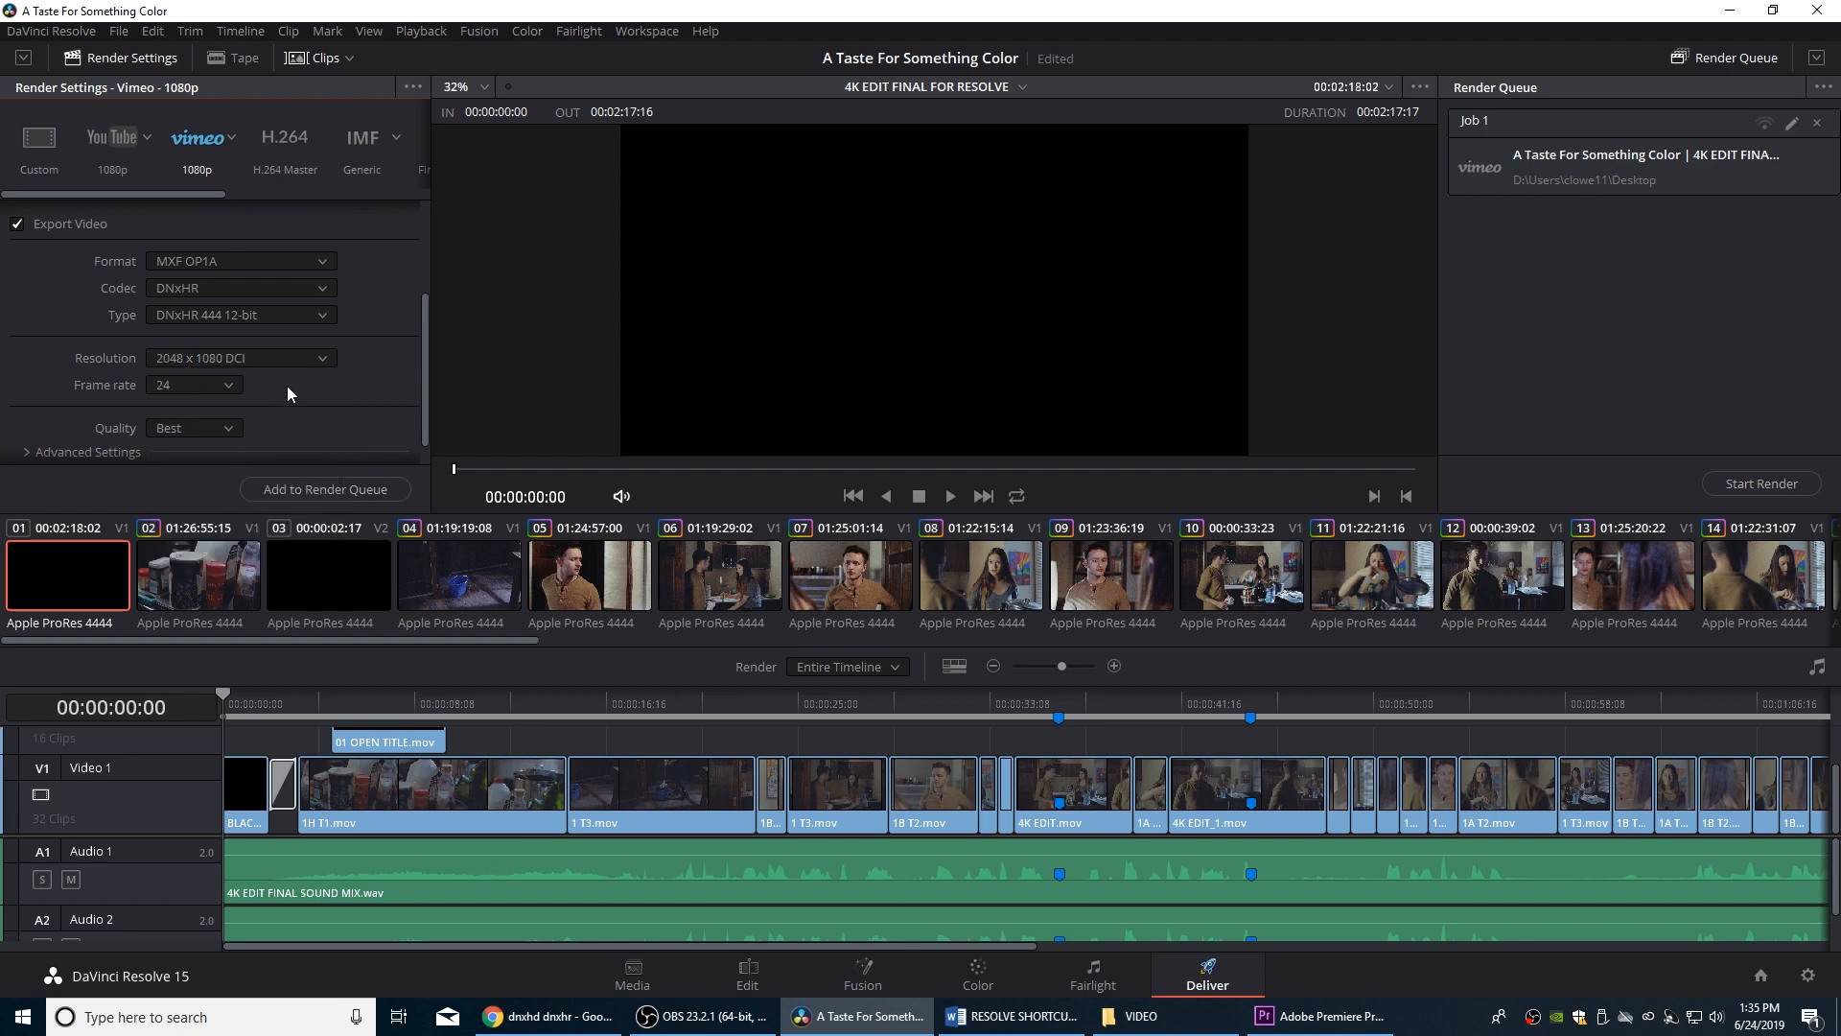
mouse_move(450, 368)
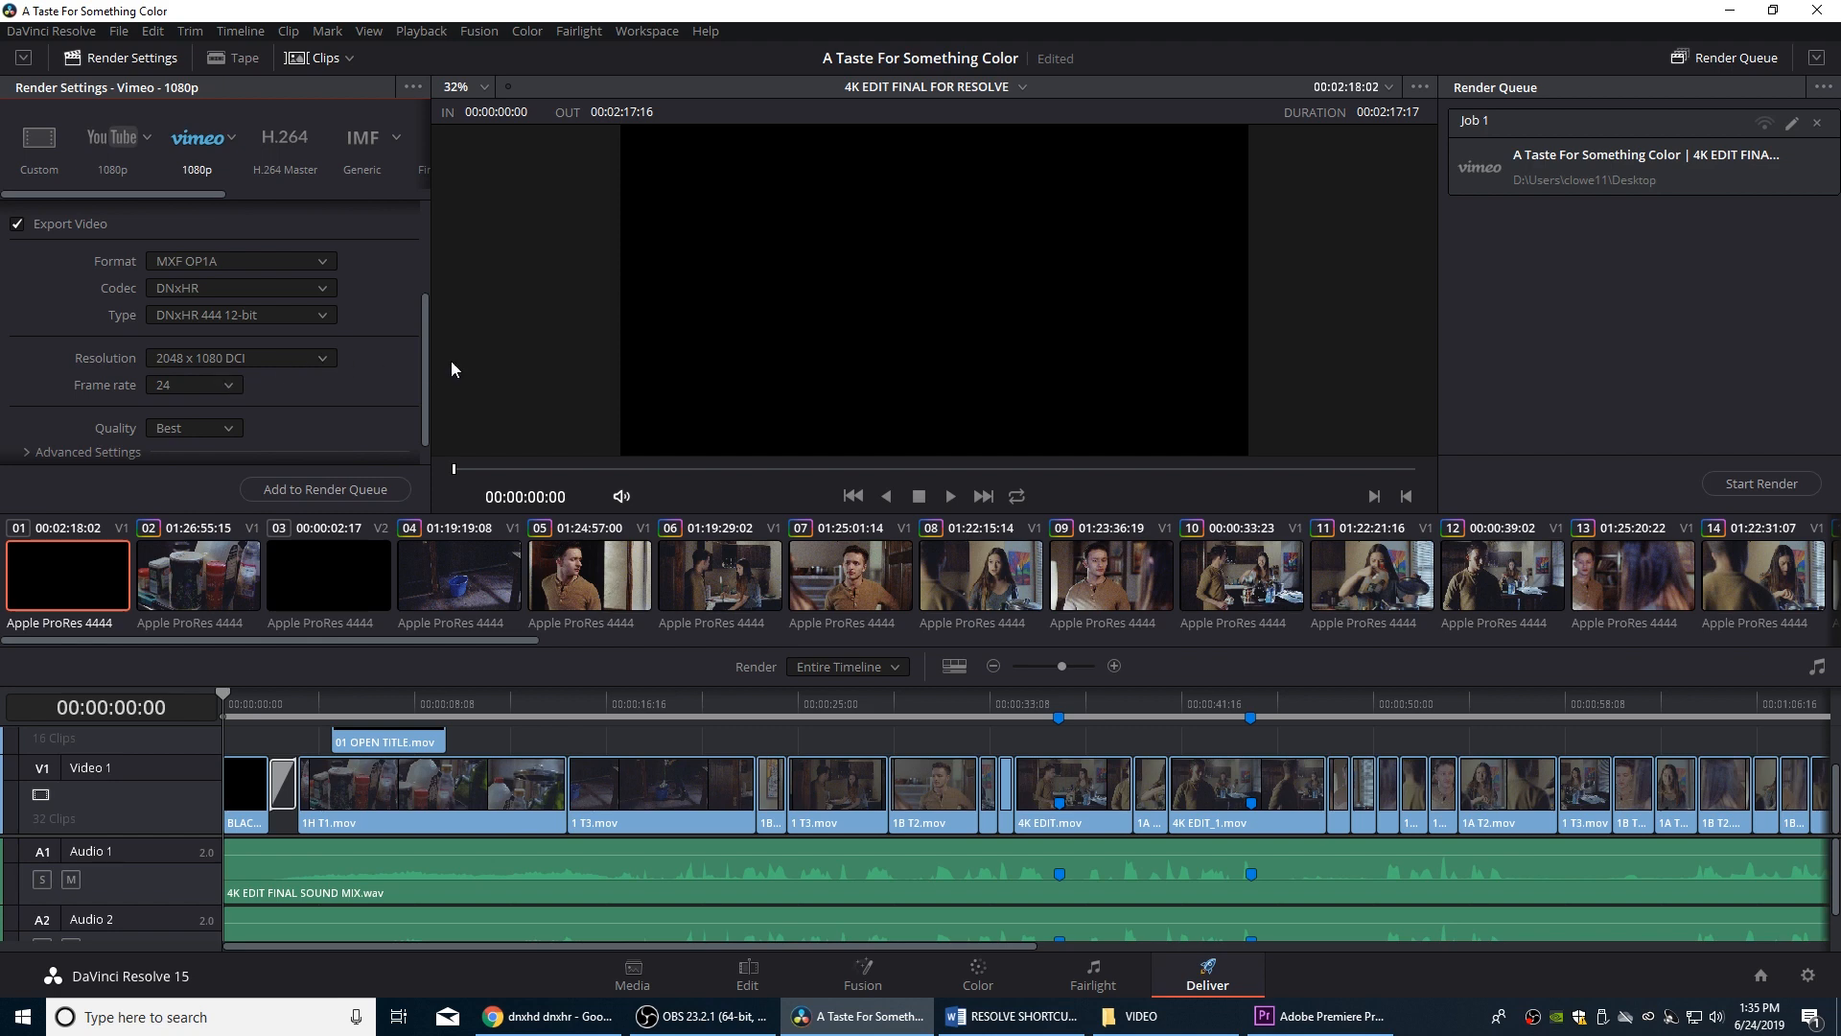
mouse_move(429, 341)
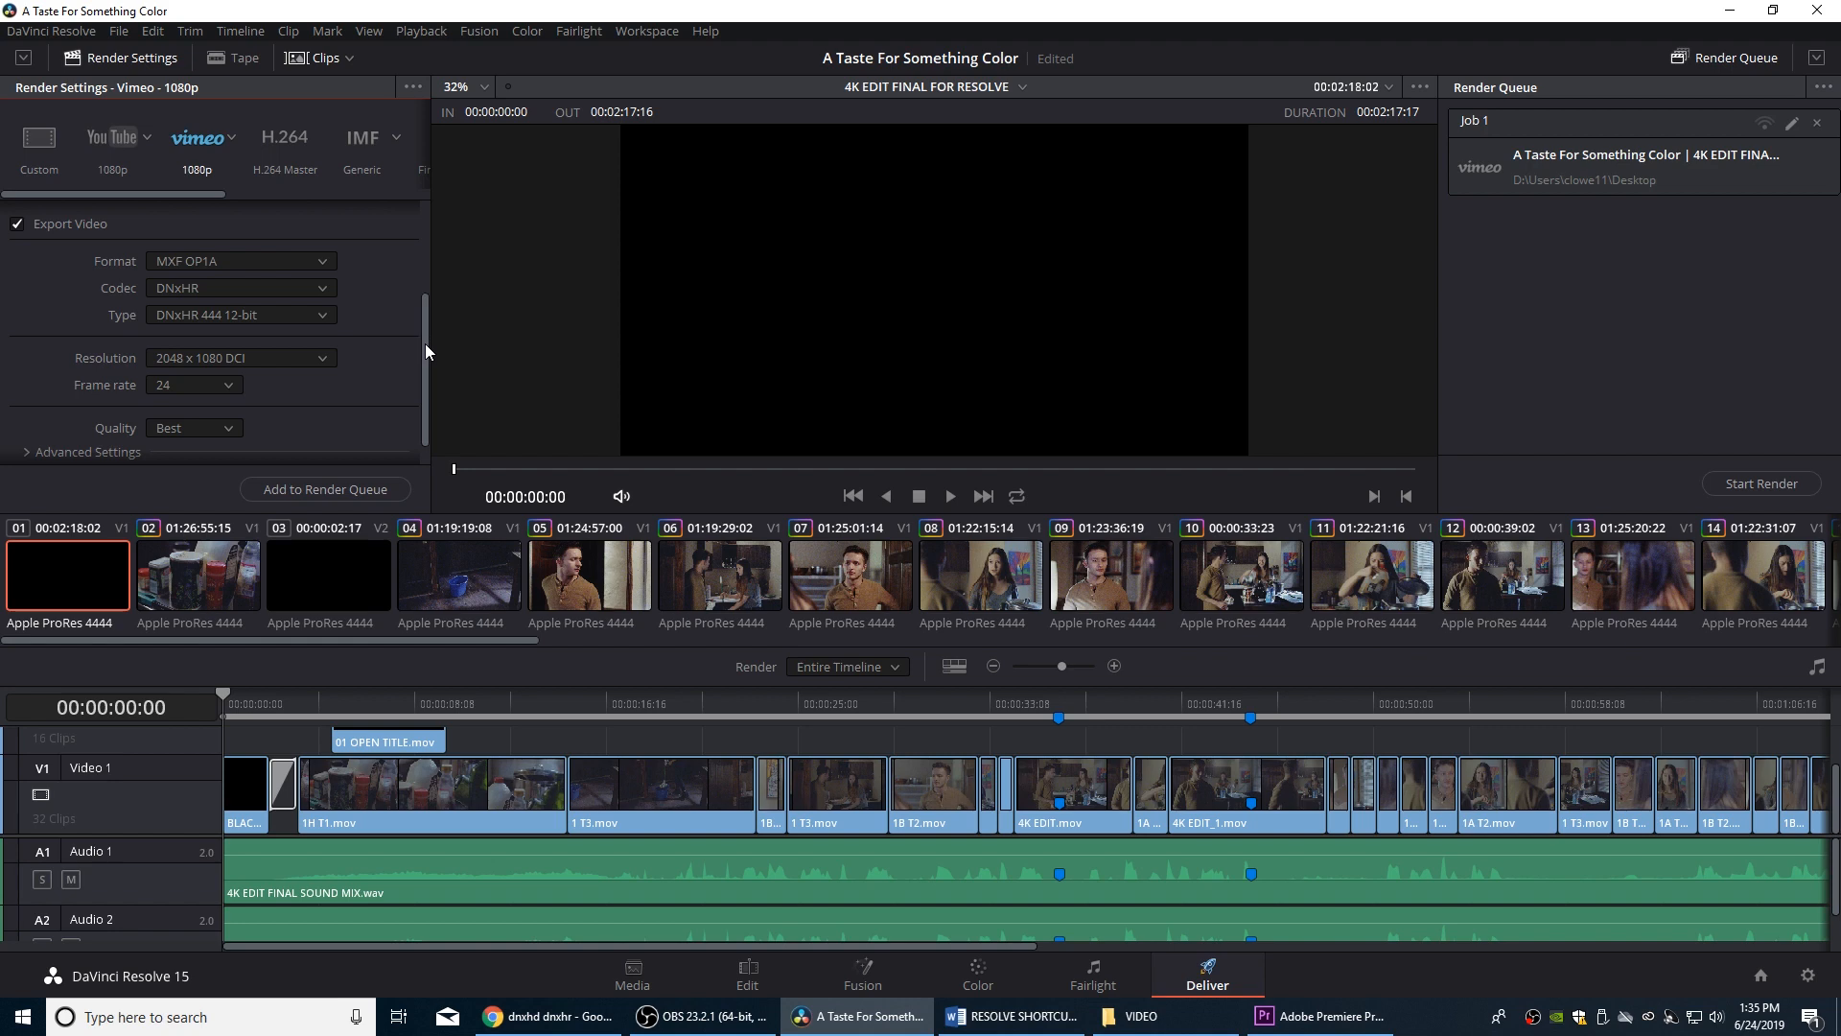
mouse_move(297, 388)
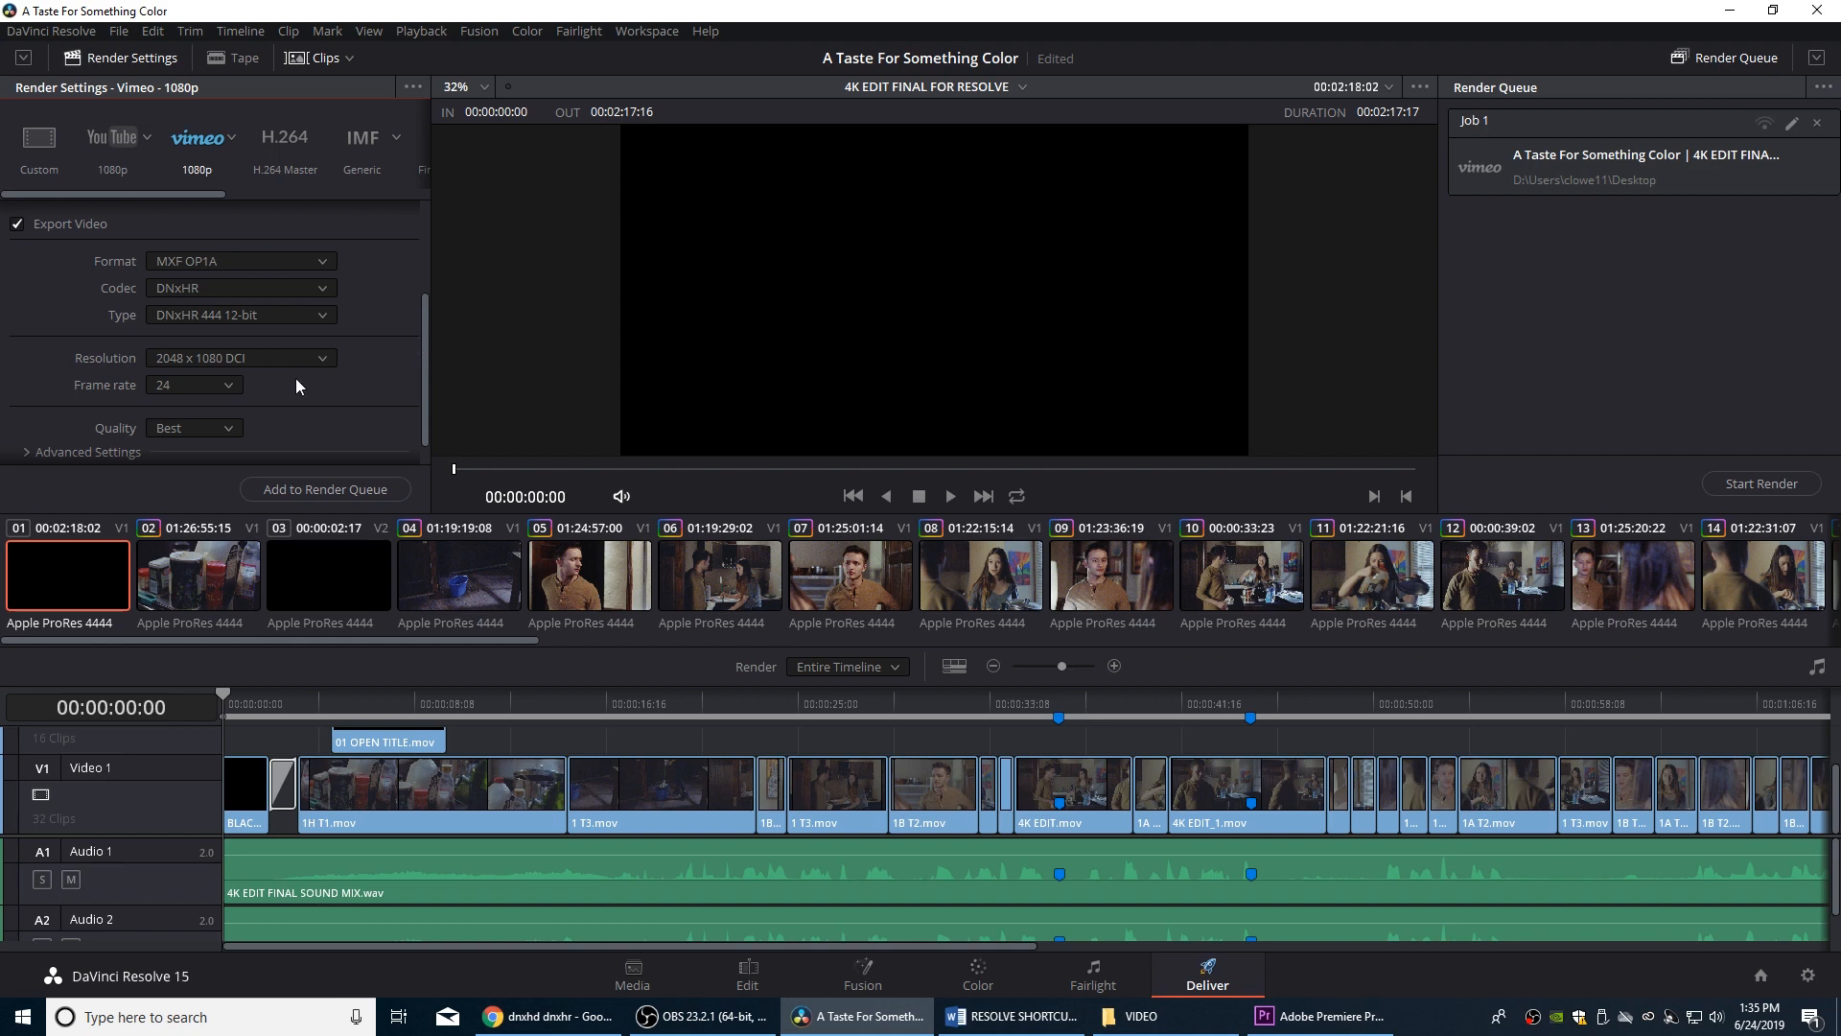
mouse_move(272, 389)
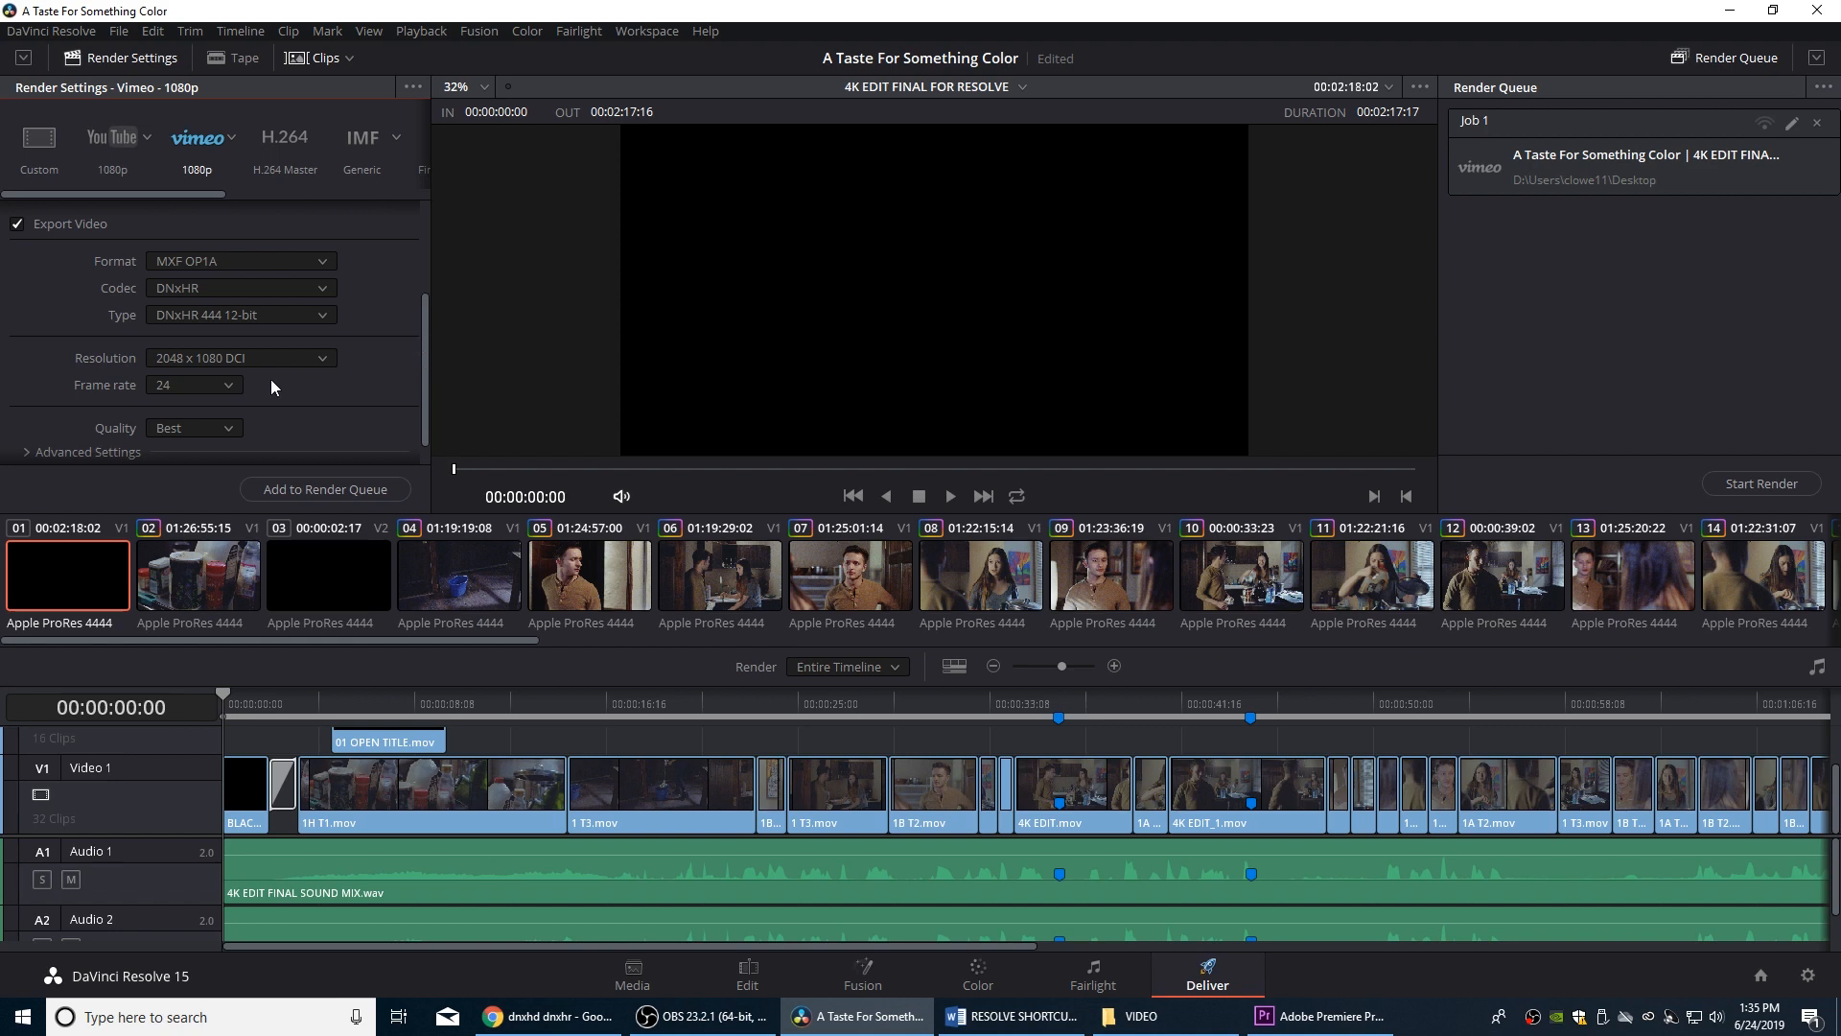
scroll(up, 3)
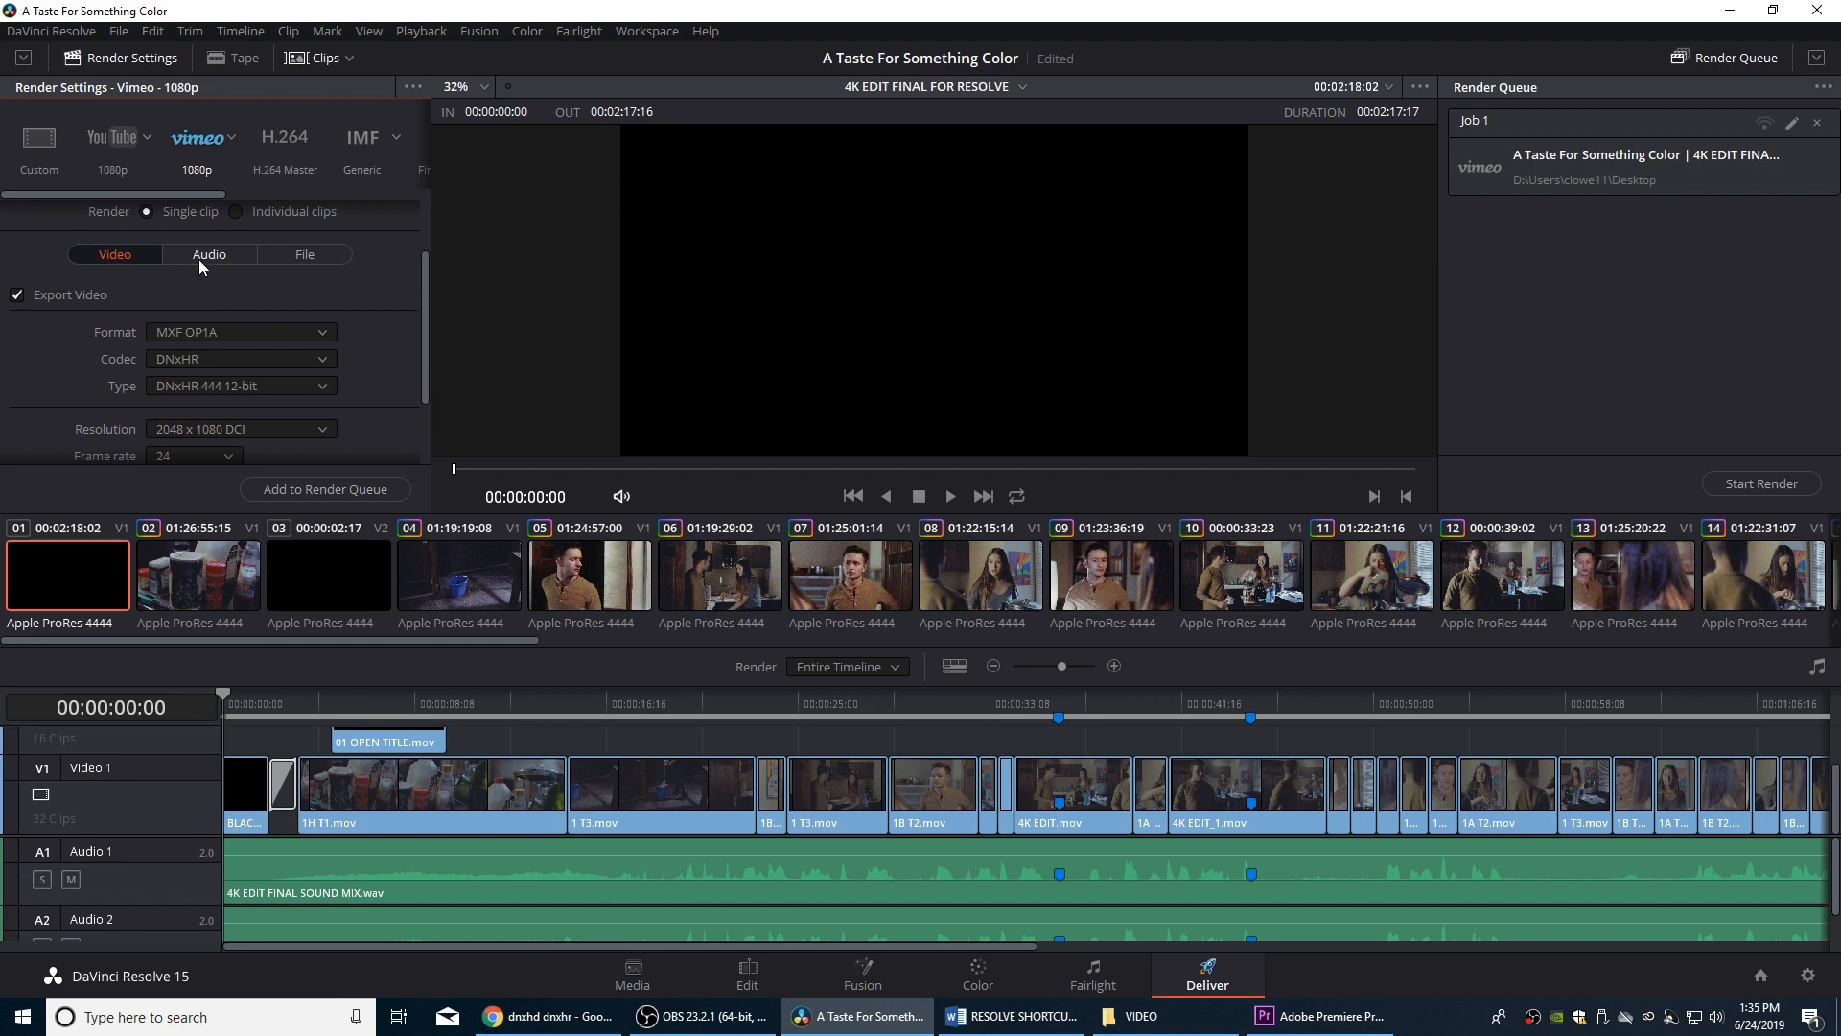
Change the master render's audio bit depth to 24
click(210, 253)
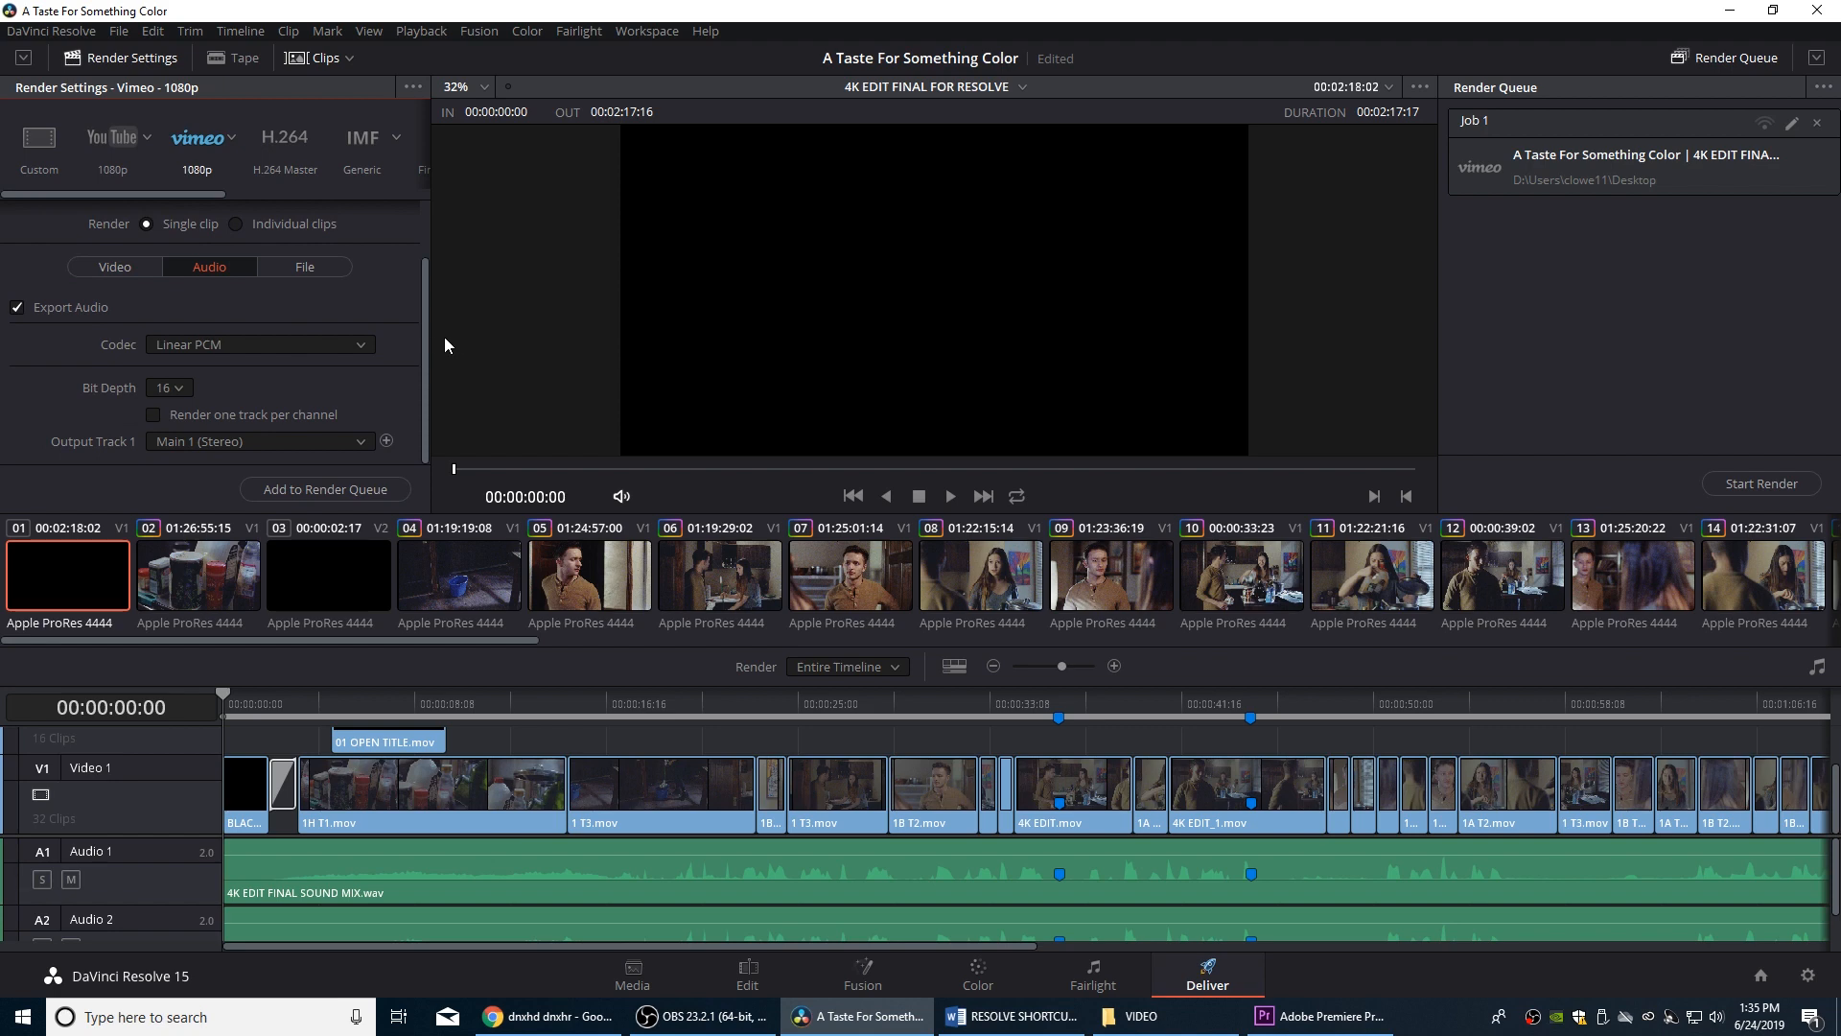
mouse_move(194, 393)
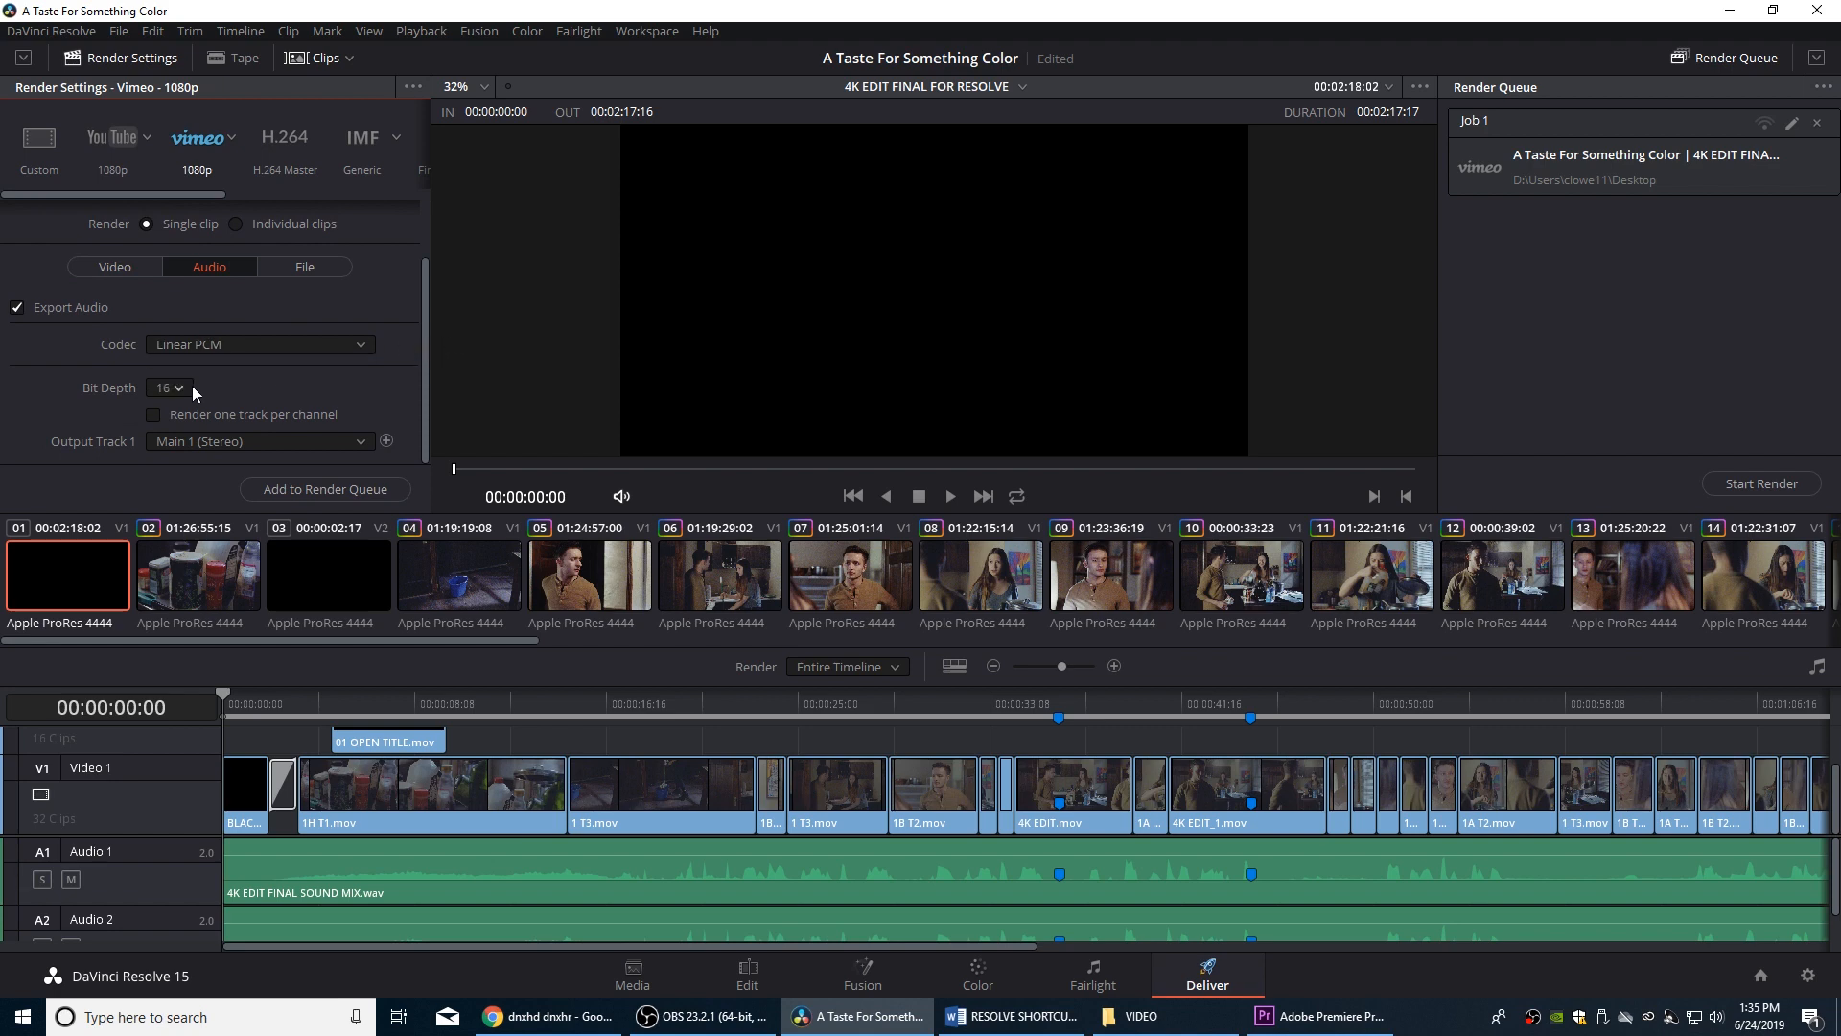
click(168, 388)
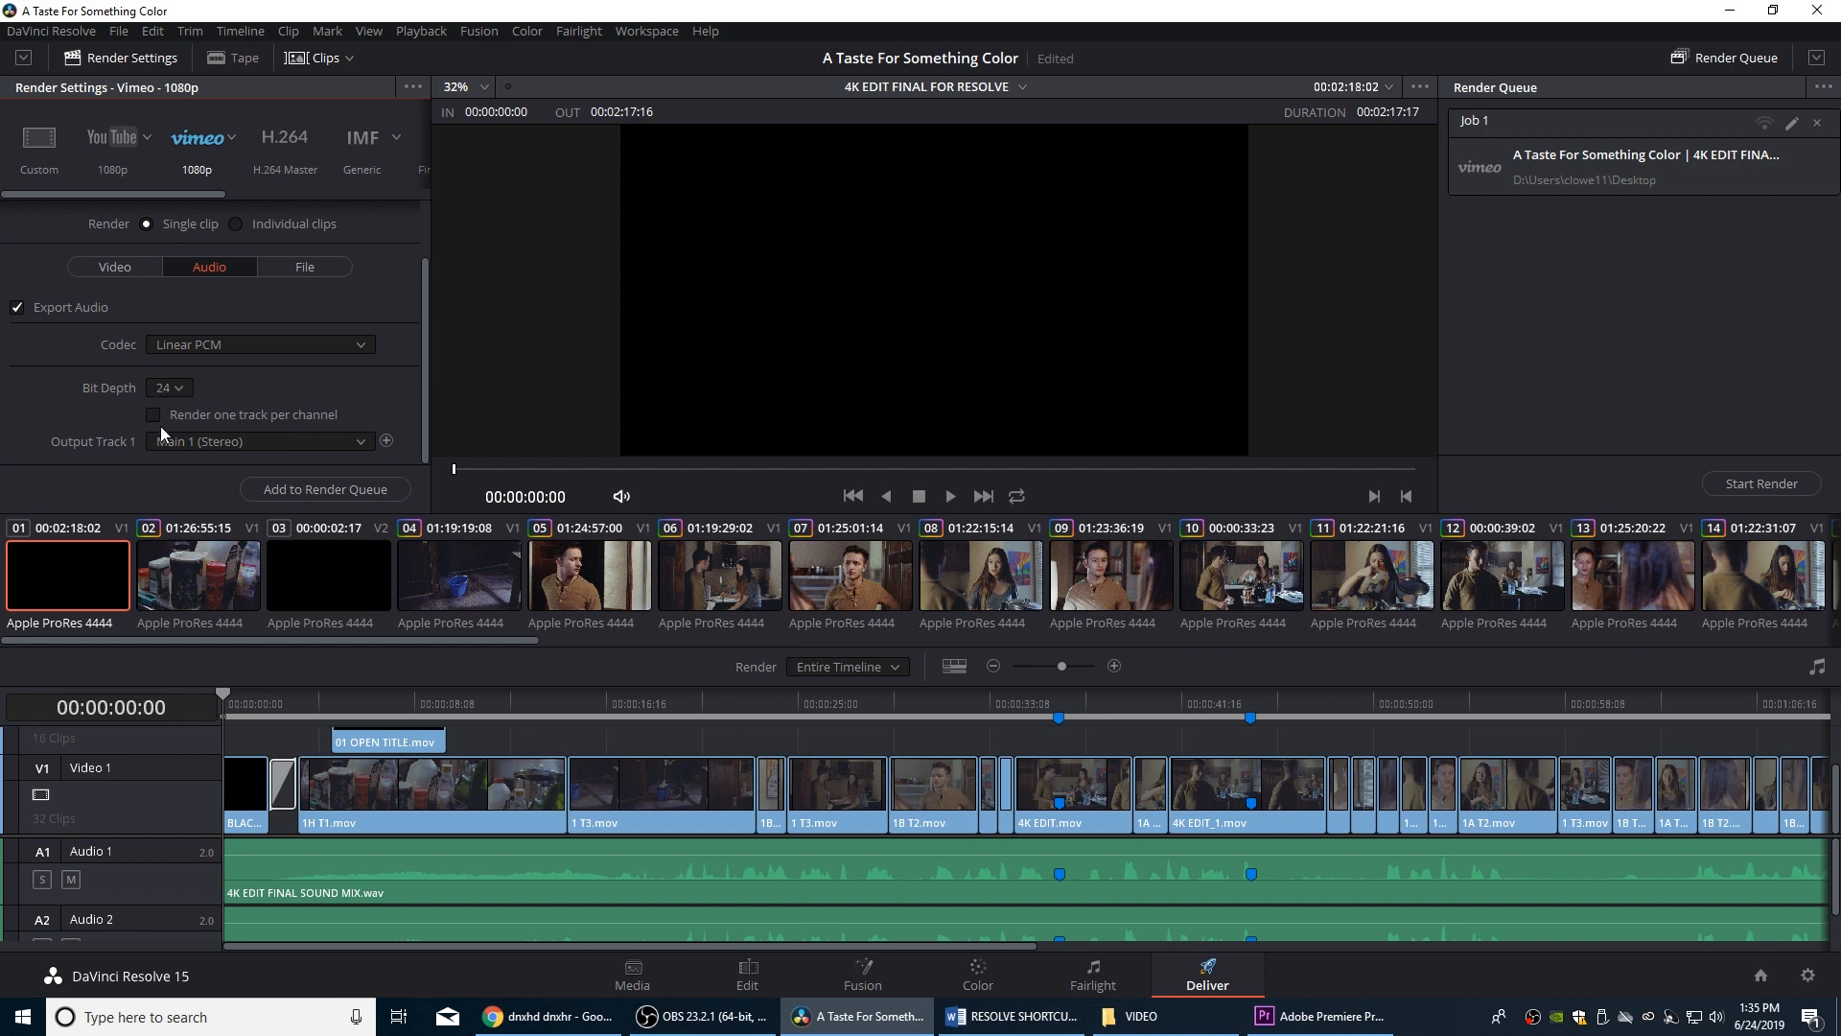
mouse_move(225, 450)
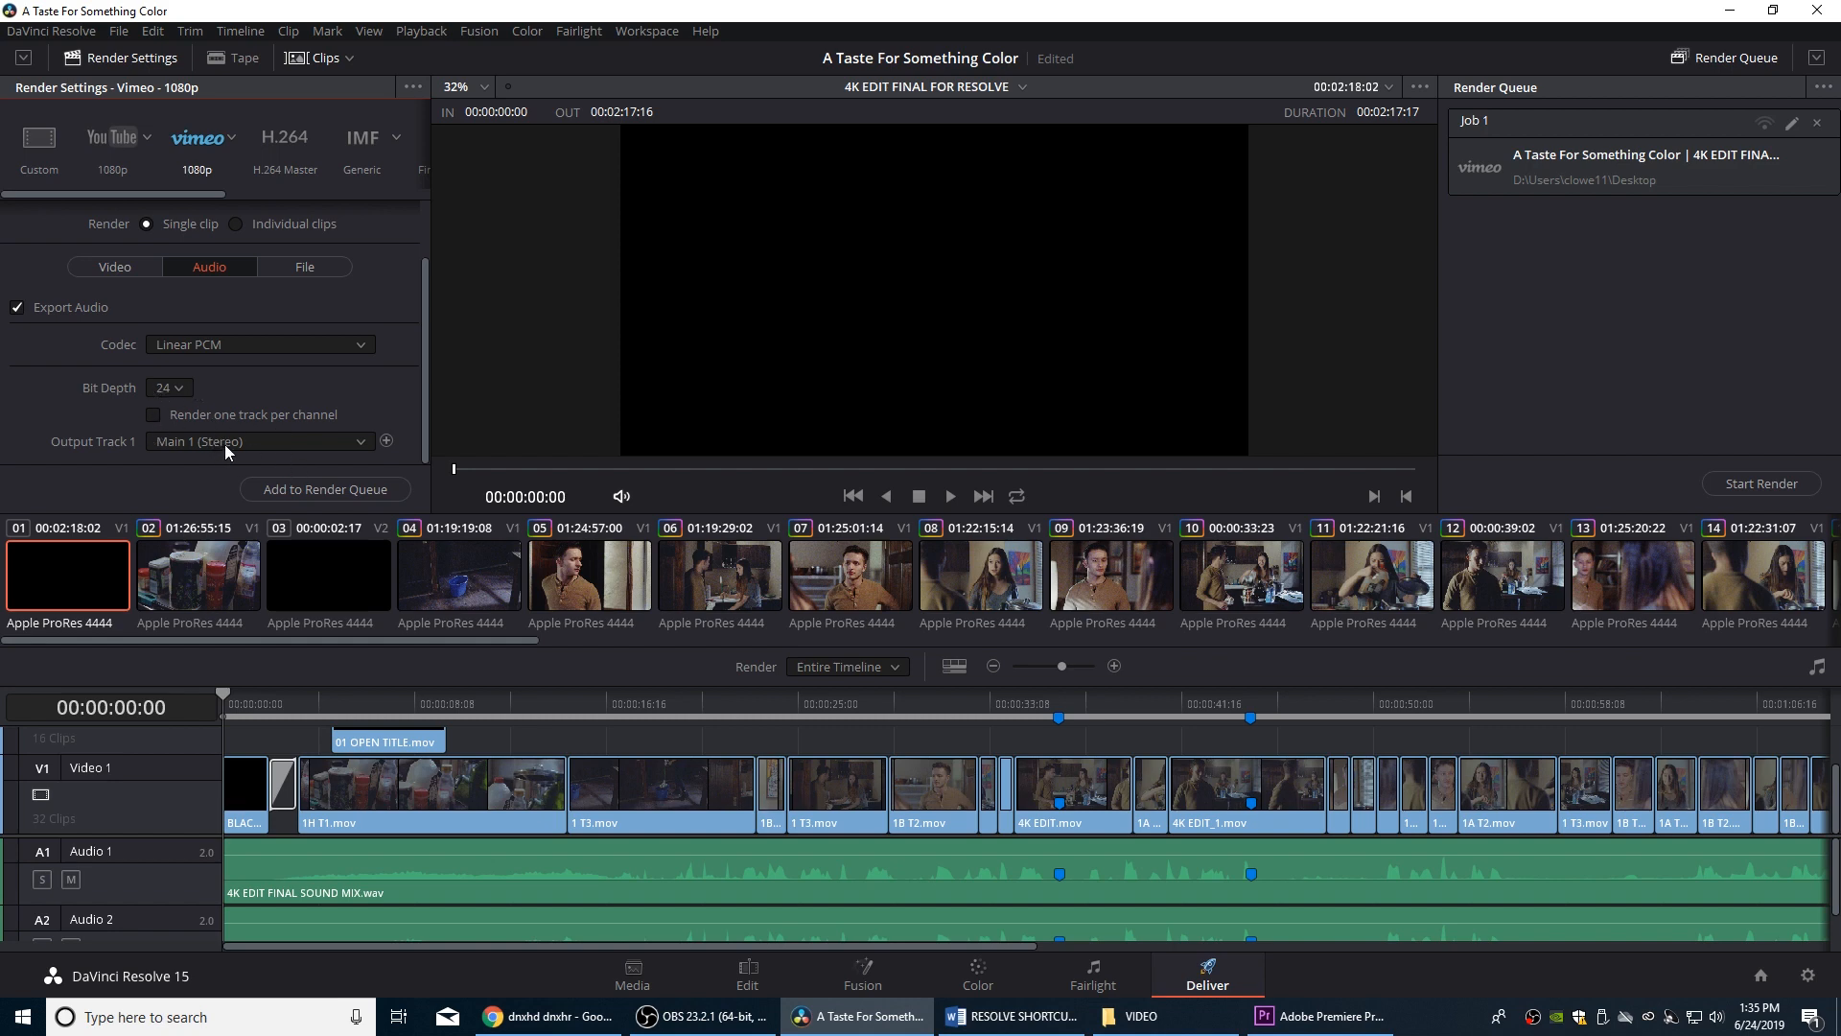
mouse_move(325, 488)
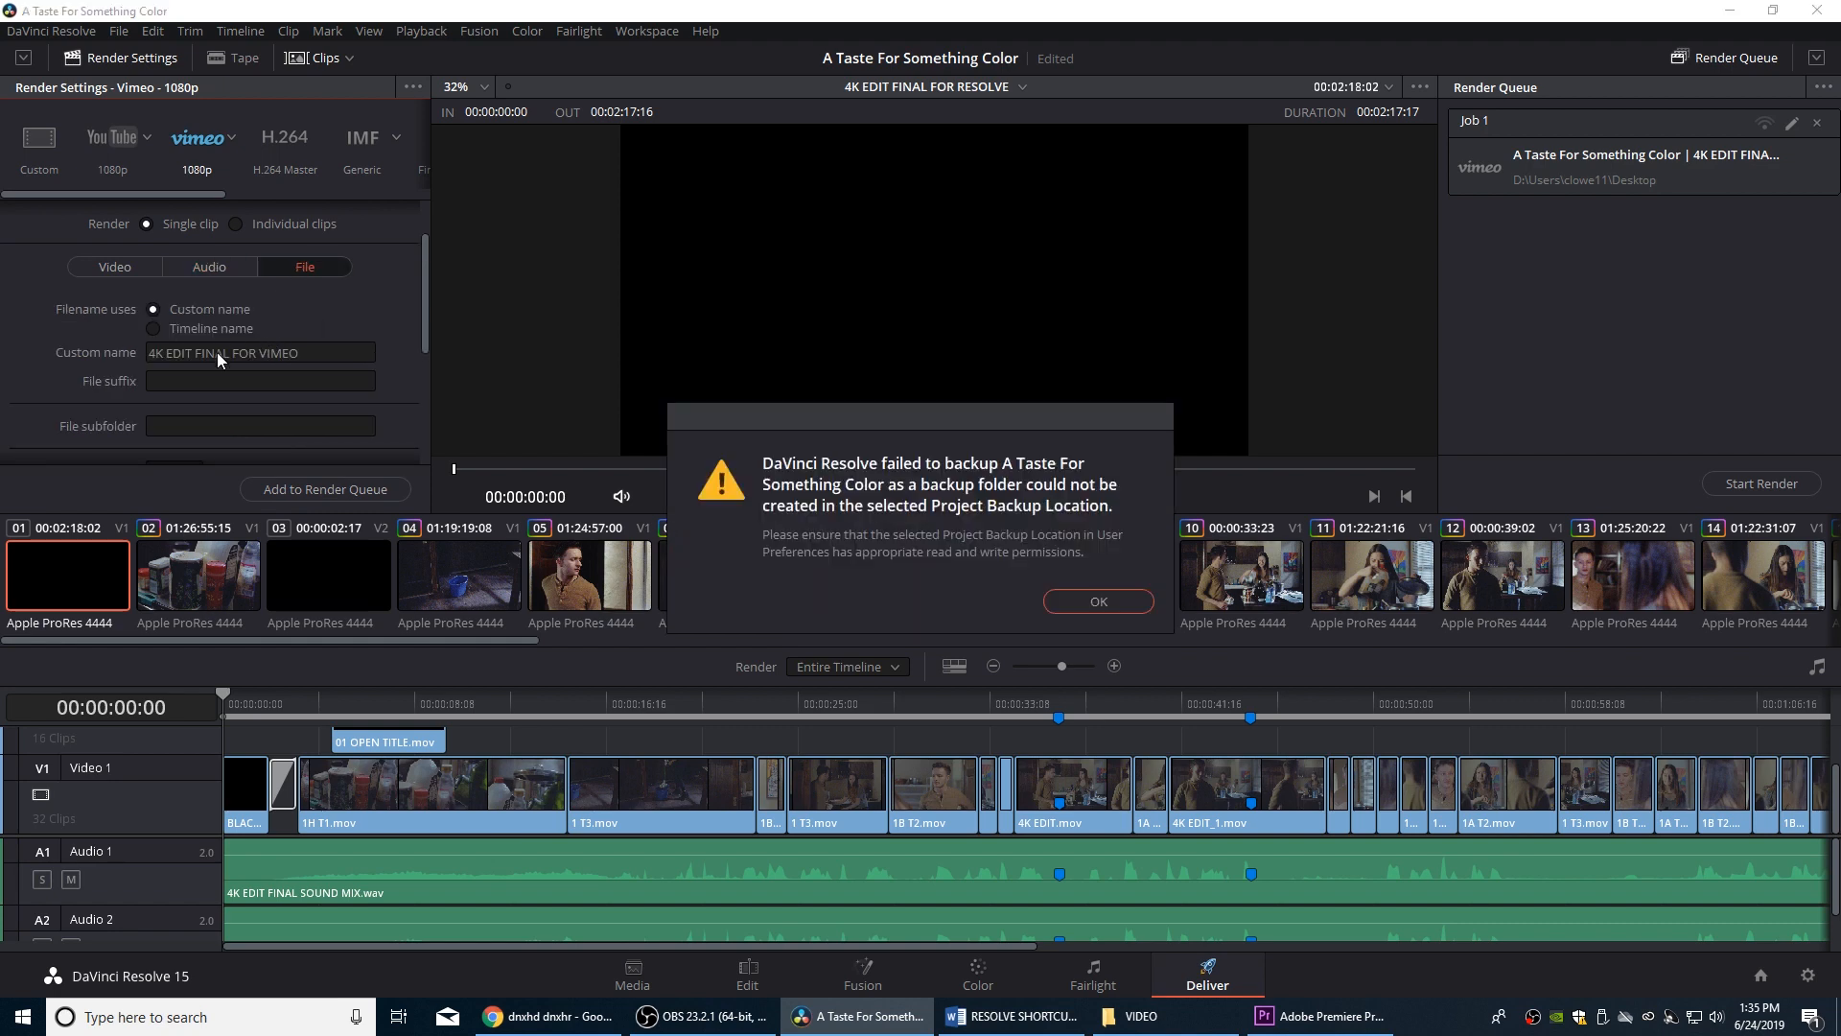
Dismiss the backup failure warning and rename the output '4K EDIT FINAL MASTER DNX'
click(1095, 600)
text(MASTE)
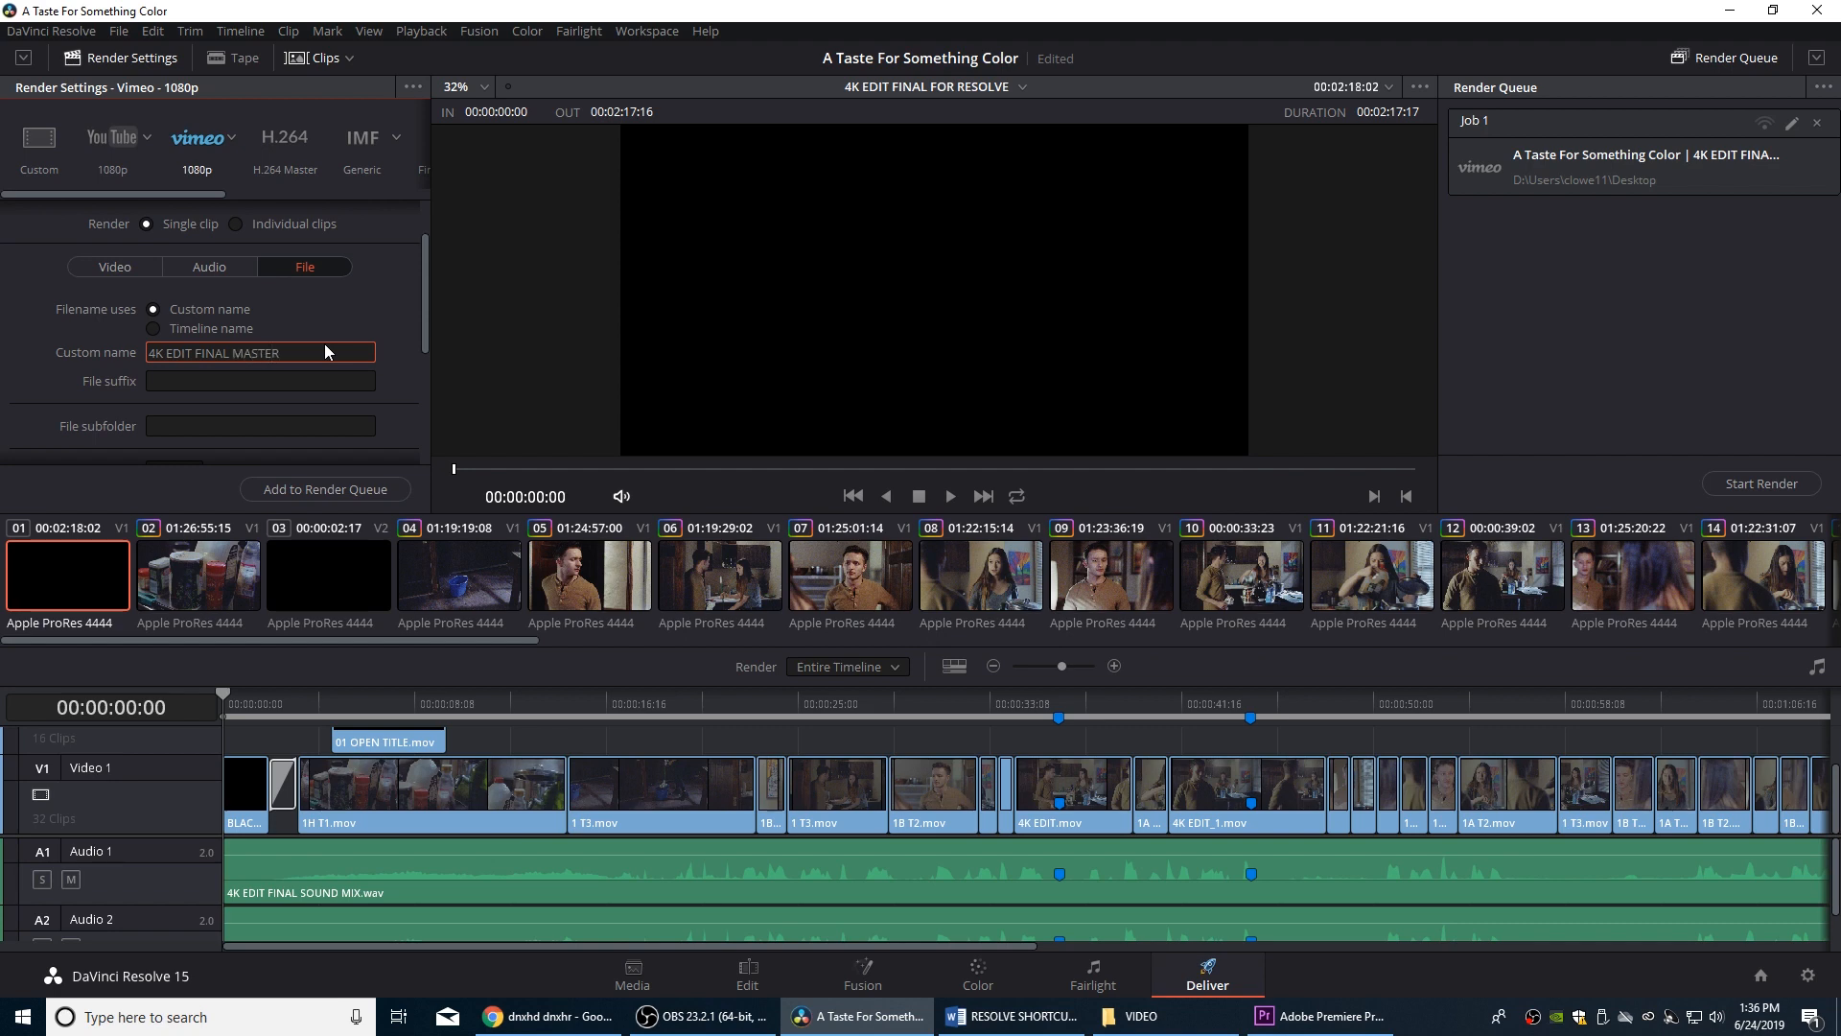
text(DNX)
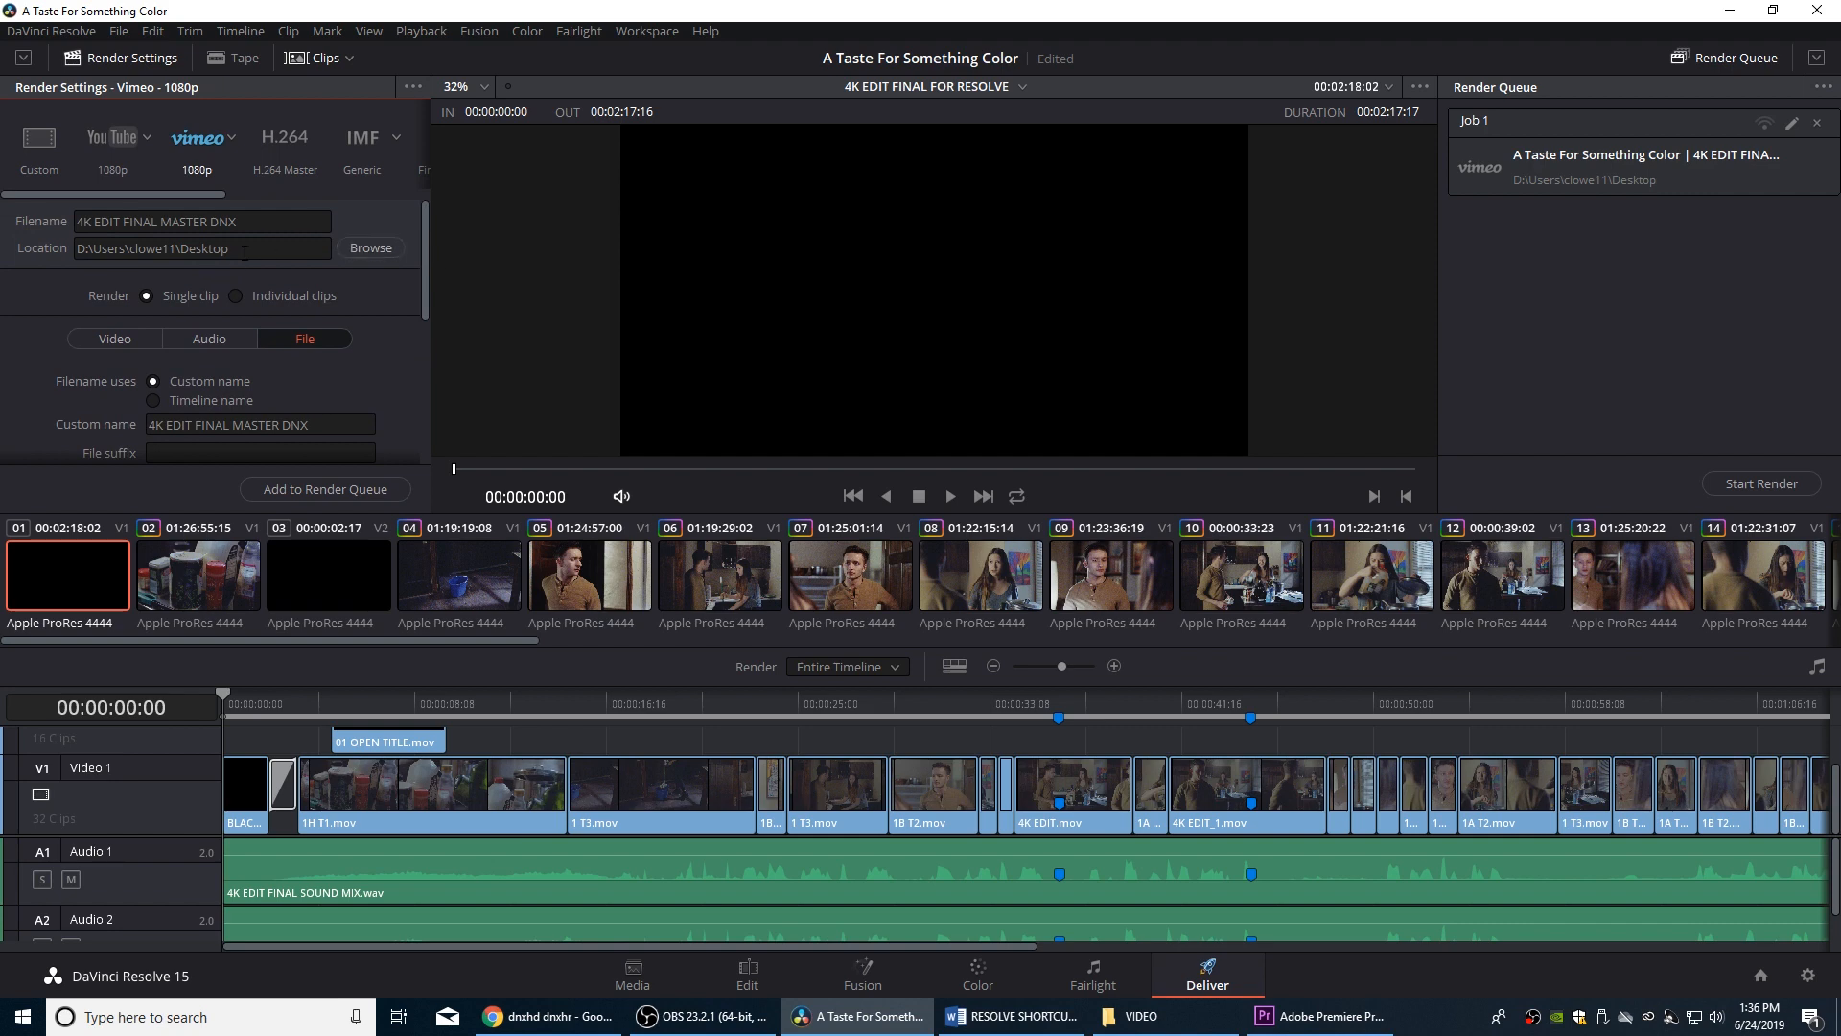
mouse_move(438, 331)
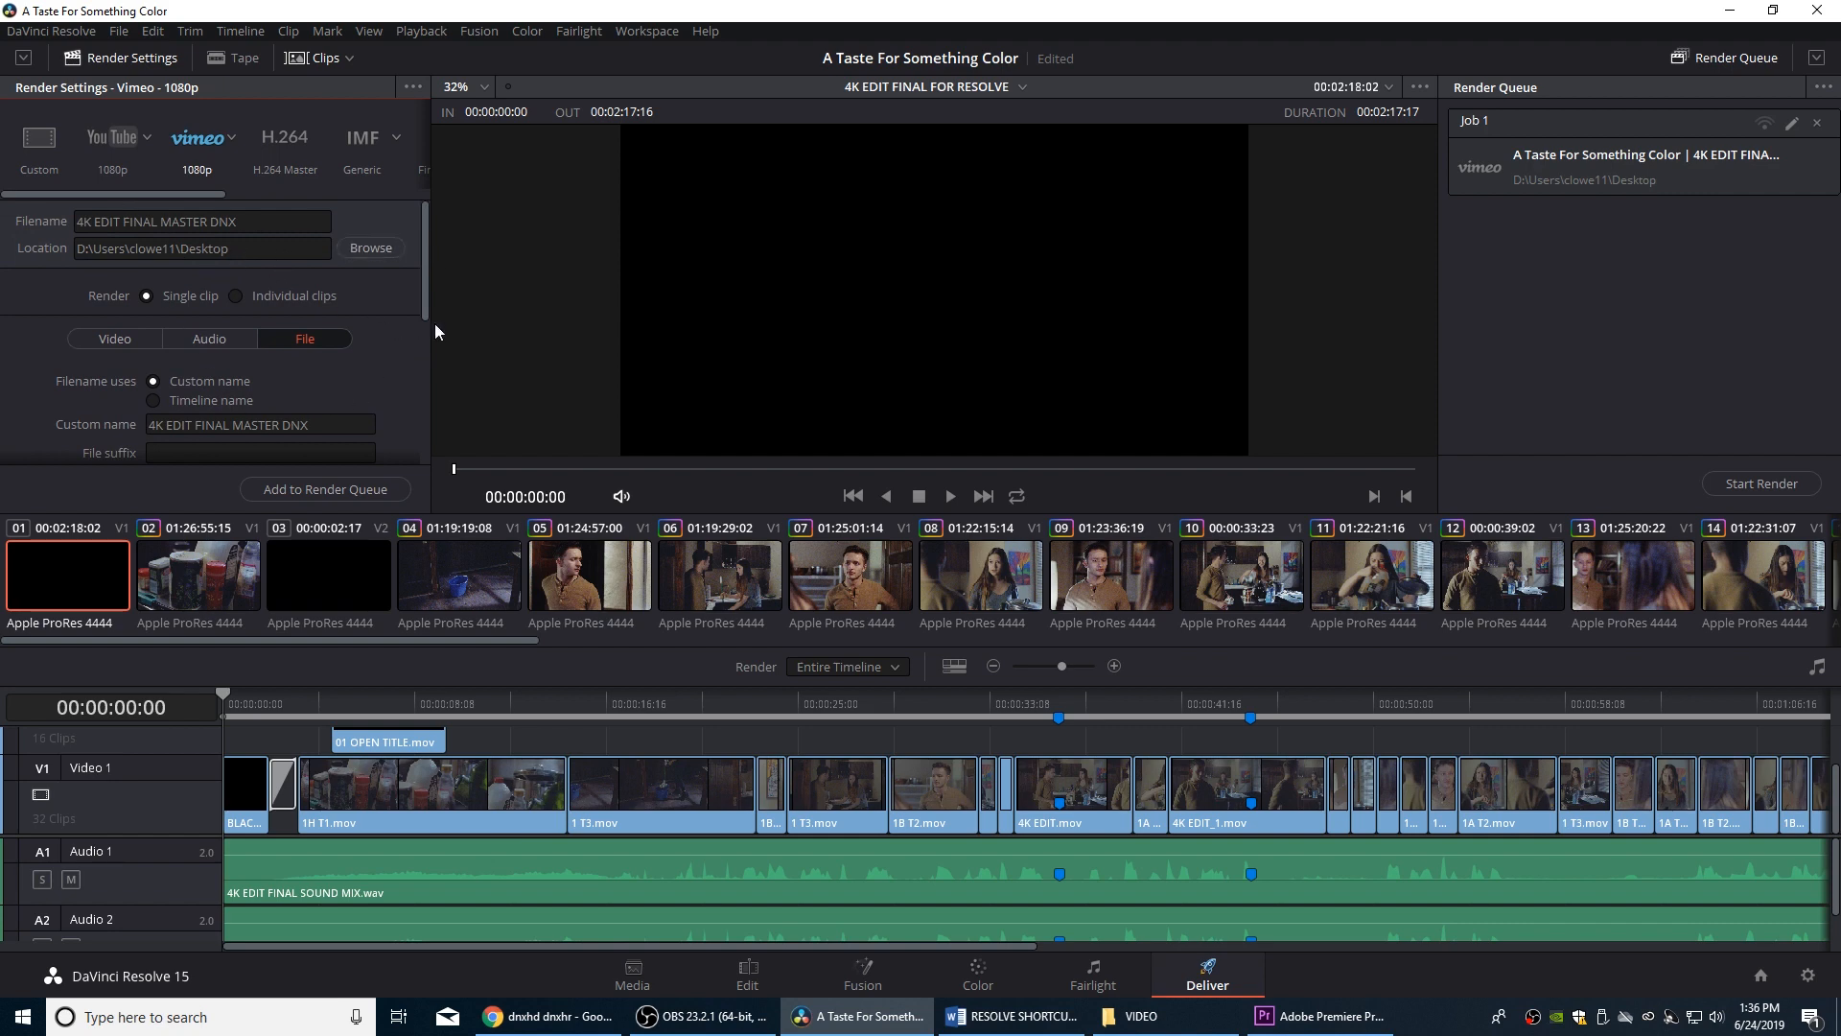
mouse_move(339, 498)
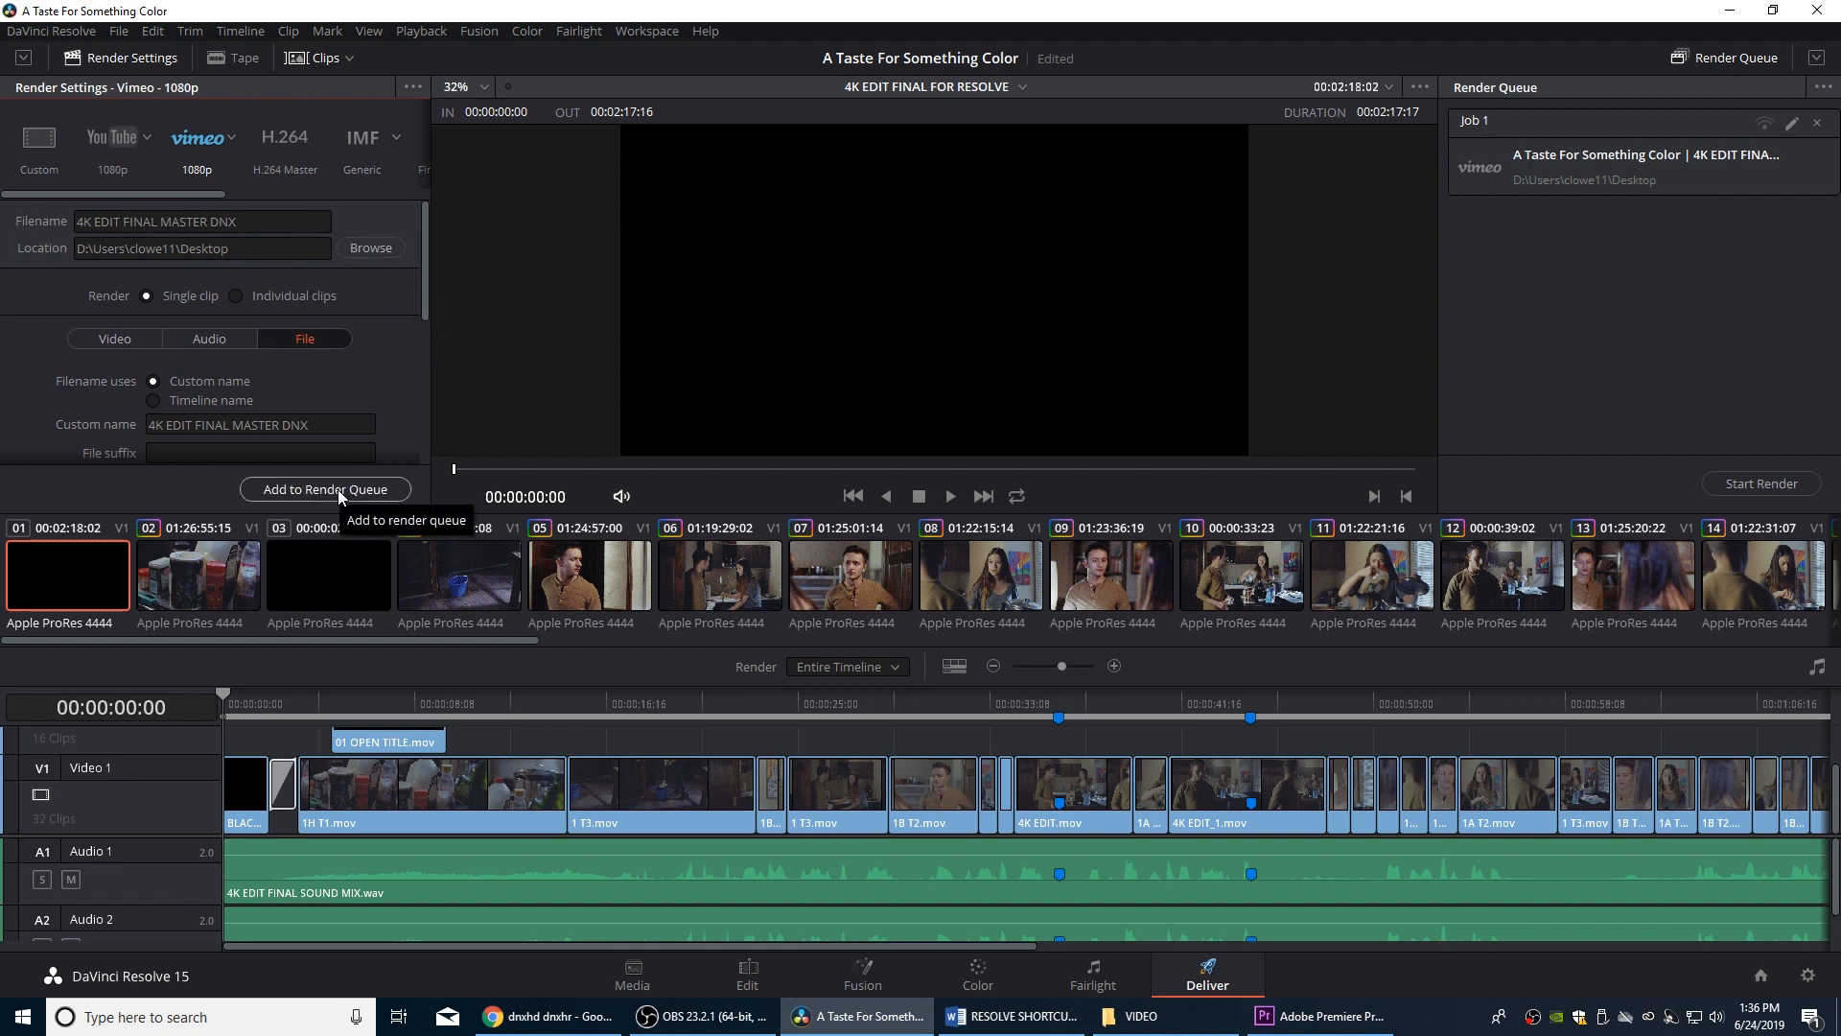
Add the DNxHR 444 master as Job 2 and start rendering both queued jobs
click(325, 488)
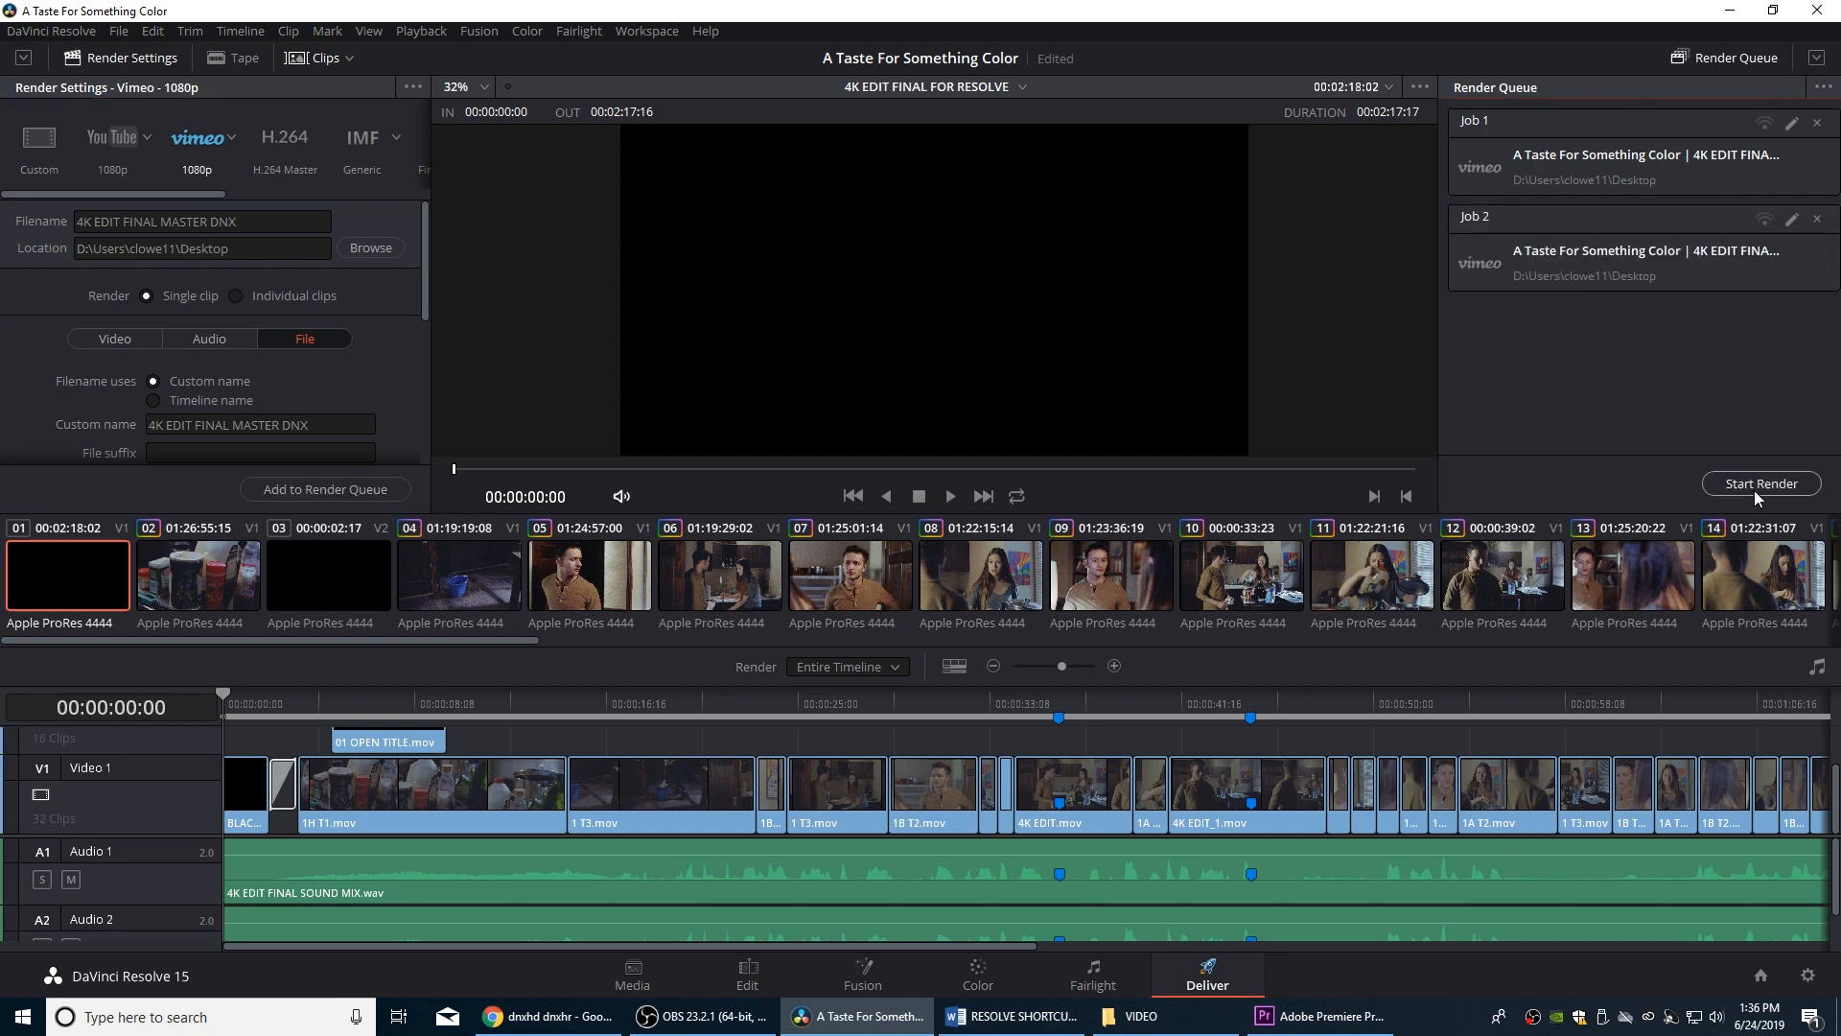
click(1759, 482)
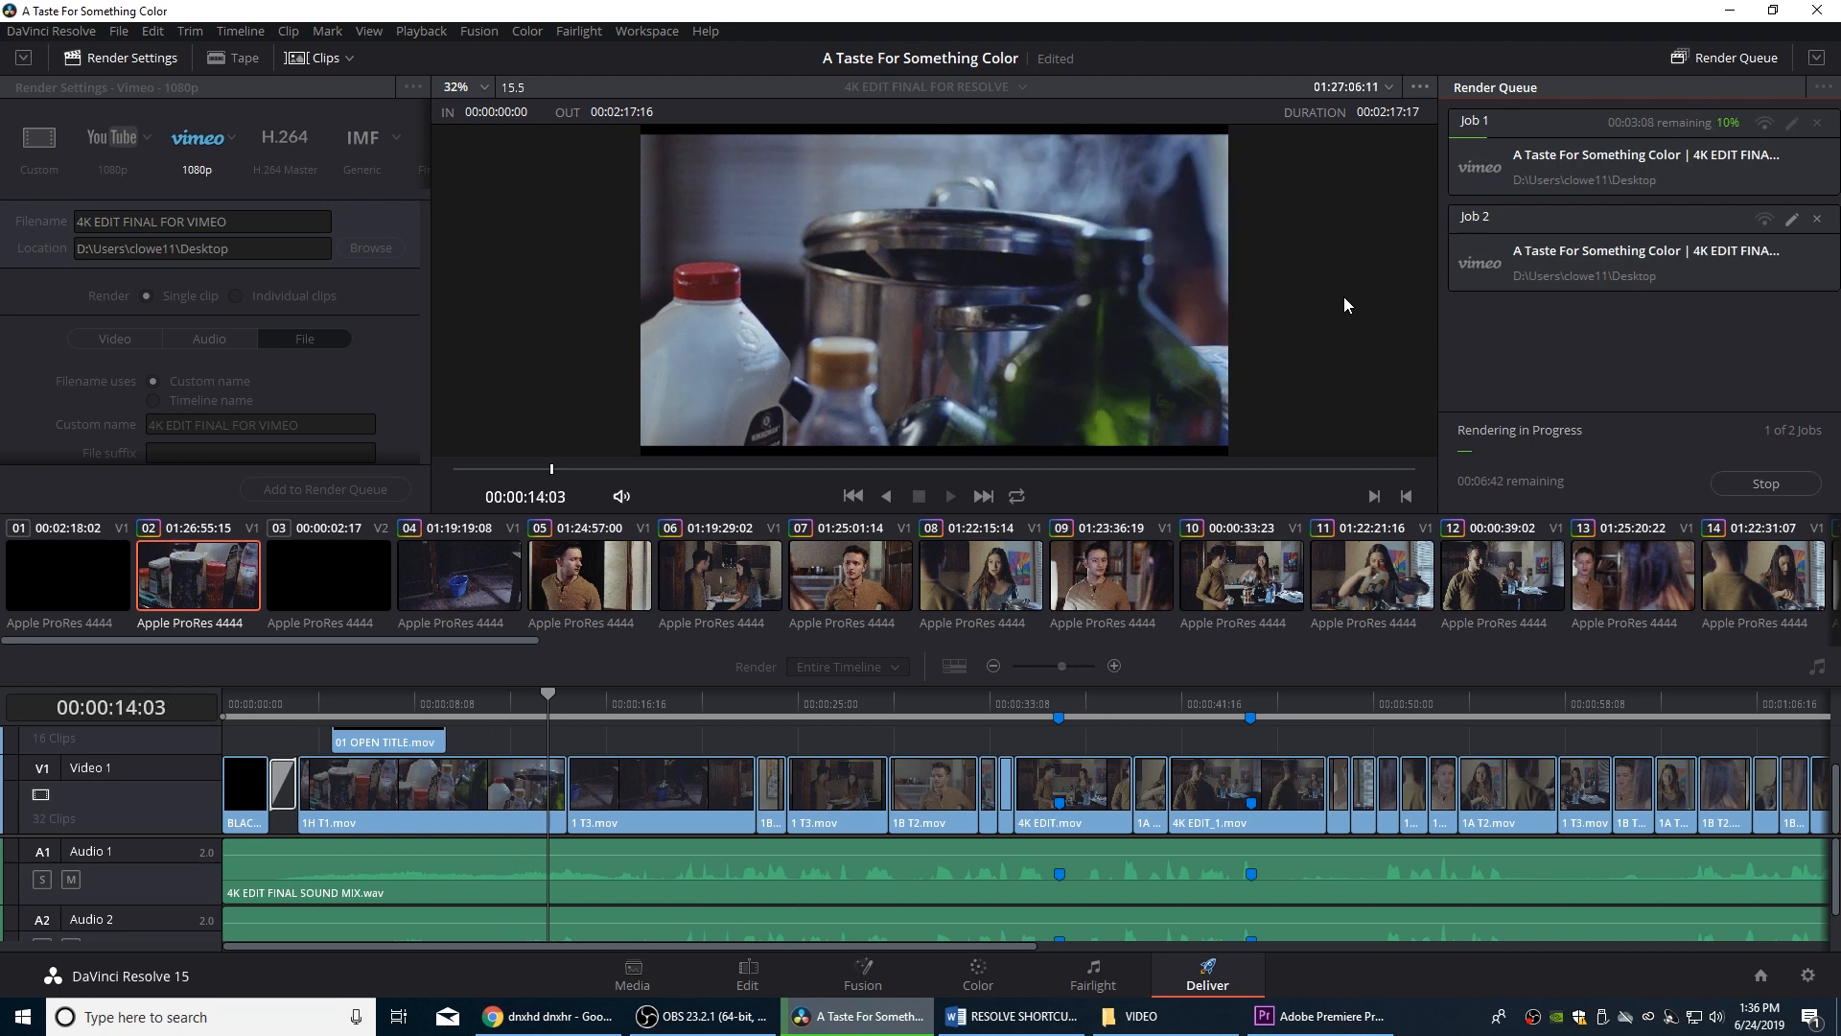
click(458, 575)
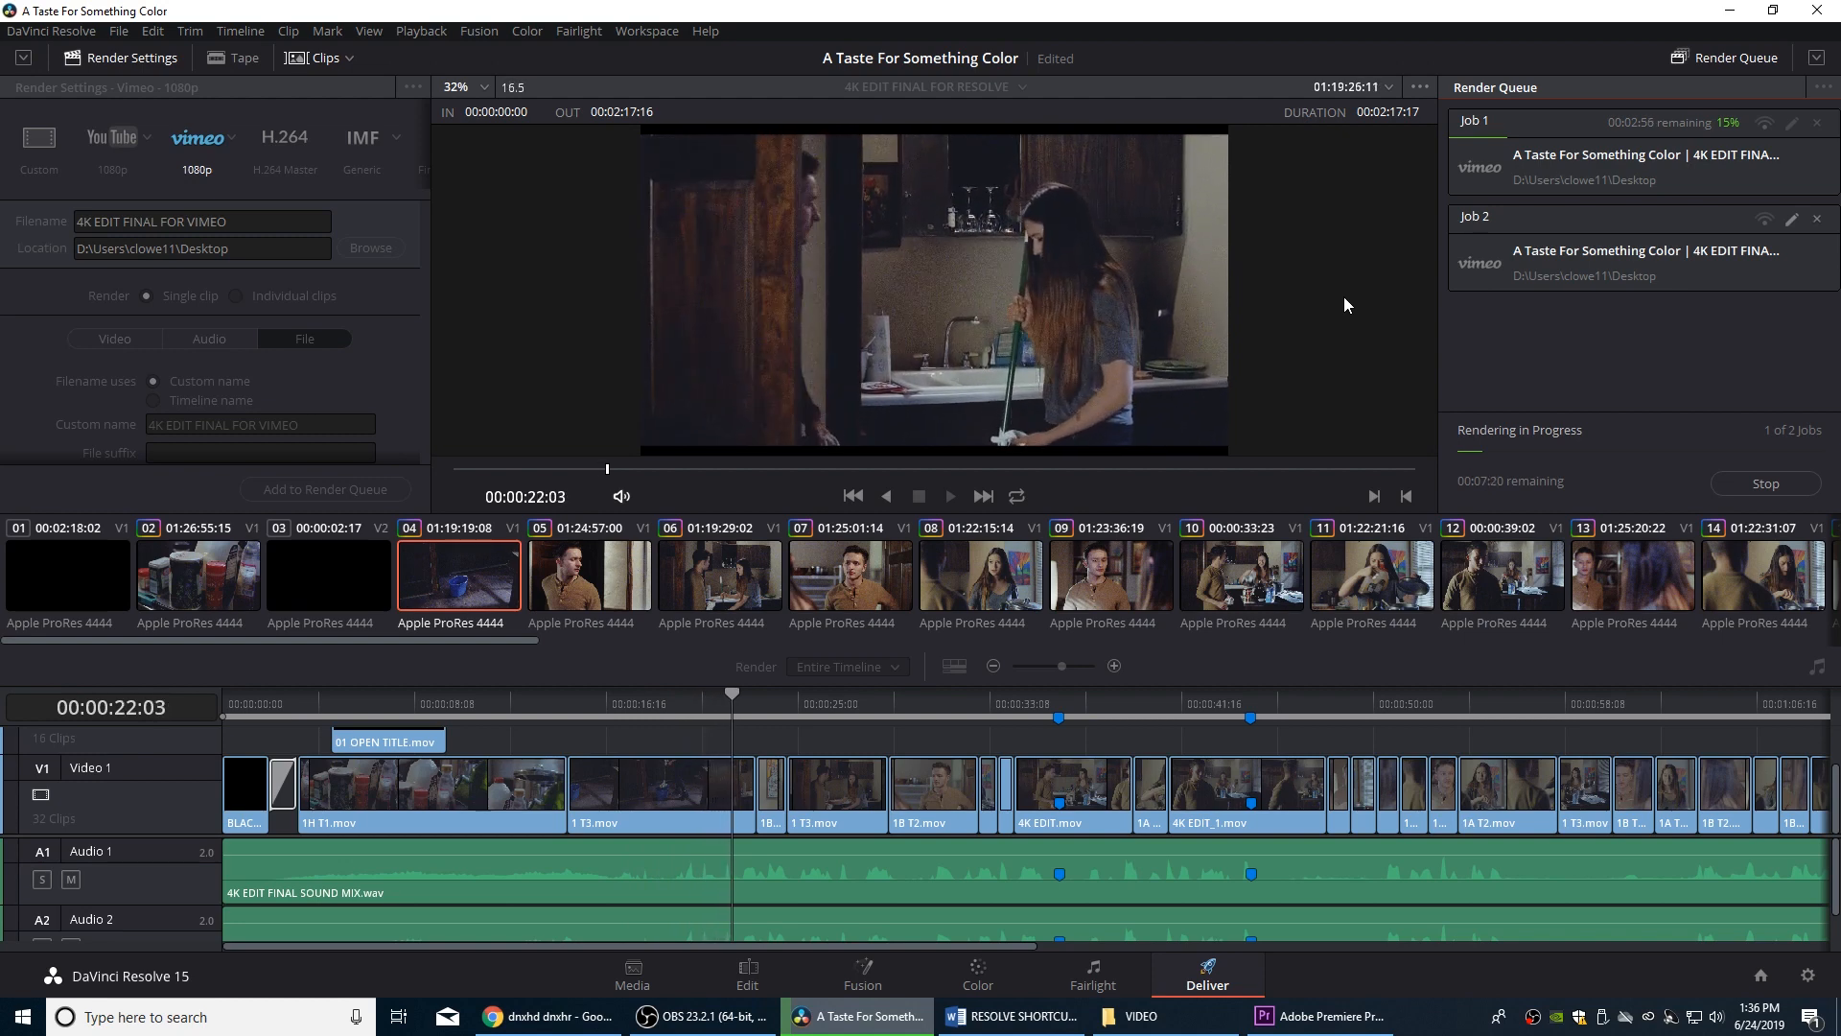
click(590, 576)
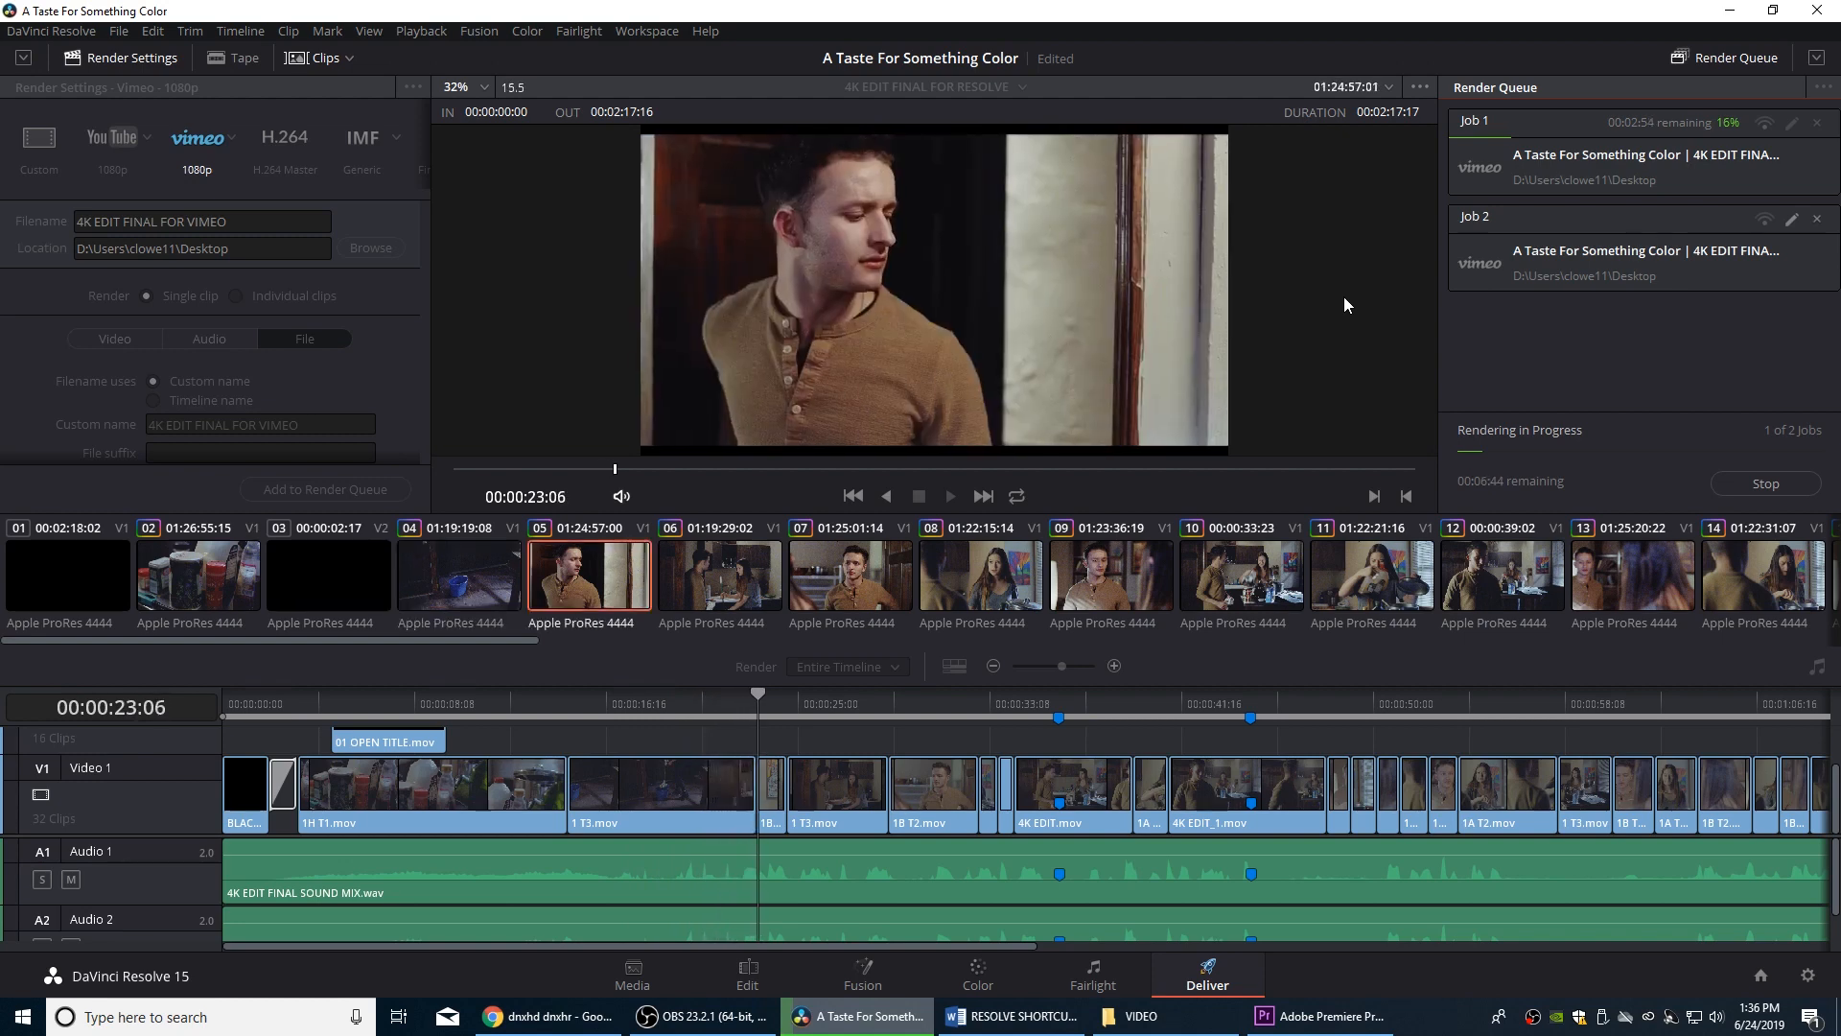